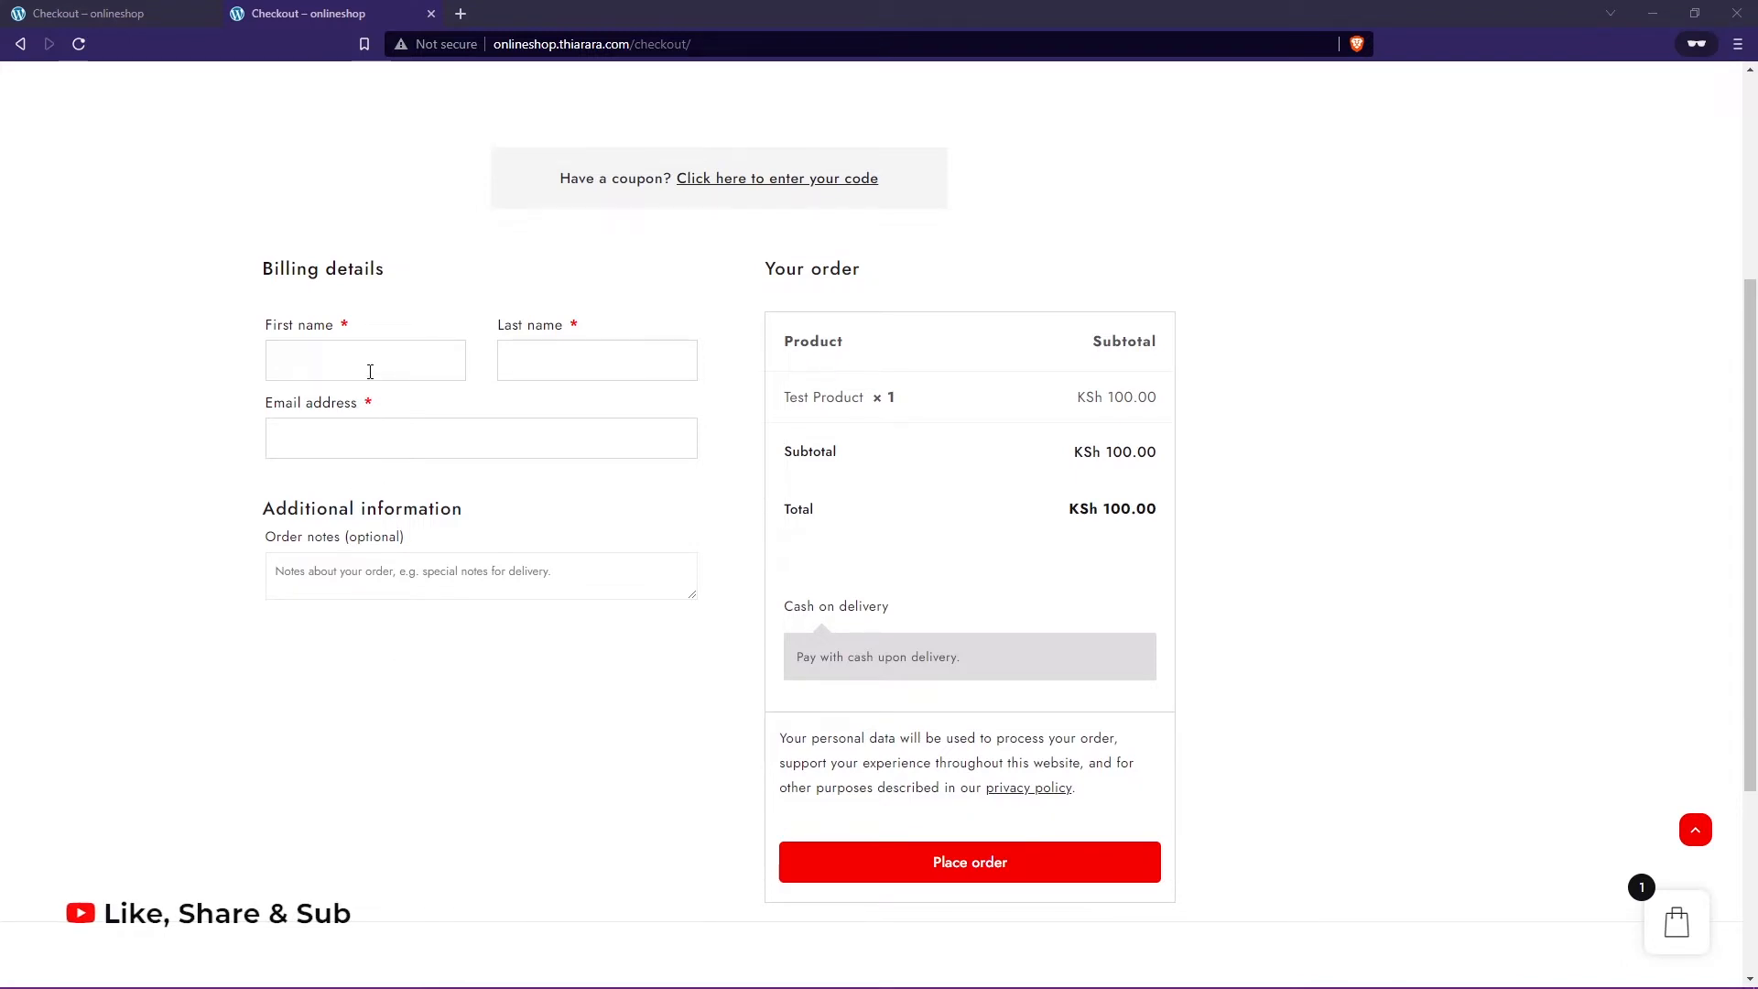
Switch to the checkout tab showing full billing fields with address, postcode and phone
left_click(596, 359)
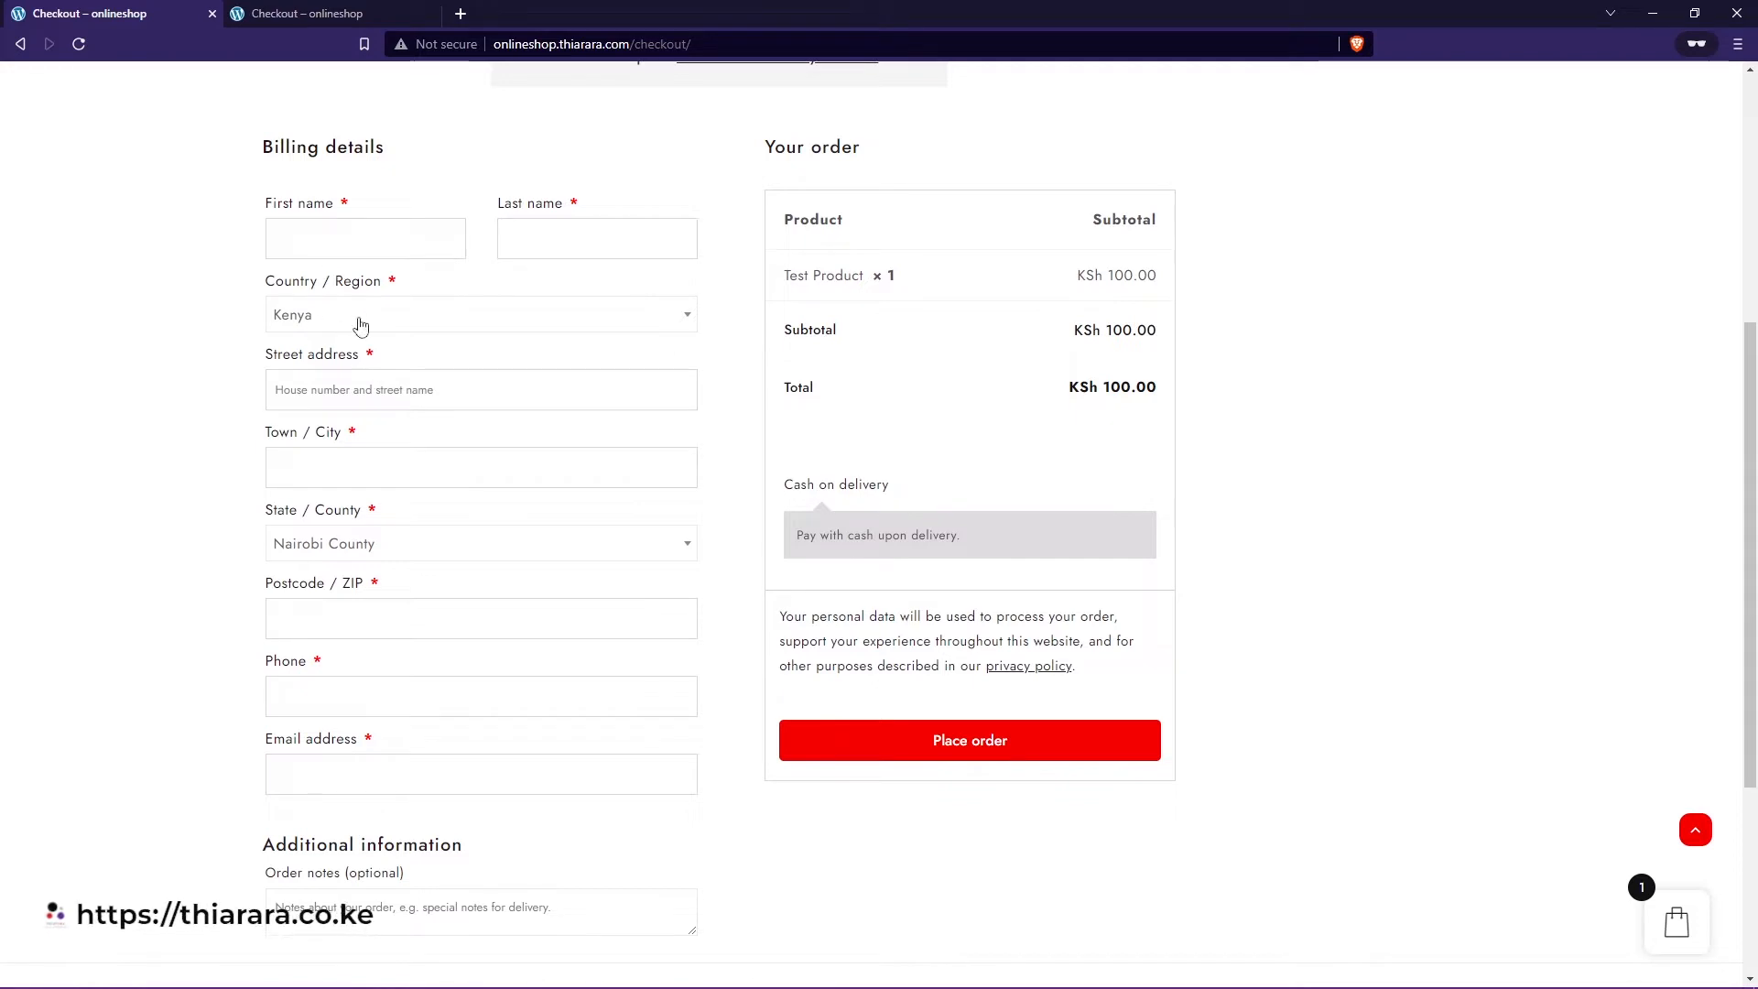
mouse_move(369, 498)
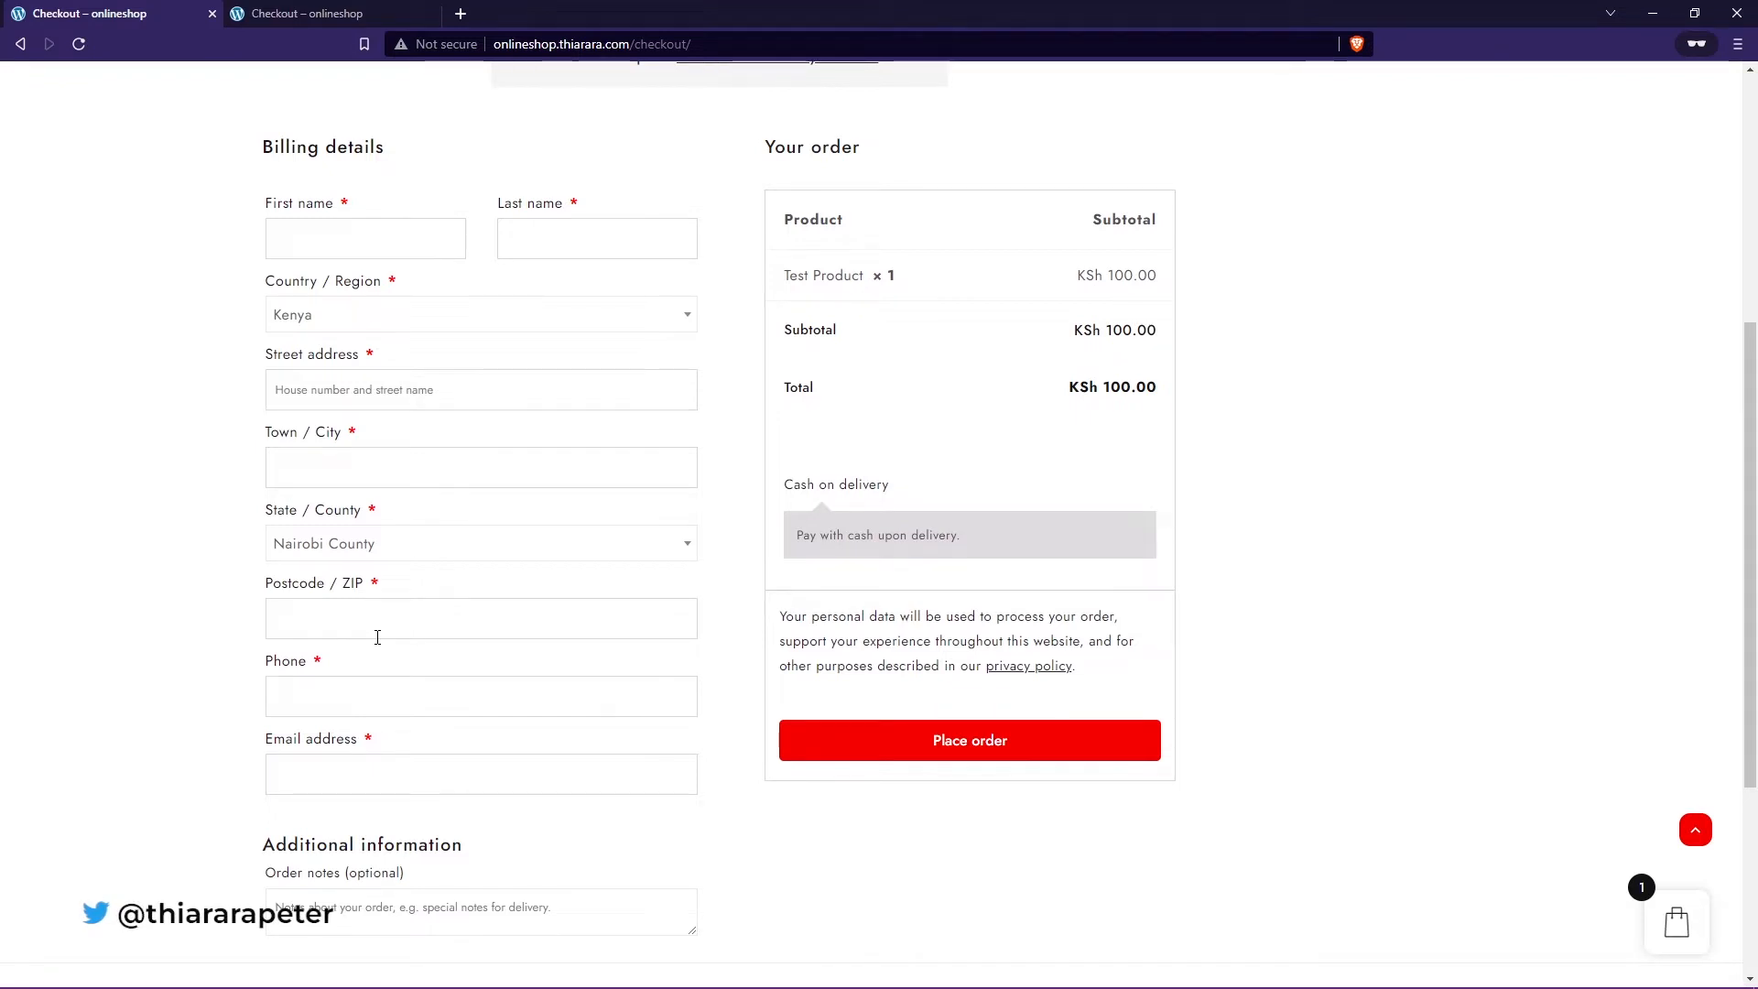
mouse_move(423, 556)
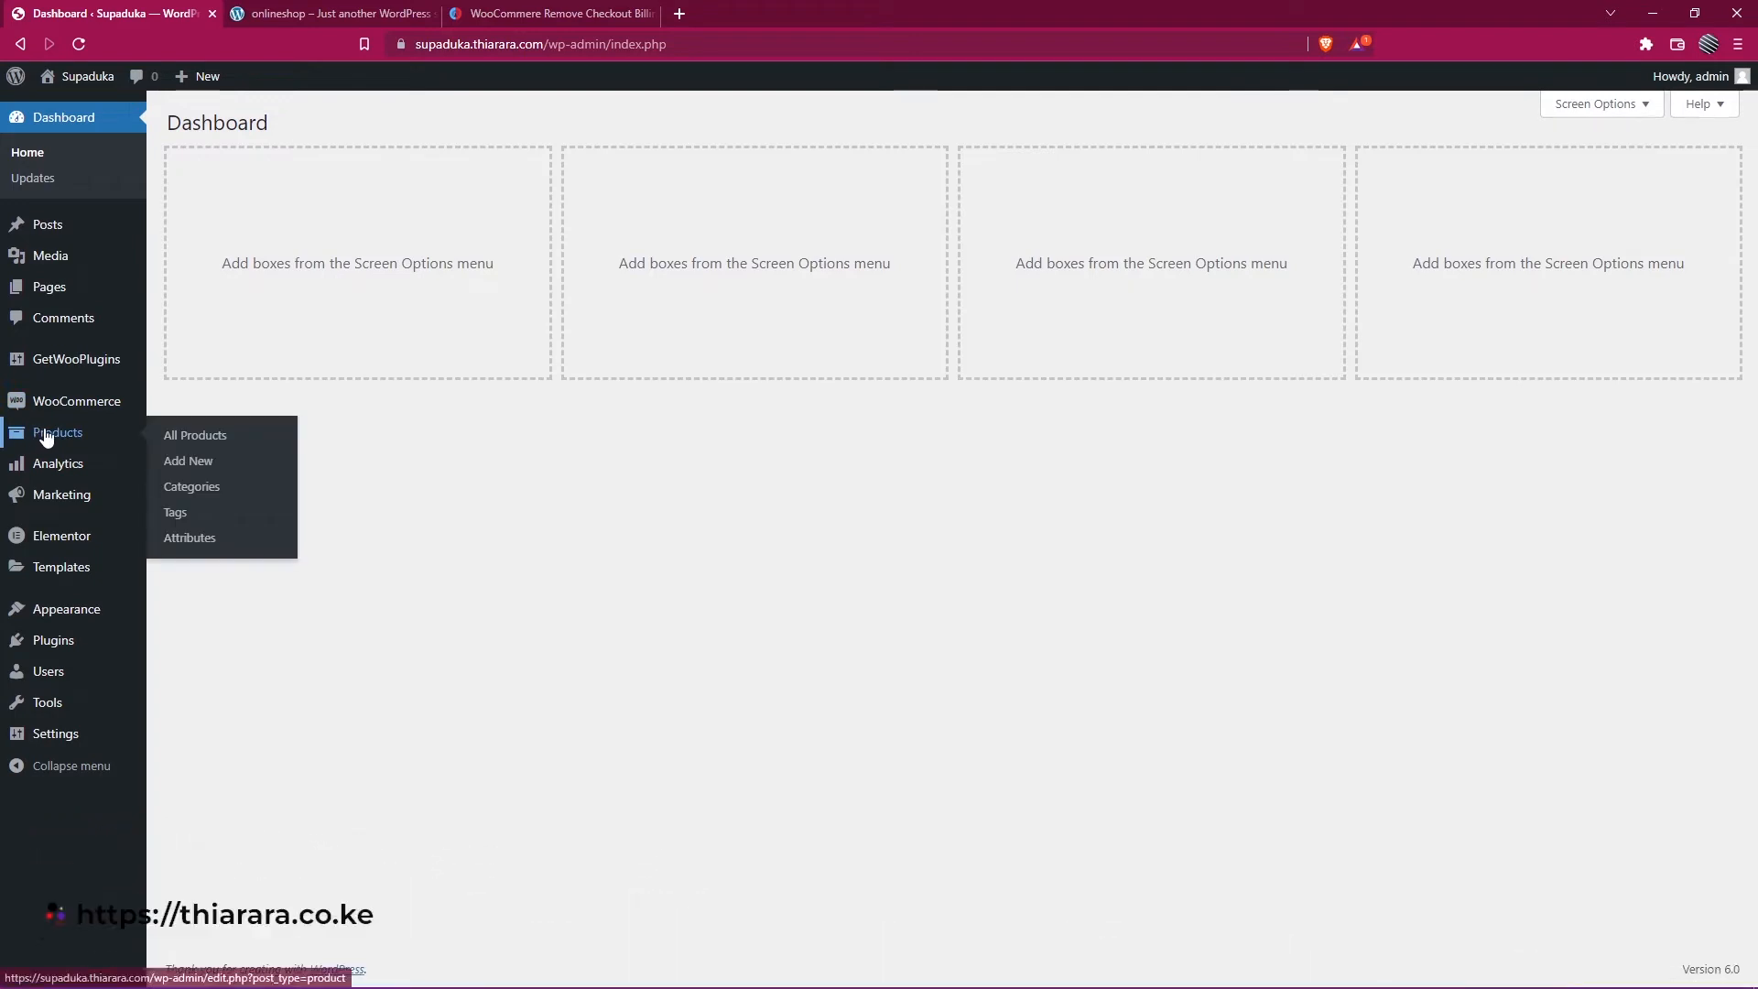
mouse_move(189, 460)
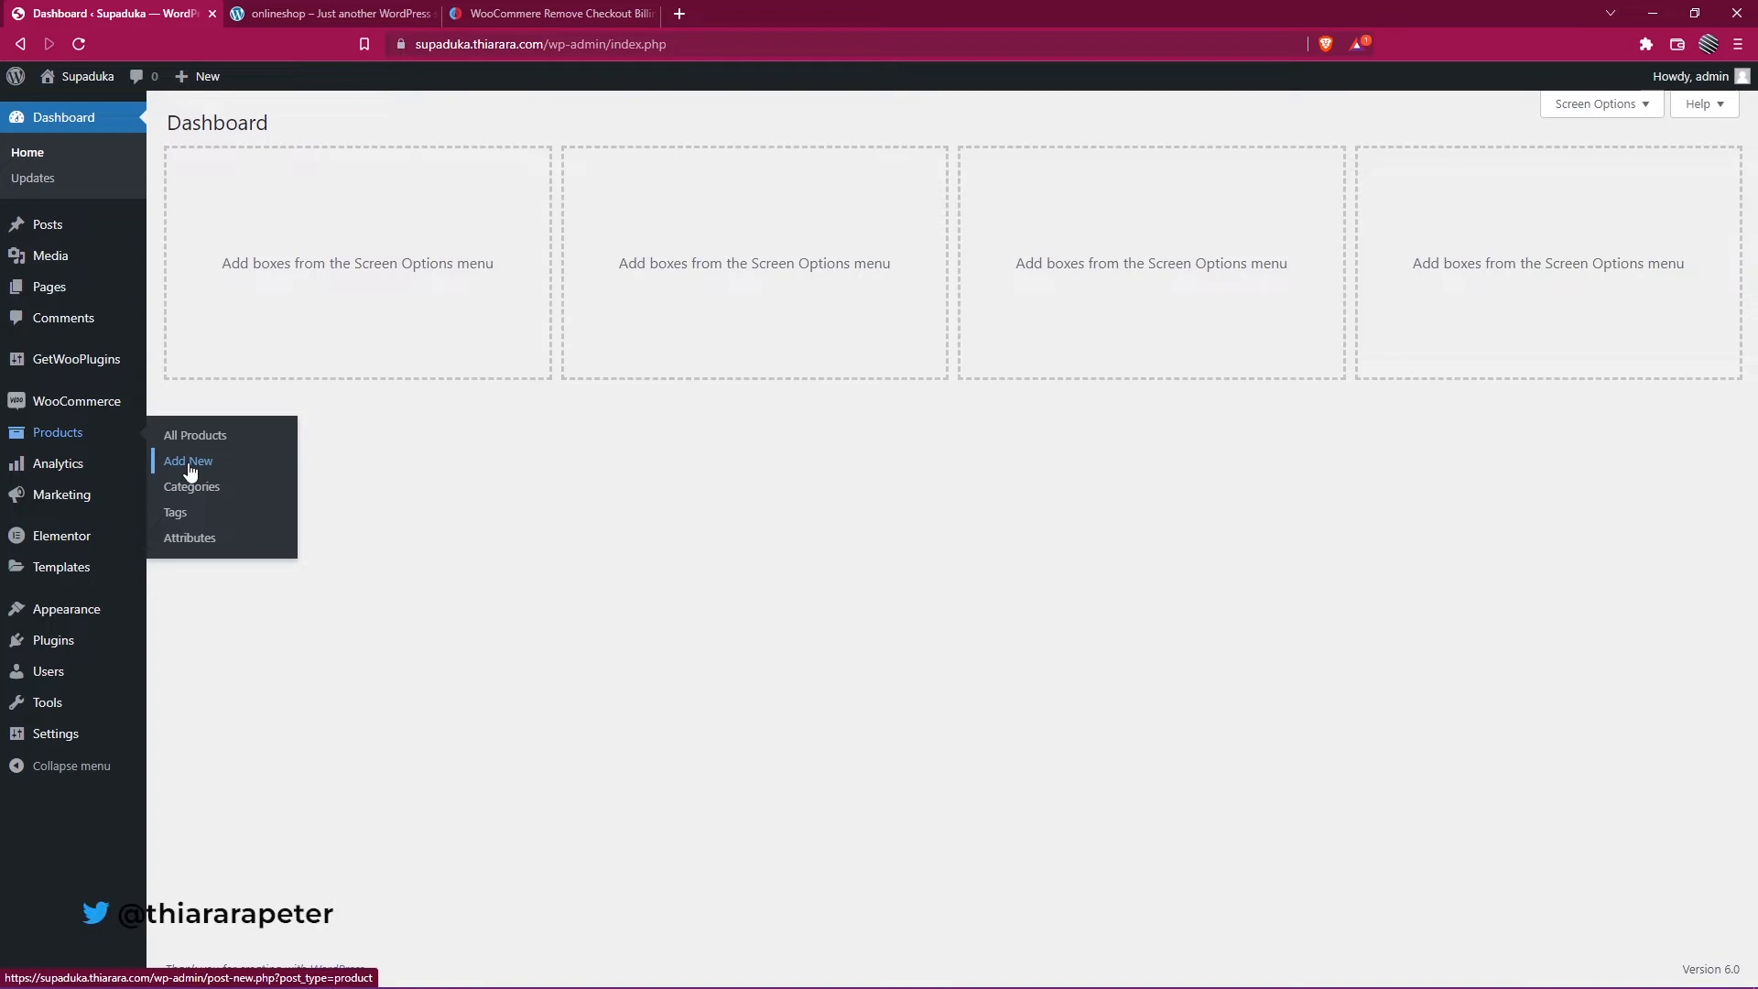
Create a new product titled 'elementor vs 2.1' with the description 'test product'
left_click(187, 460)
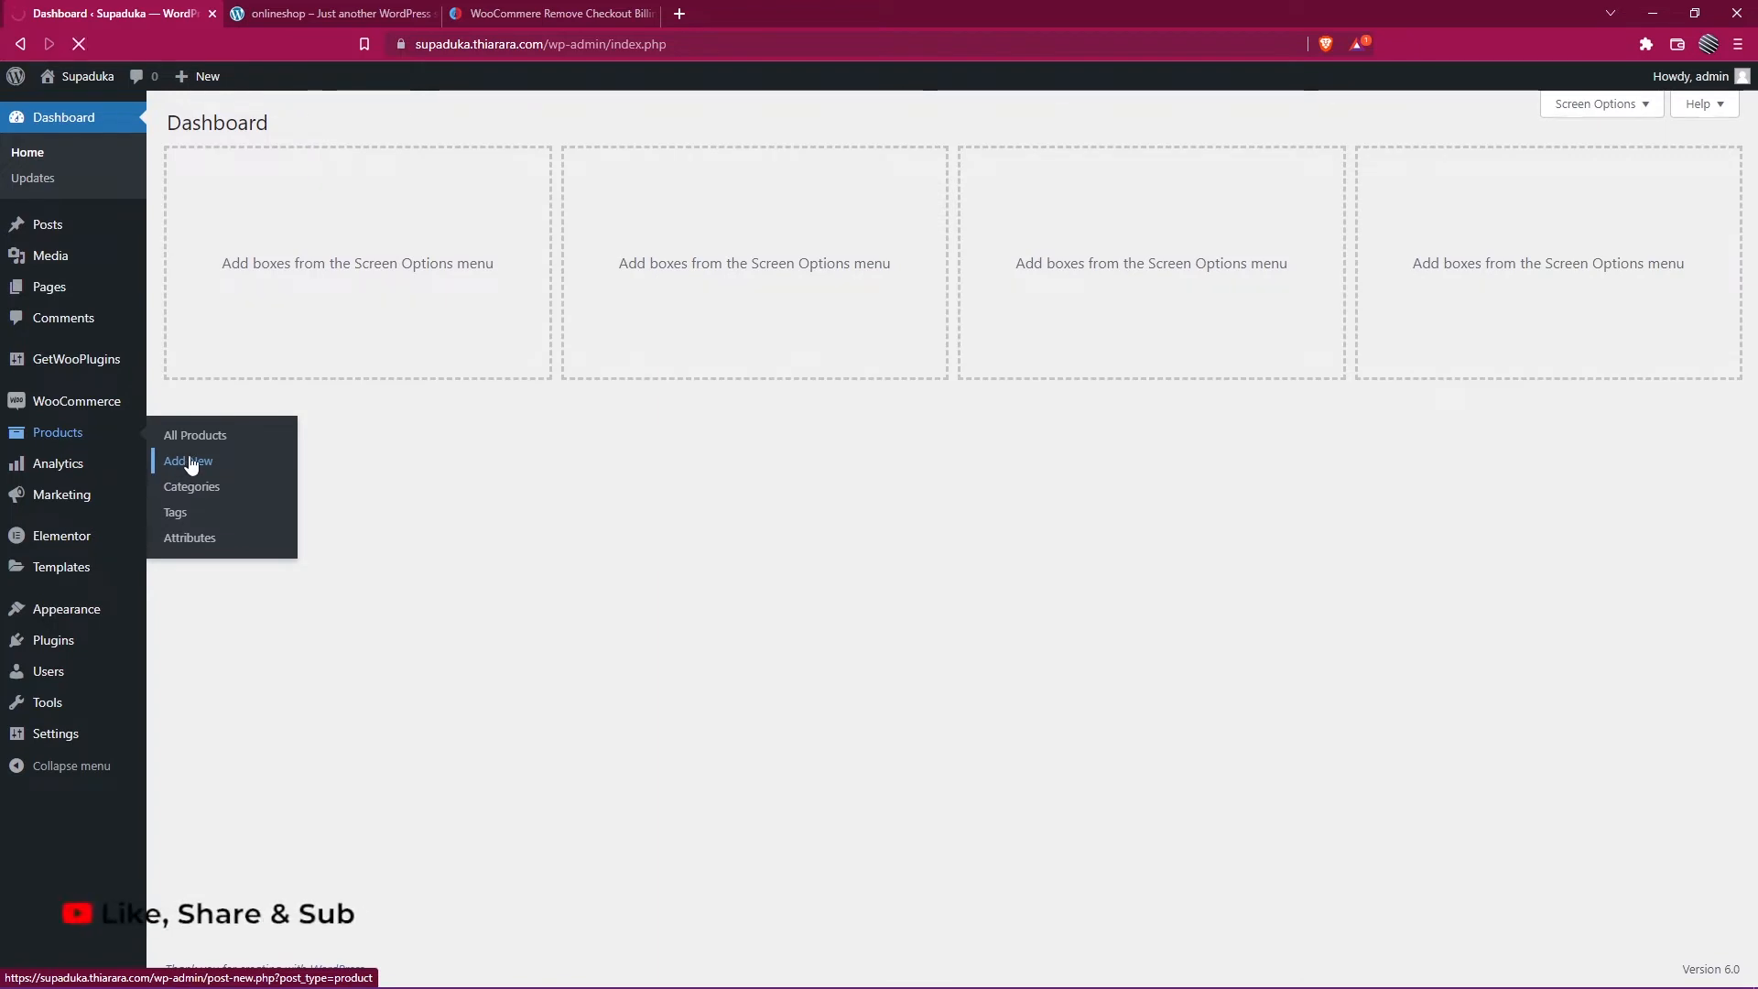
left_click(187, 461)
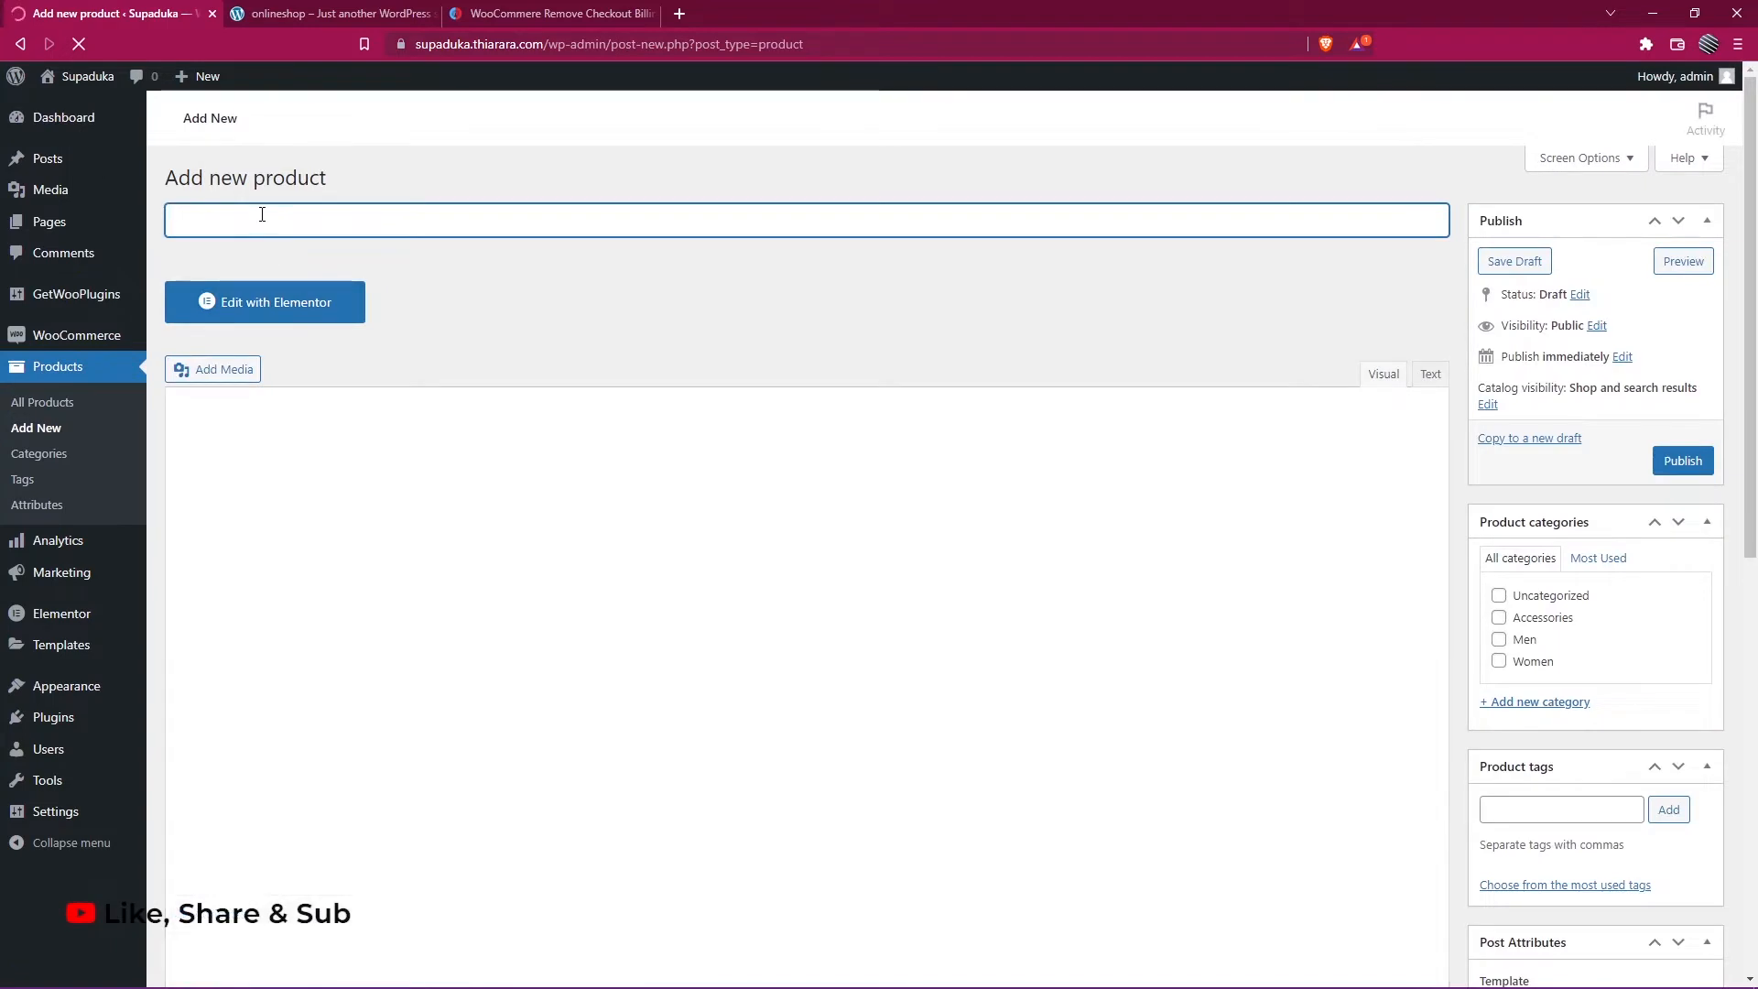
type("e")
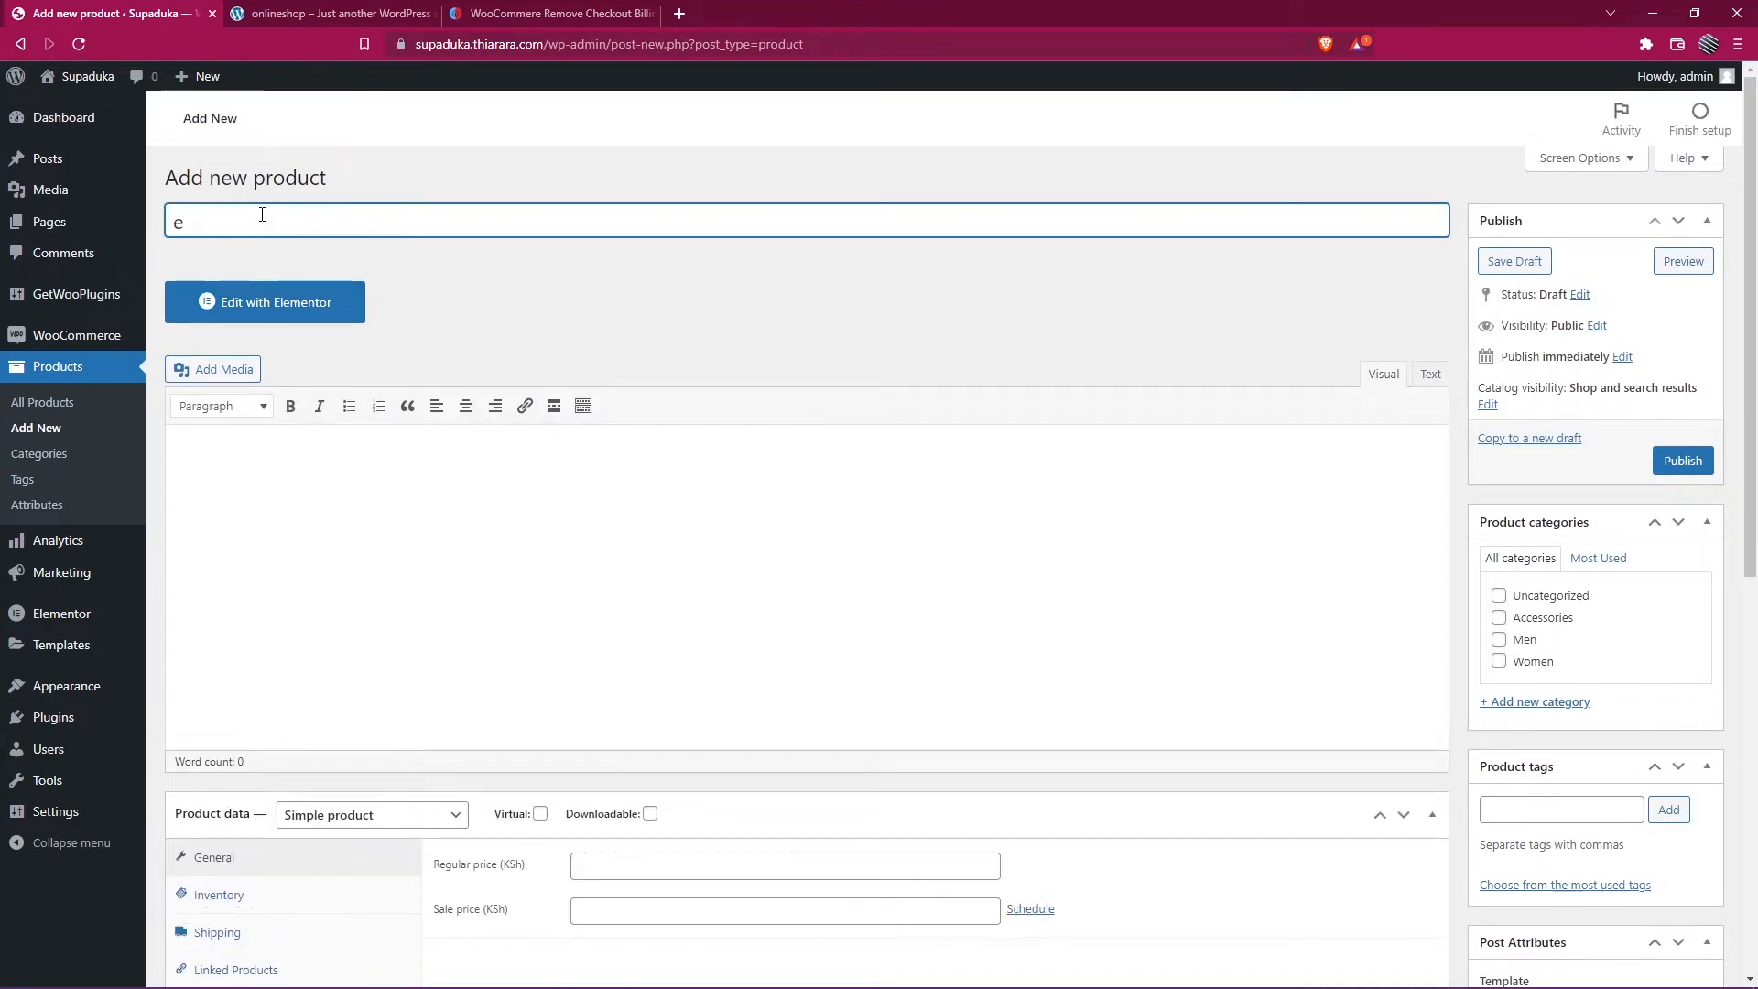
type("lementor")
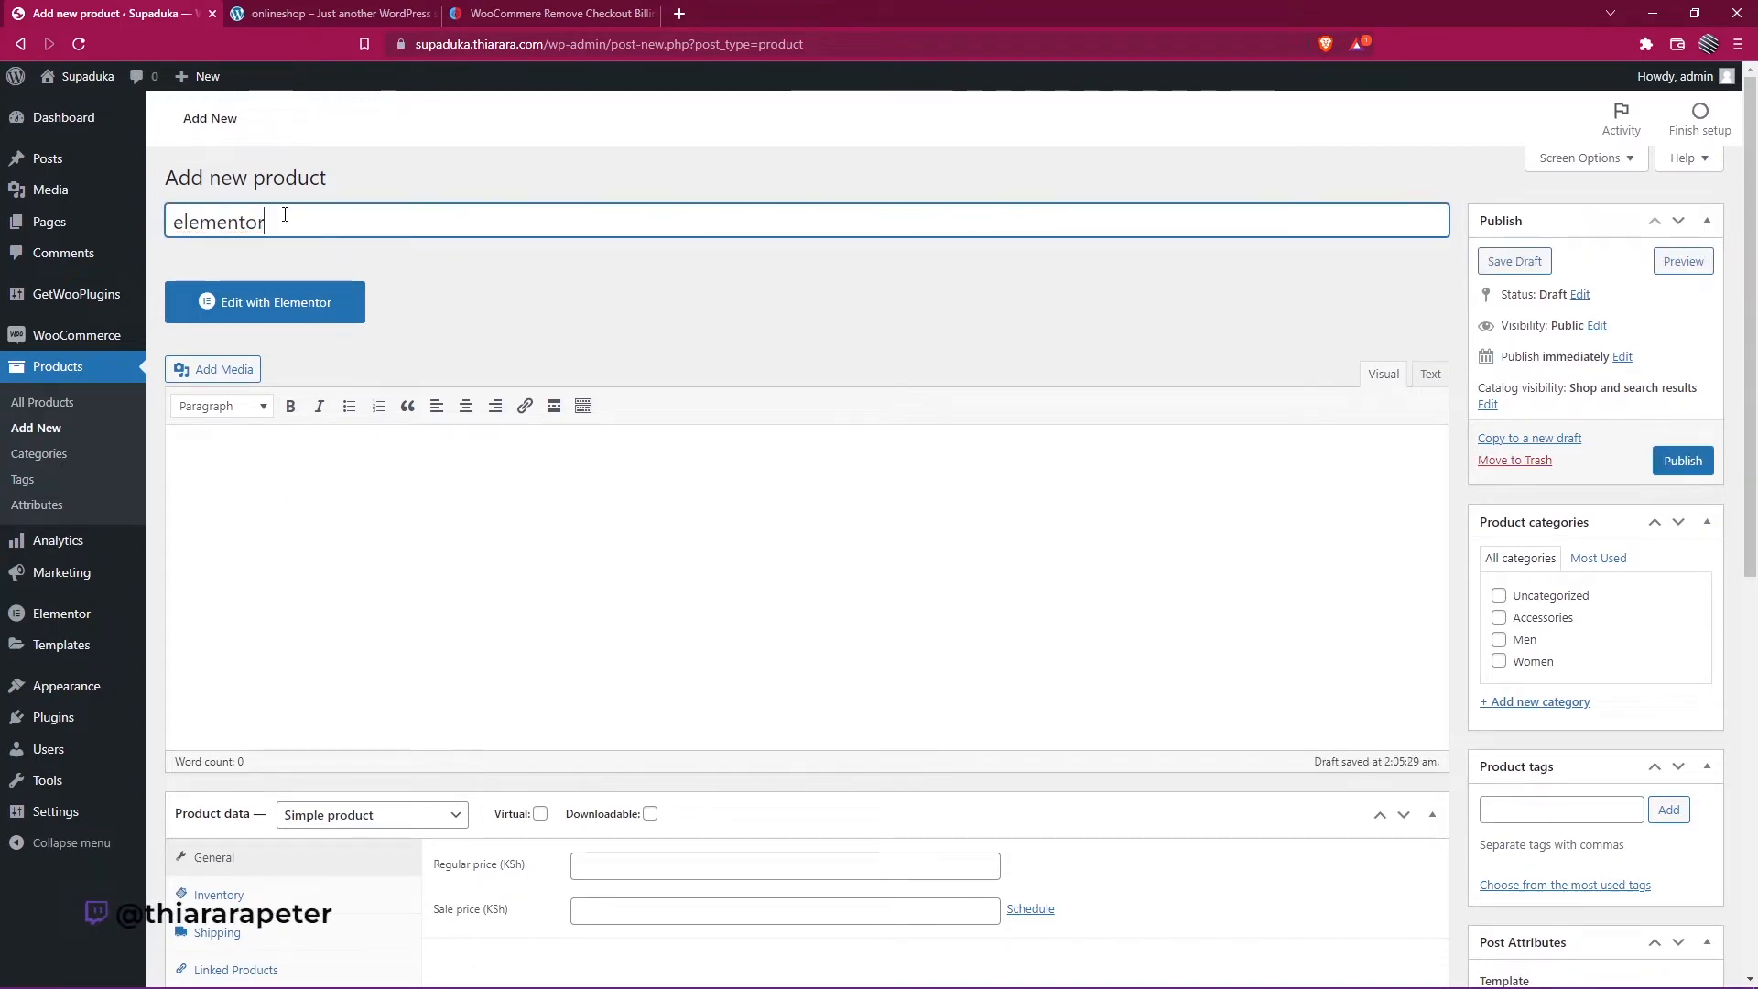
type("2")
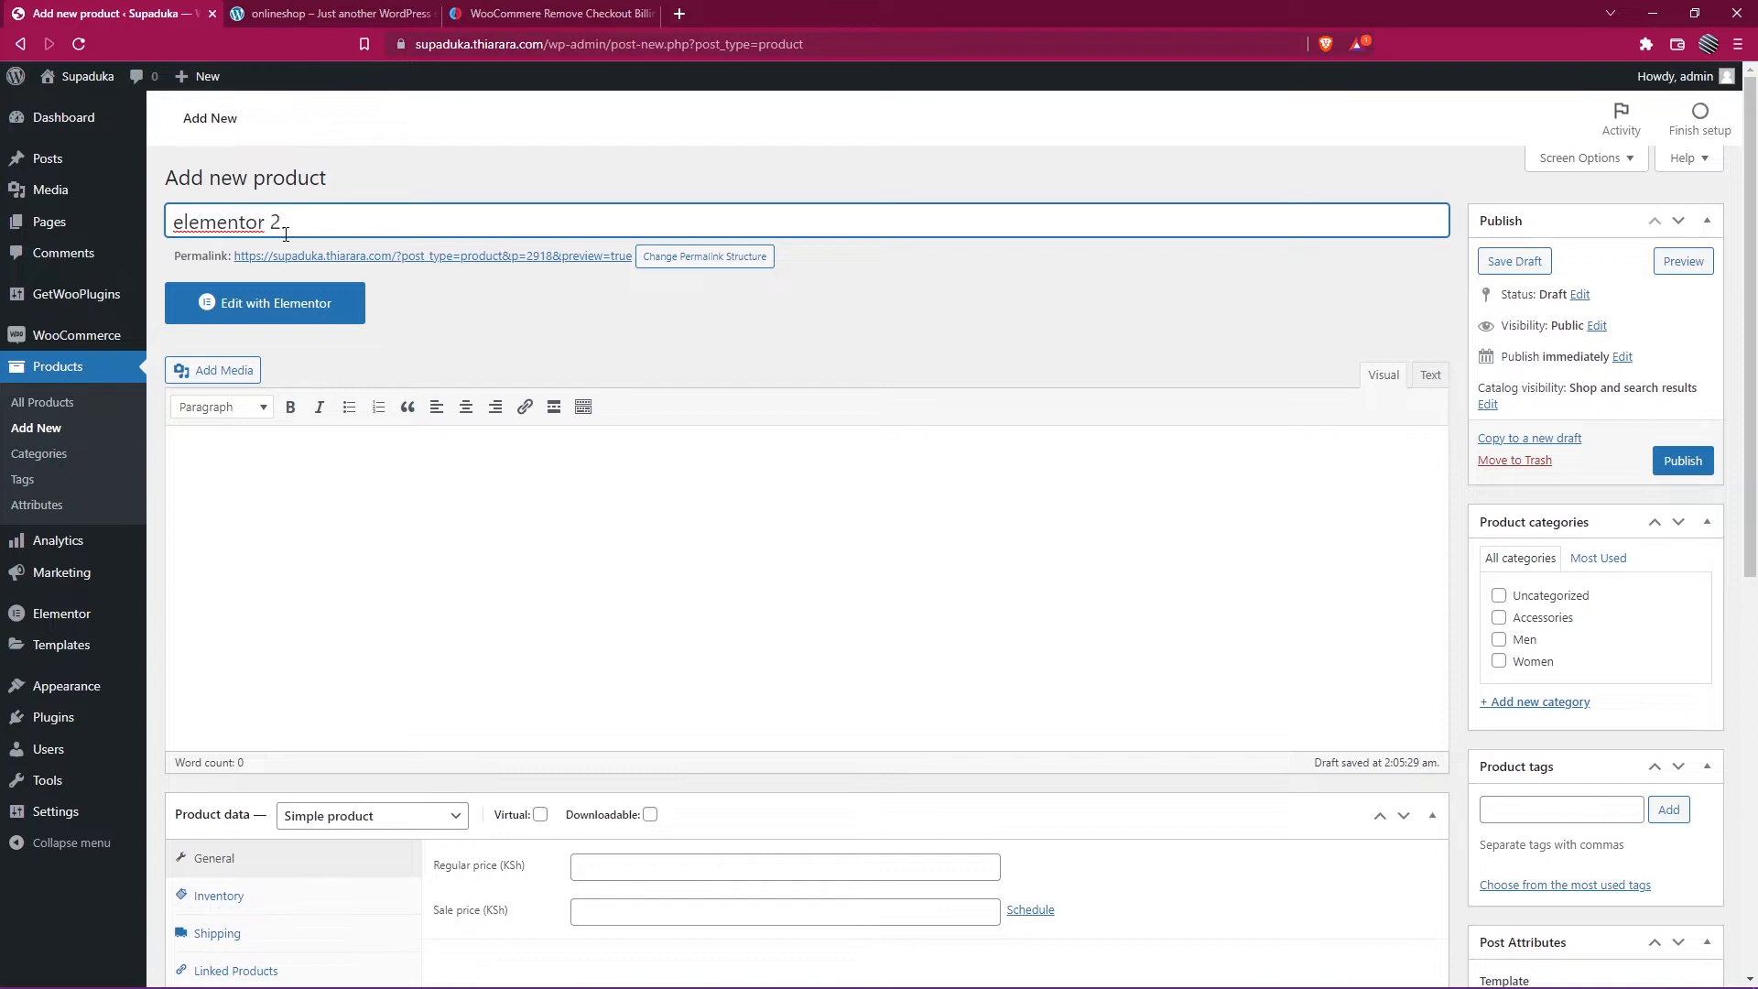
type("vs 2.1")
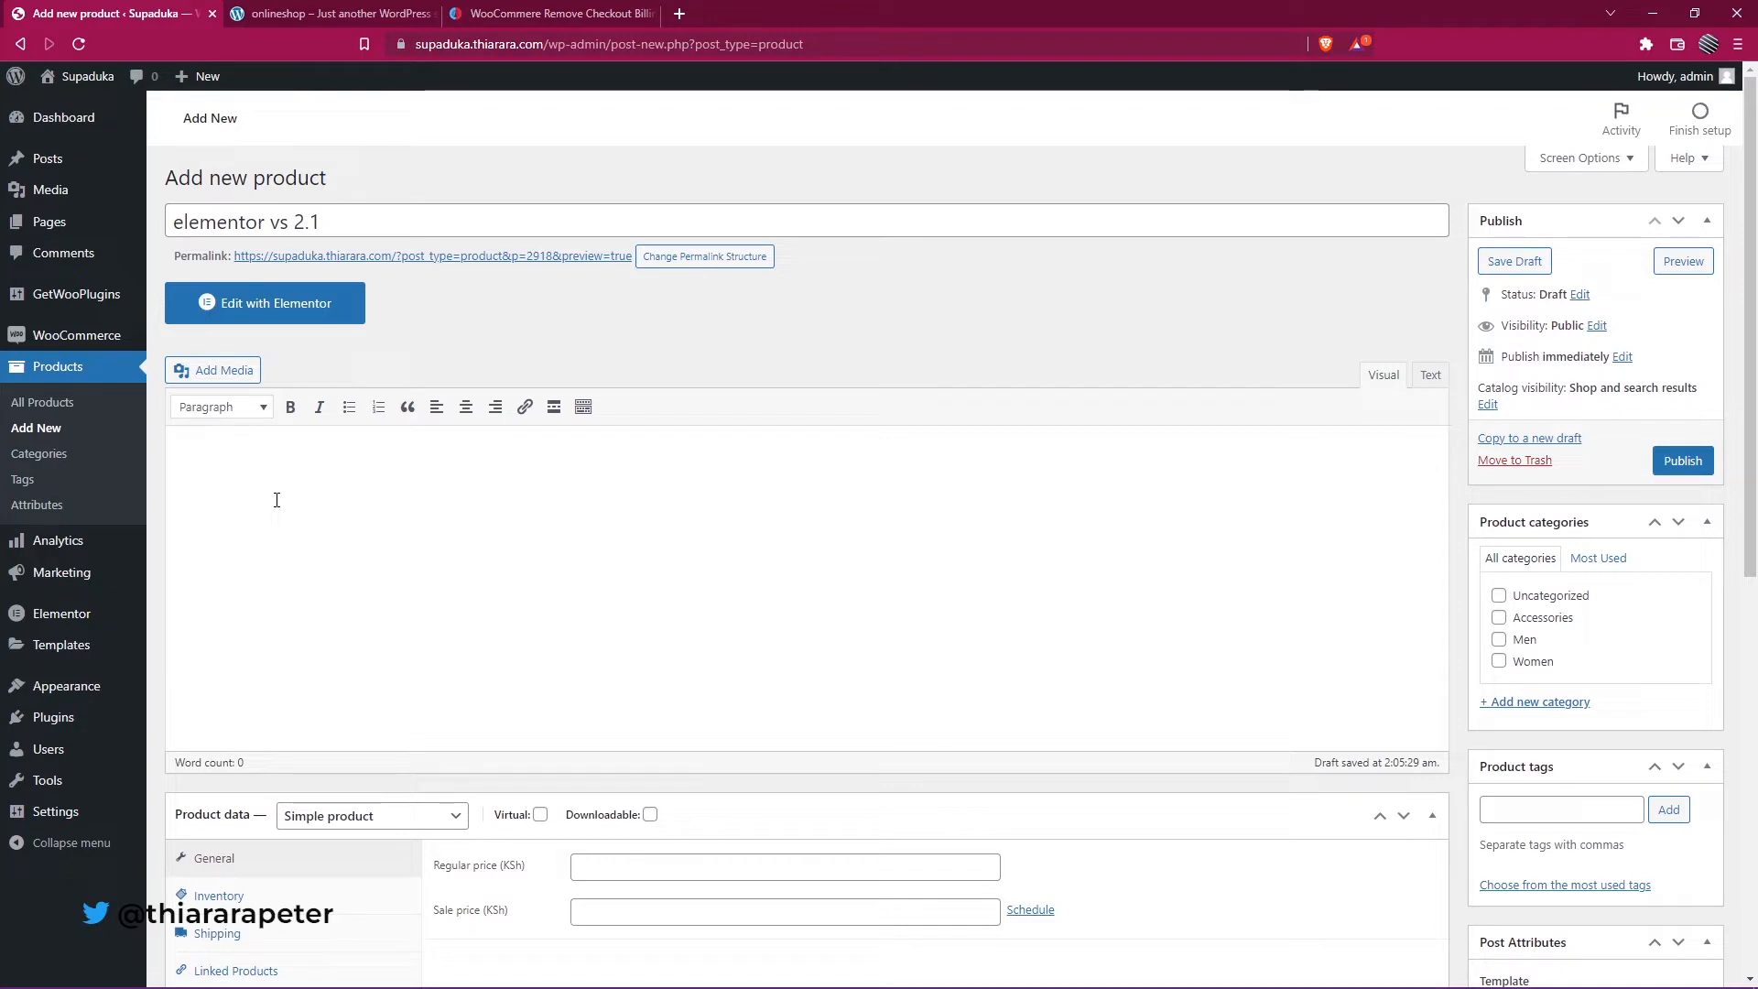
type("test product")
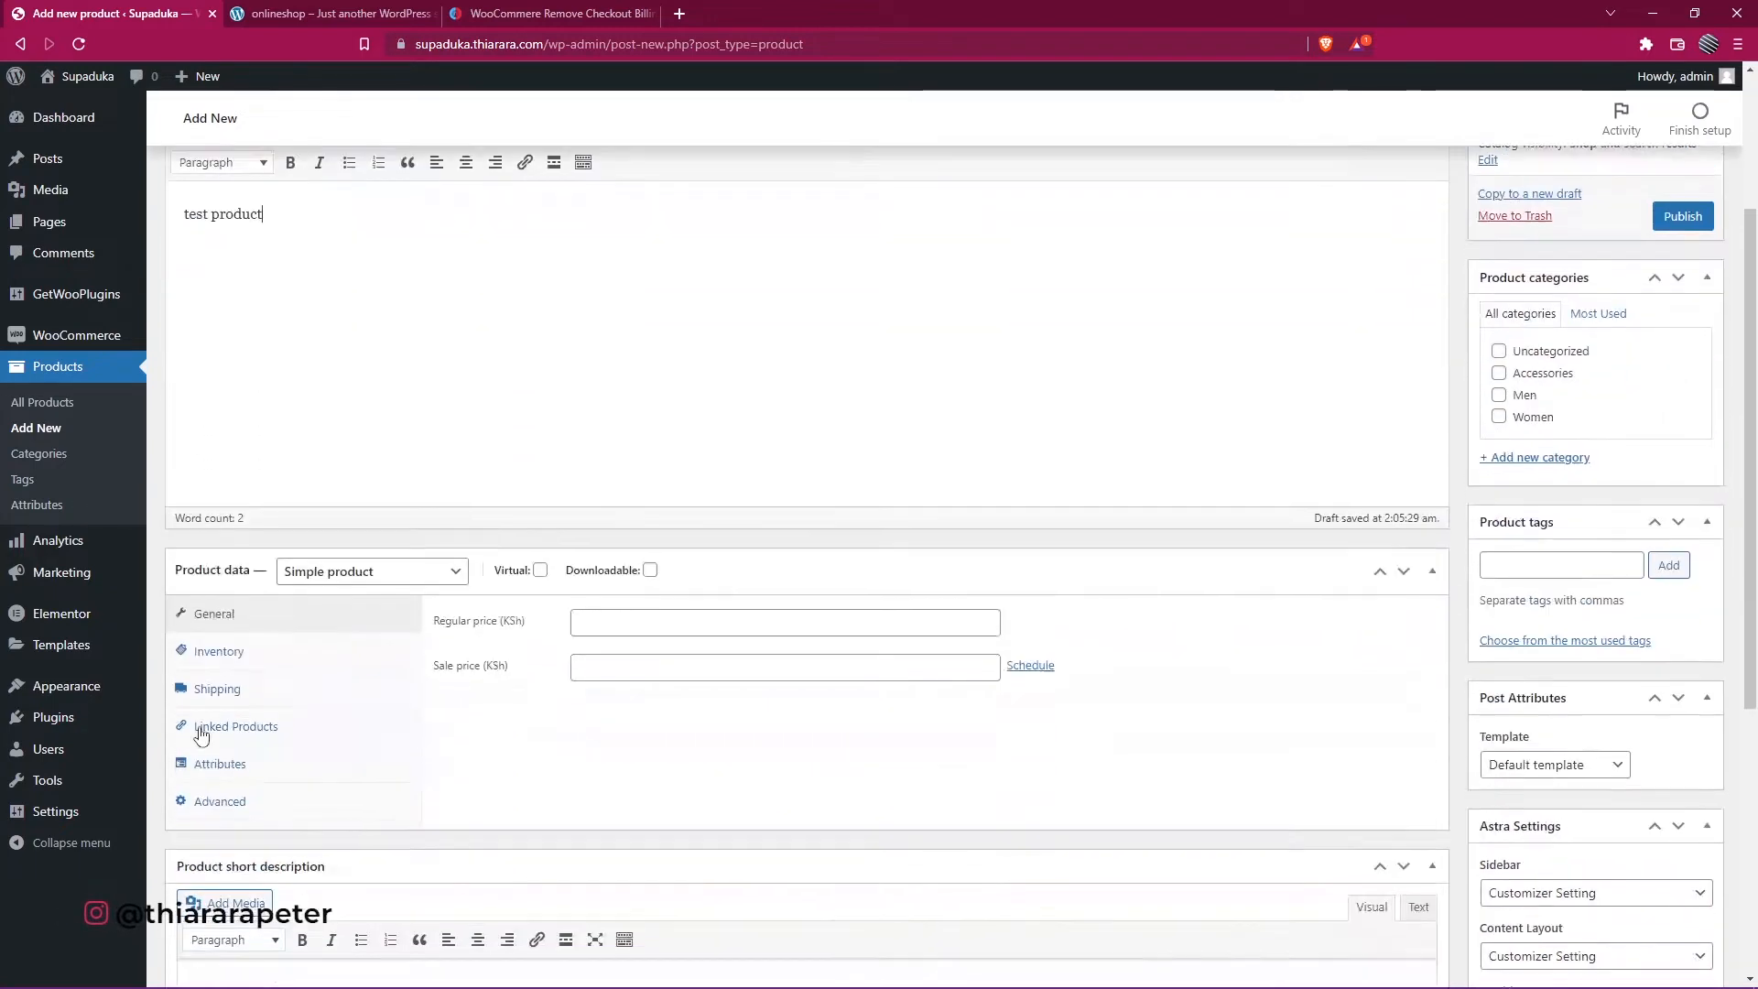
left_click(370, 571)
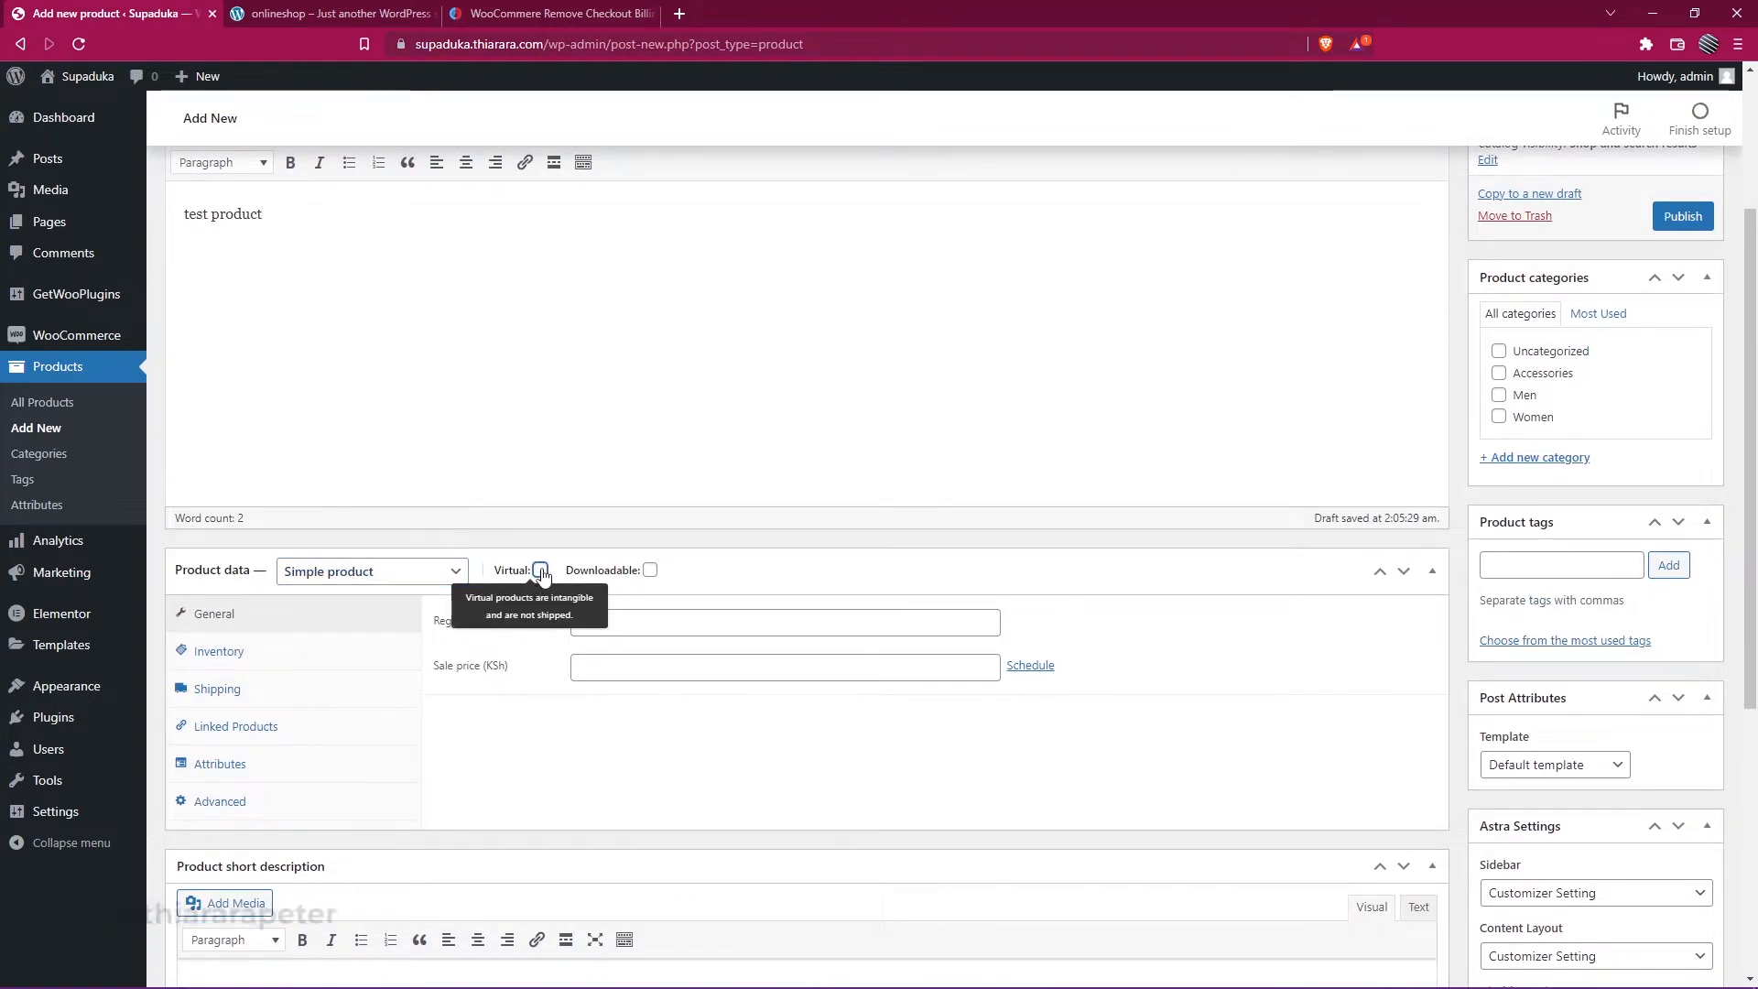
Make the product virtual and downloadable, priced 100 with sale 80, plus a download row
left_click(649, 570)
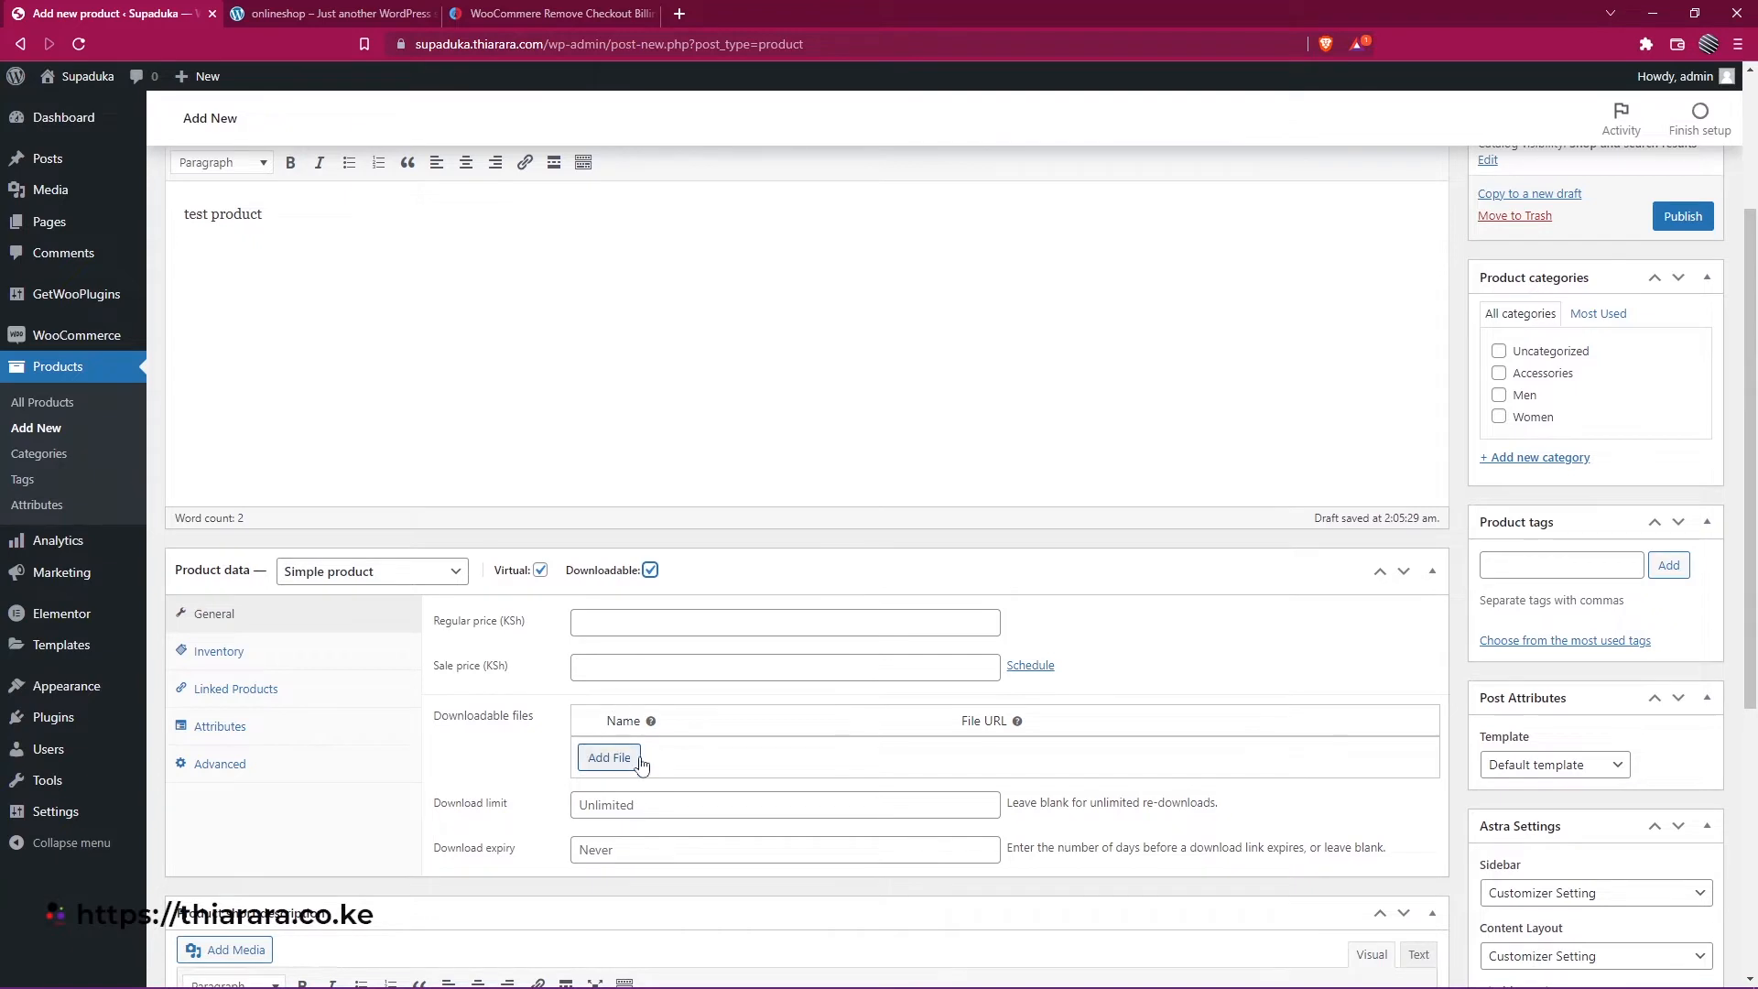
left_click(784, 623)
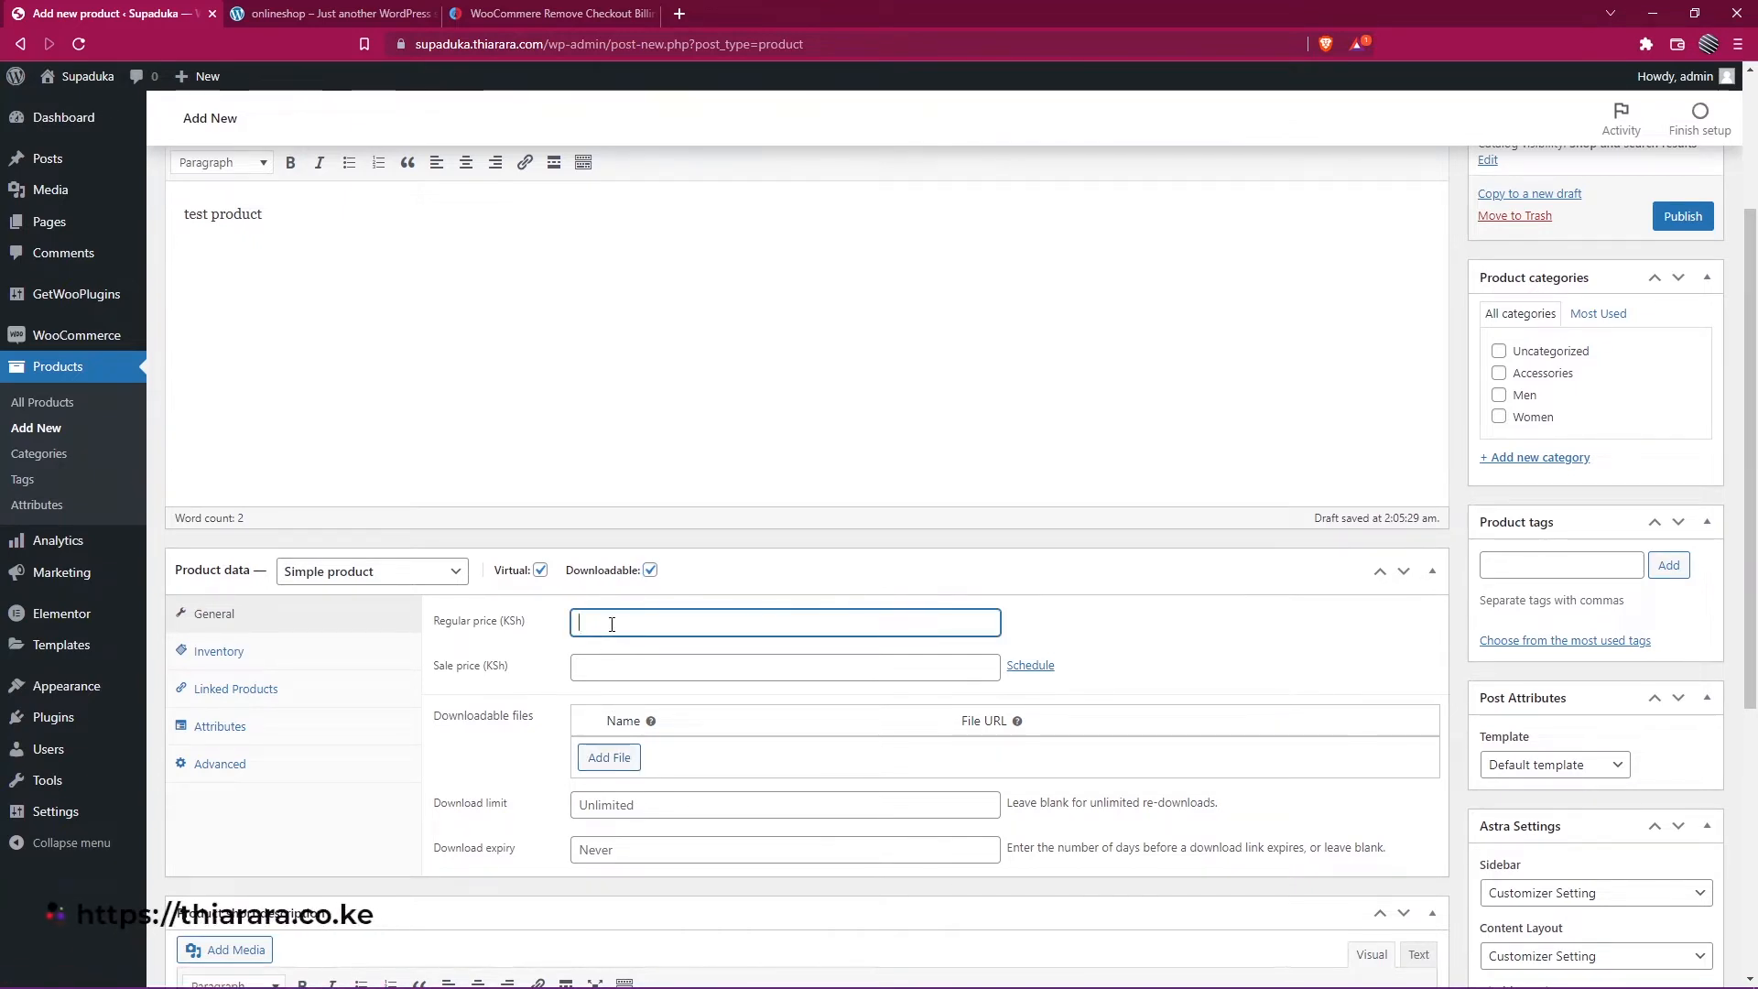
type("1000")
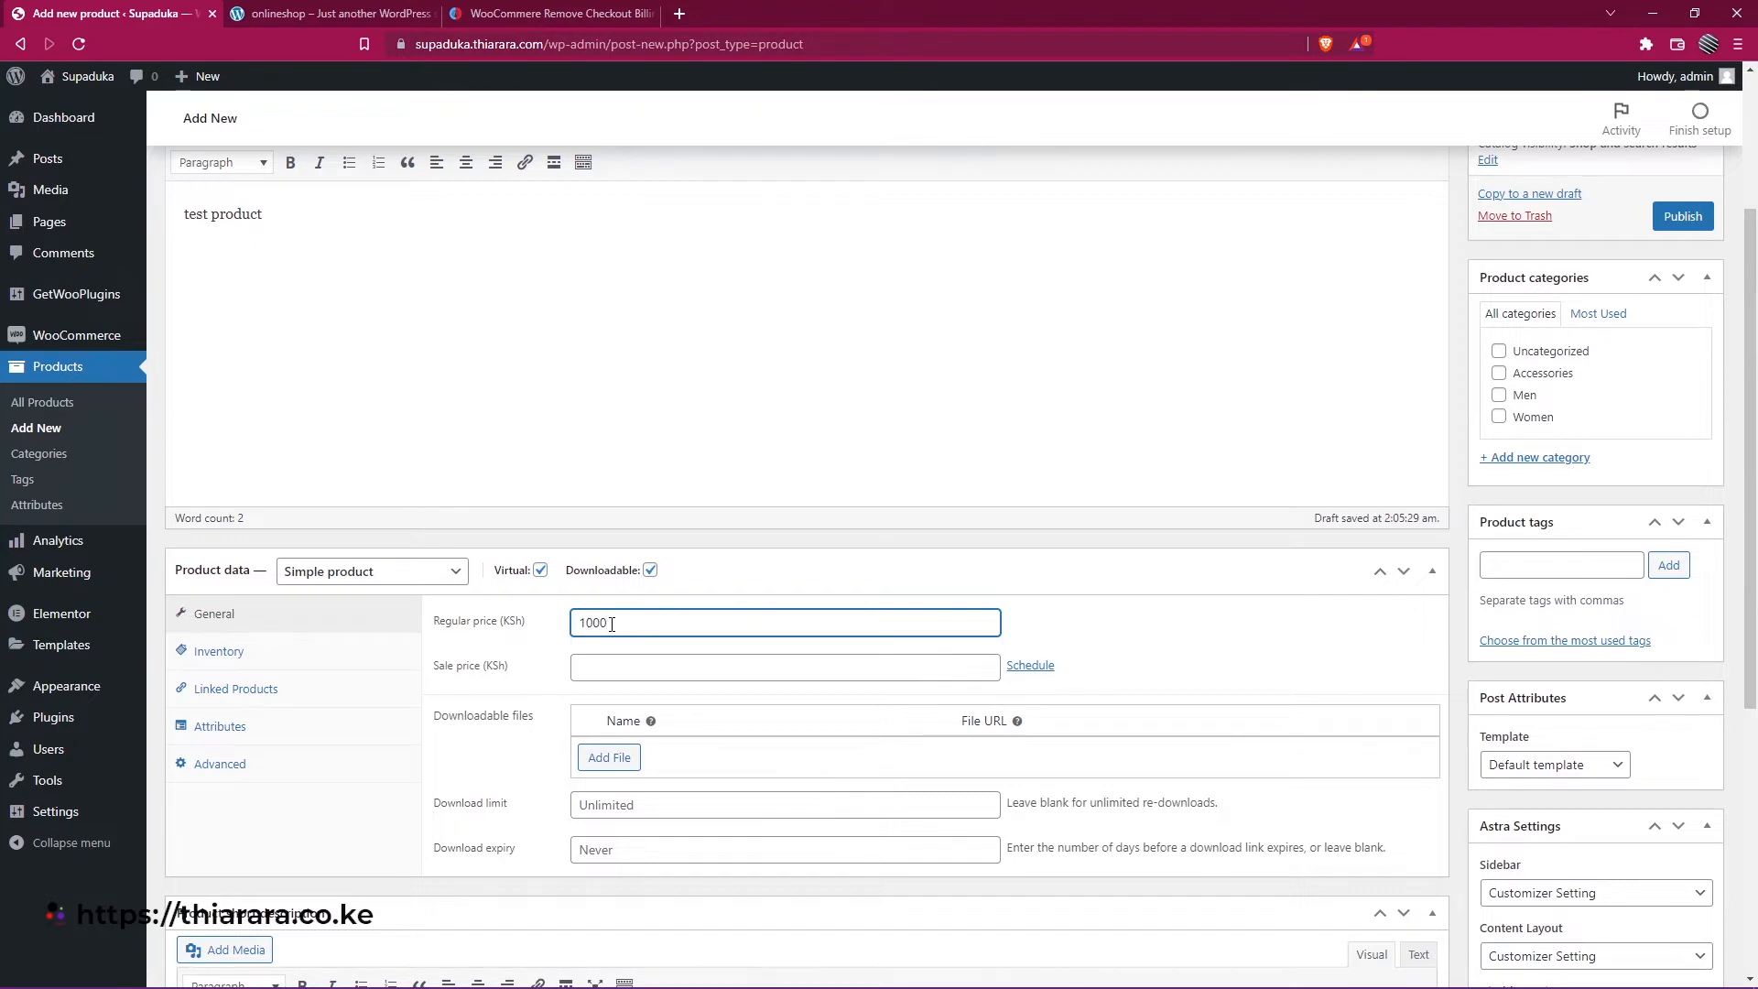
key("Backspace")
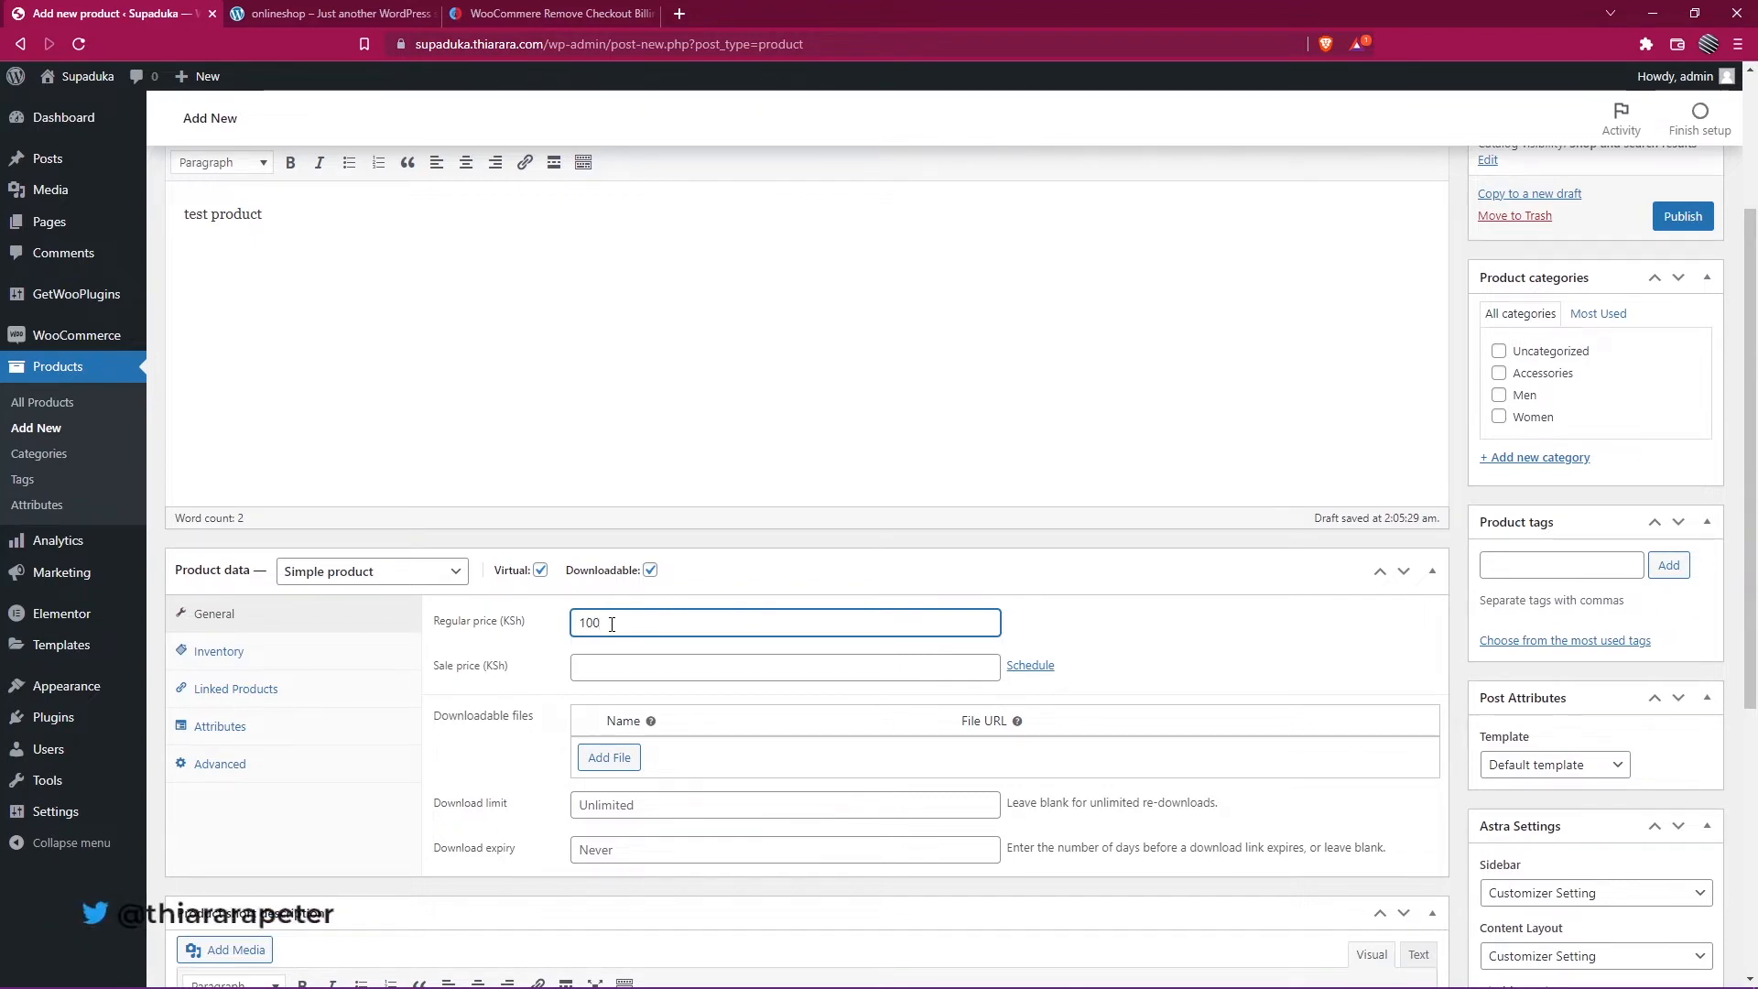
left_click(785, 667)
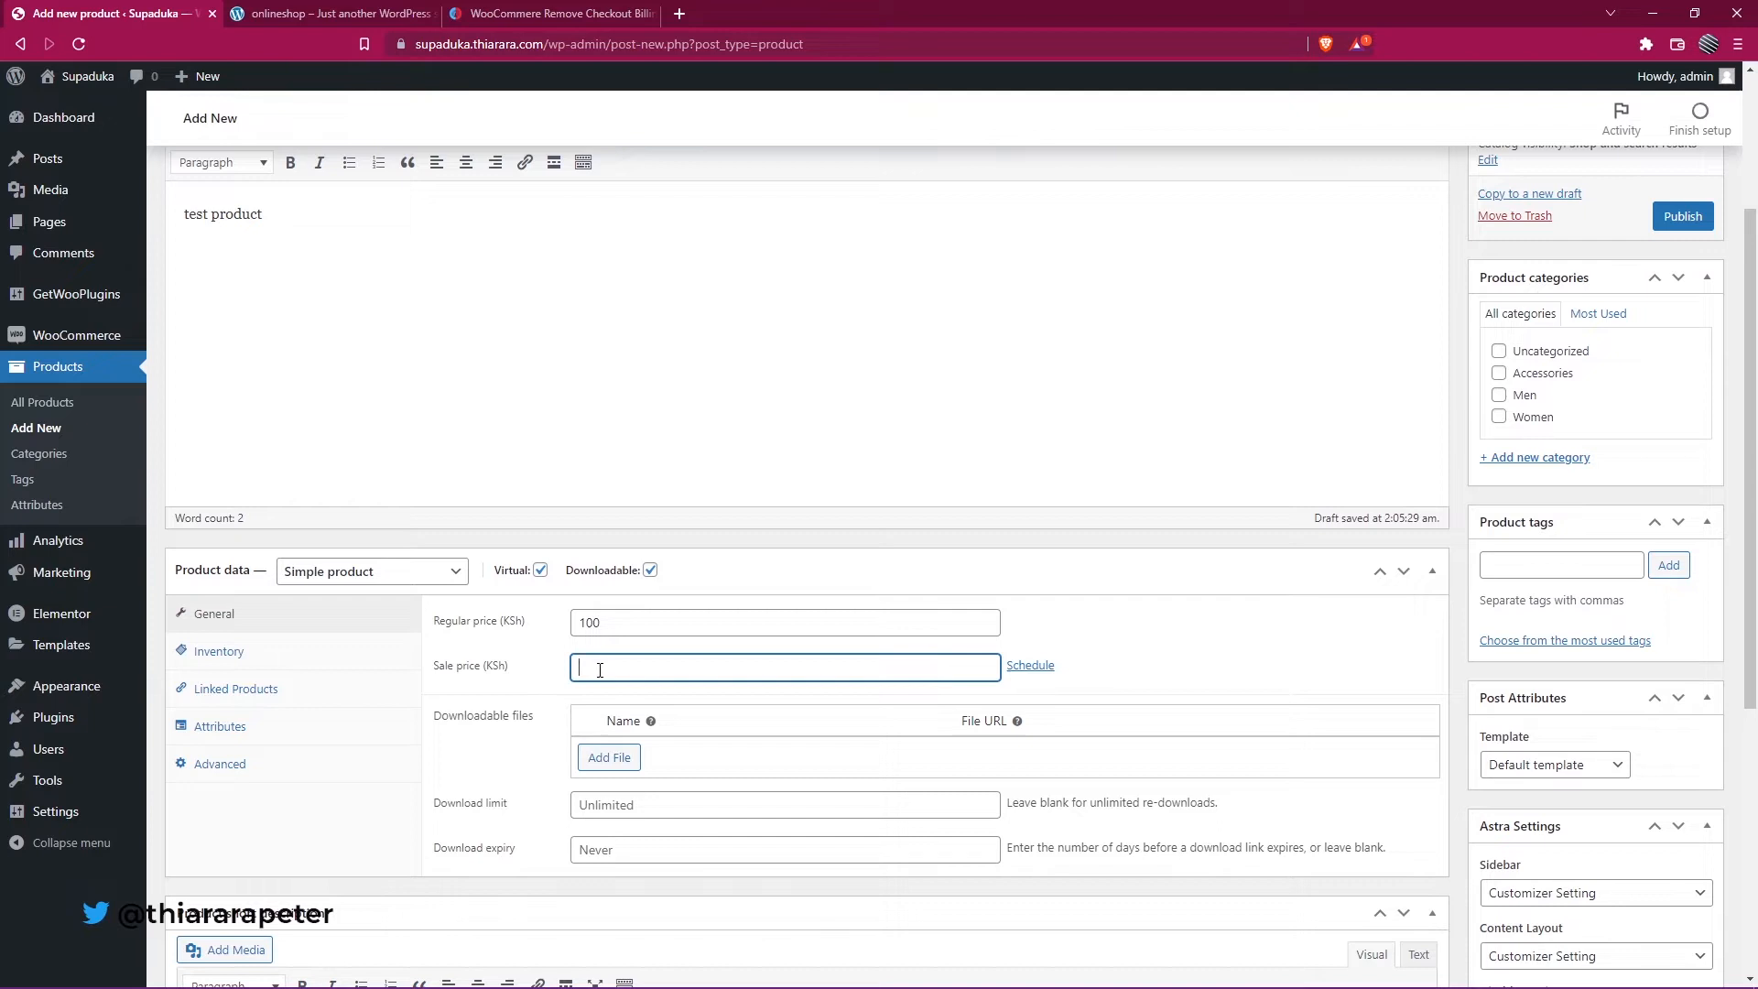
type("80")
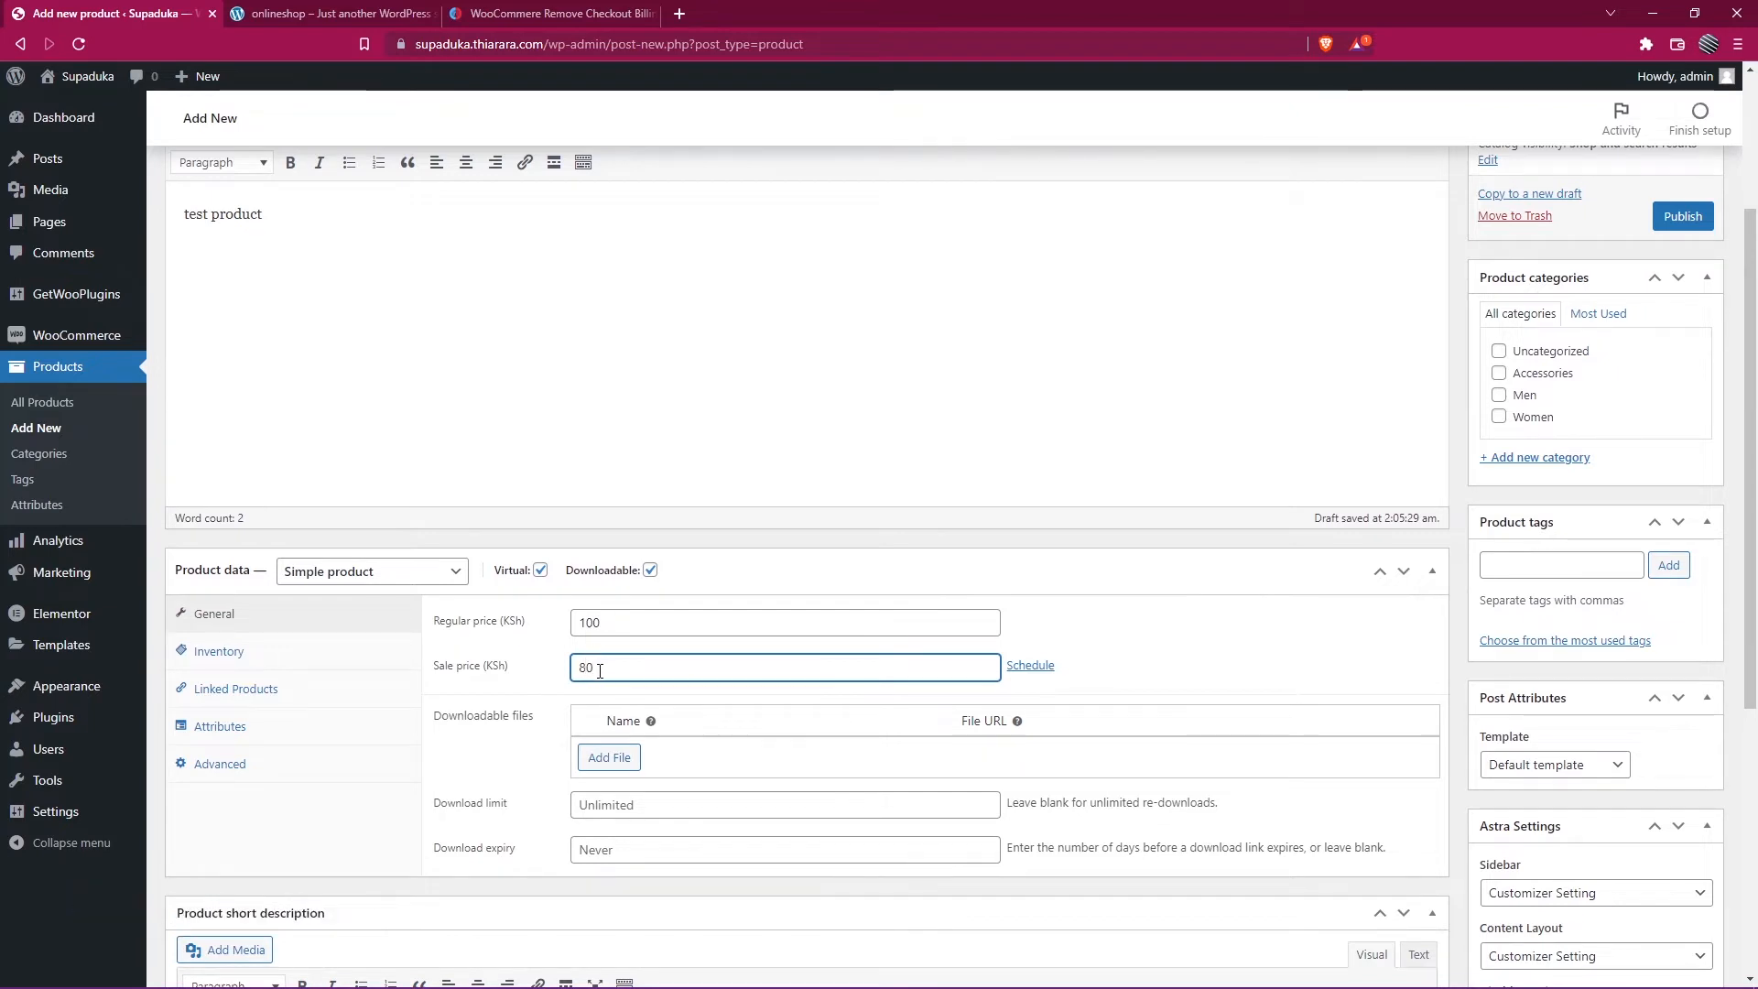
mouse_move(443, 740)
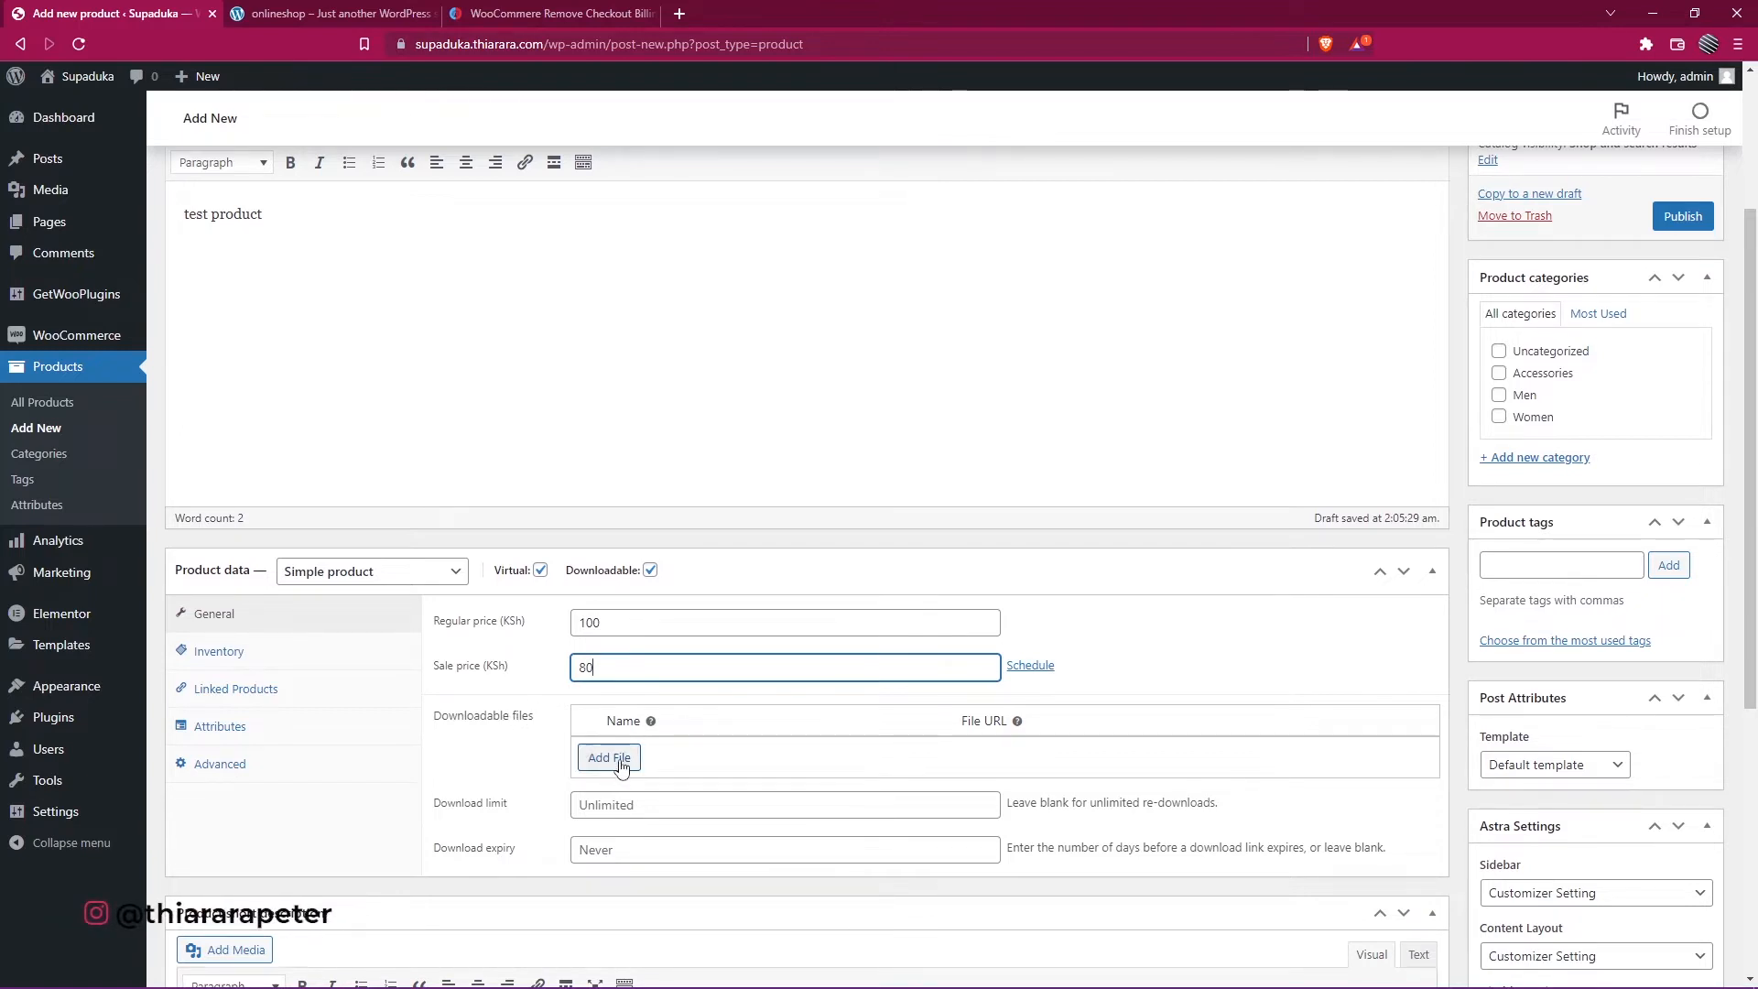
left_click(608, 758)
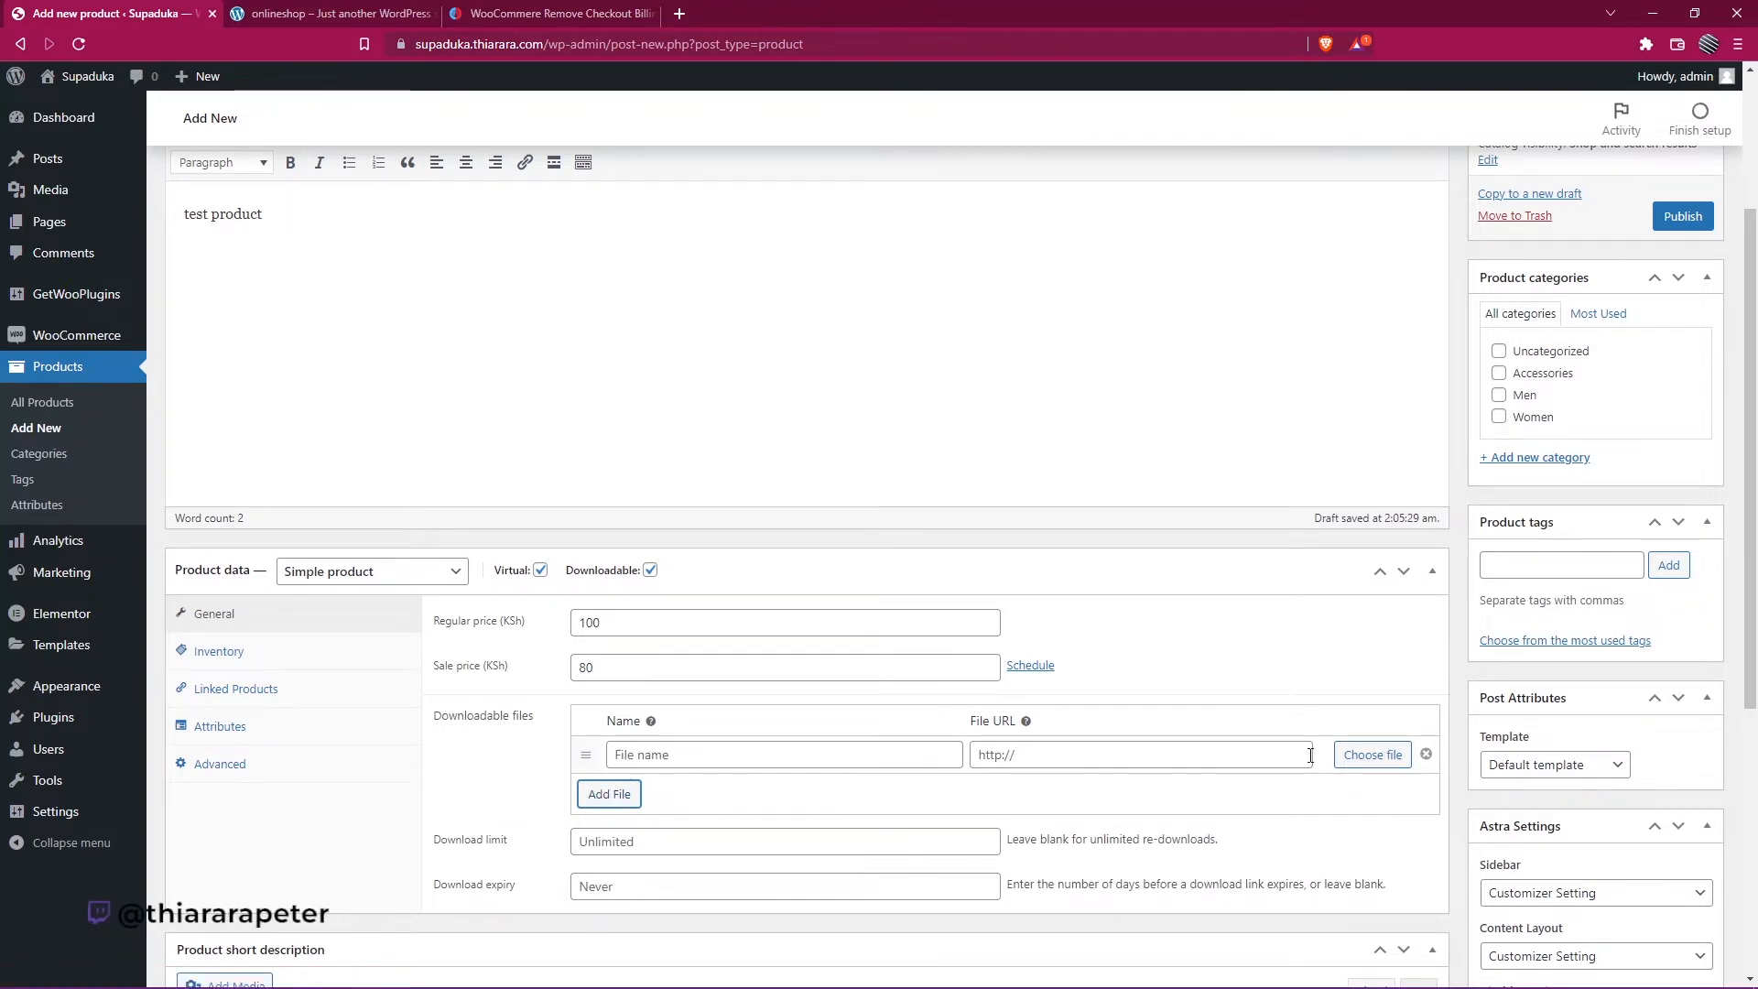
Attach the dress-form image from the Media Library as the download file URL
left_click(1373, 753)
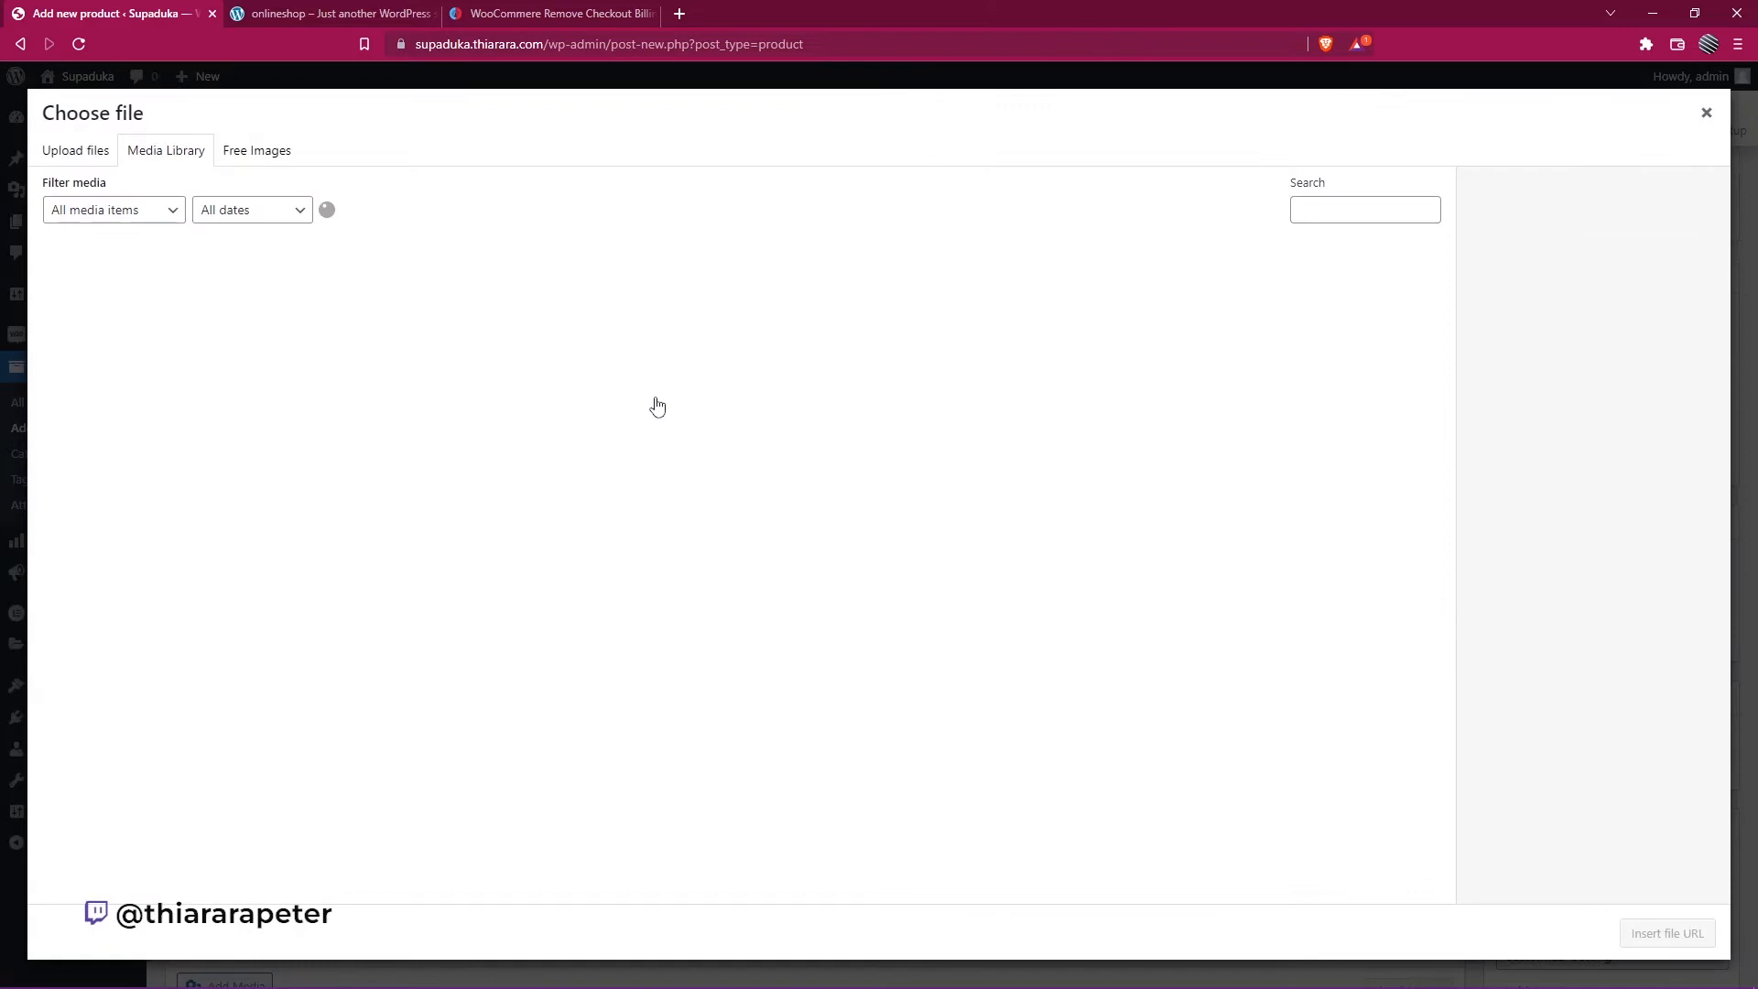
left_click(165, 151)
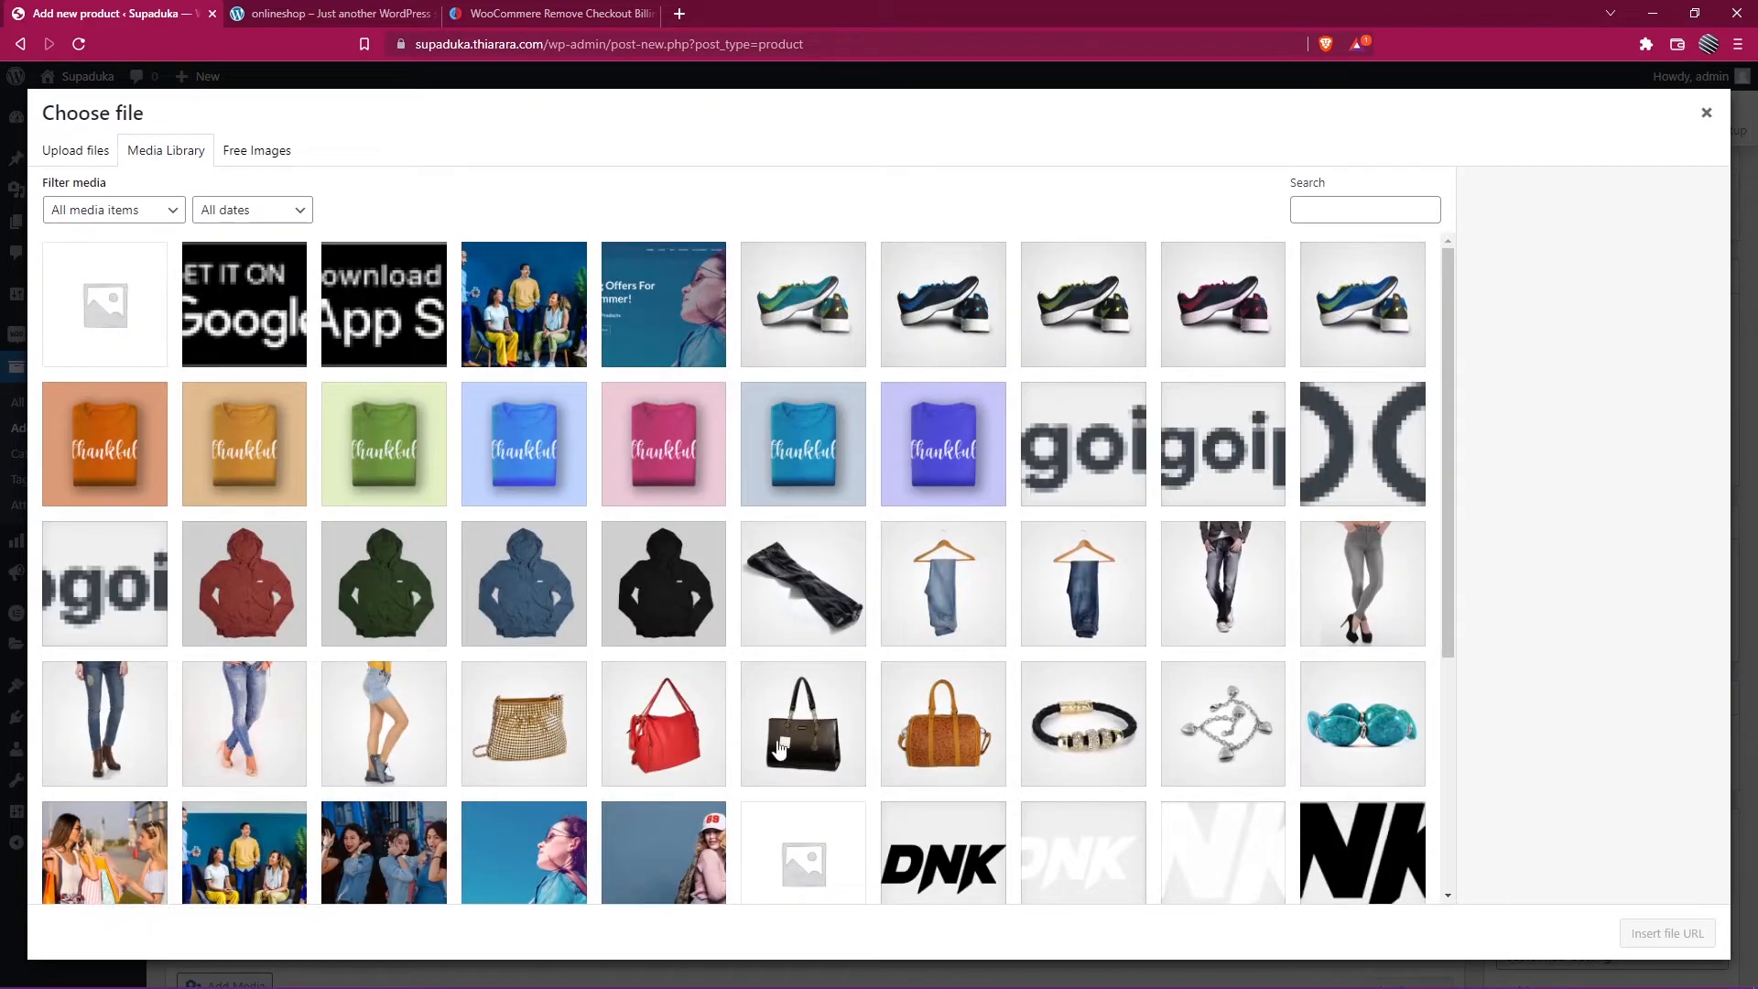
scroll("down", 3)
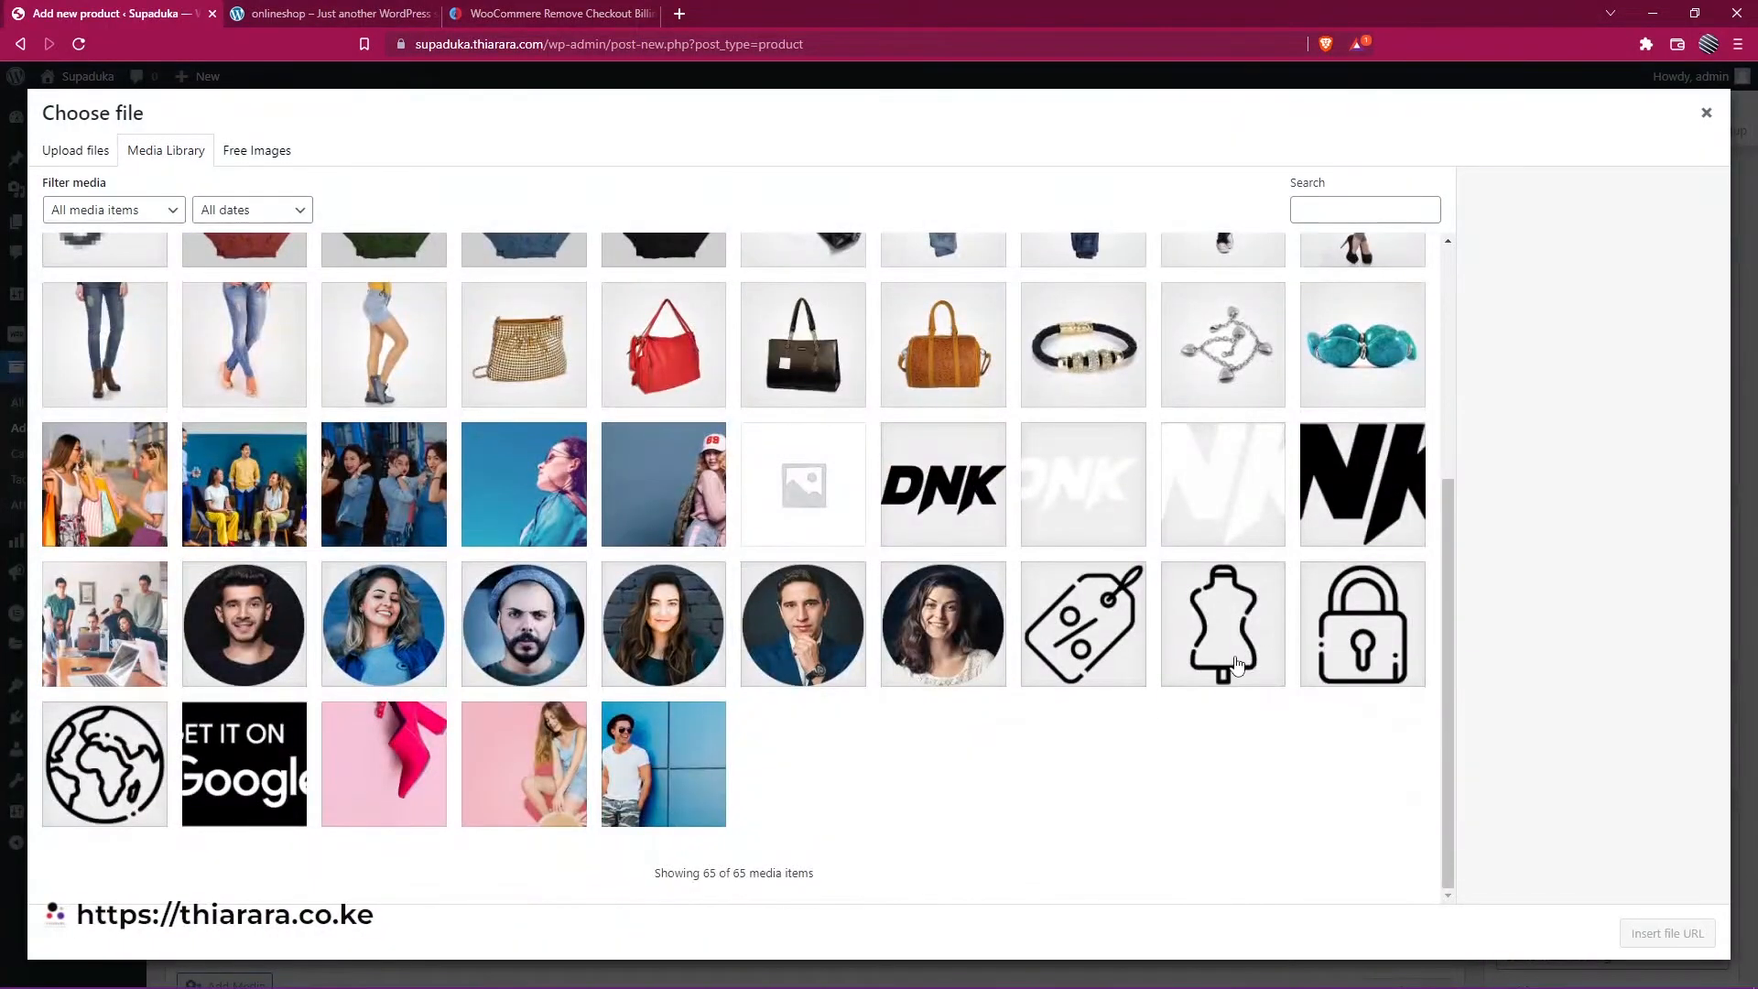
left_click(1223, 624)
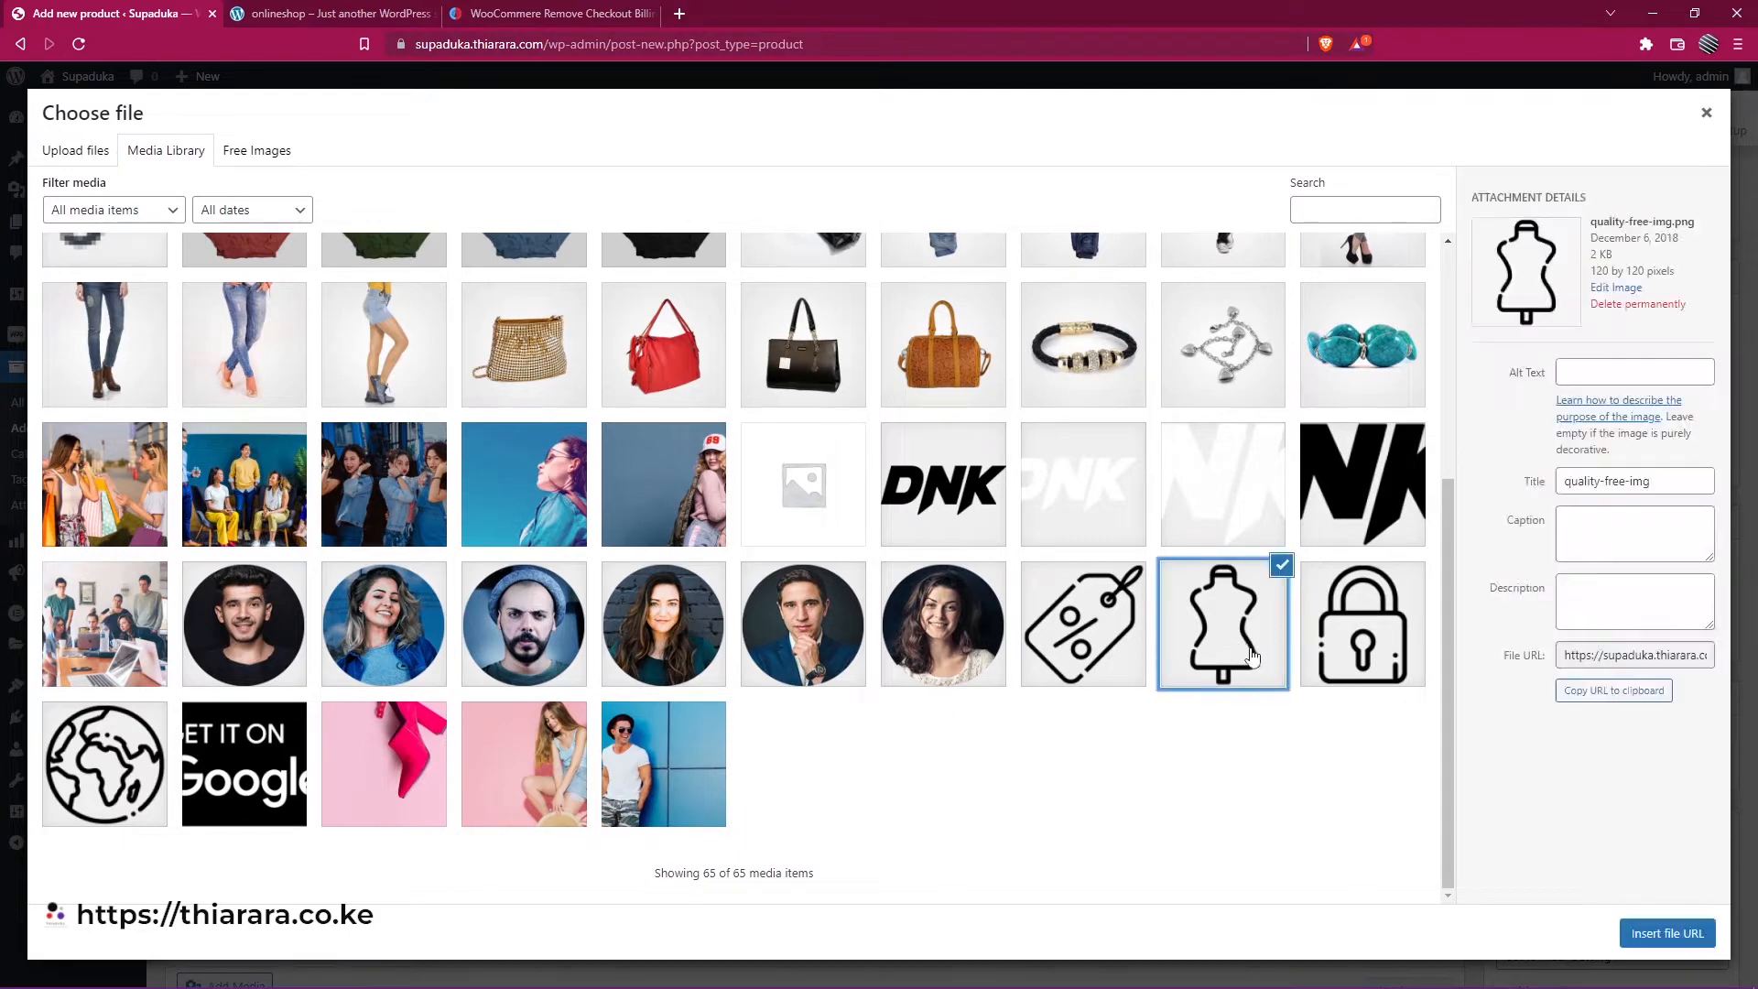
left_click(1668, 933)
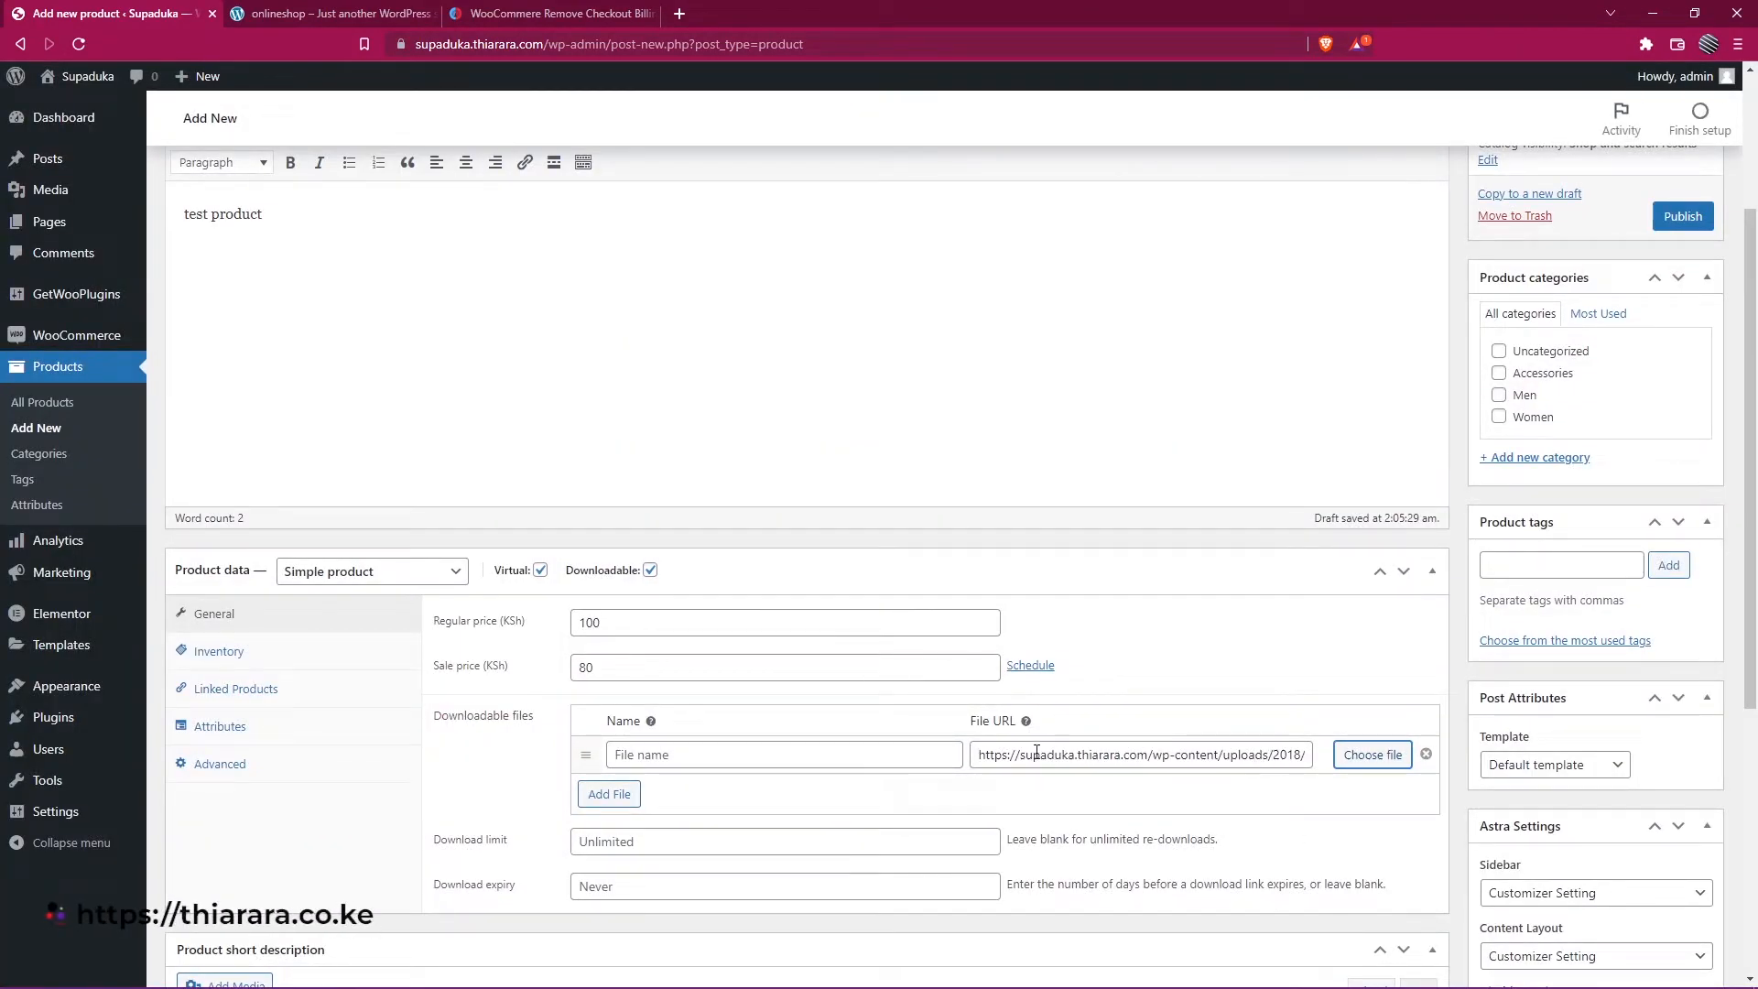
left_click(783, 754)
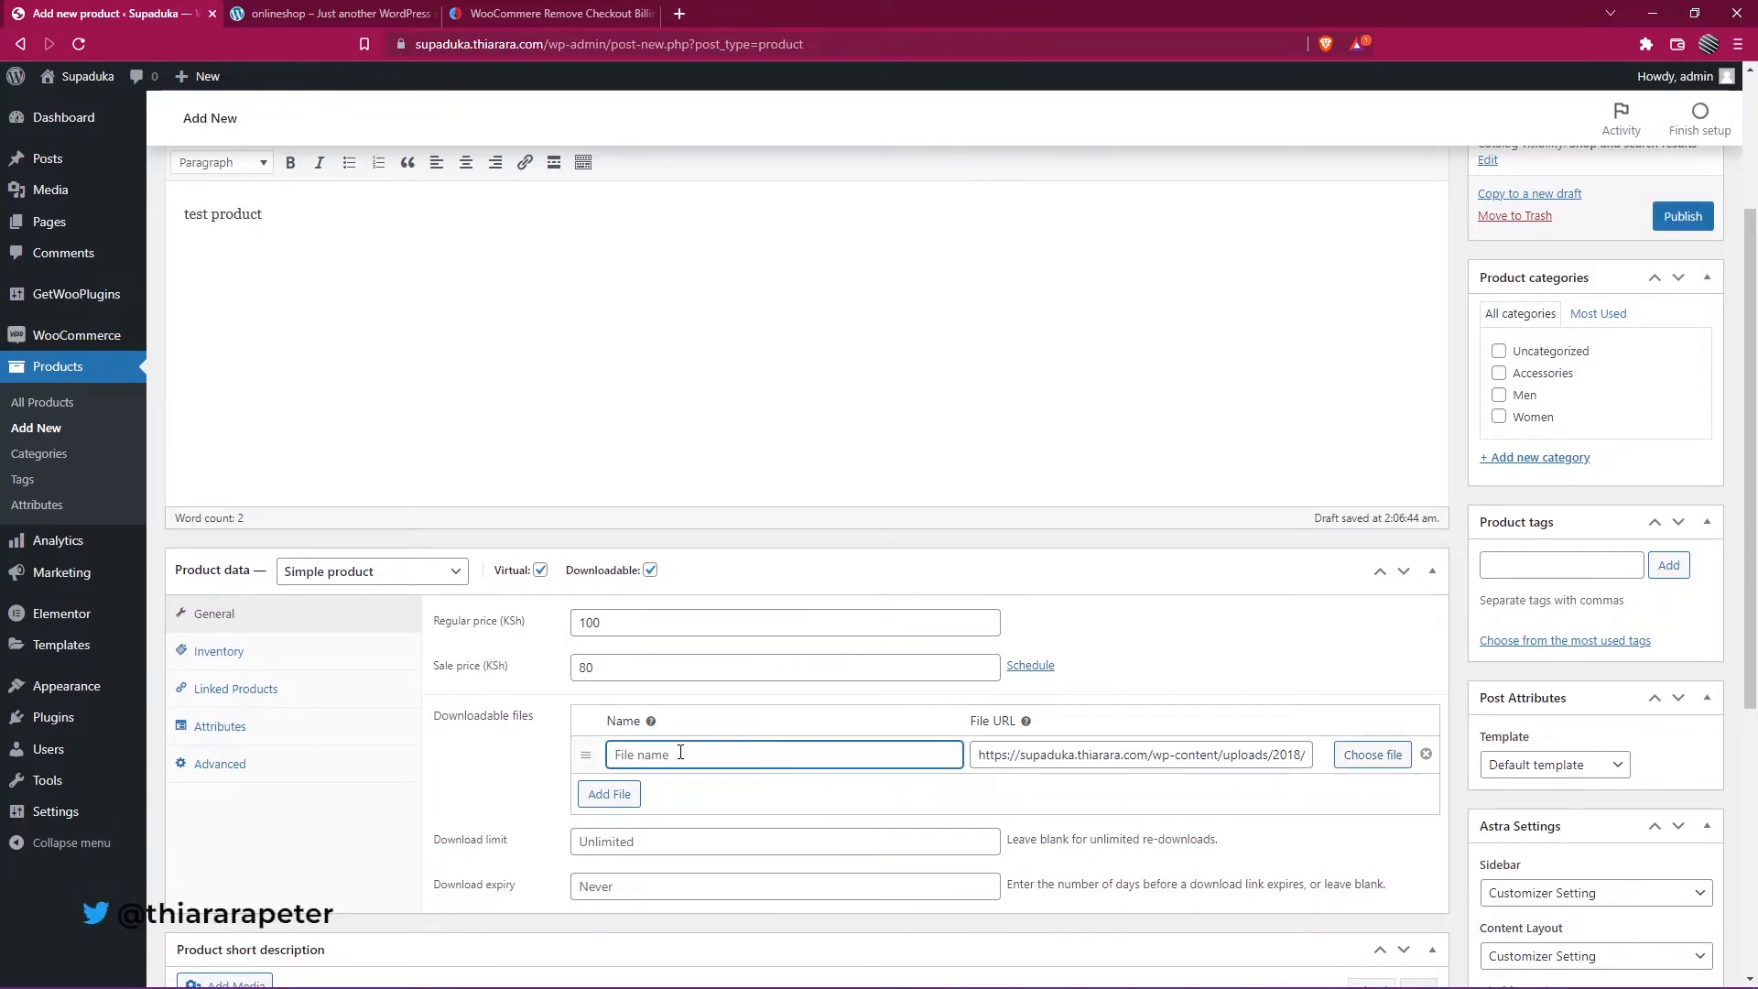
Name the downloadable file 'elementor vs 2.0'
type("elementor vs 2.0")
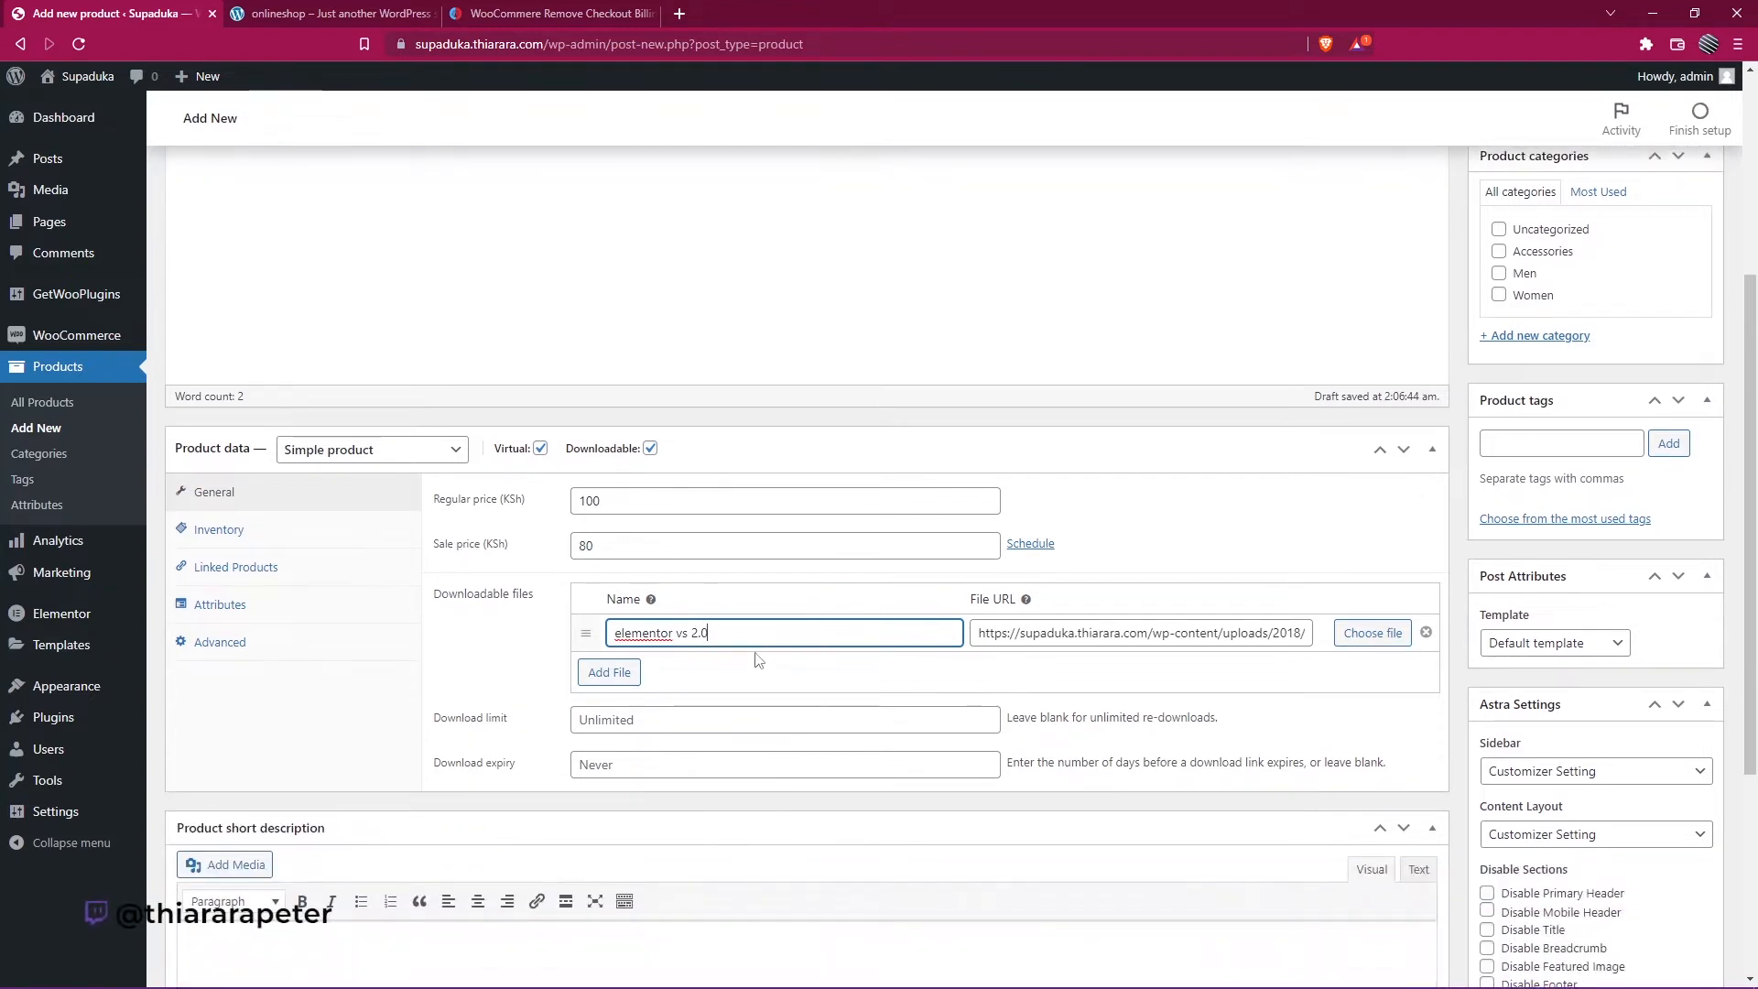
mouse_move(609, 671)
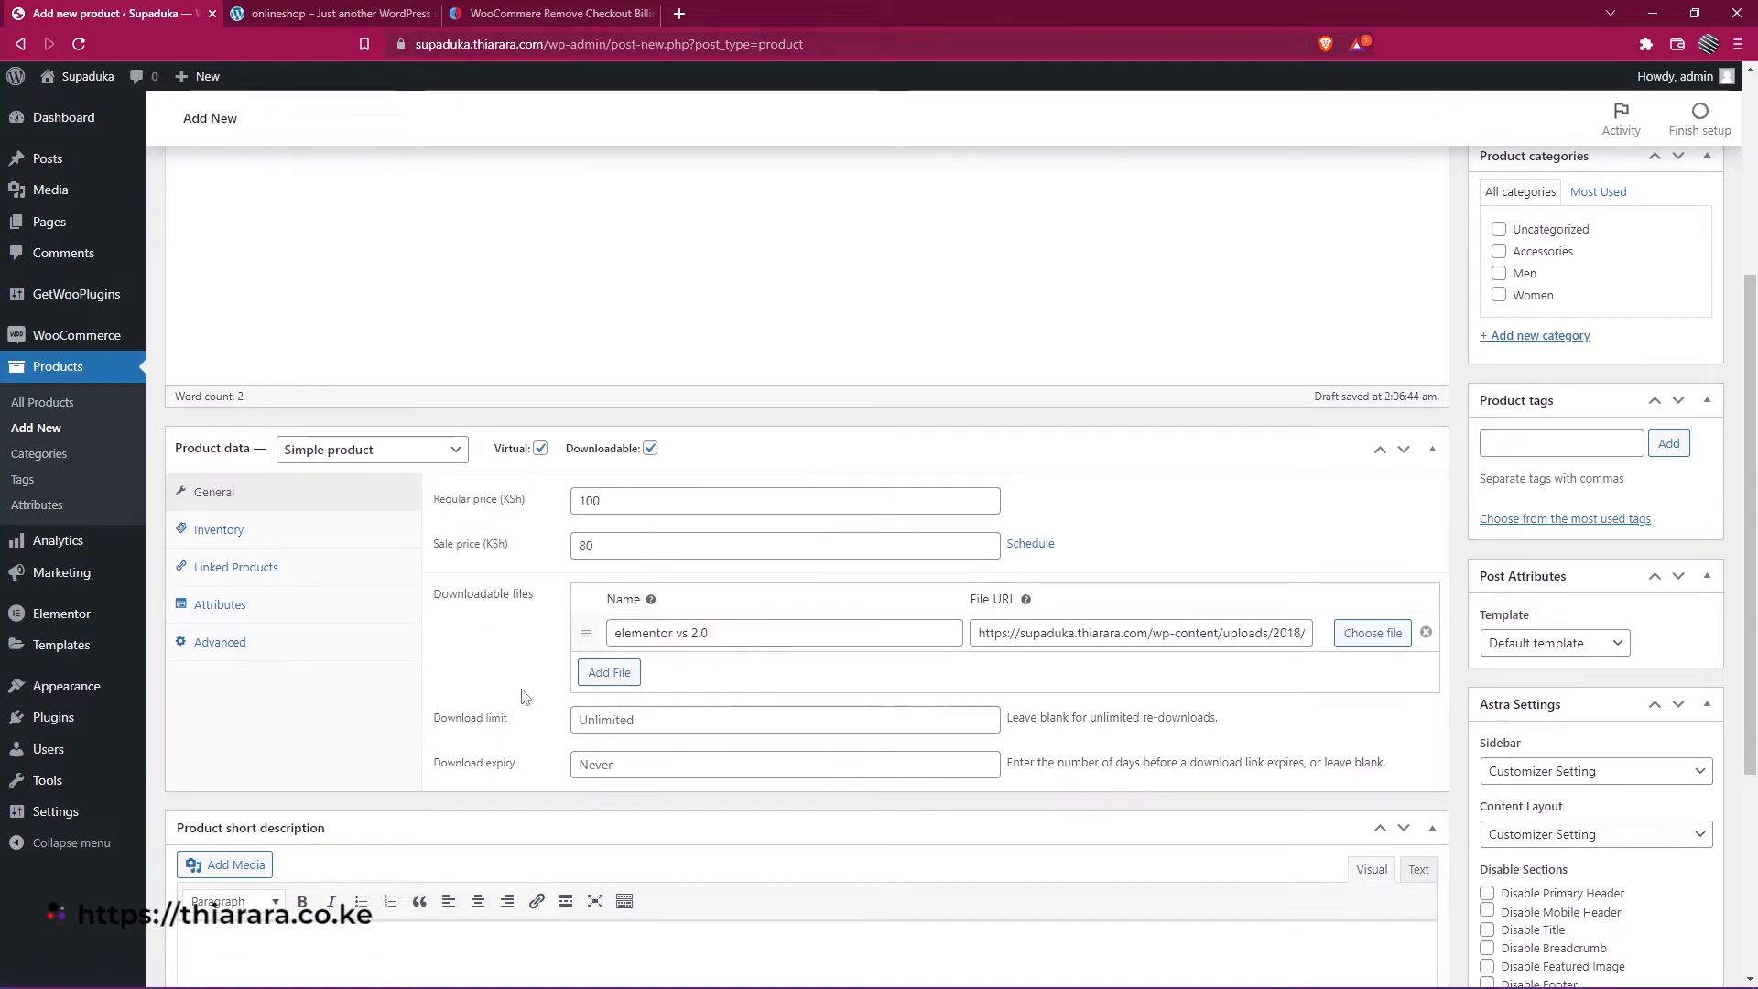
left_click(784, 719)
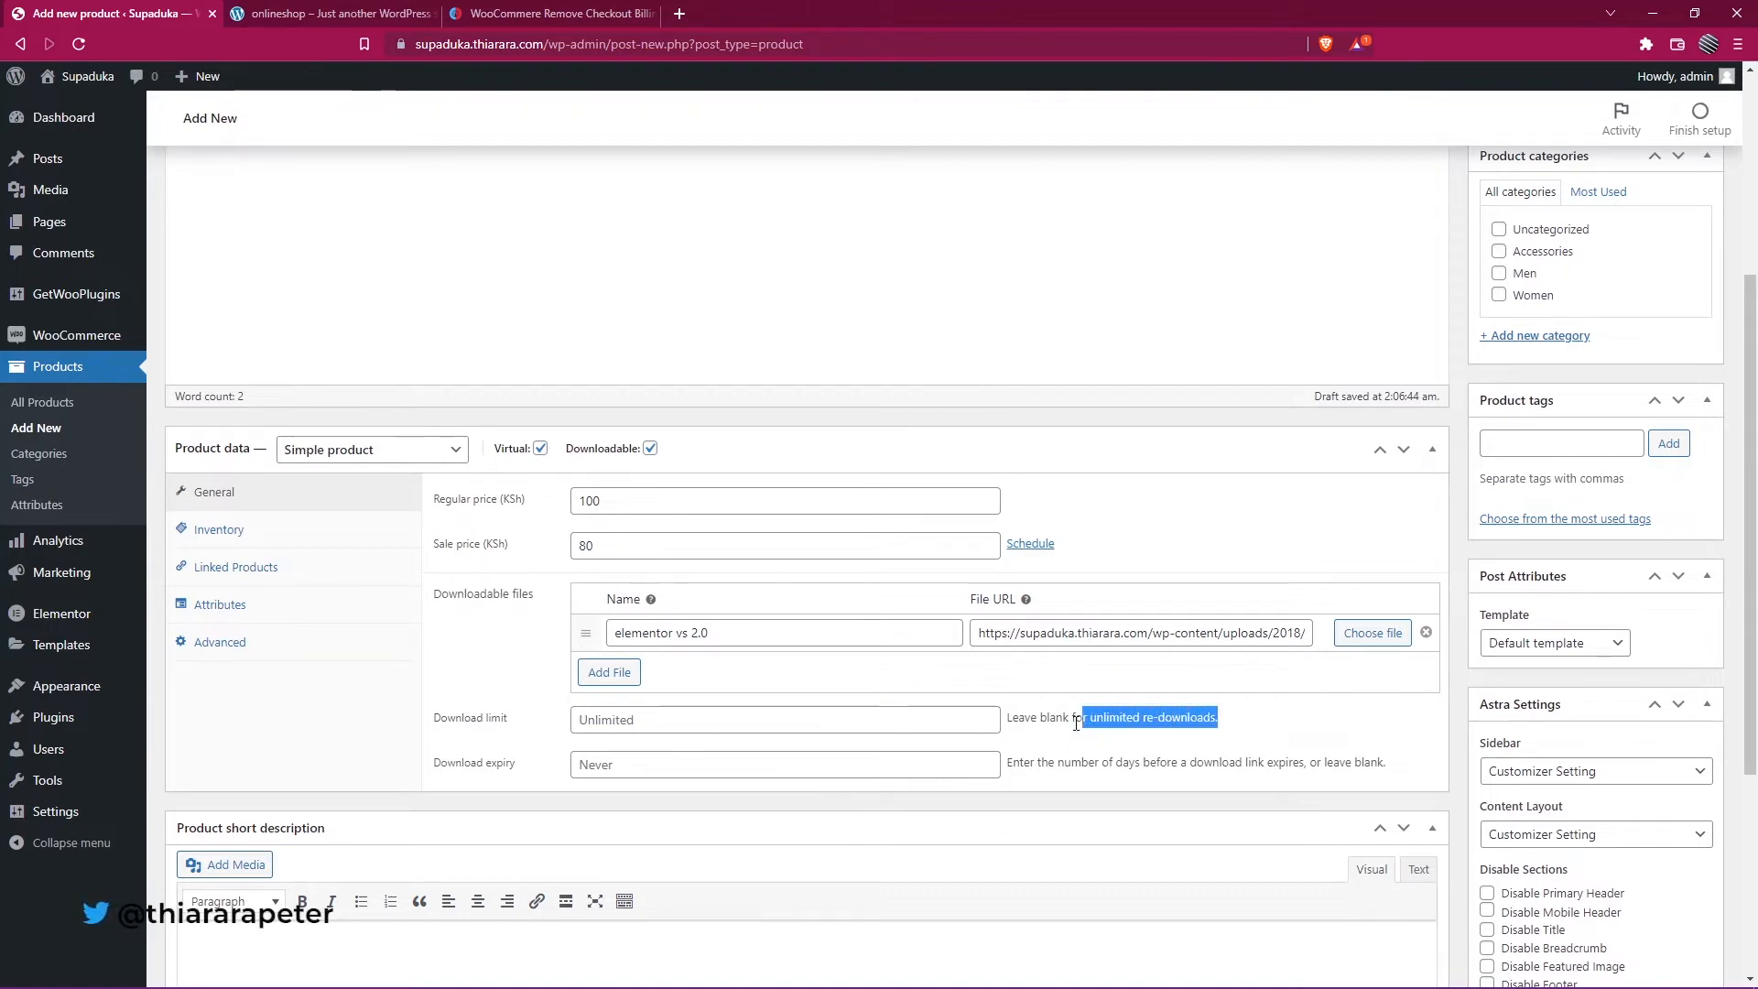
mouse_move(1260, 724)
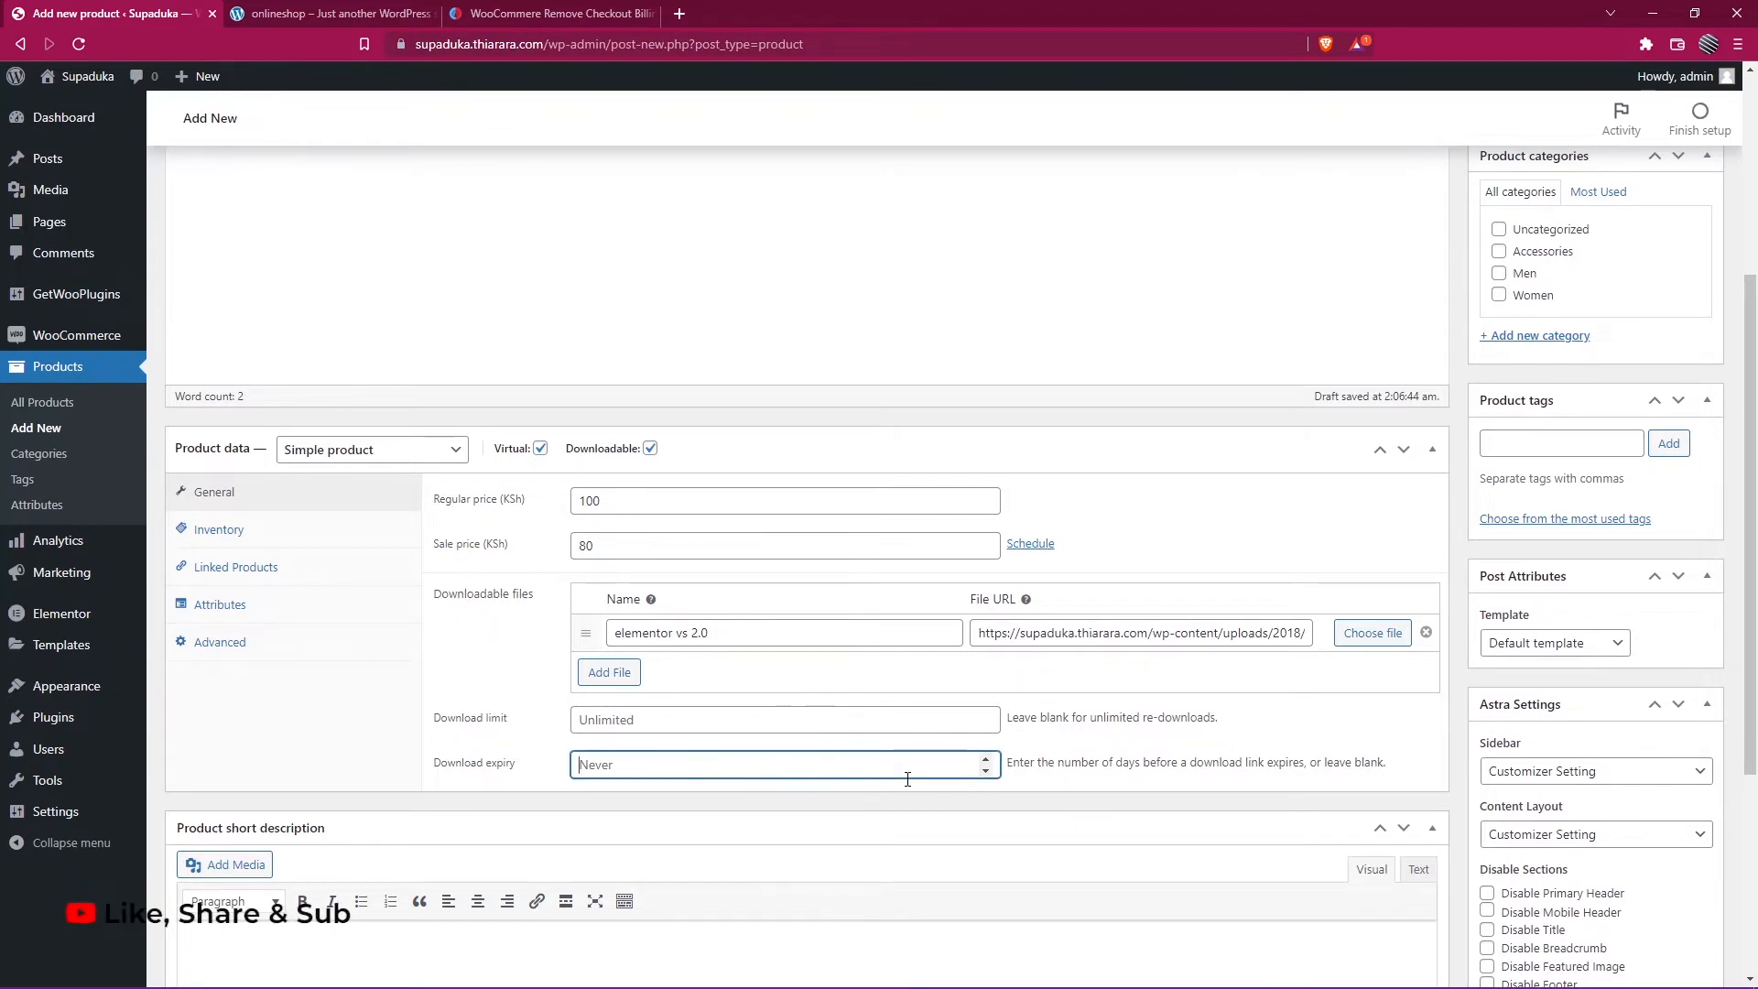
mouse_move(920, 790)
type("0")
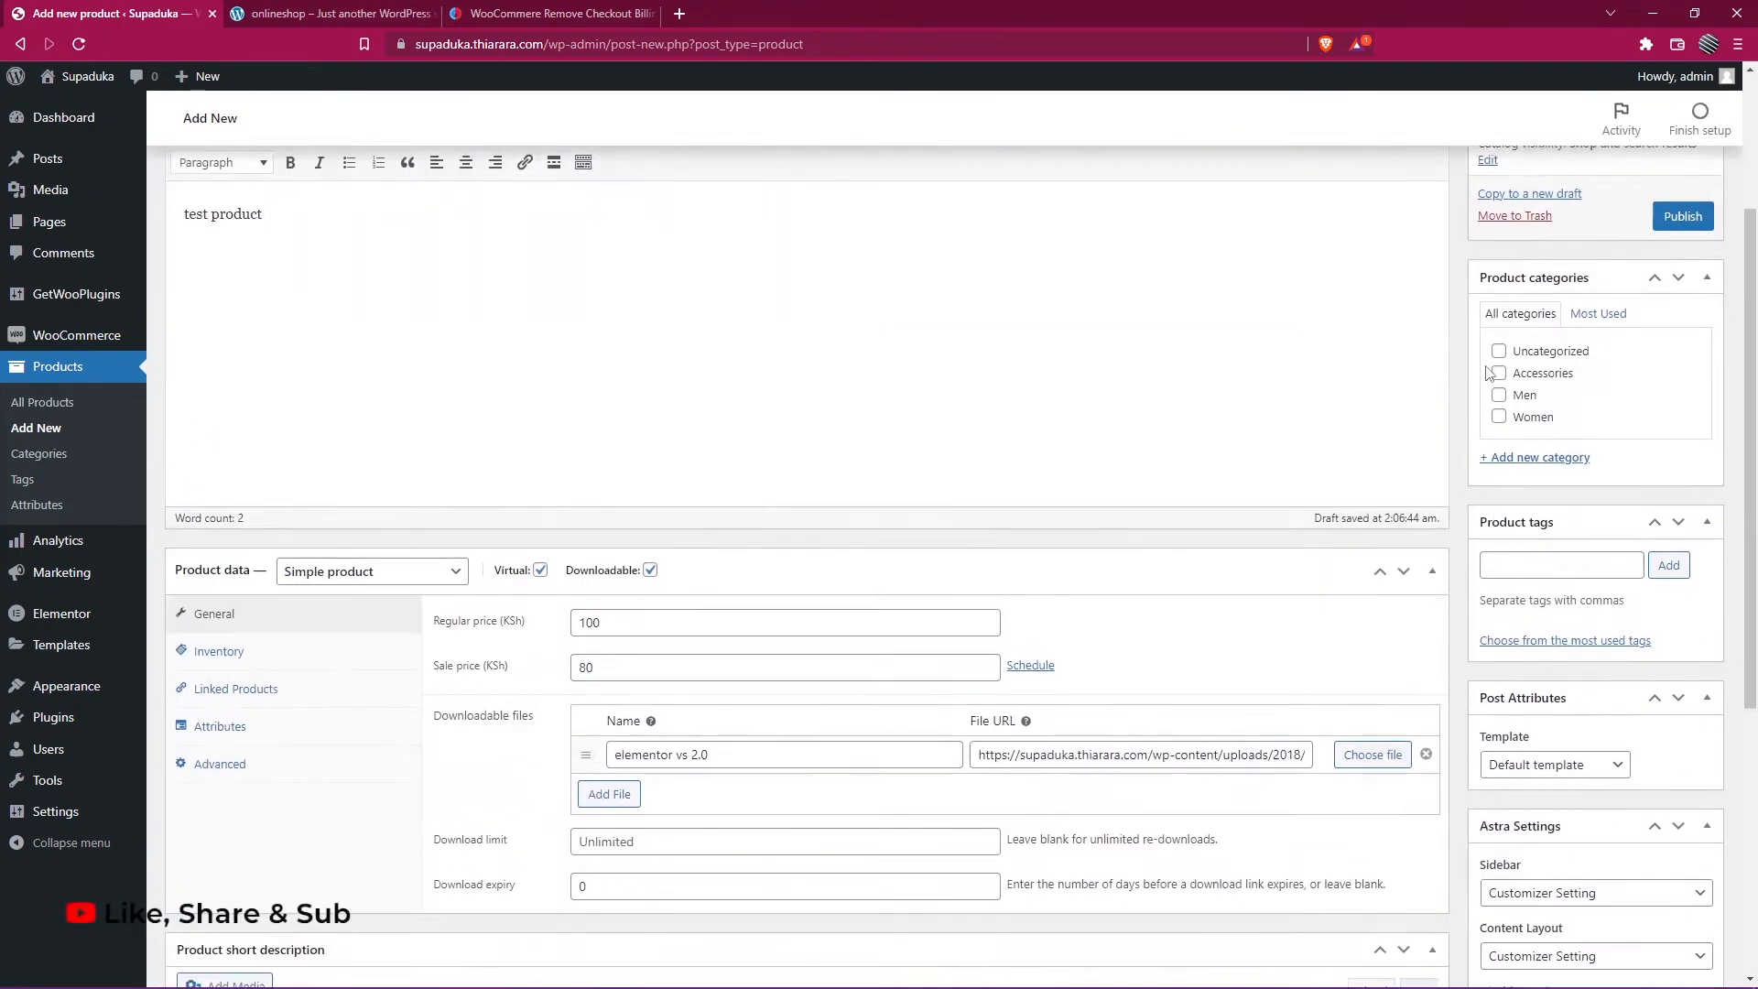
mouse_move(1534, 456)
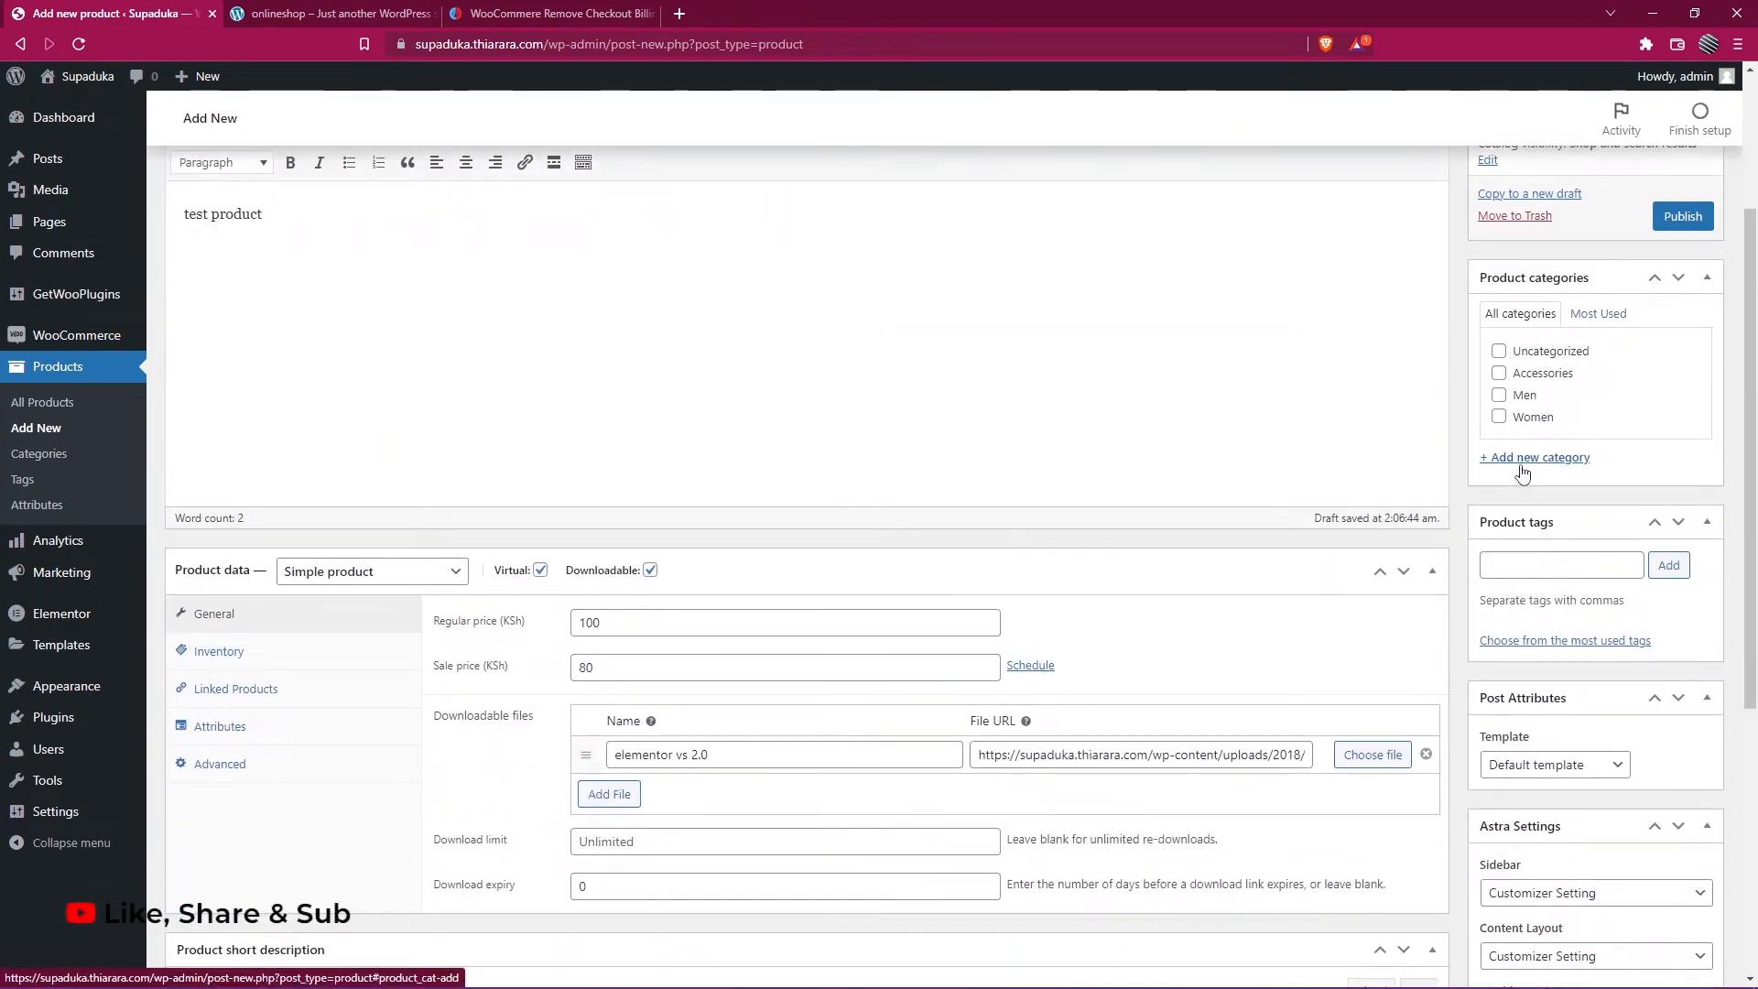
Set the mannequin dress-form picture as the product's main image
scroll("down", 3)
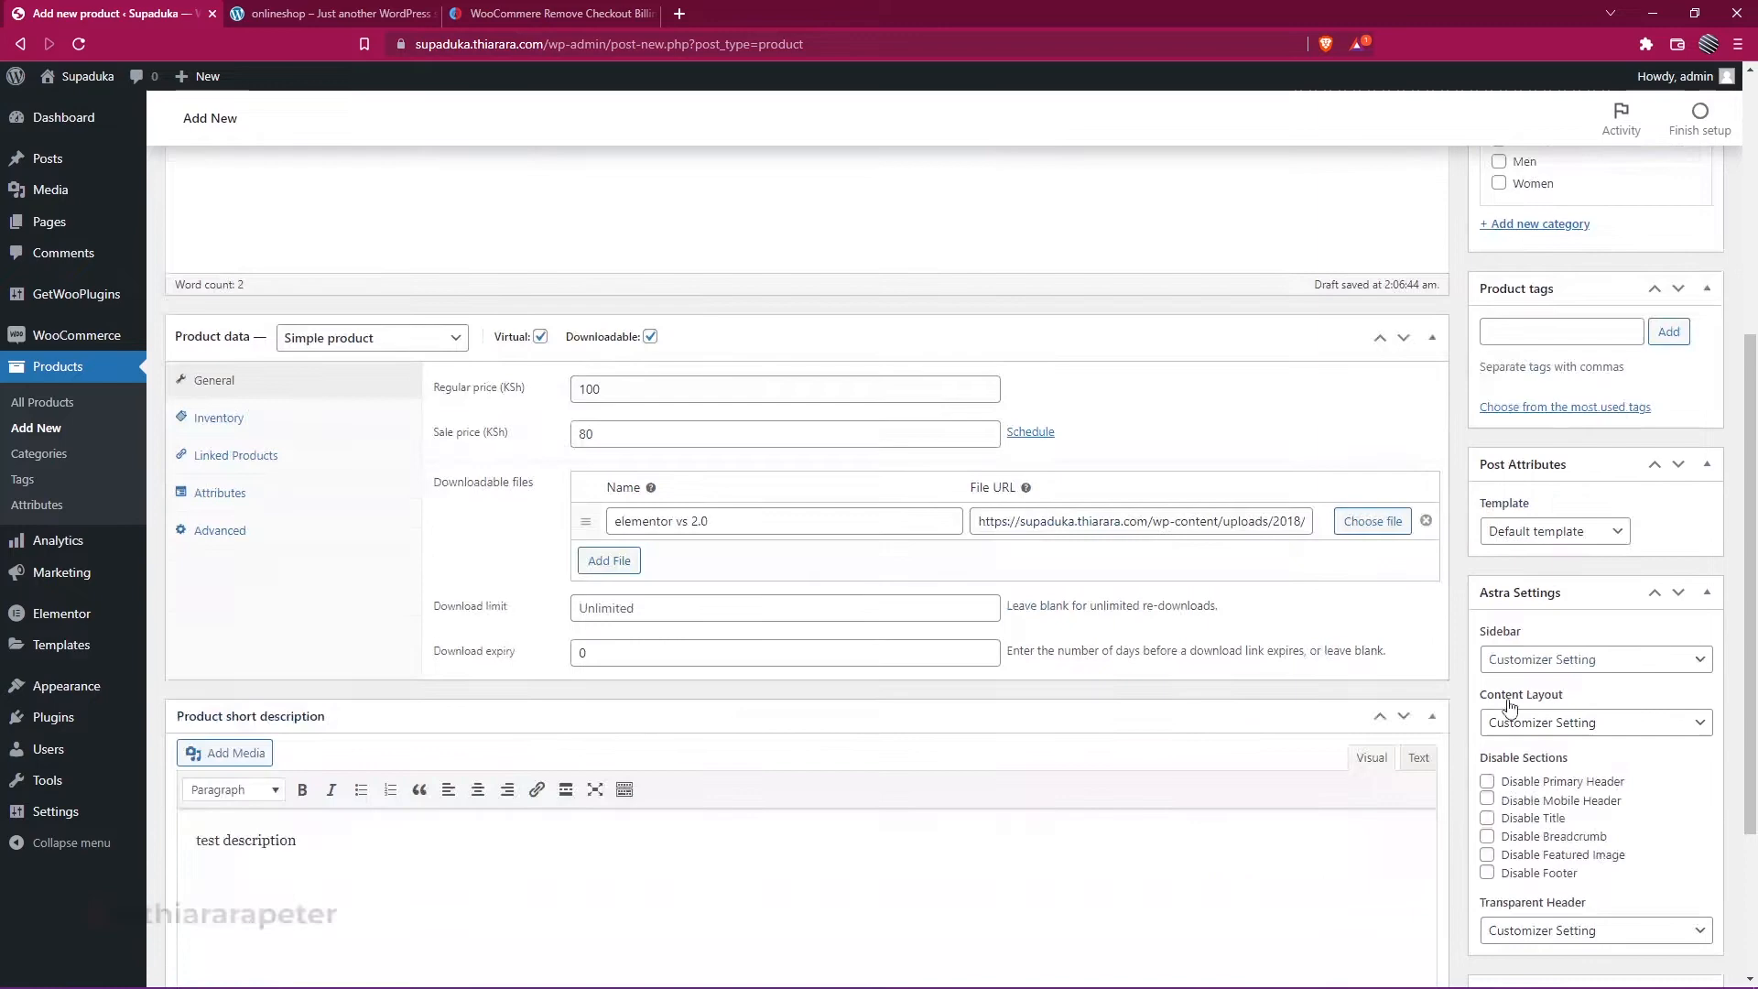
scroll("down", 3)
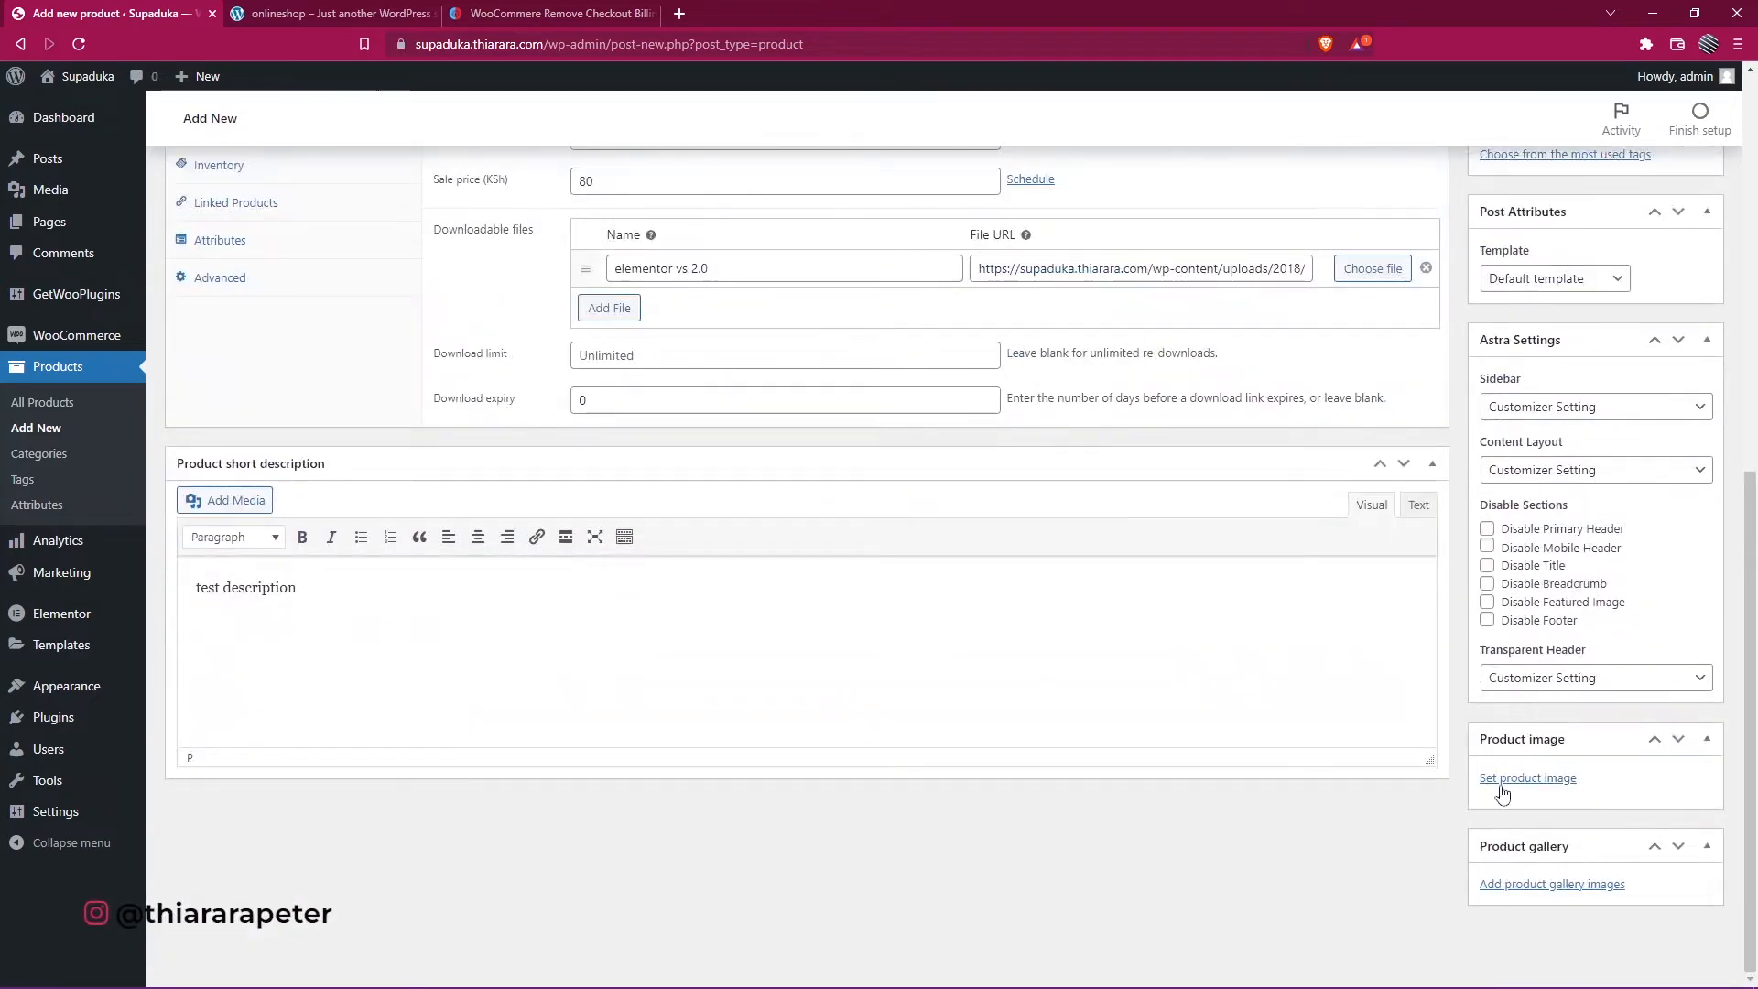
left_click(1528, 778)
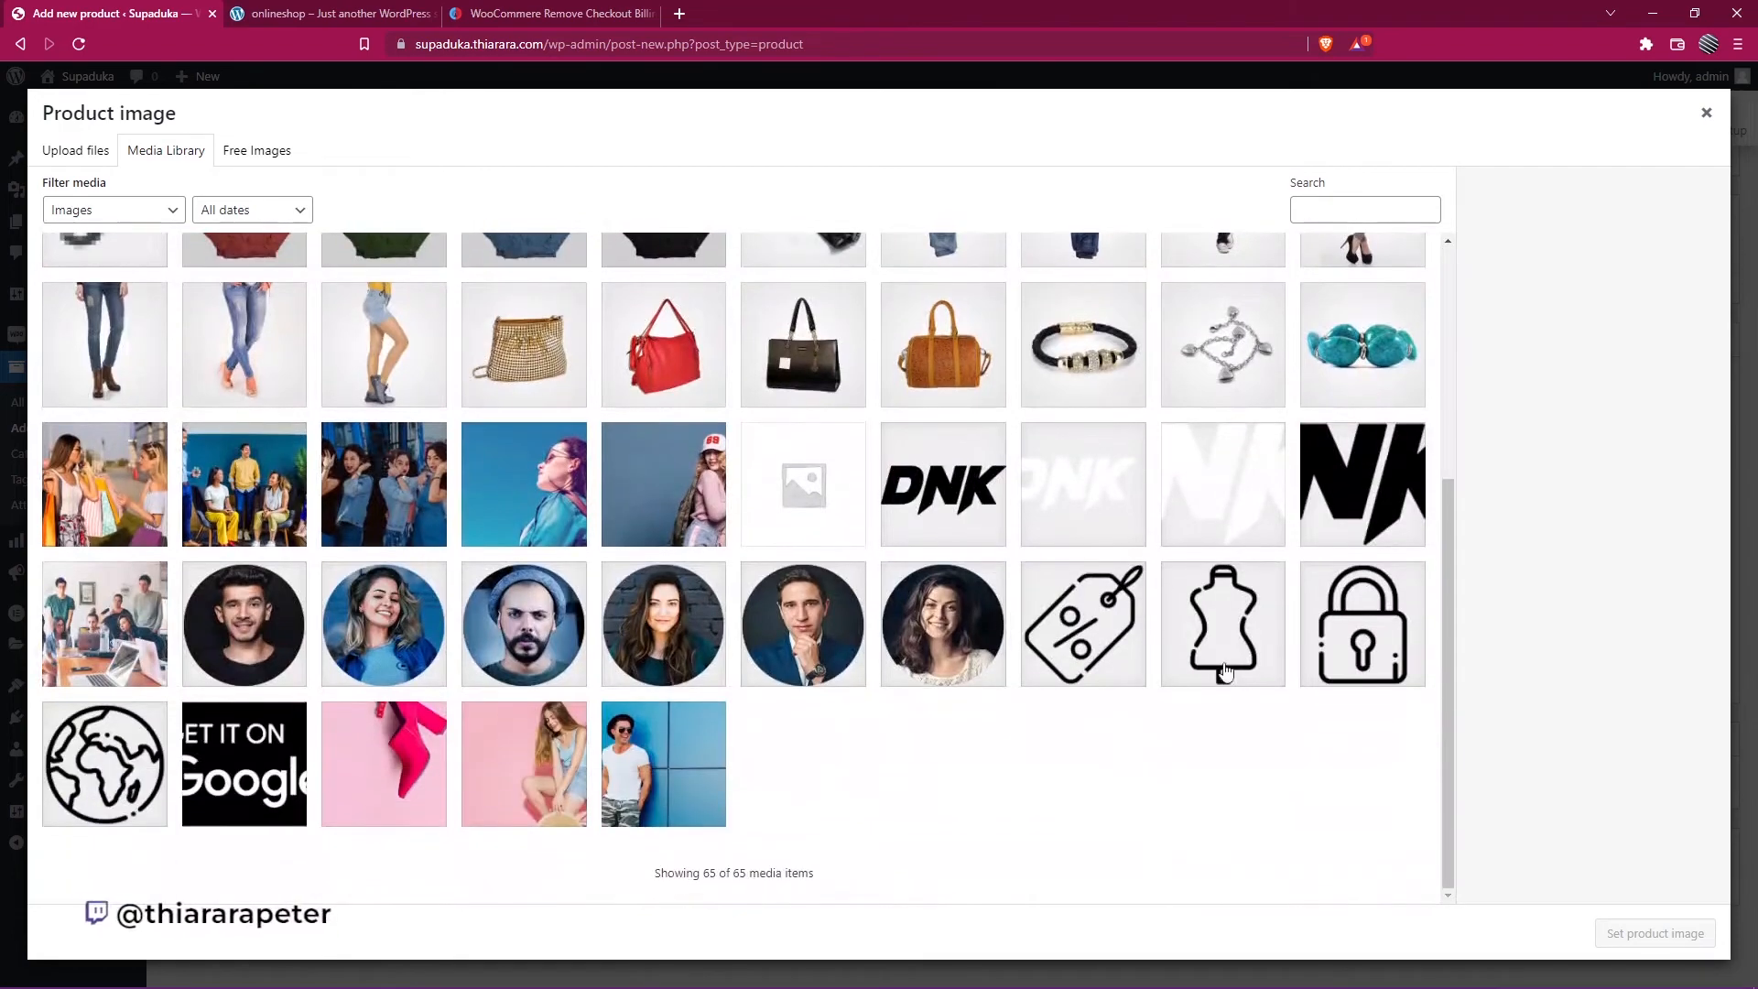
mouse_move(1237, 654)
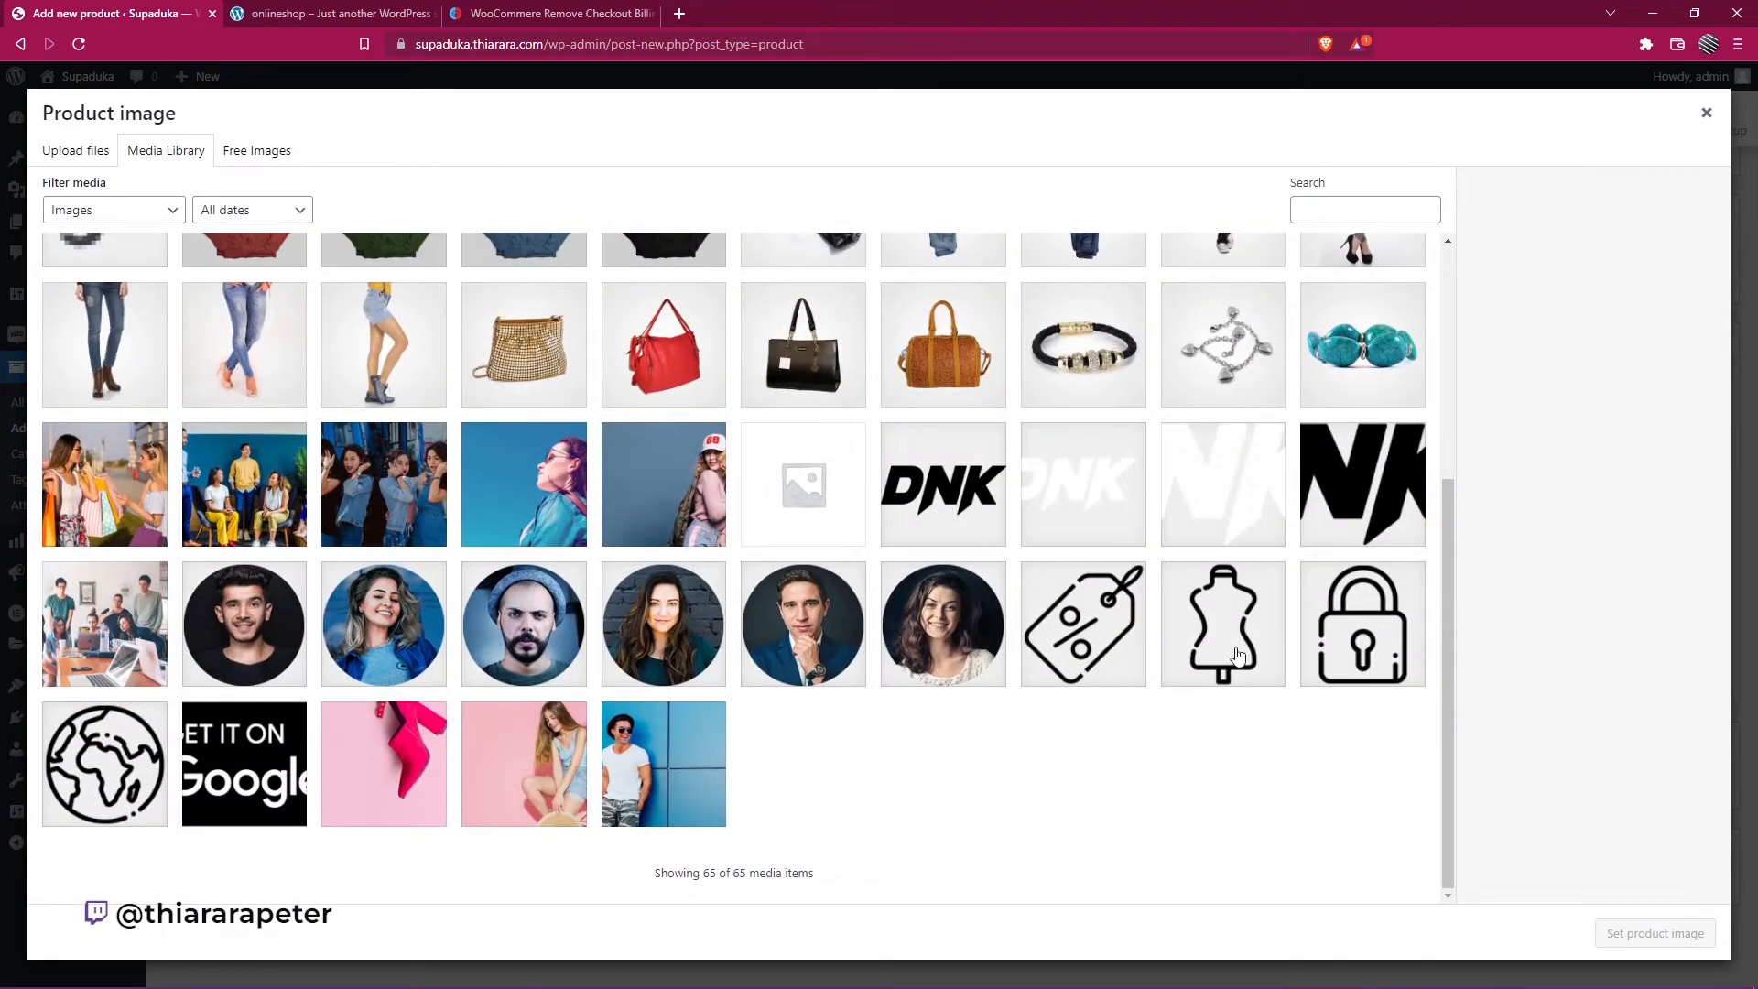
left_click(1705, 112)
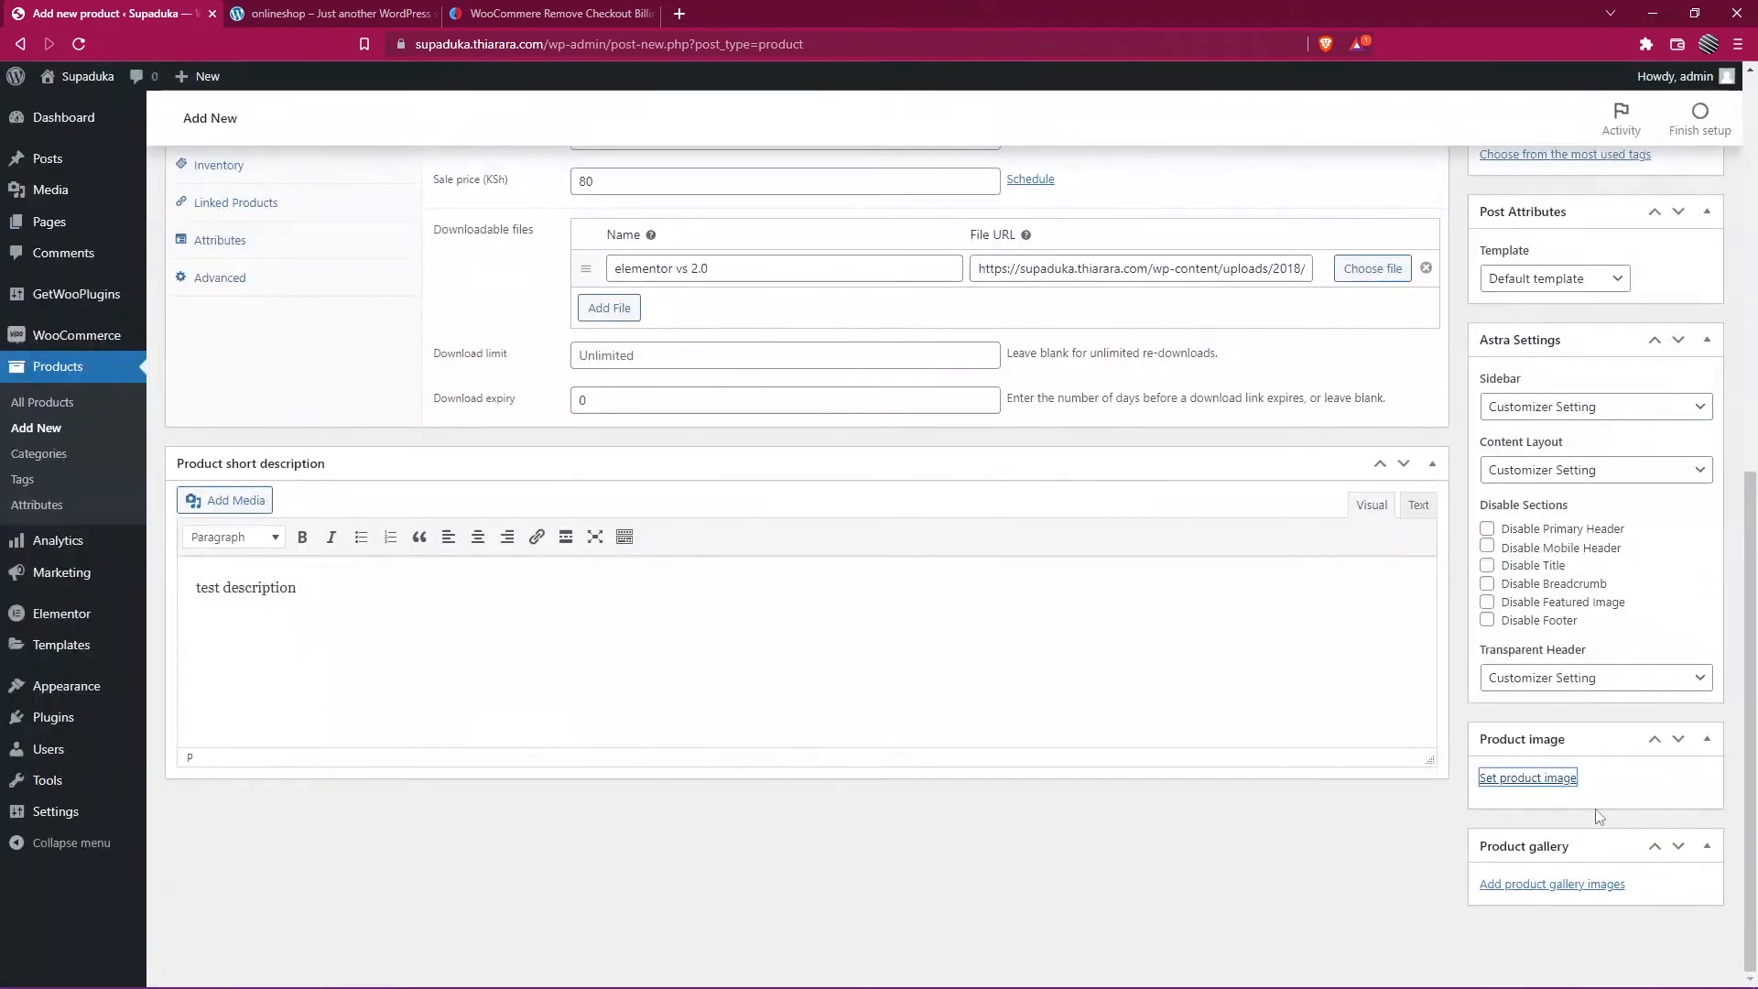
left_click(1529, 777)
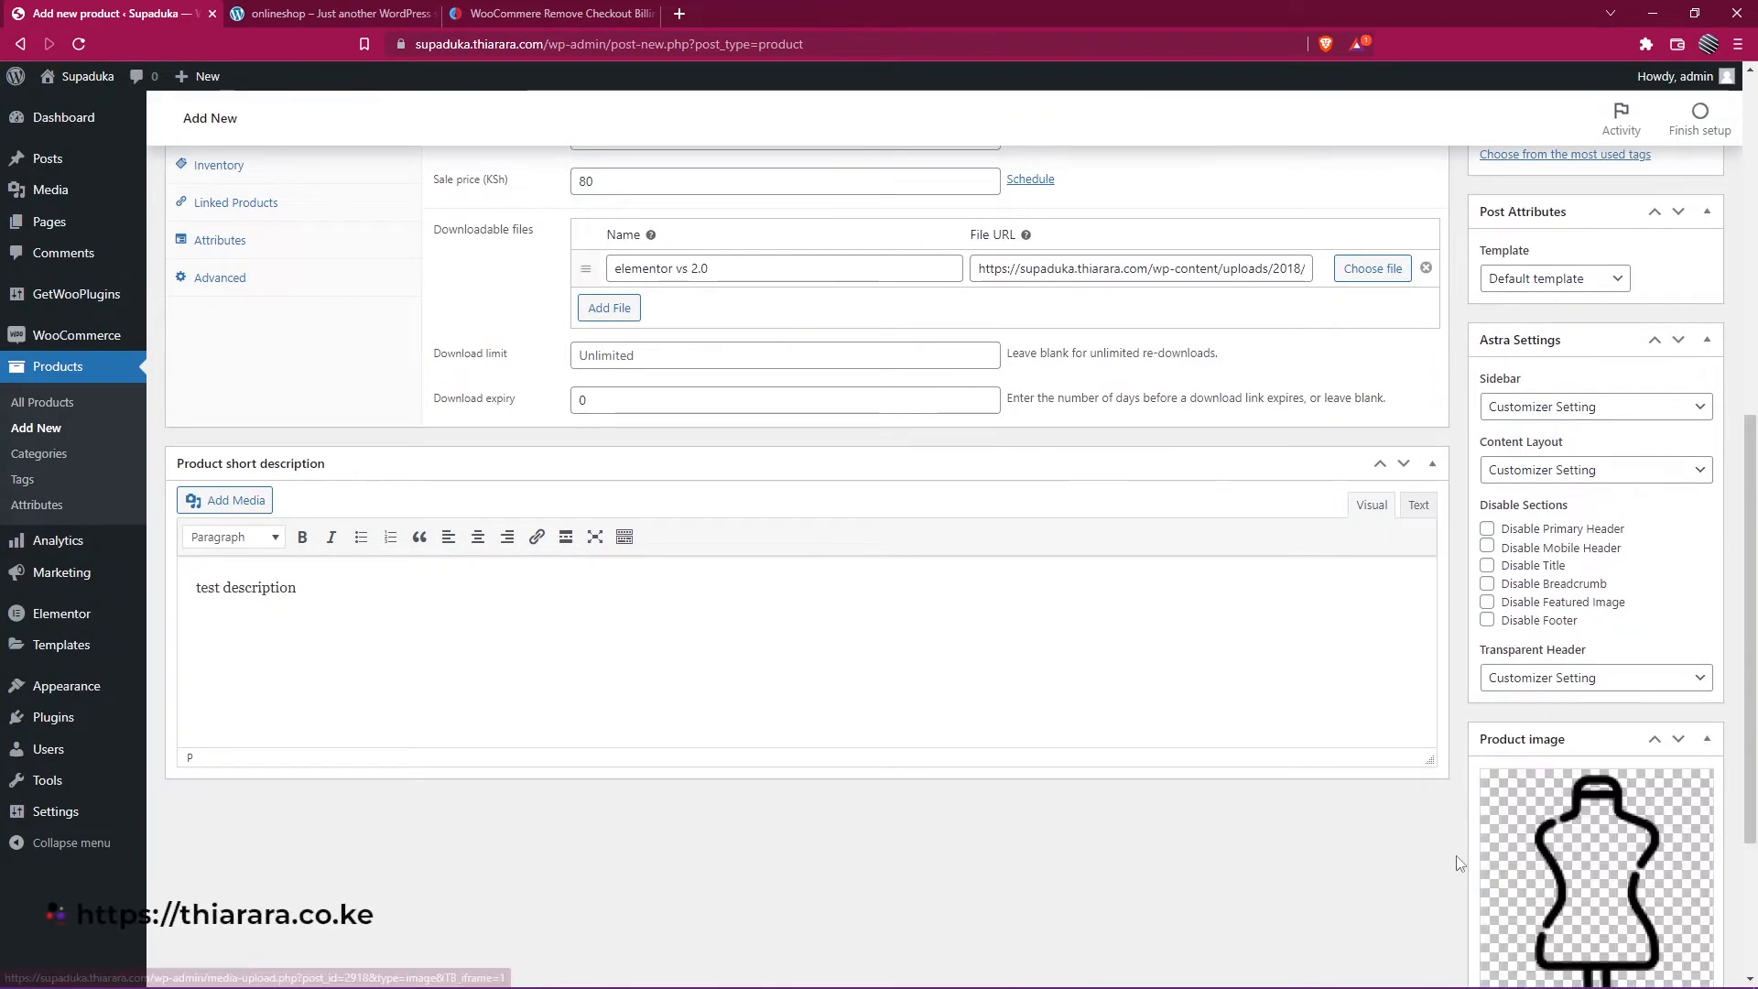
scroll("down", 3)
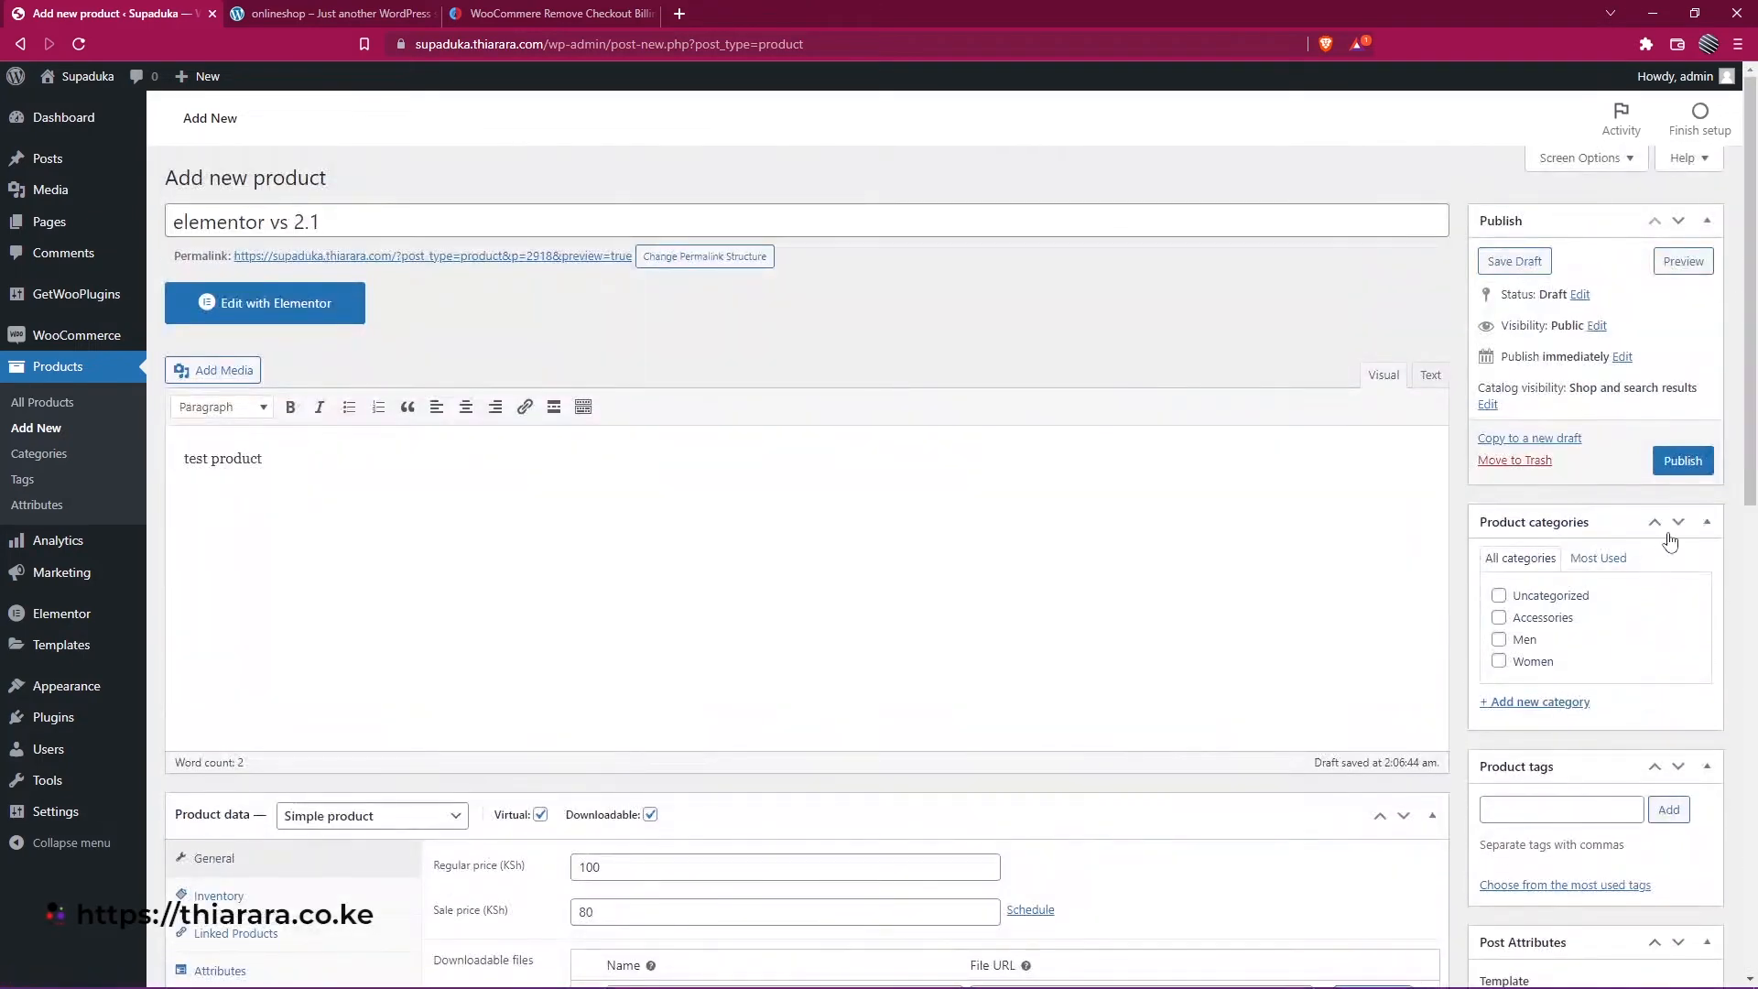
Publish 'elementor vs 2.1' and wait for the Product published notice
left_click(1682, 459)
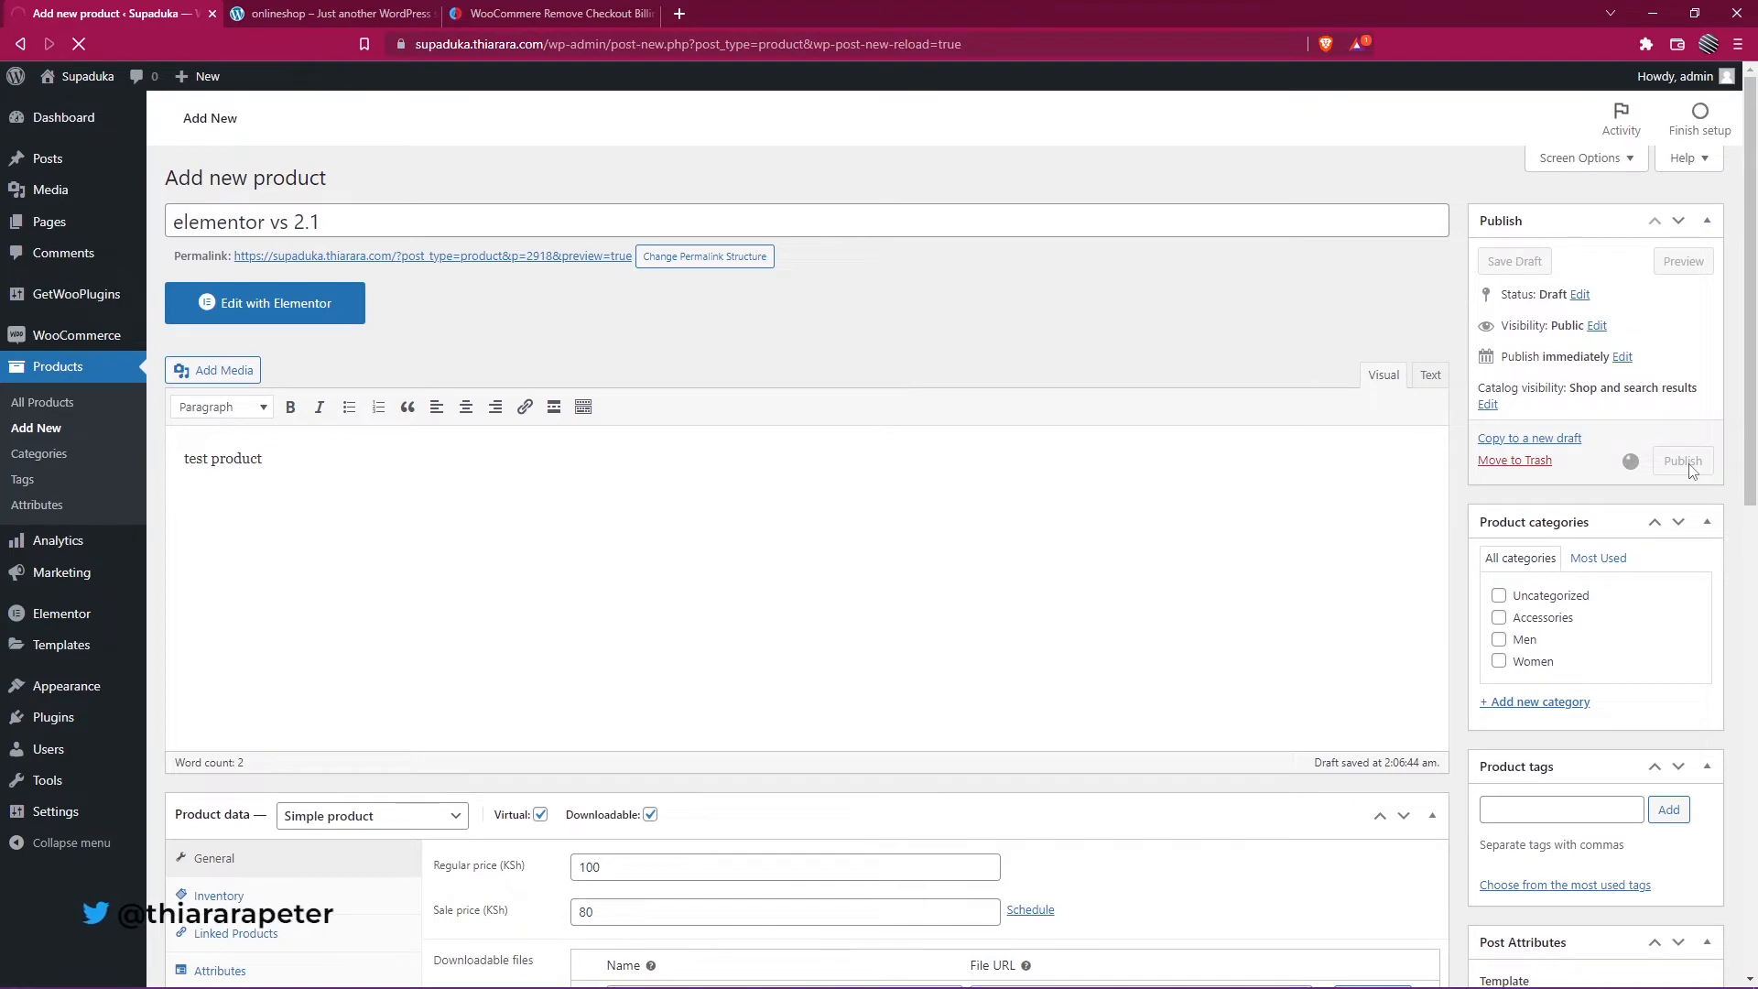
left_click(1682, 461)
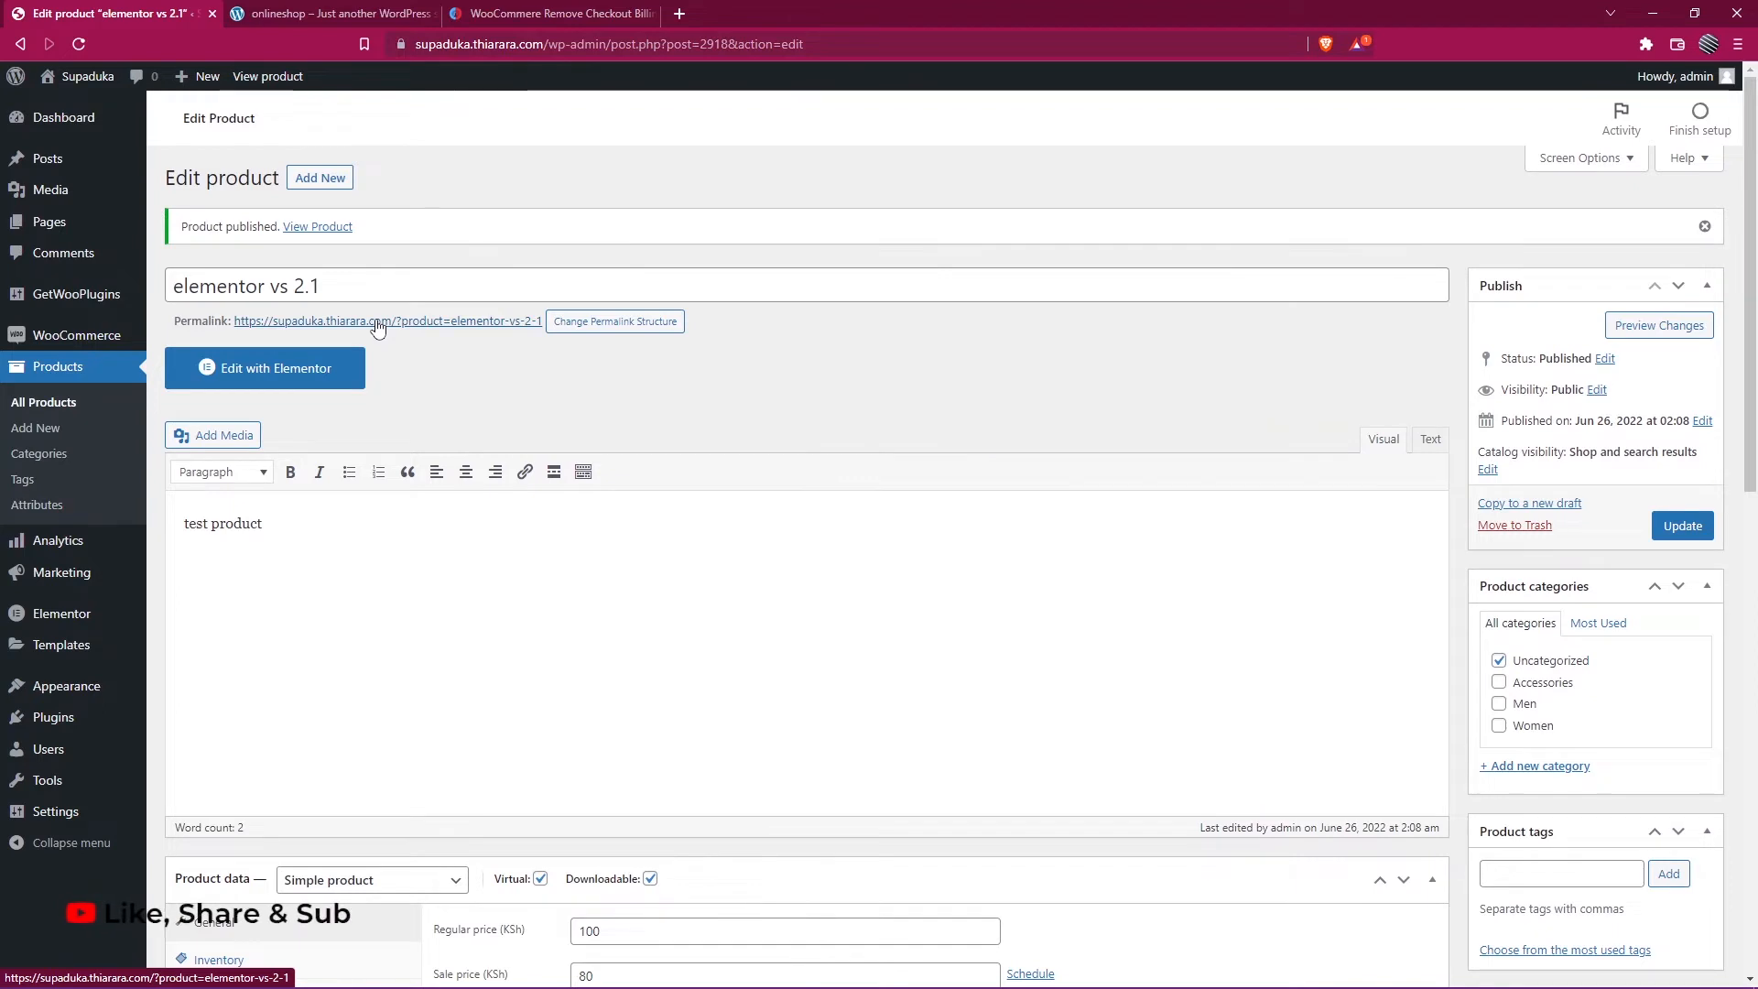
View the published product, add 'elementor vs 2.1' to the cart, and open the cart
left_click(318, 225)
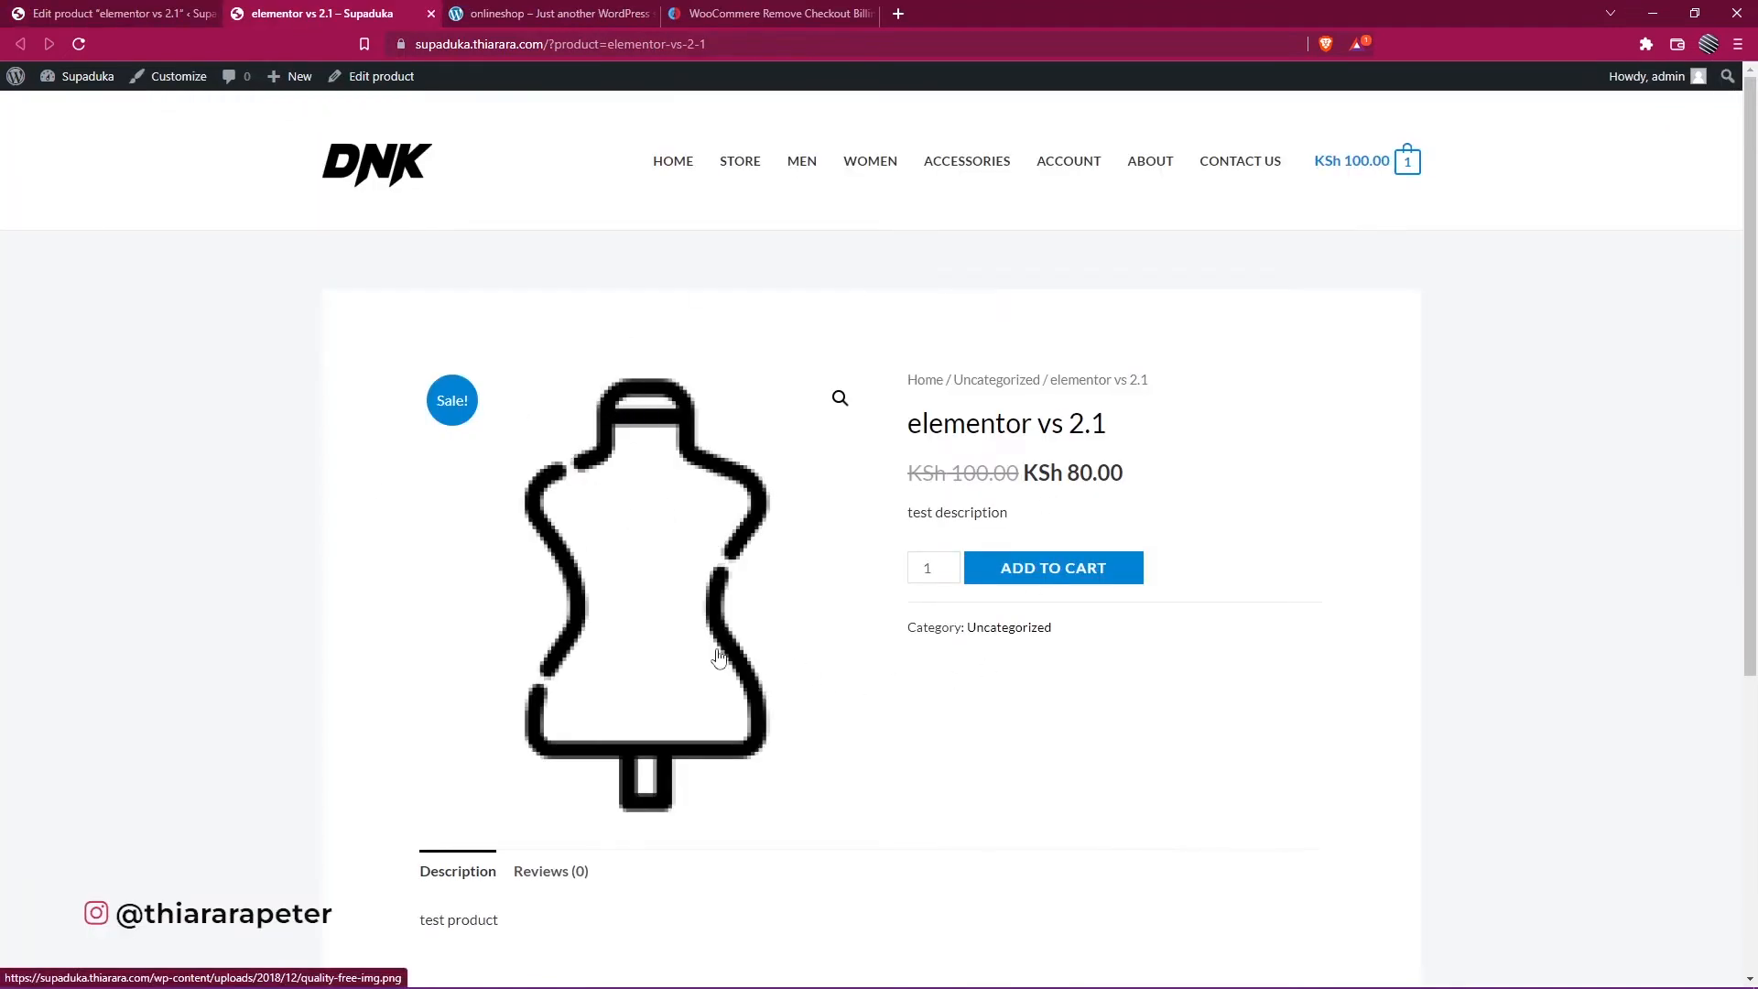
scroll("down", 3)
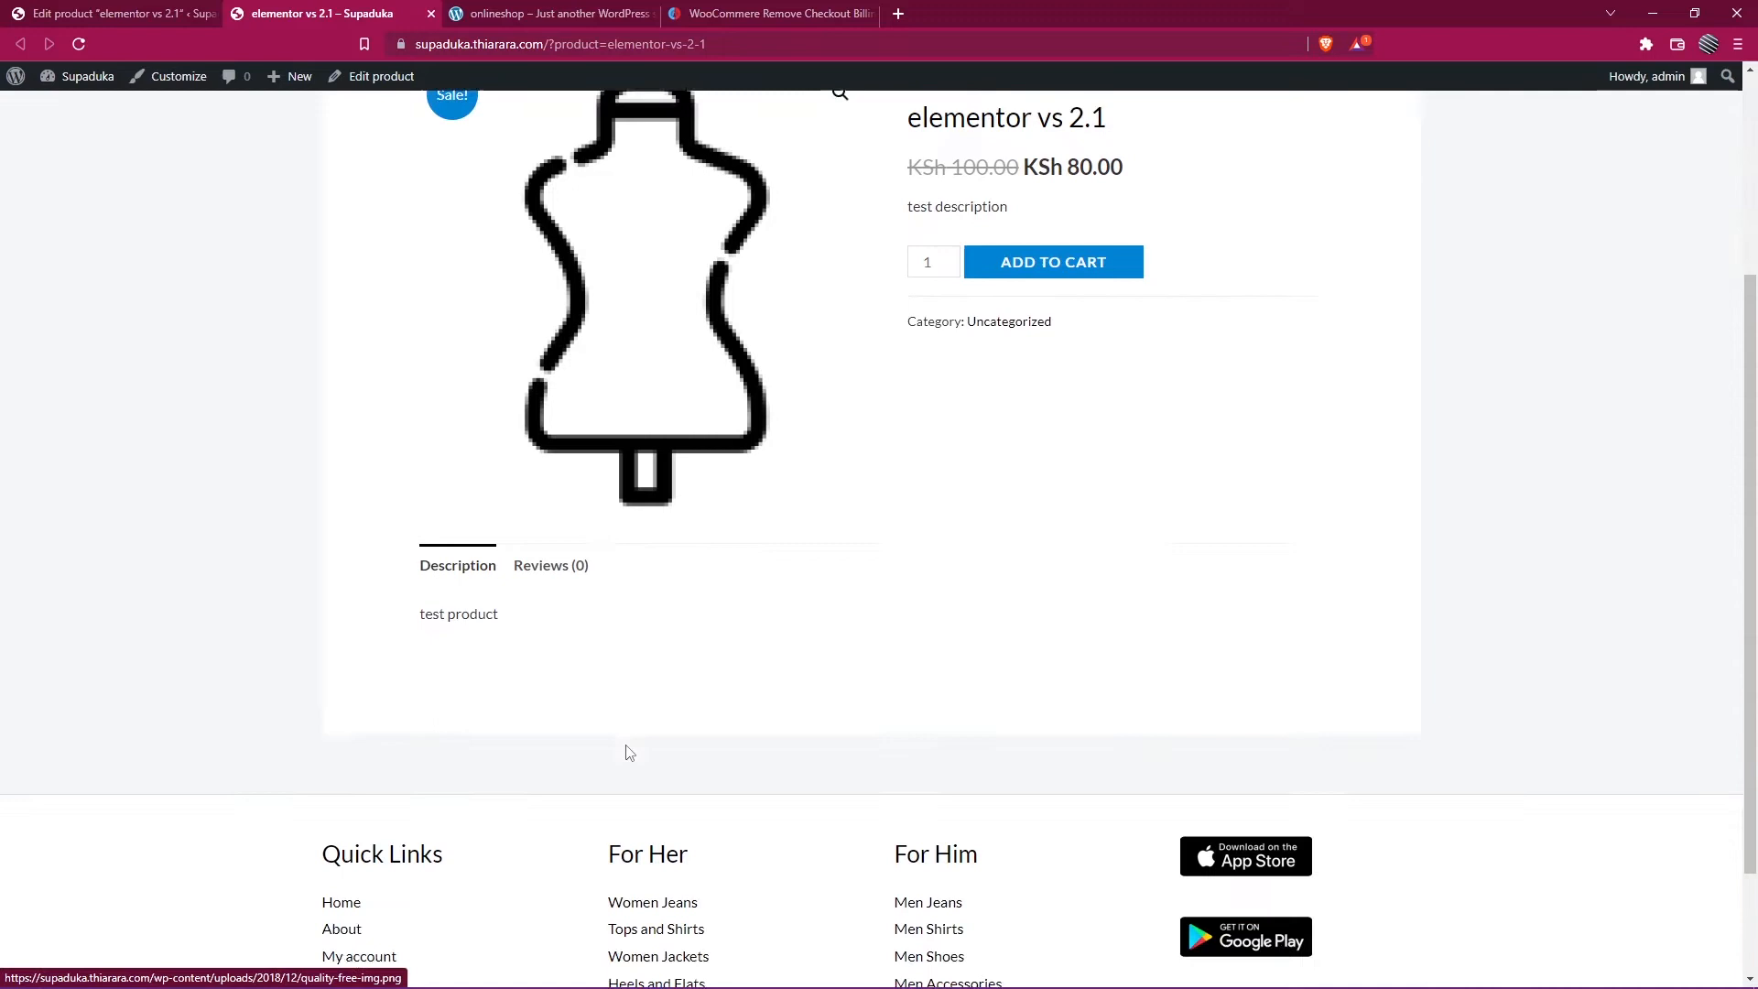
scroll("up", 3)
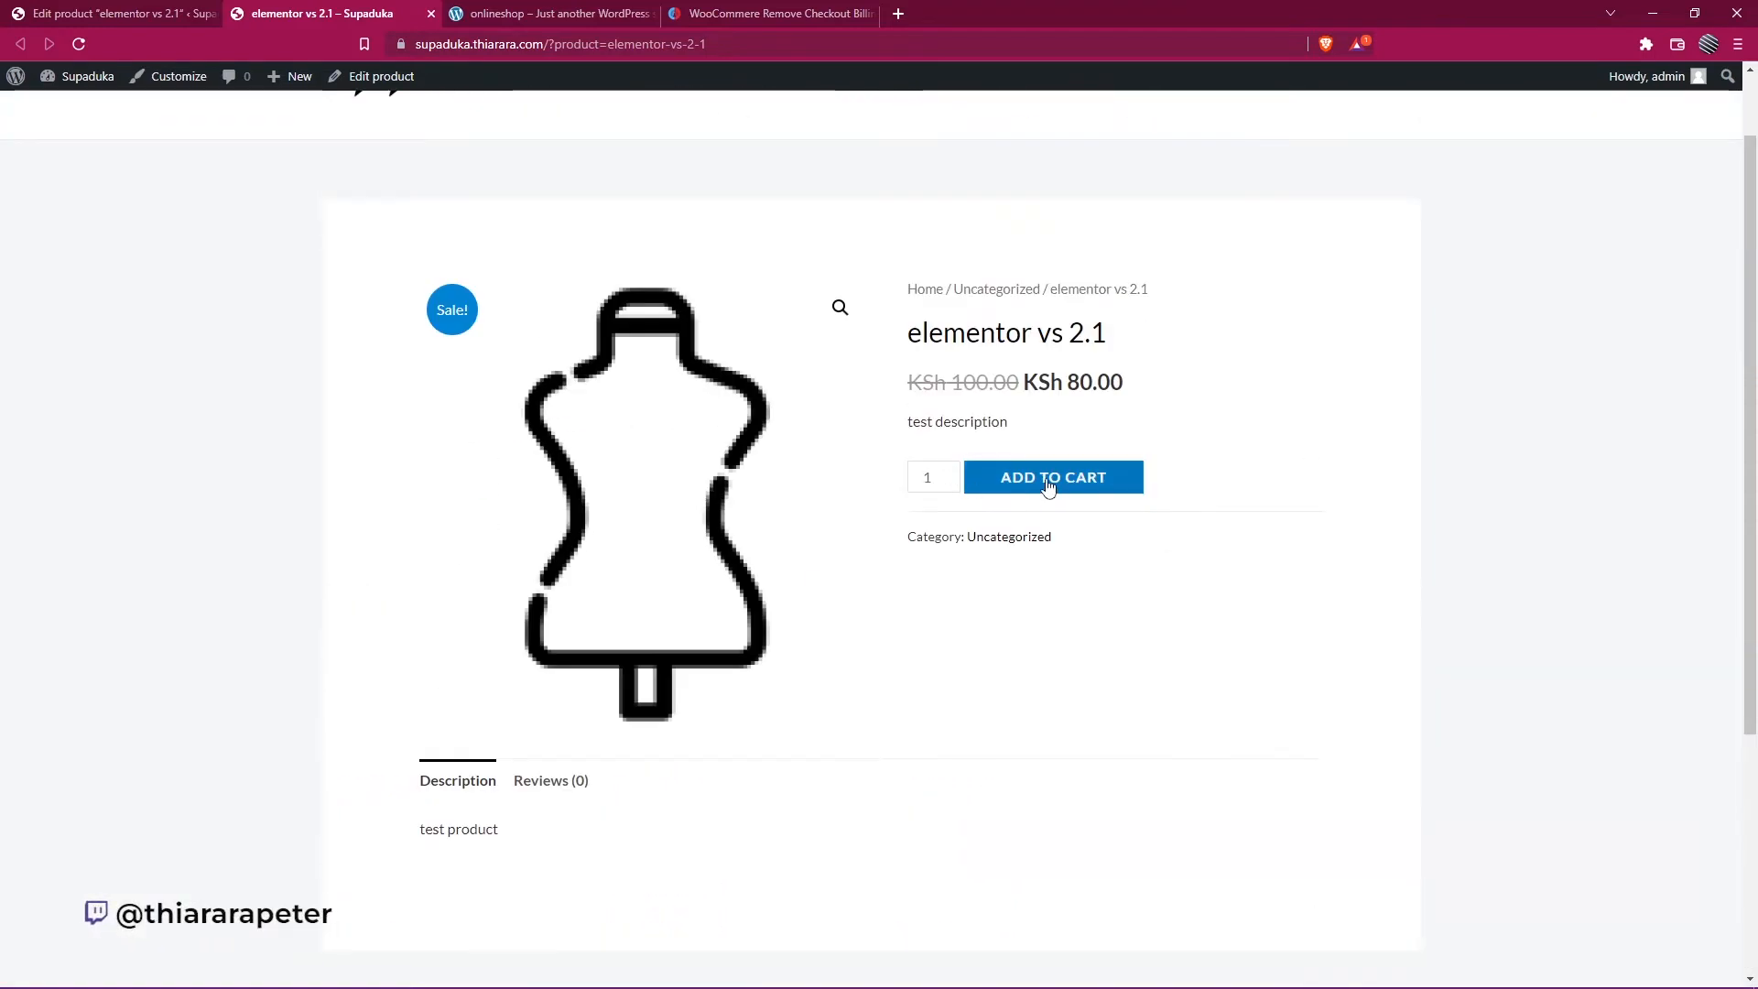
left_click(1052, 476)
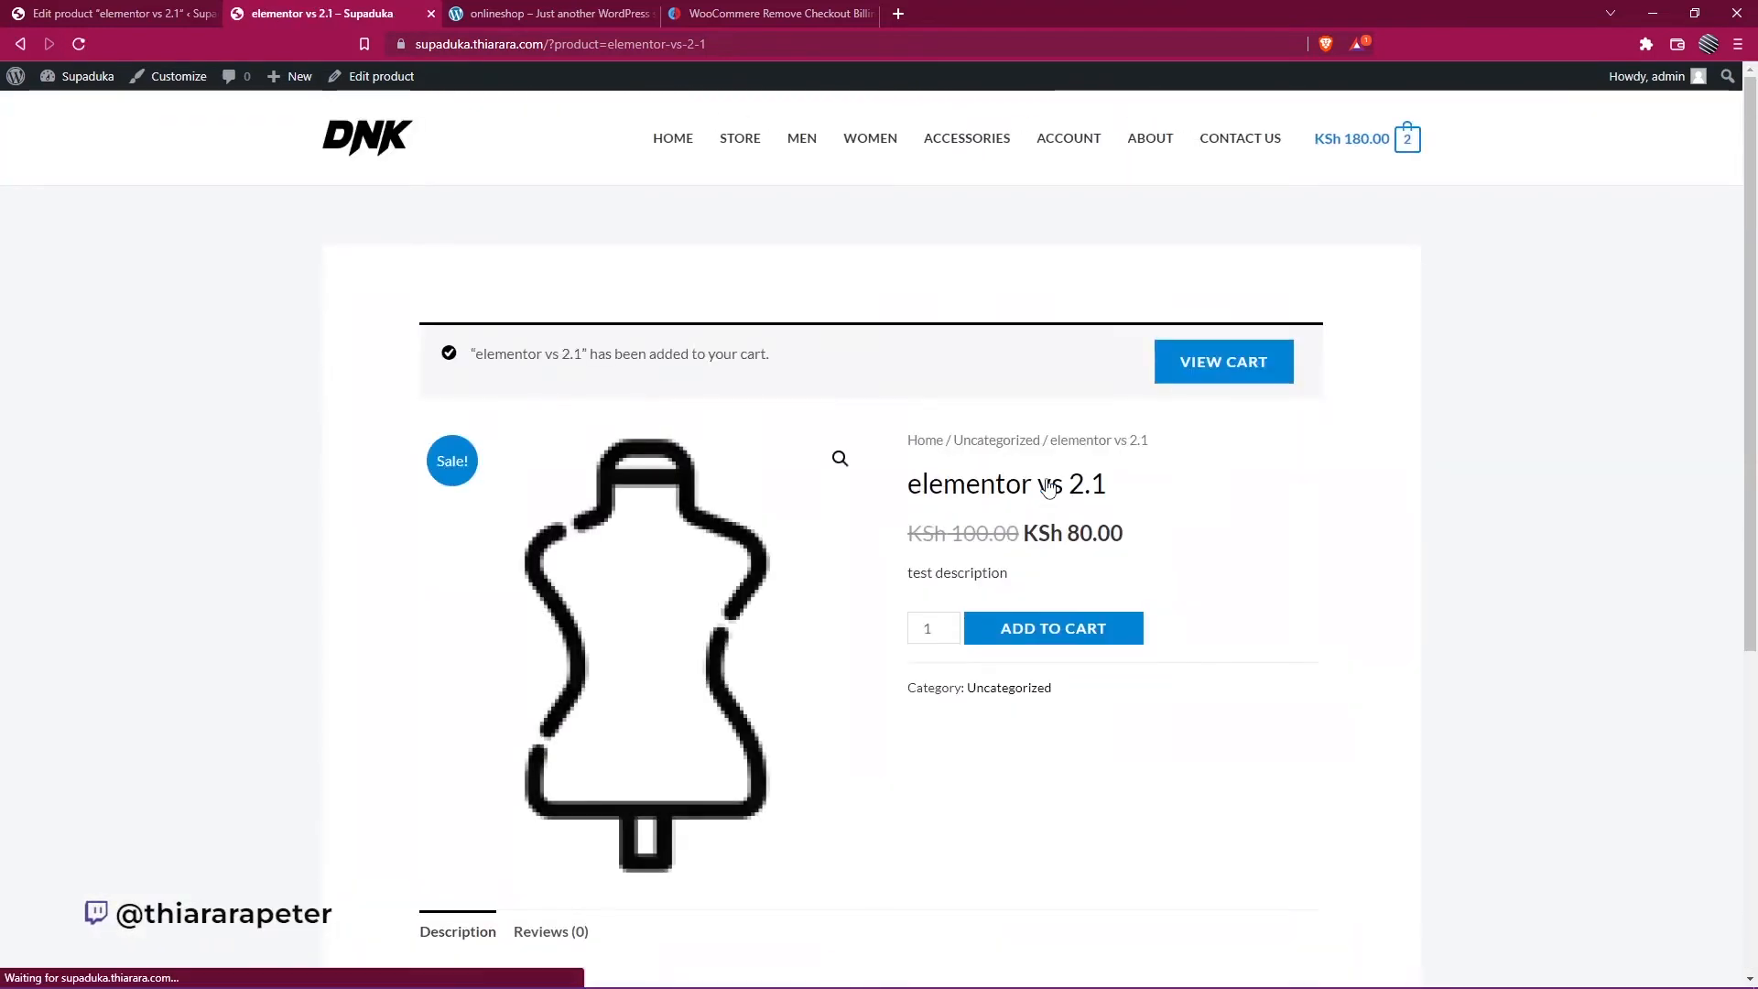
left_click(1222, 361)
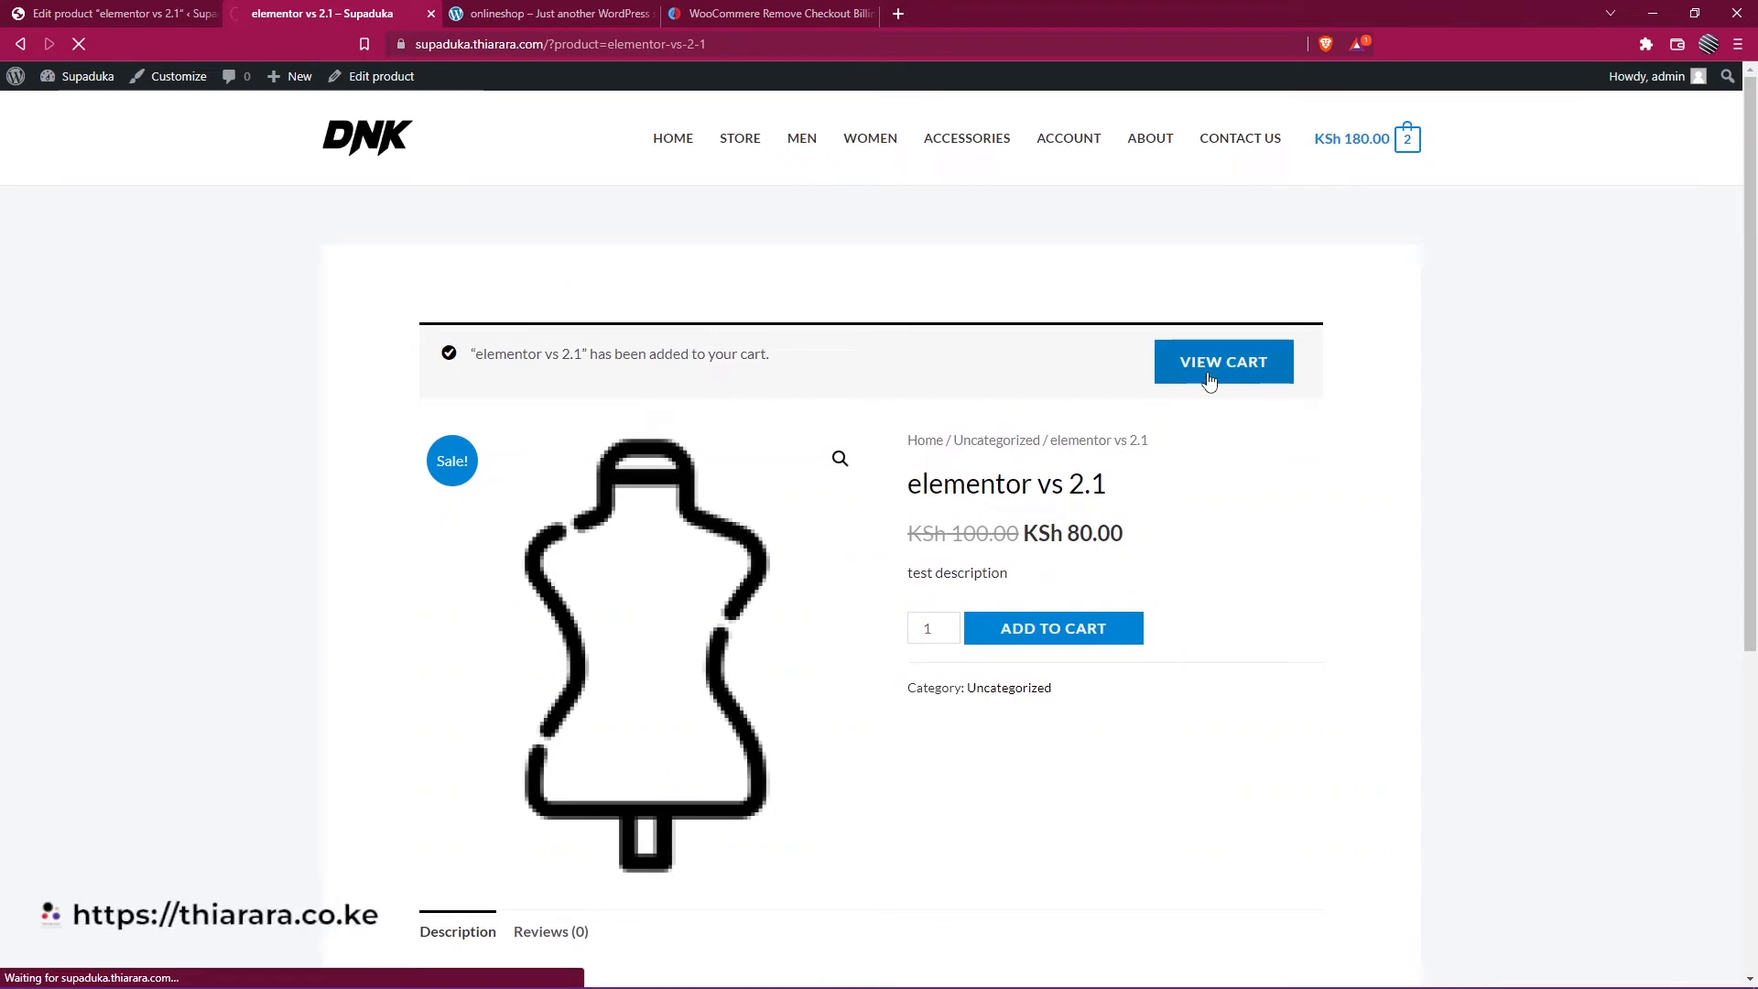
left_click(1221, 361)
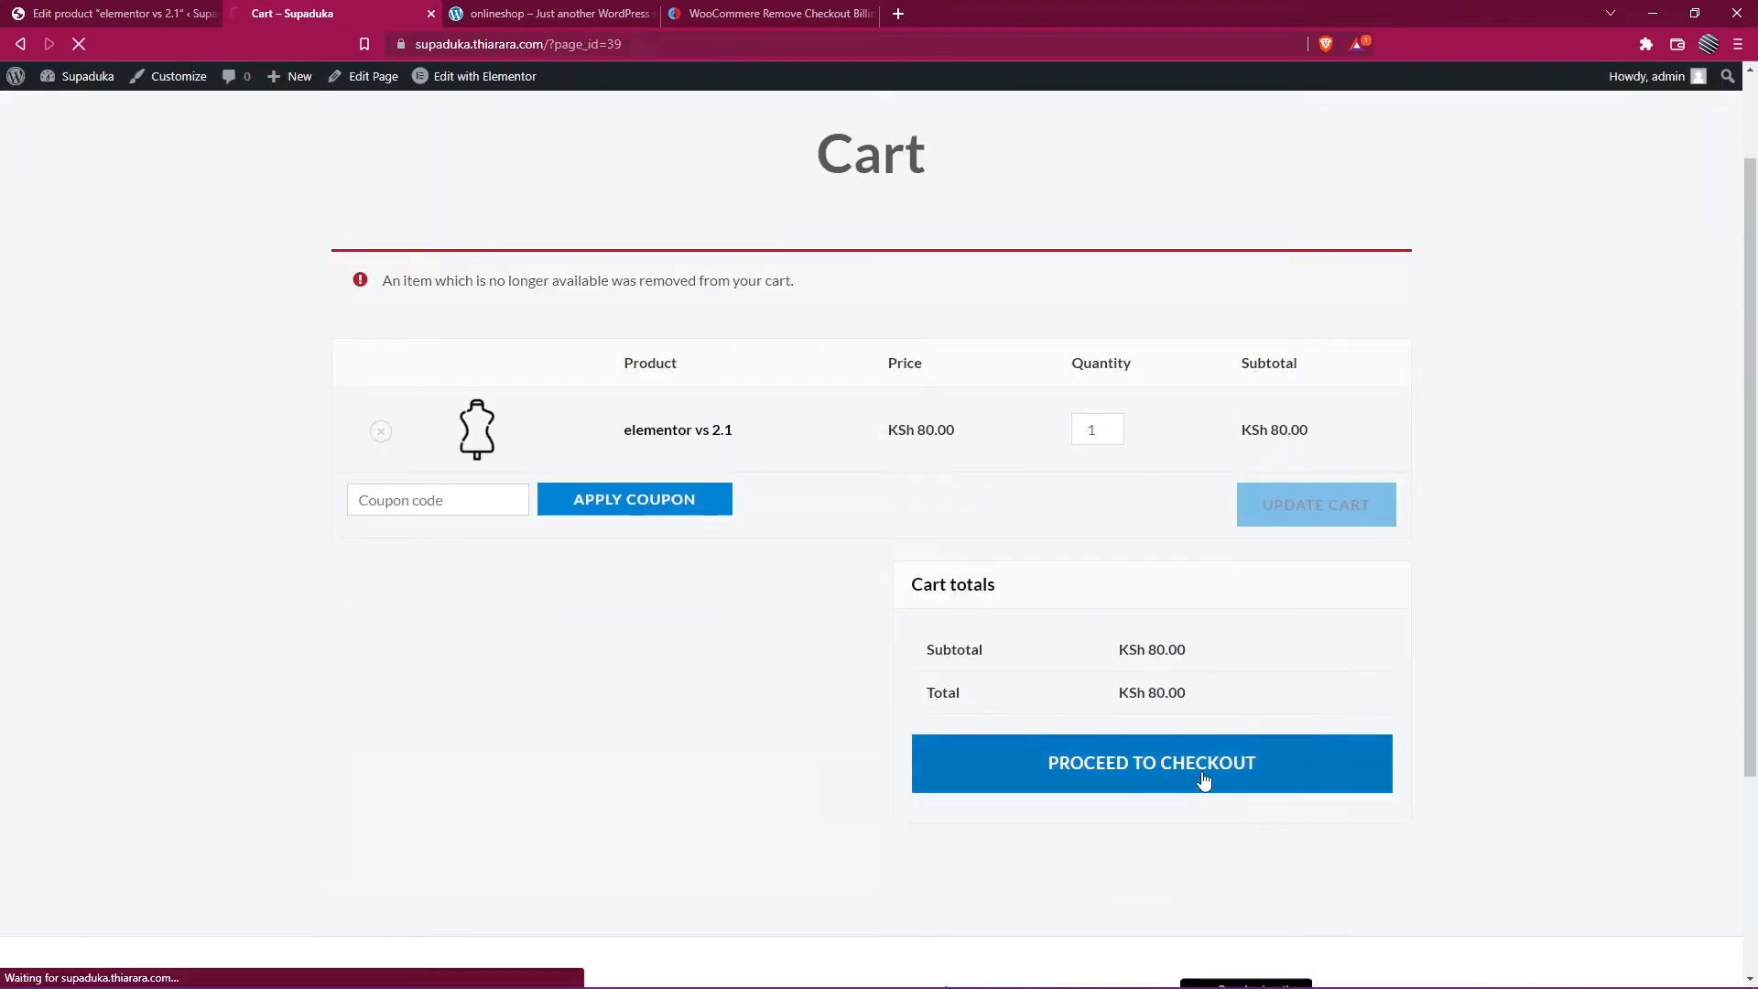
Check that checkout still demands full billing details, then return to the product editor
left_click(1152, 763)
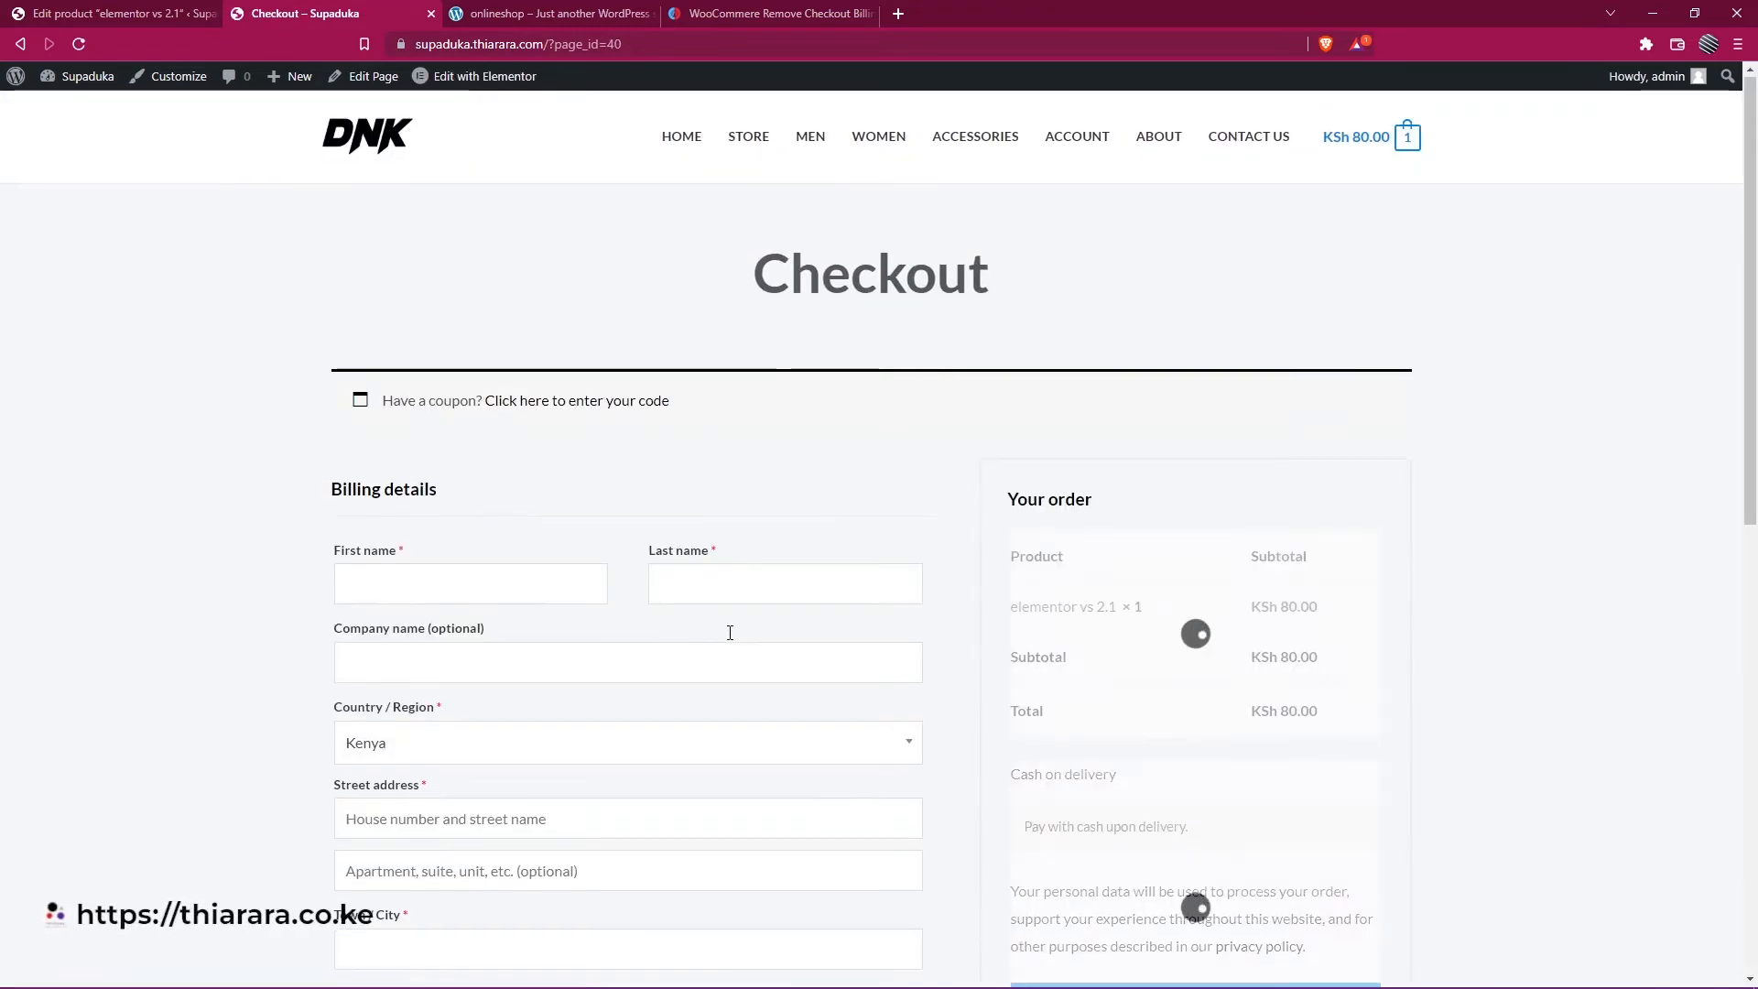
scroll("down", 3)
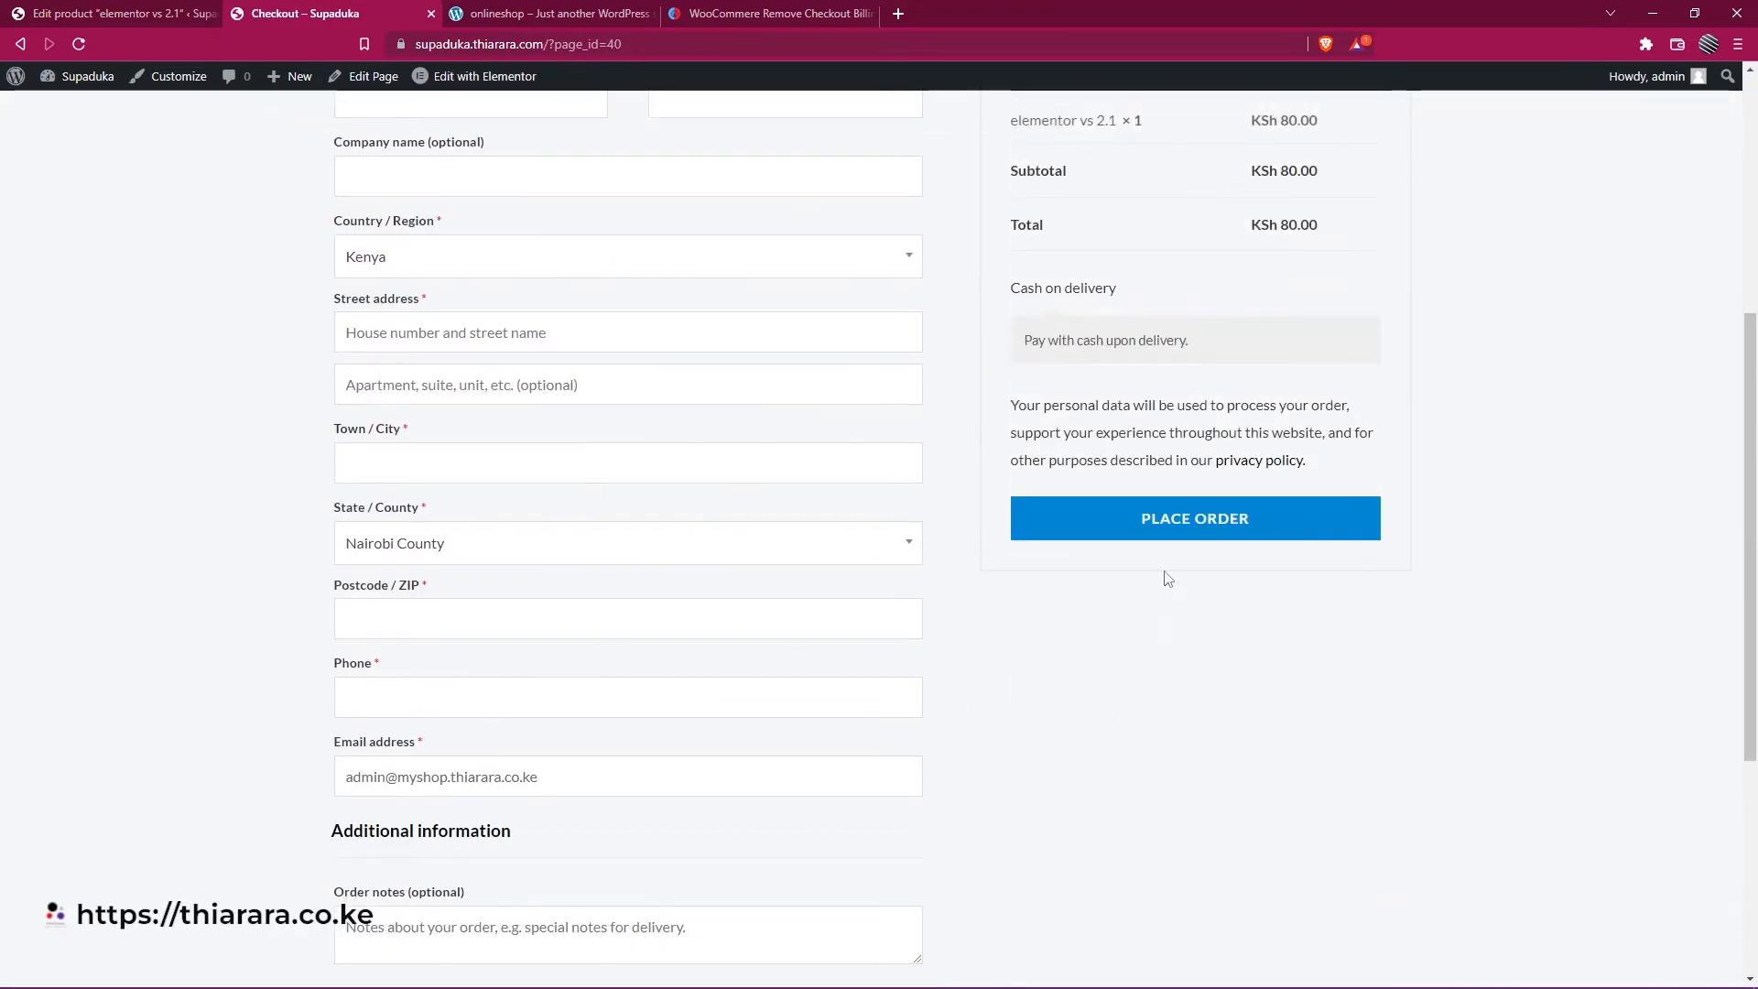
scroll("up", 3)
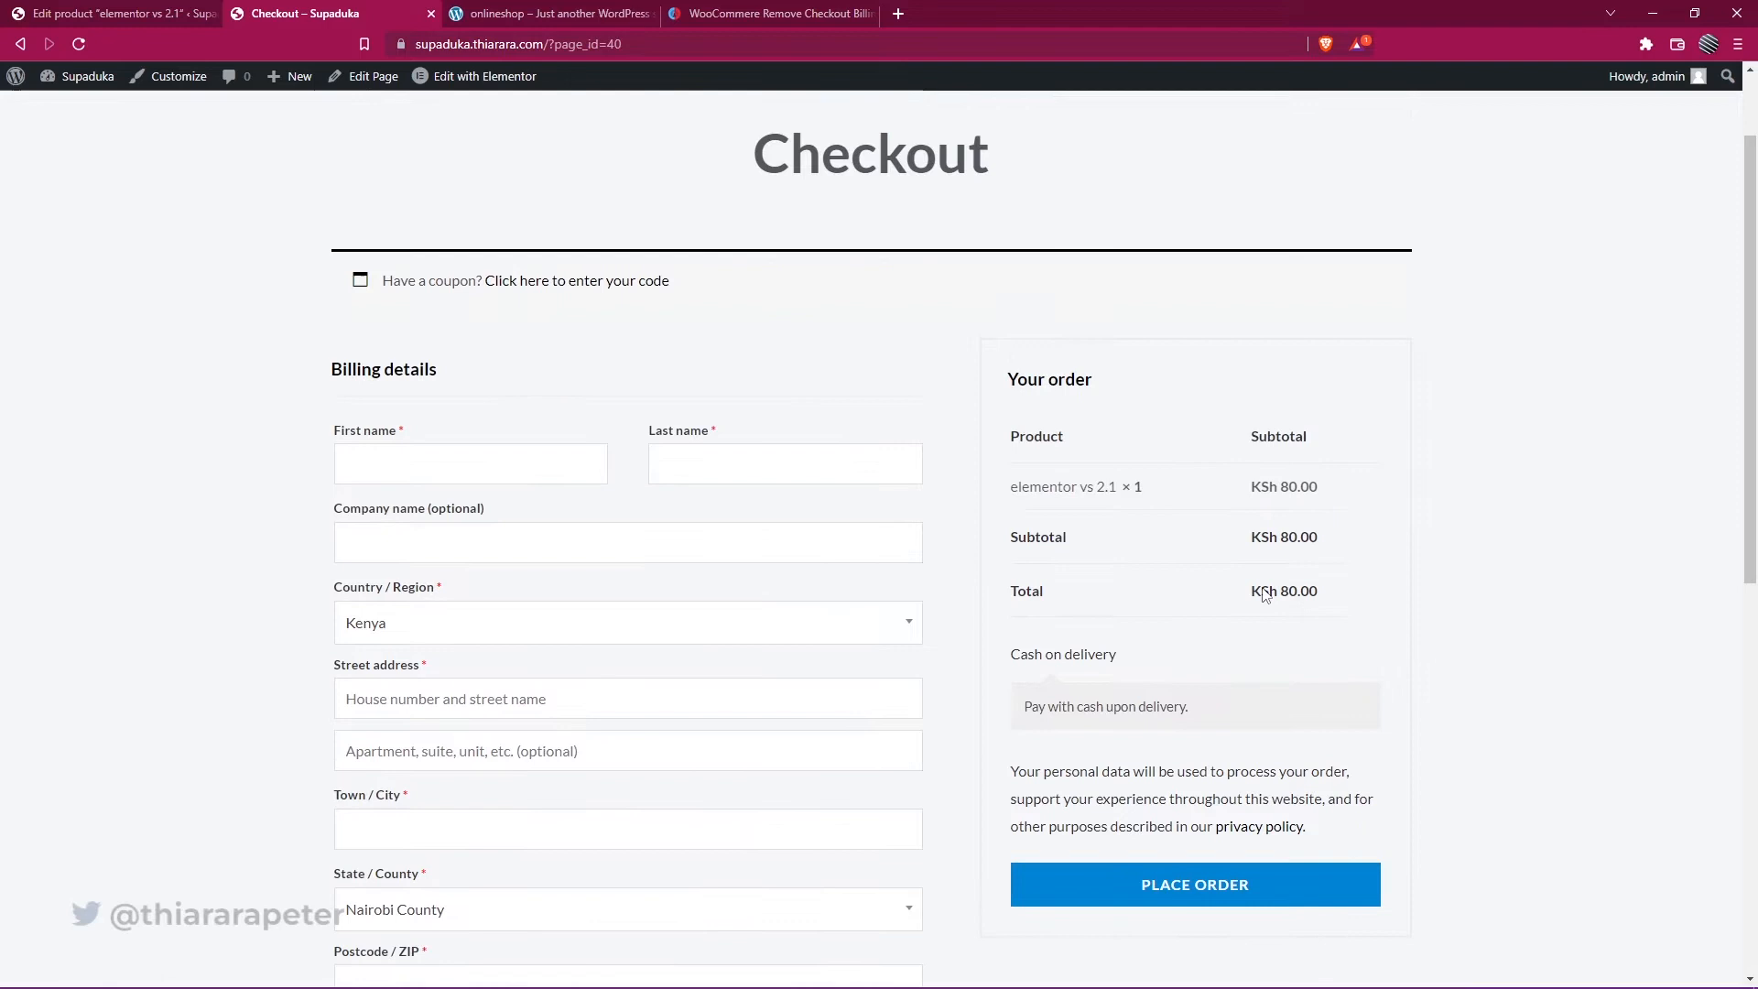
mouse_move(770, 585)
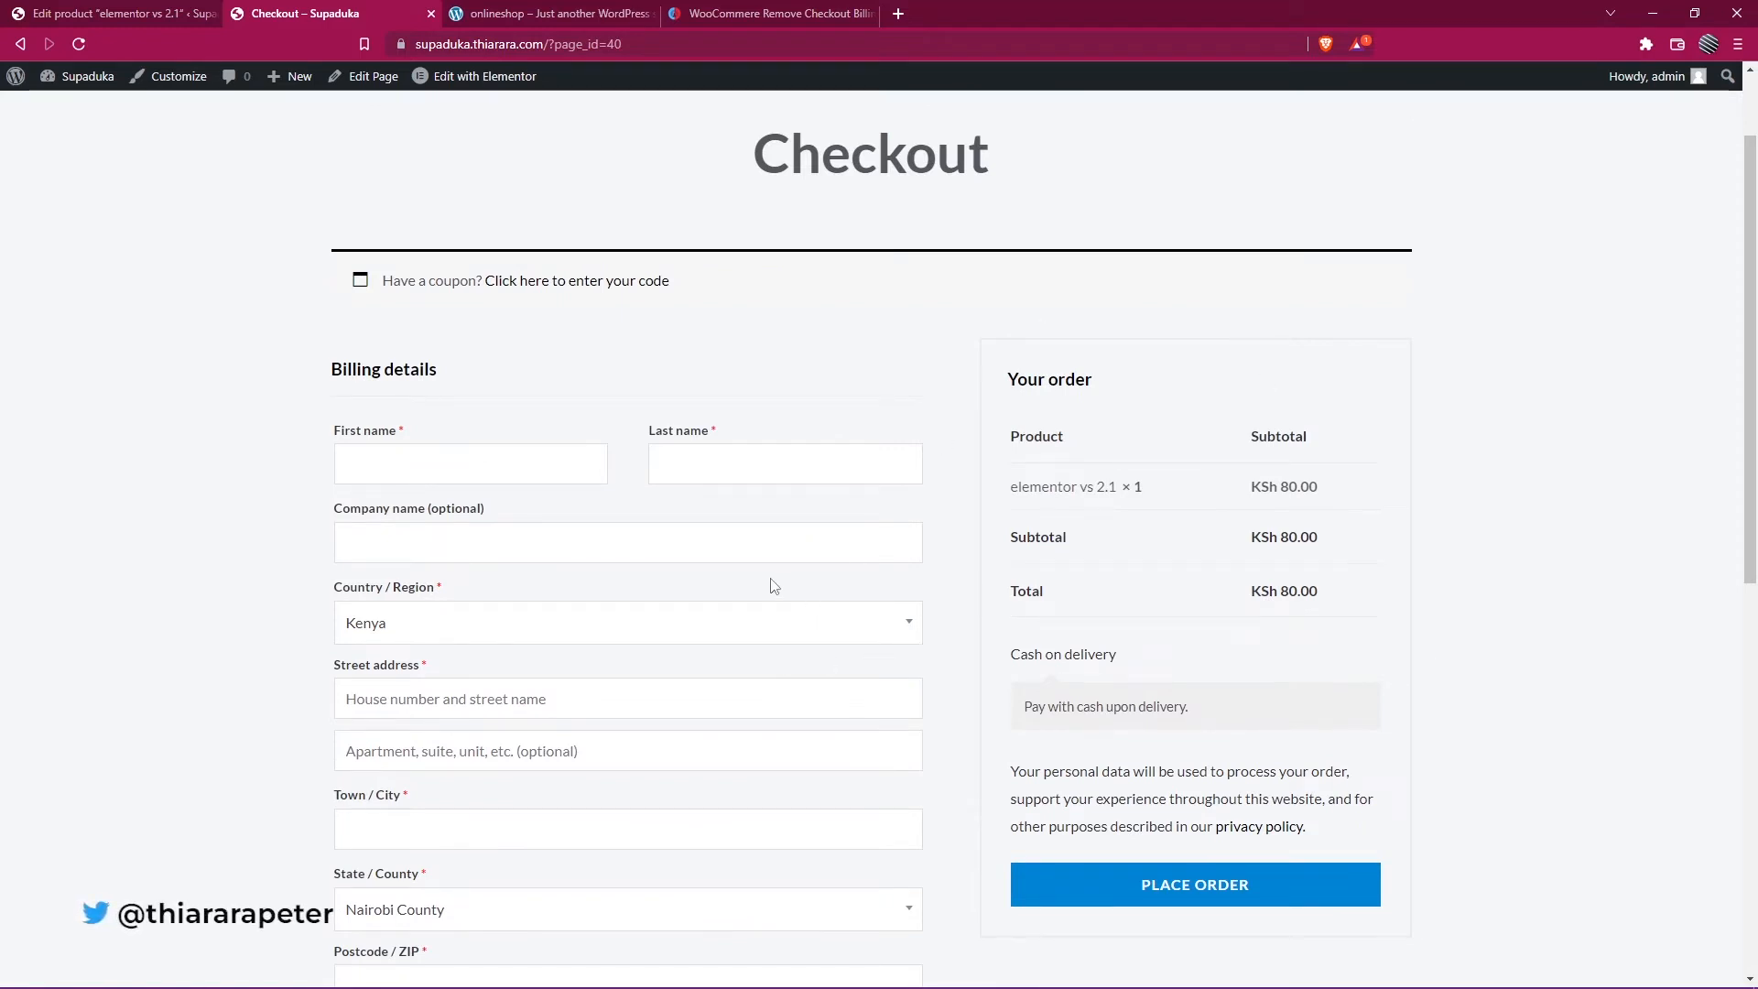
scroll("down", 3)
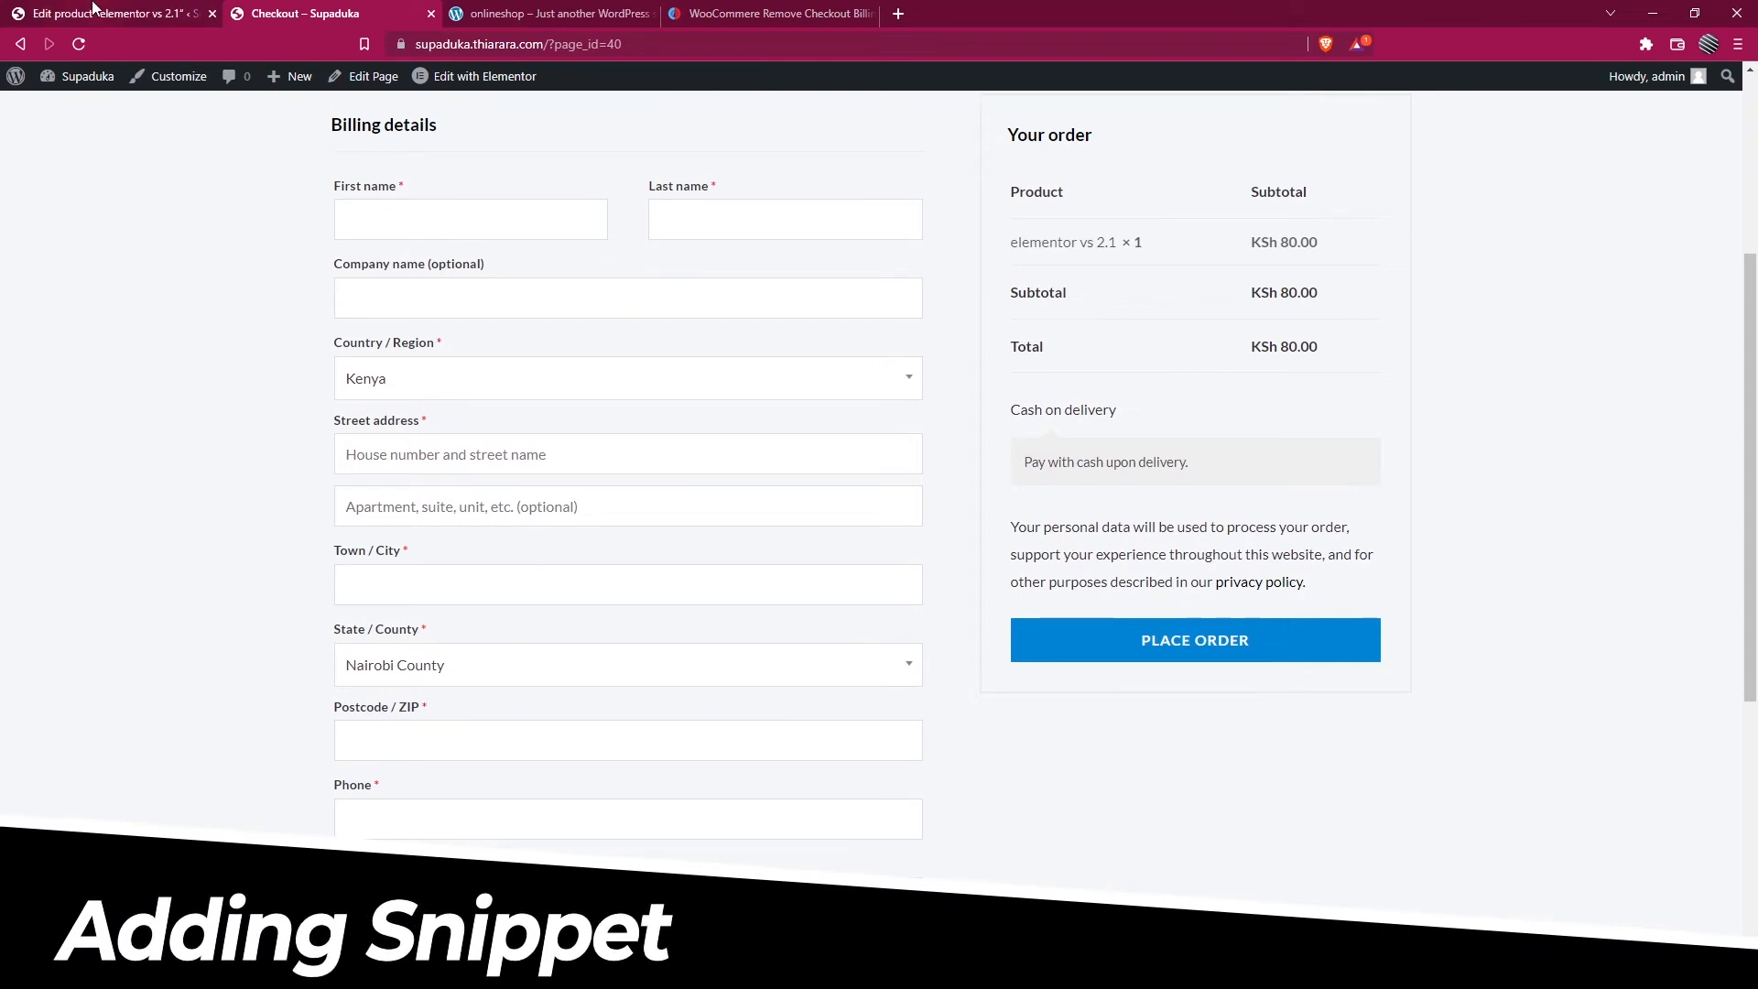
left_click(106, 13)
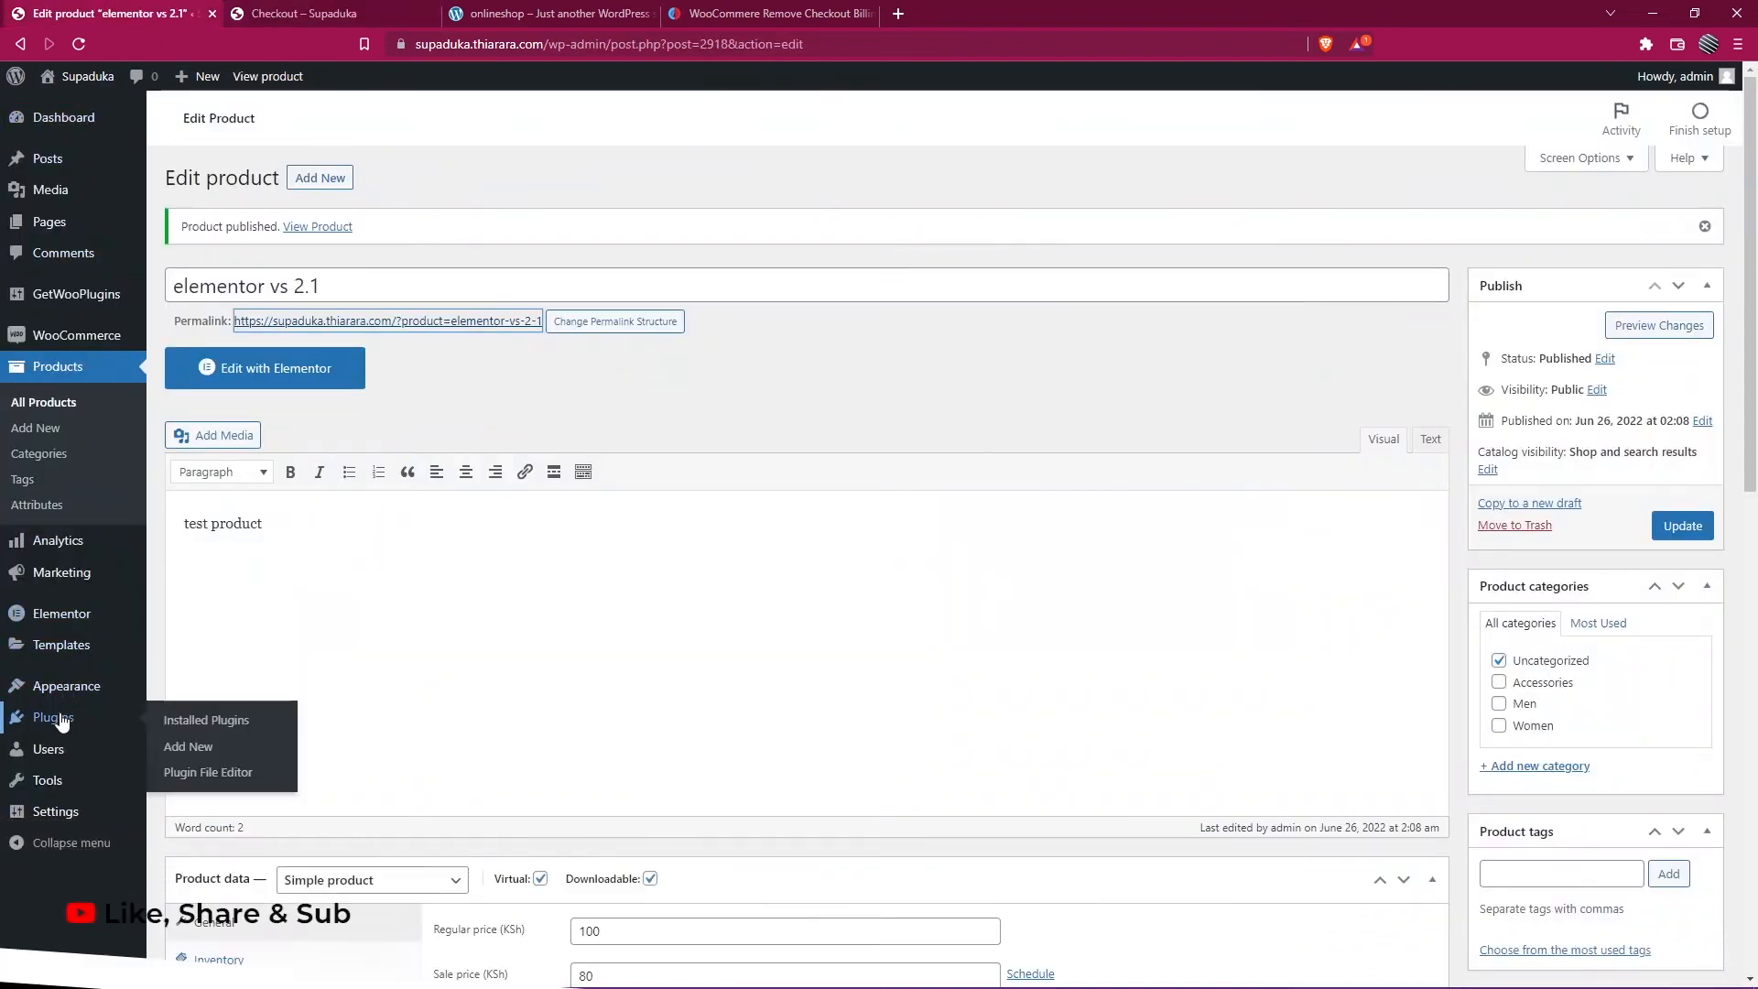
Install and activate the Code Snippets plugin from Plugins > Add New
left_click(206, 719)
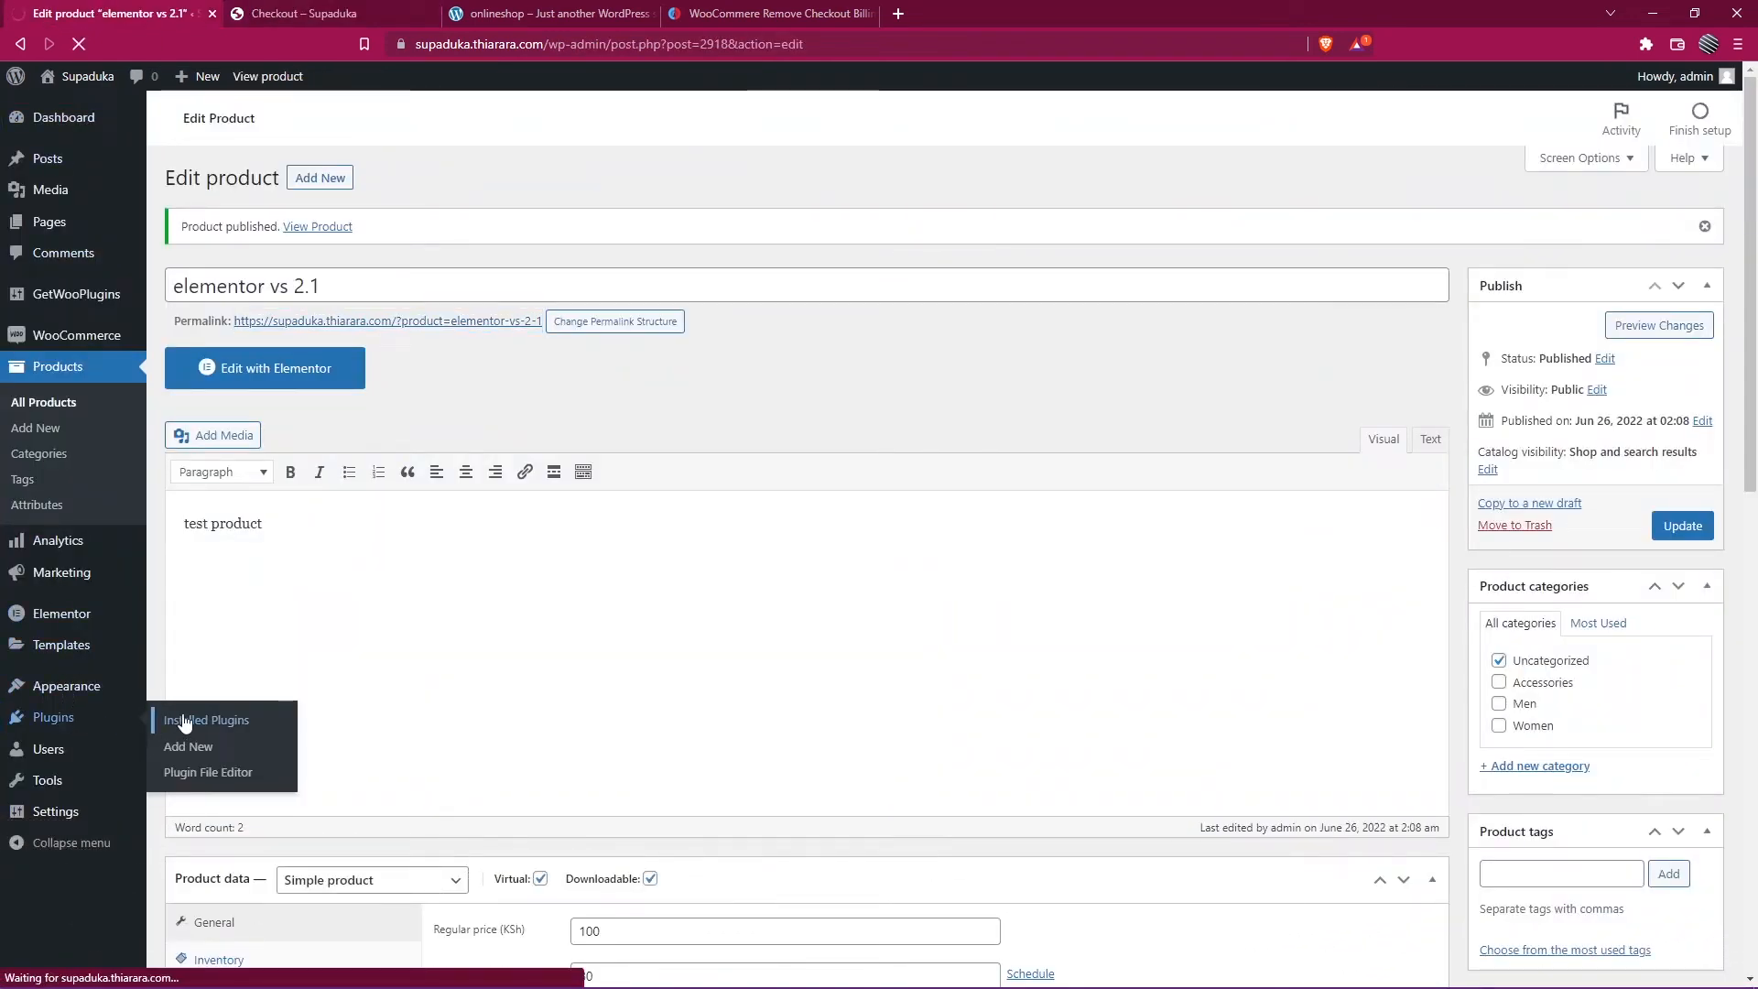
left_click(206, 719)
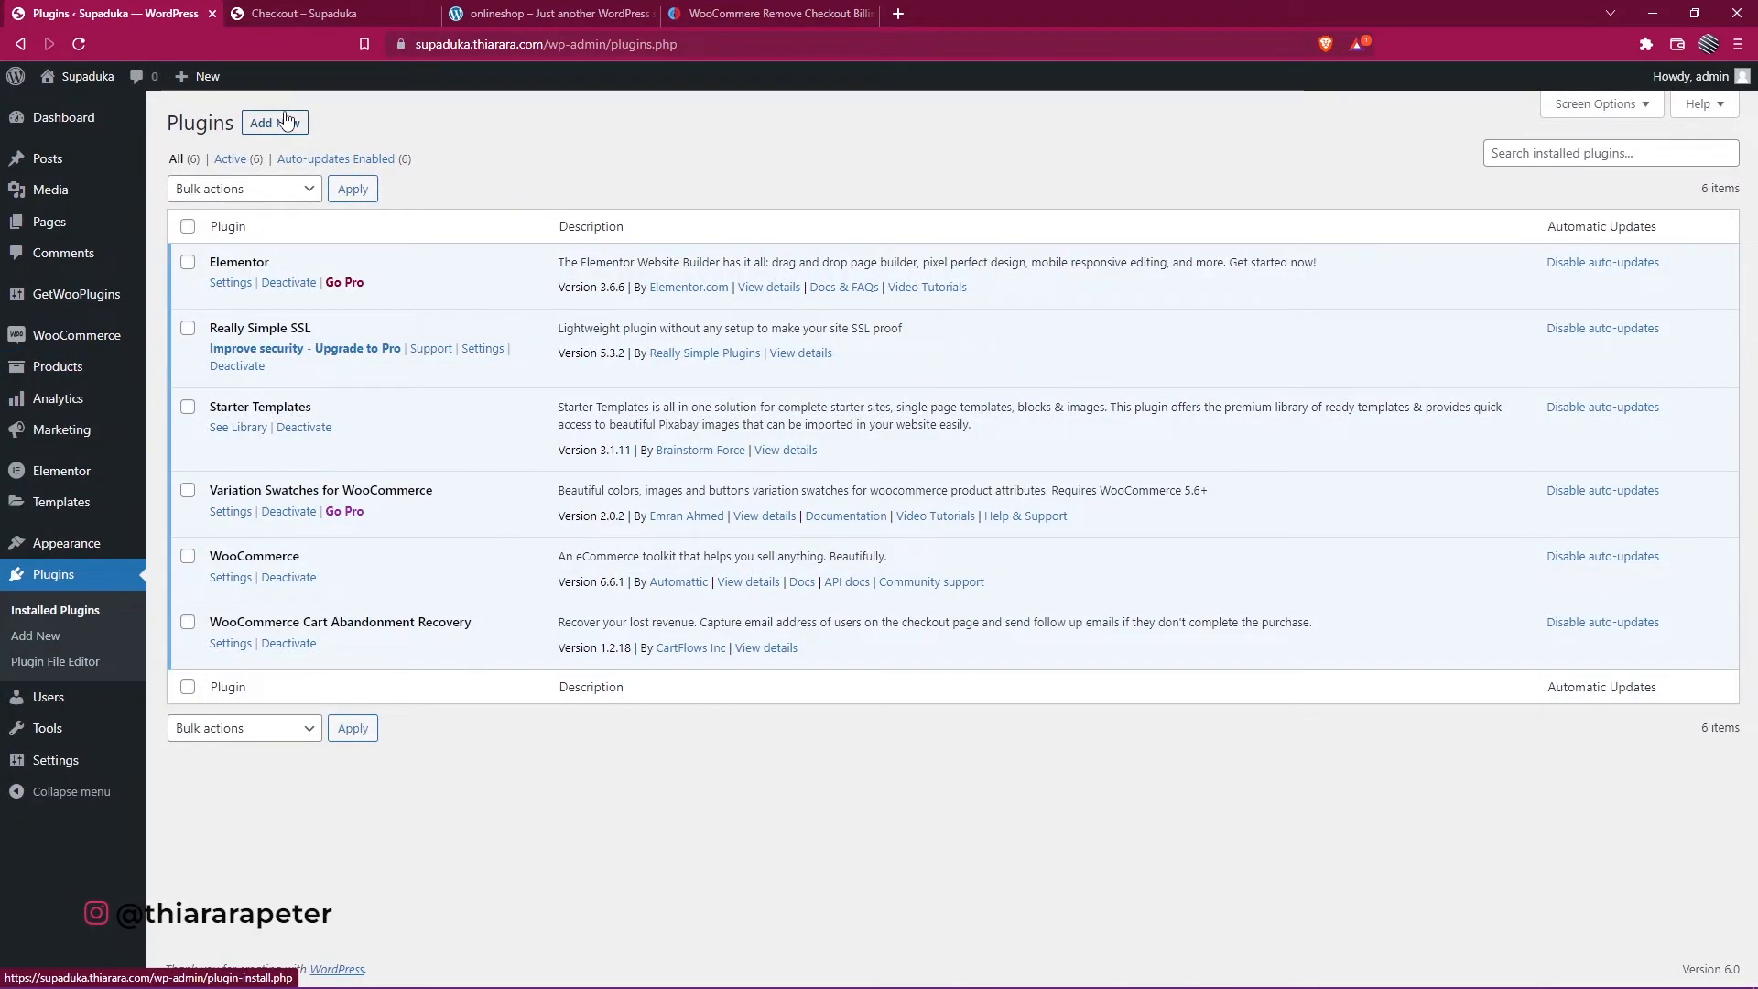
left_click(274, 122)
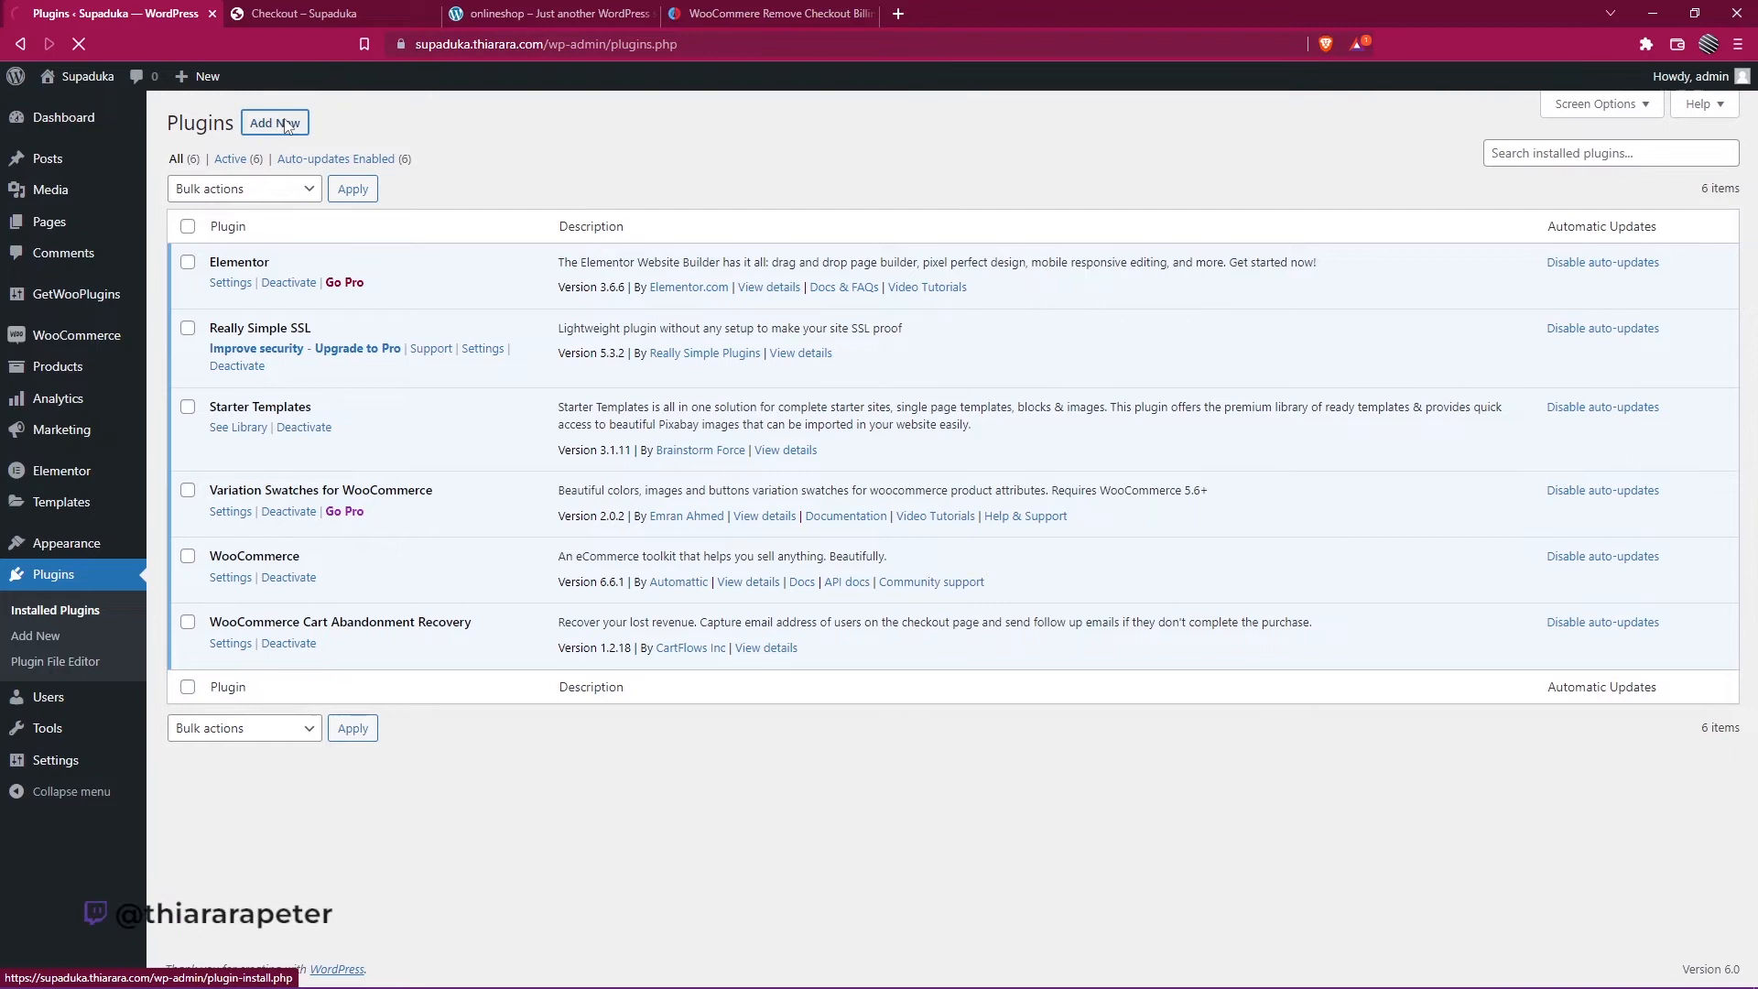
left_click(274, 122)
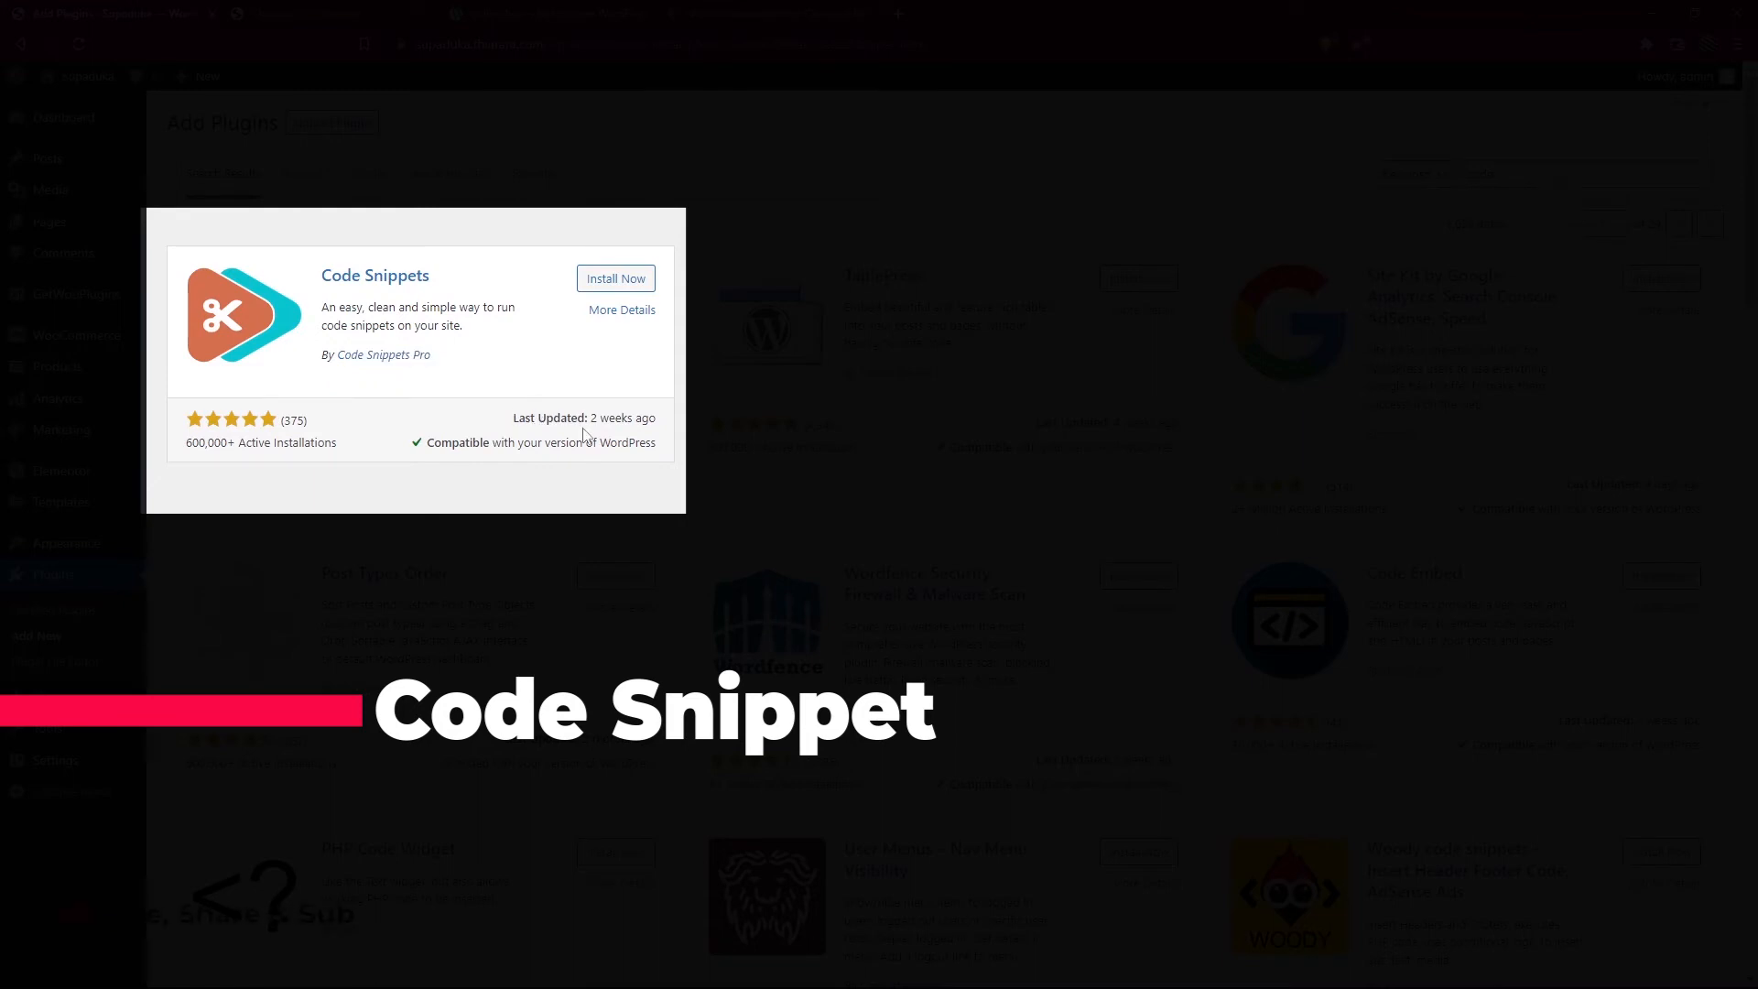
left_click(614, 278)
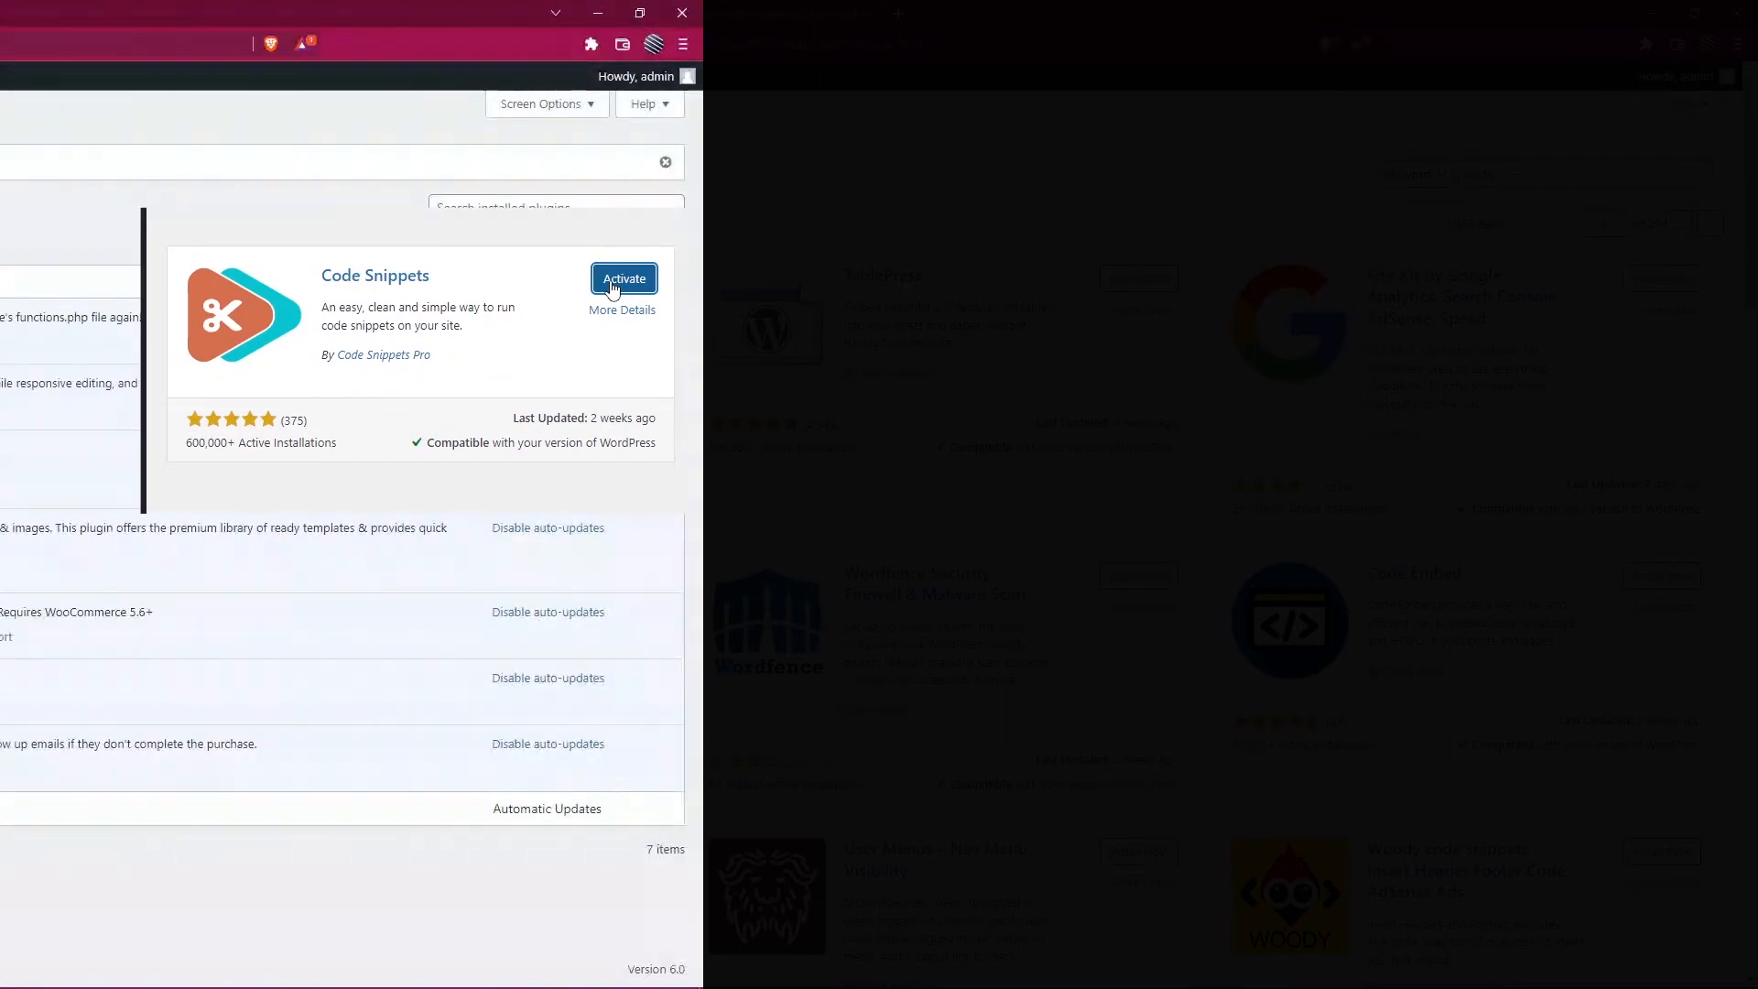
left_click(624, 278)
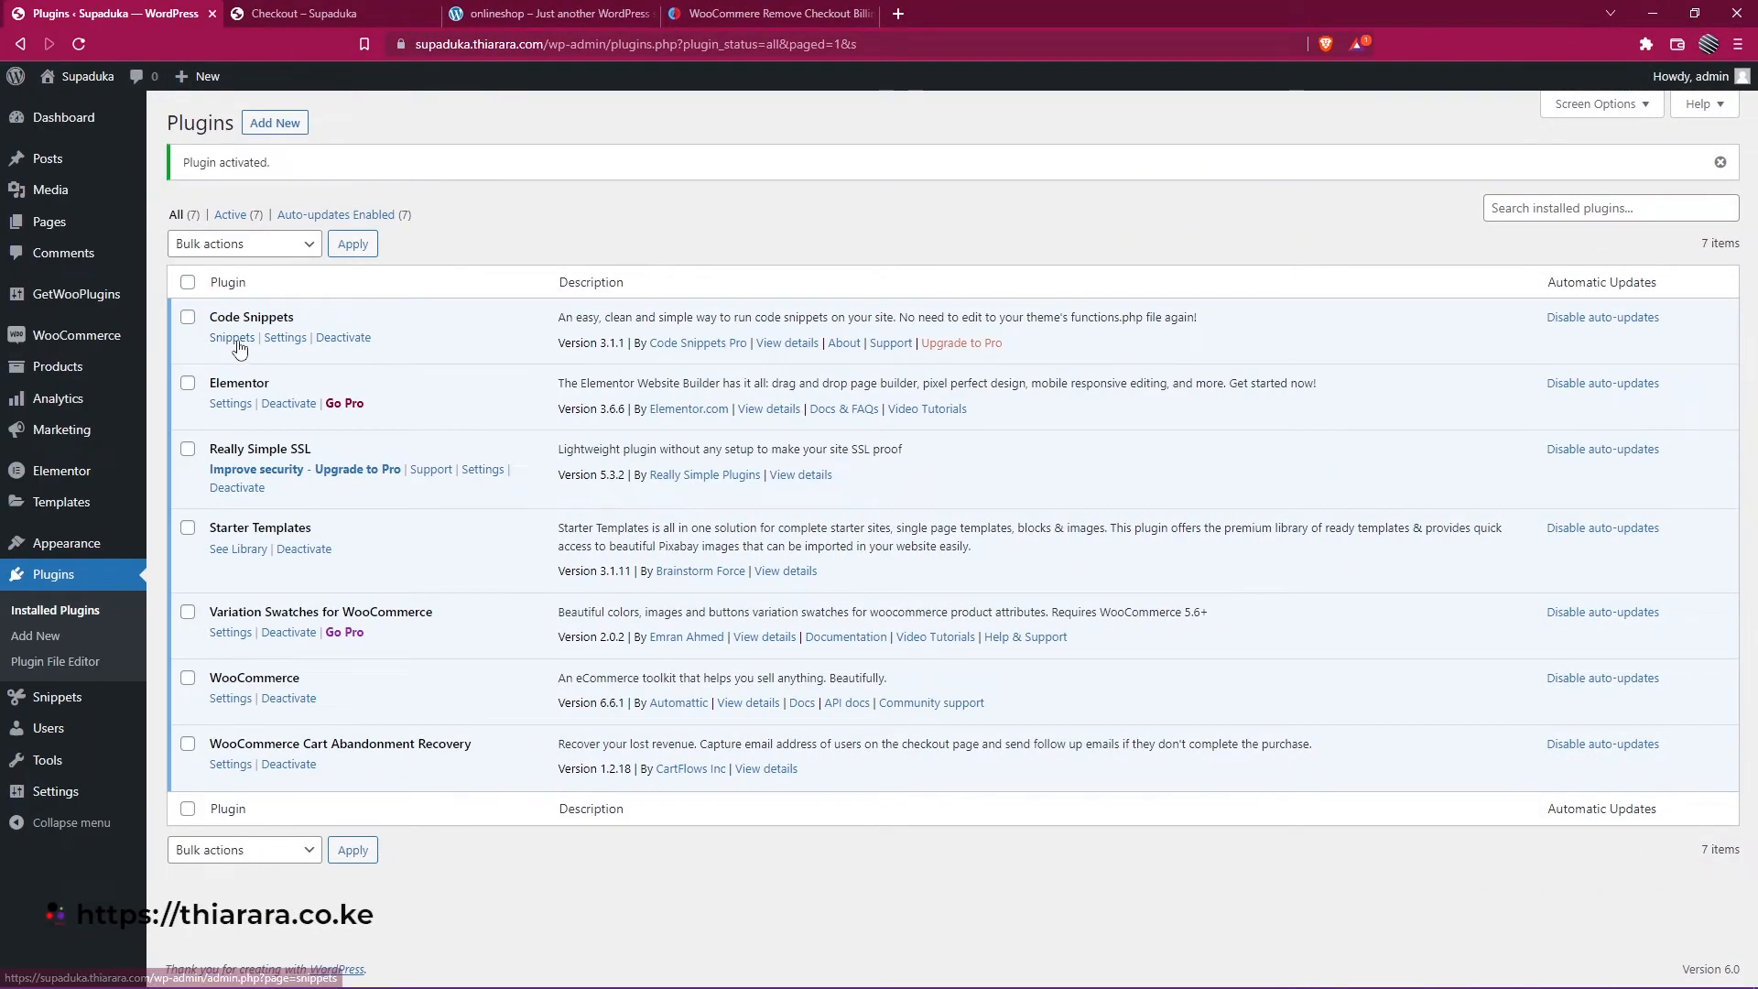
mouse_move(231, 338)
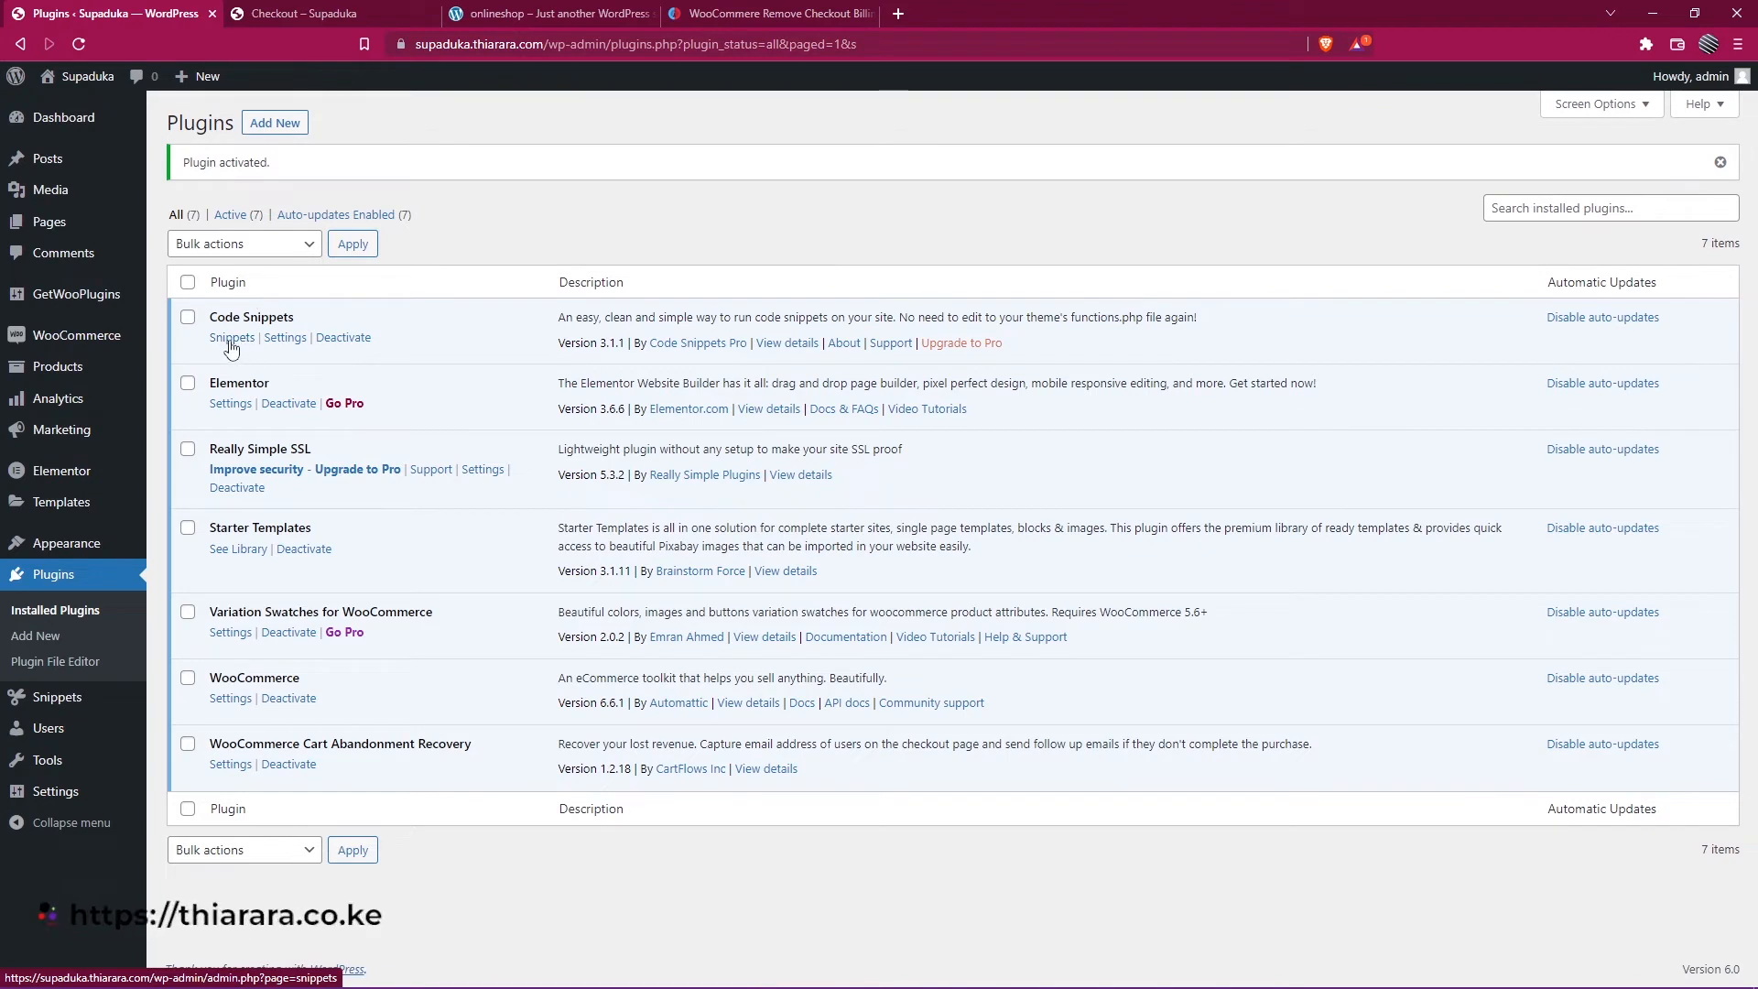
mouse_move(231, 338)
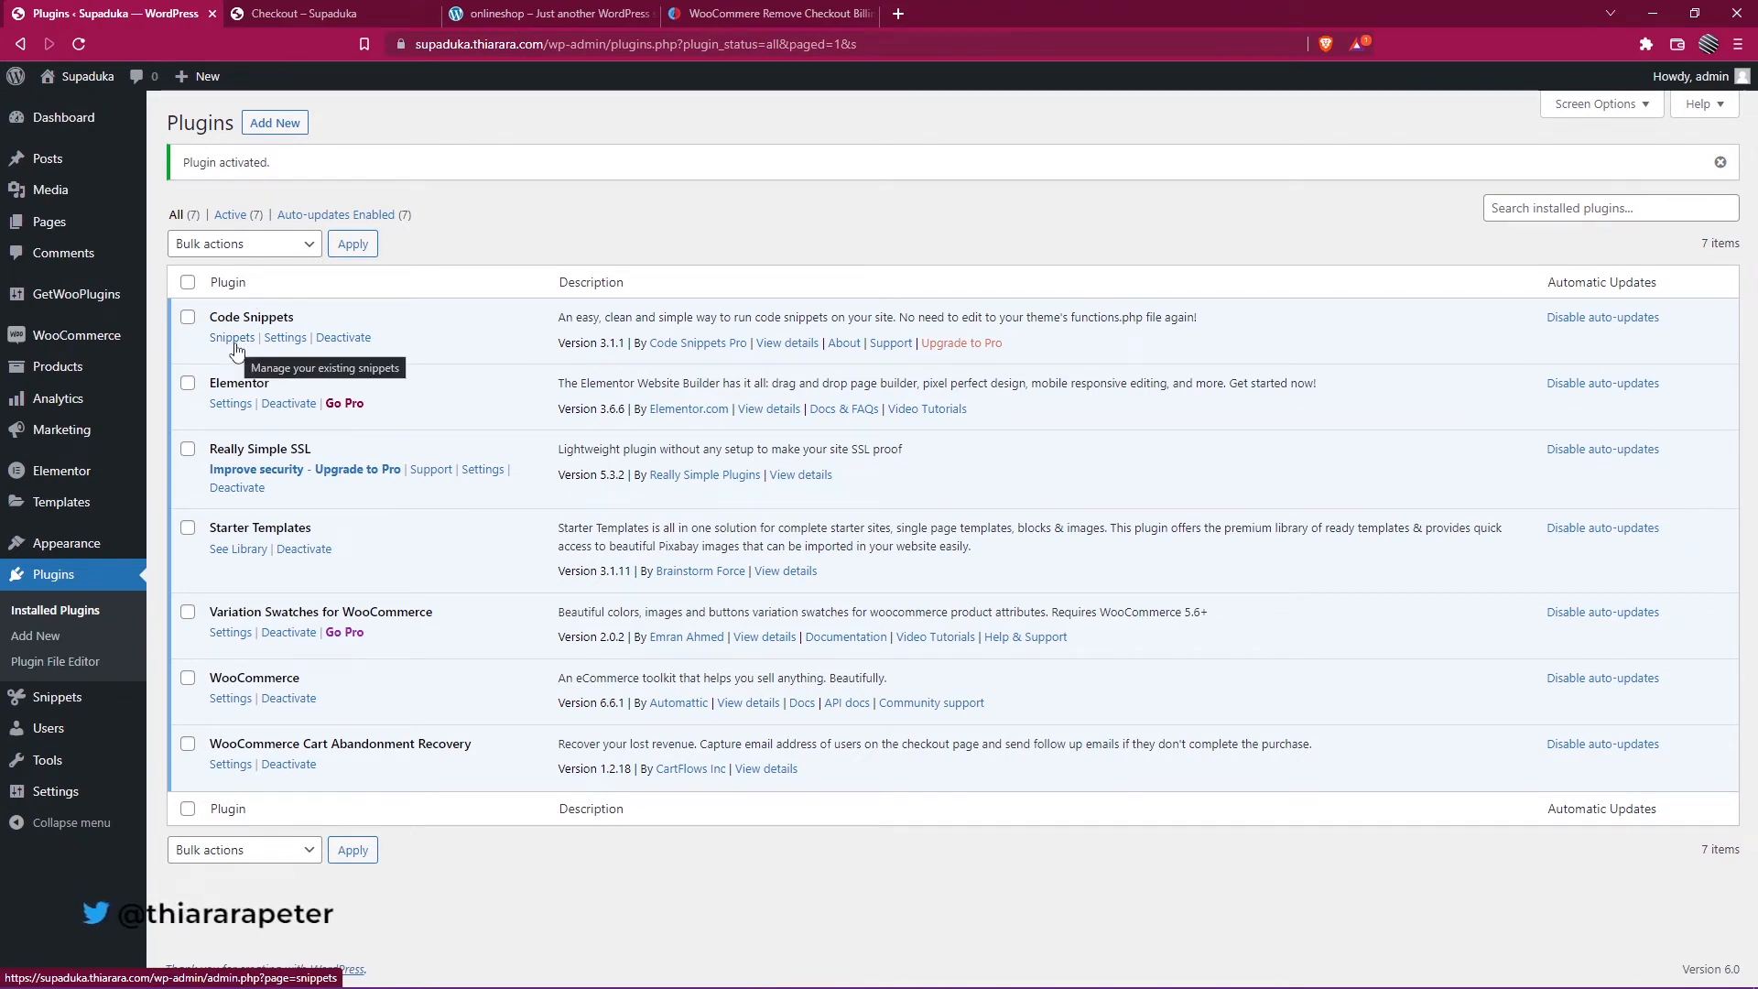
mouse_move(65, 96)
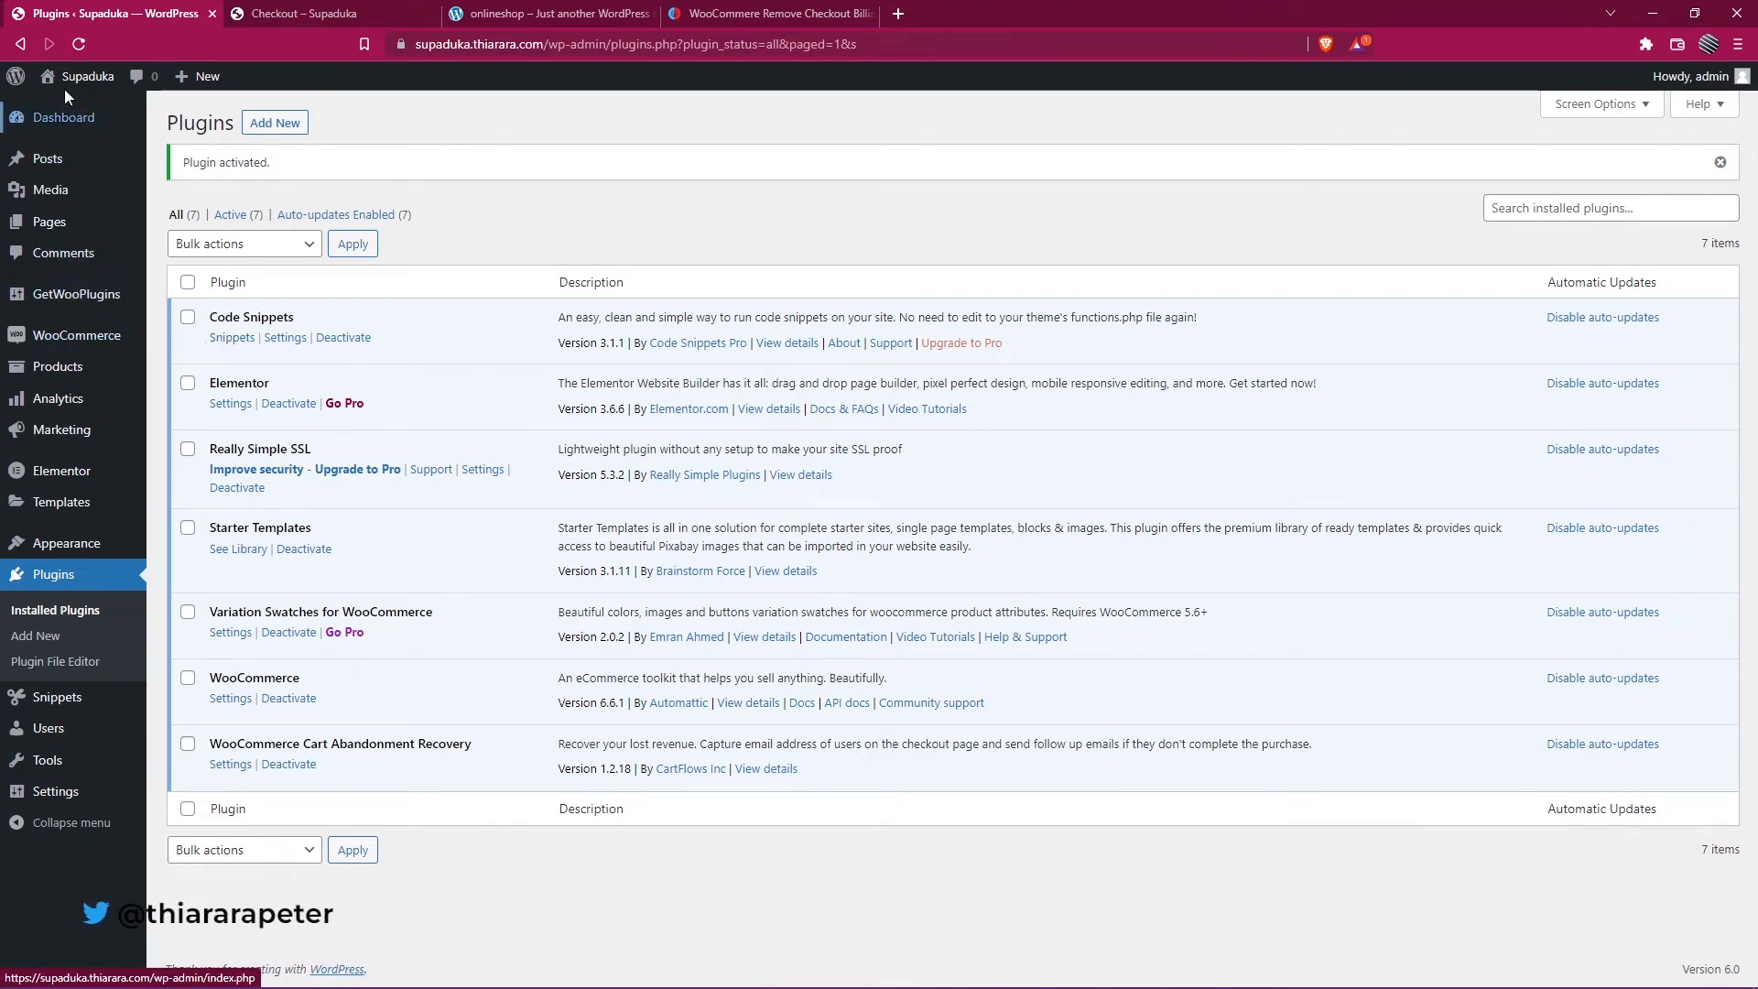
mouse_move(57, 696)
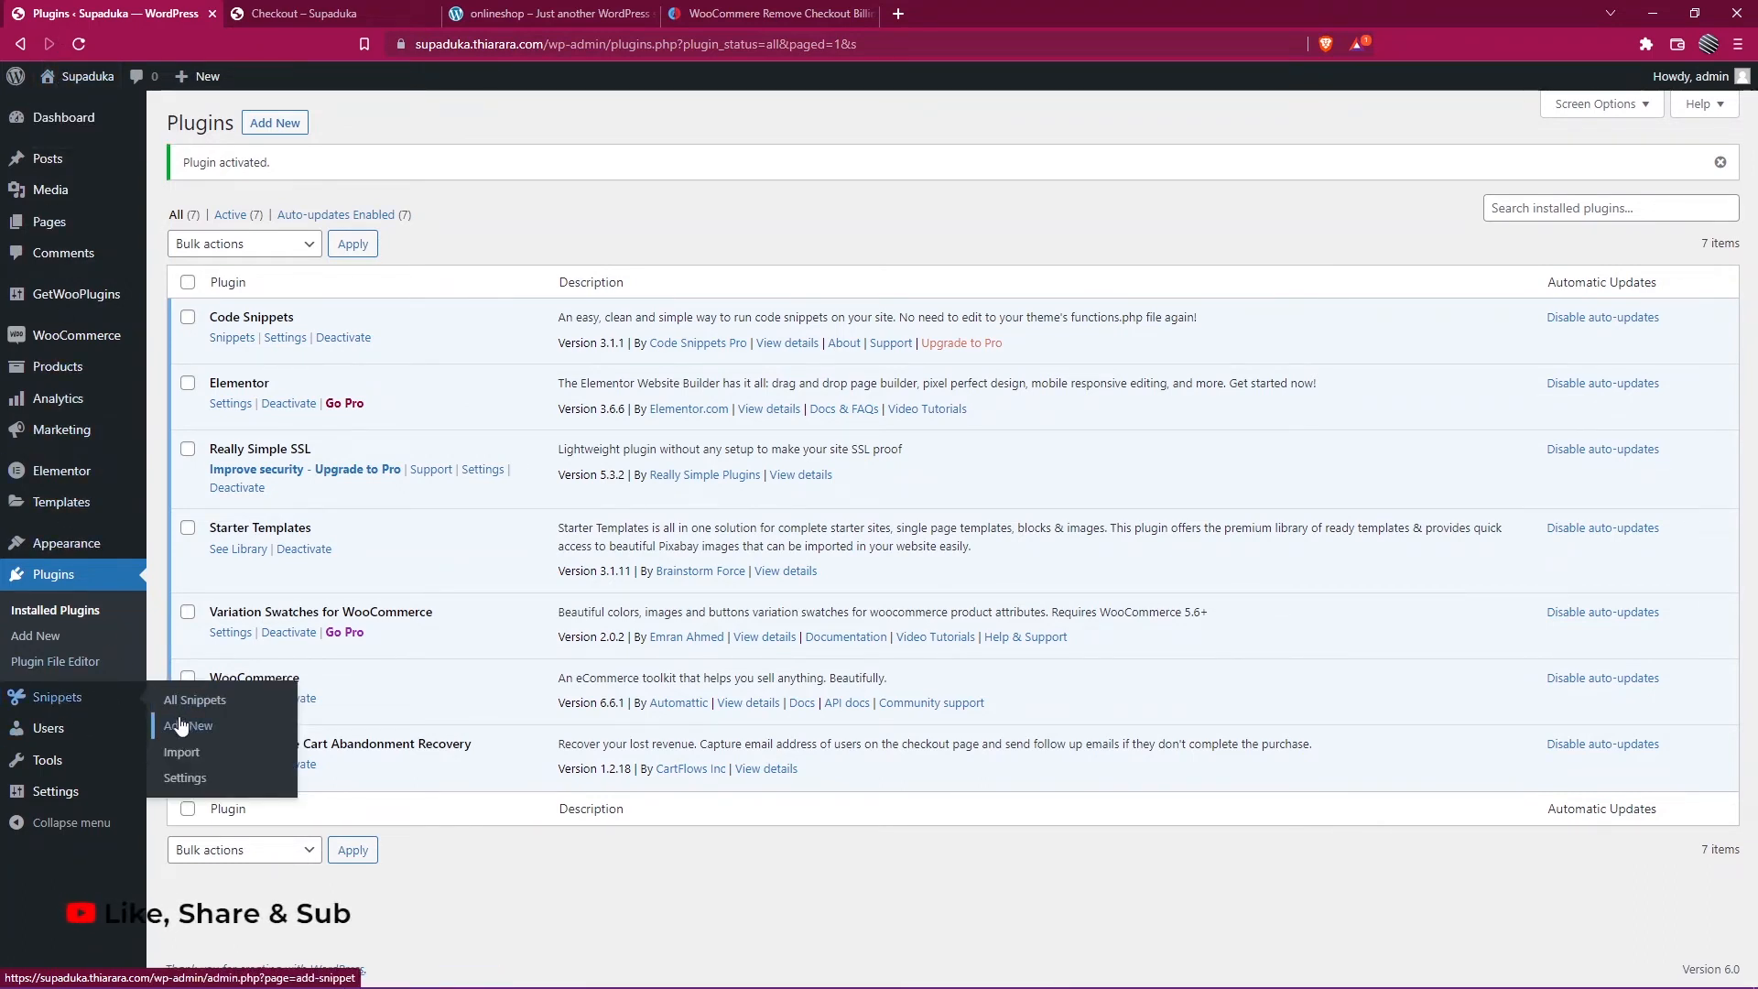
Add a new snippet titled 'virtual/downloadable product snippet'
left_click(187, 726)
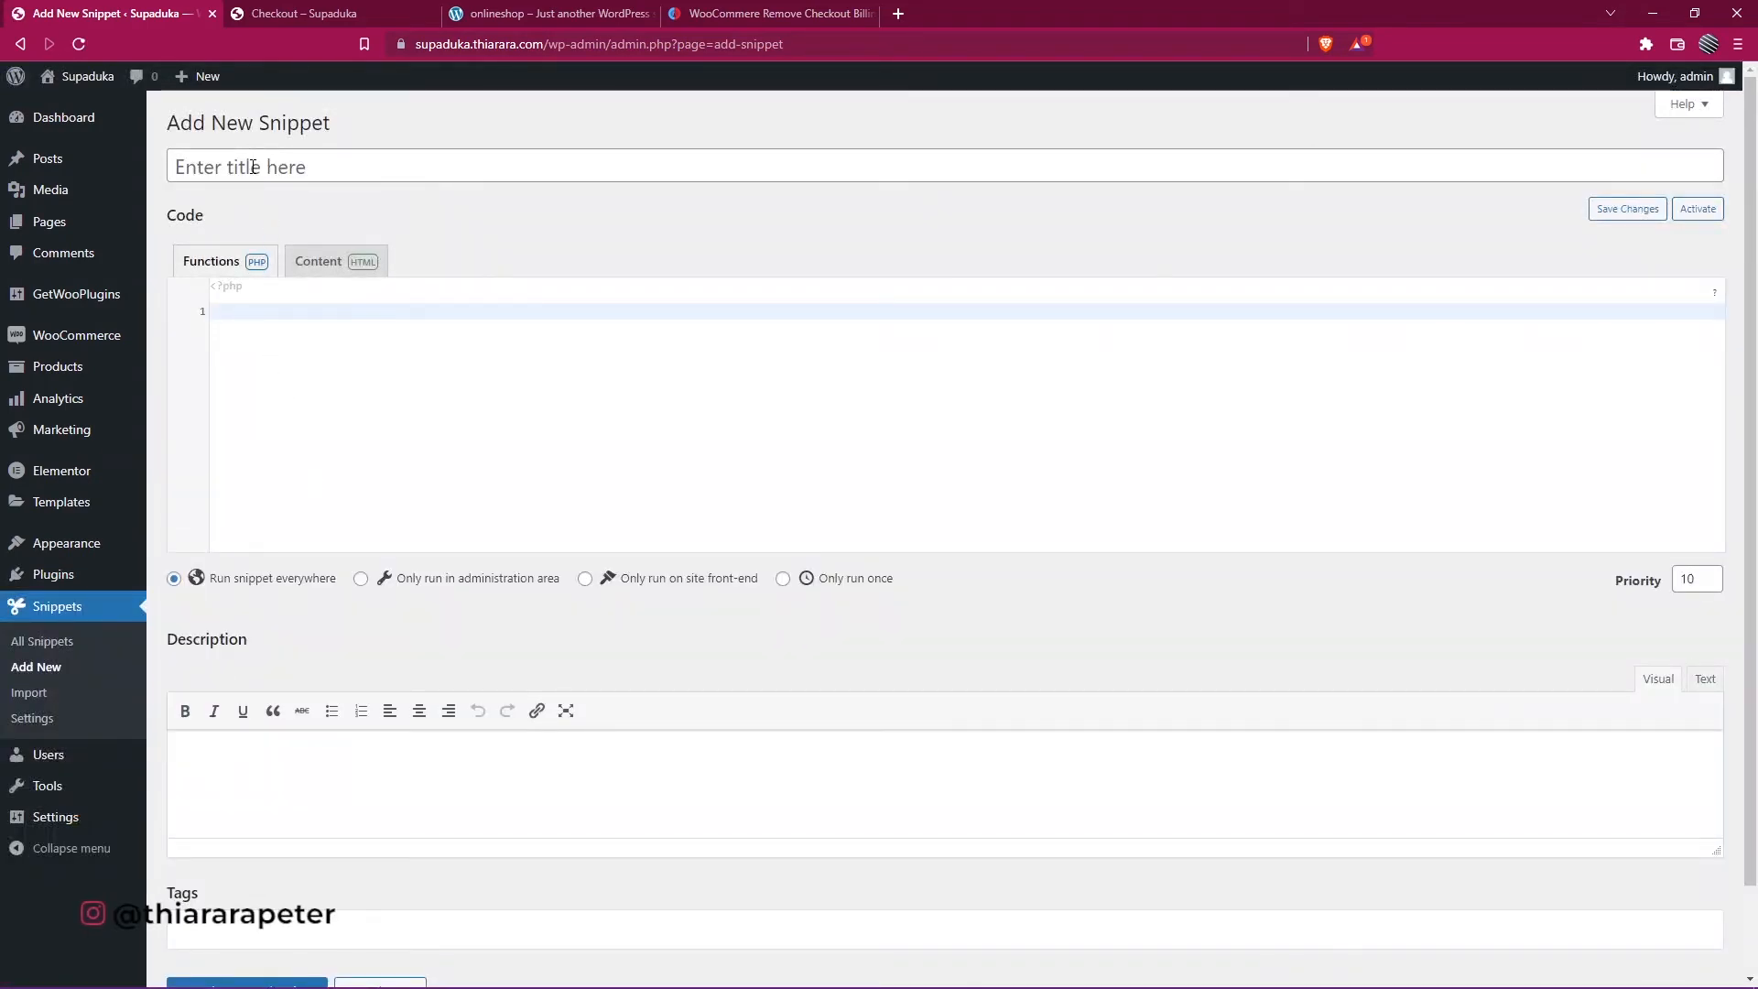
type("virtual/downloadable product snippet")
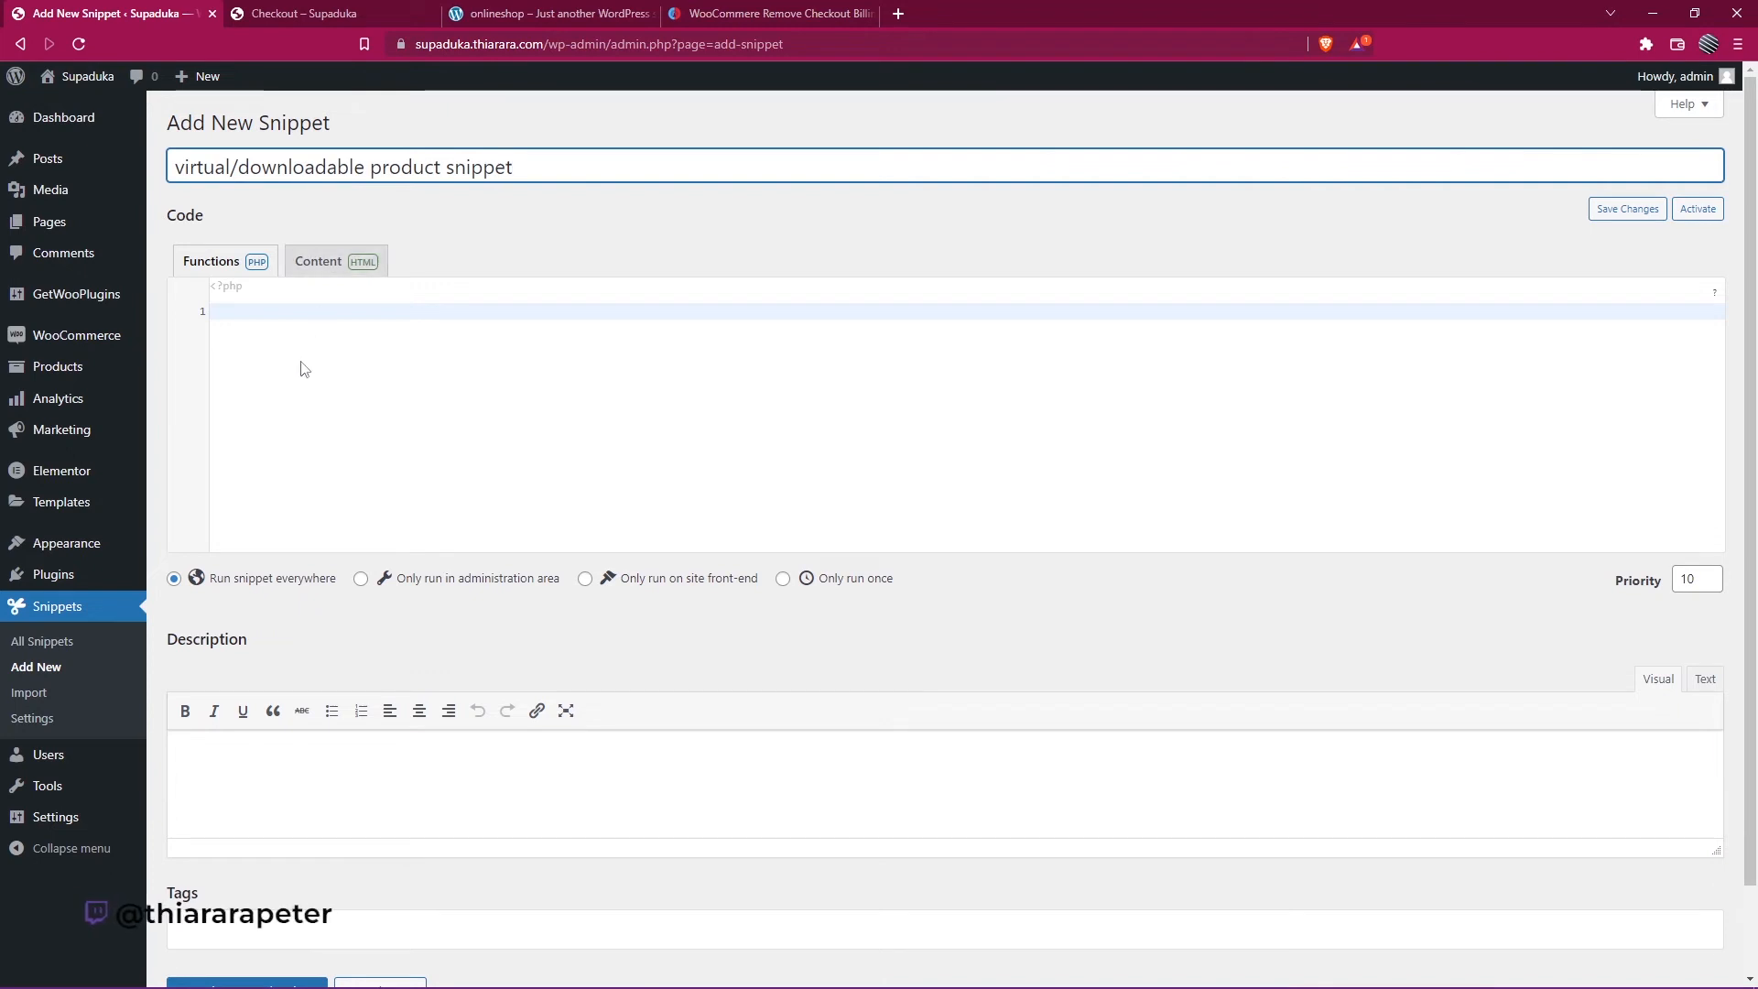
mouse_move(356, 375)
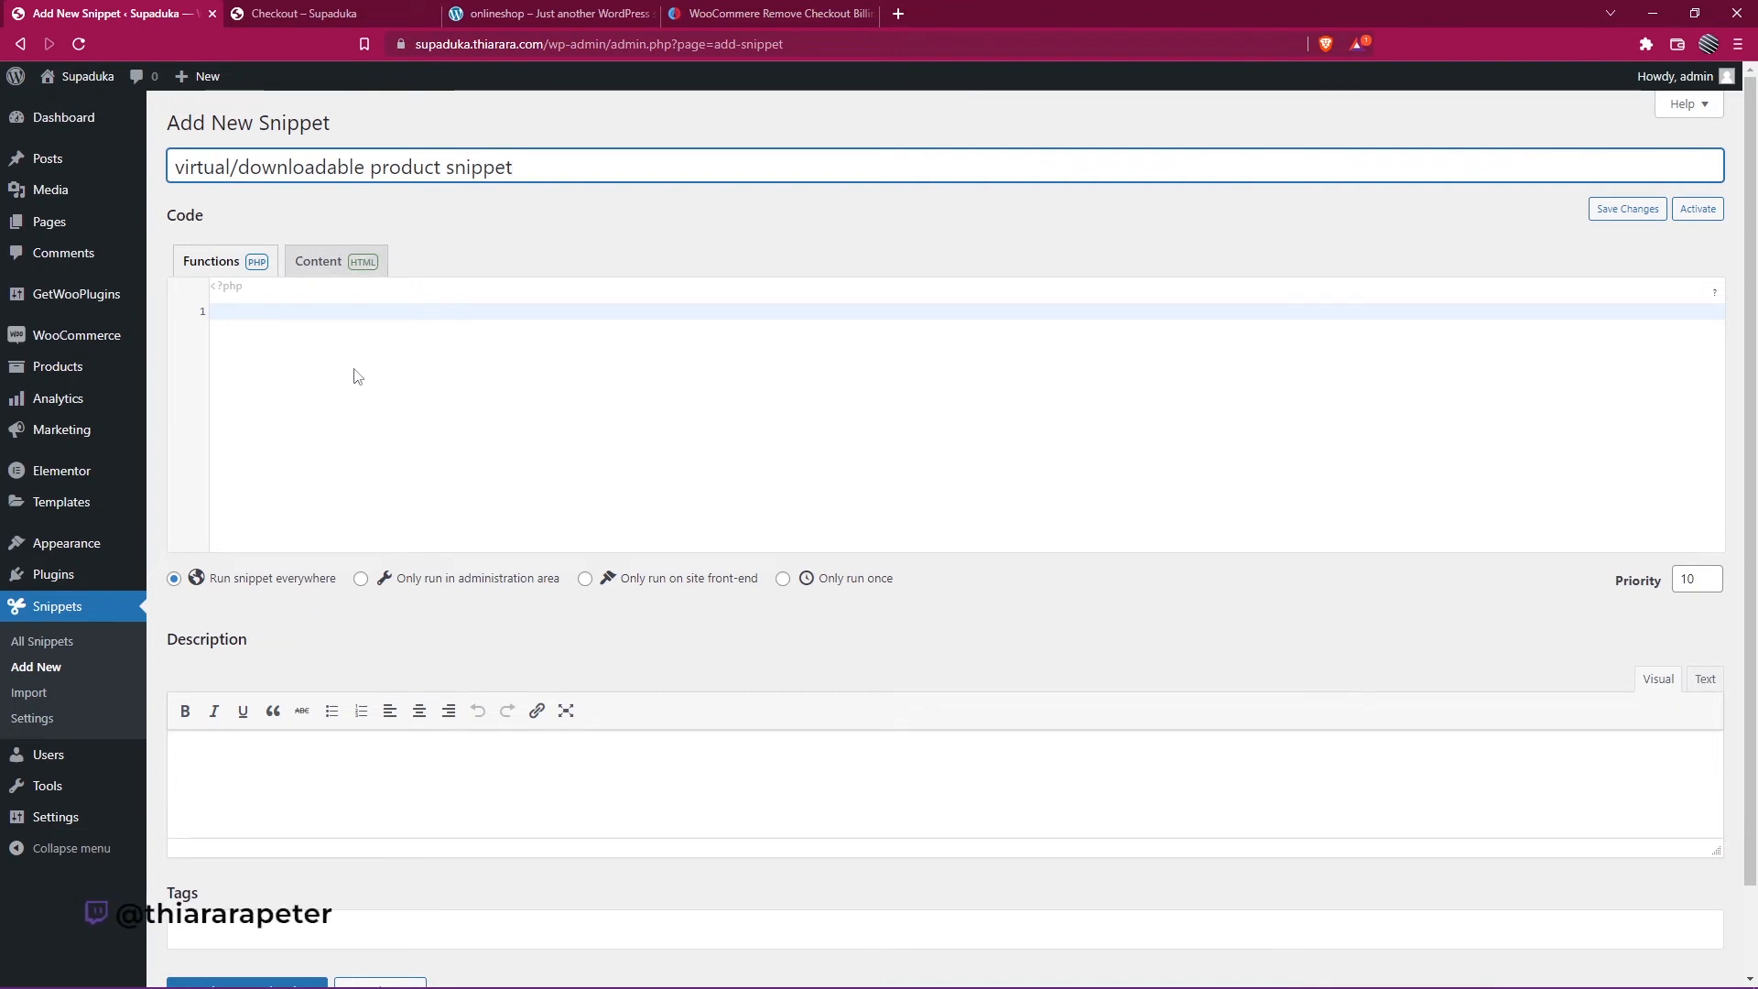
Copy the billing-field removal PHP code from the thiarara.co.ke blog post
left_click(771, 14)
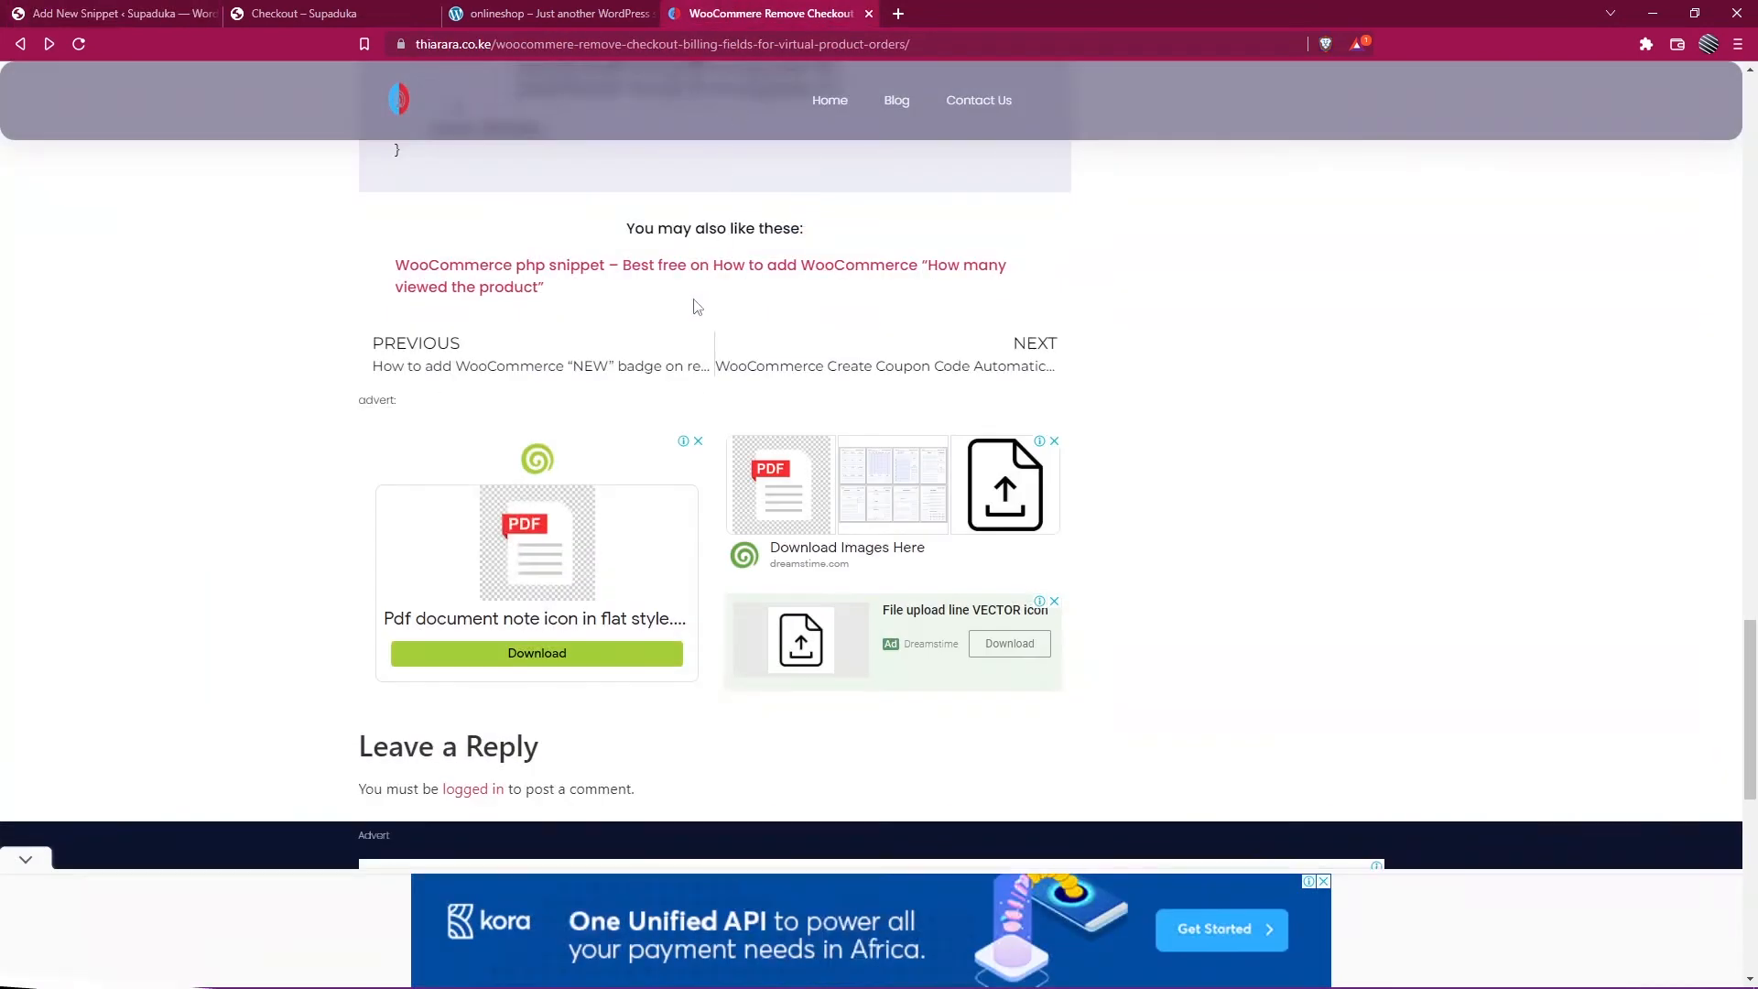
scroll("up", 3)
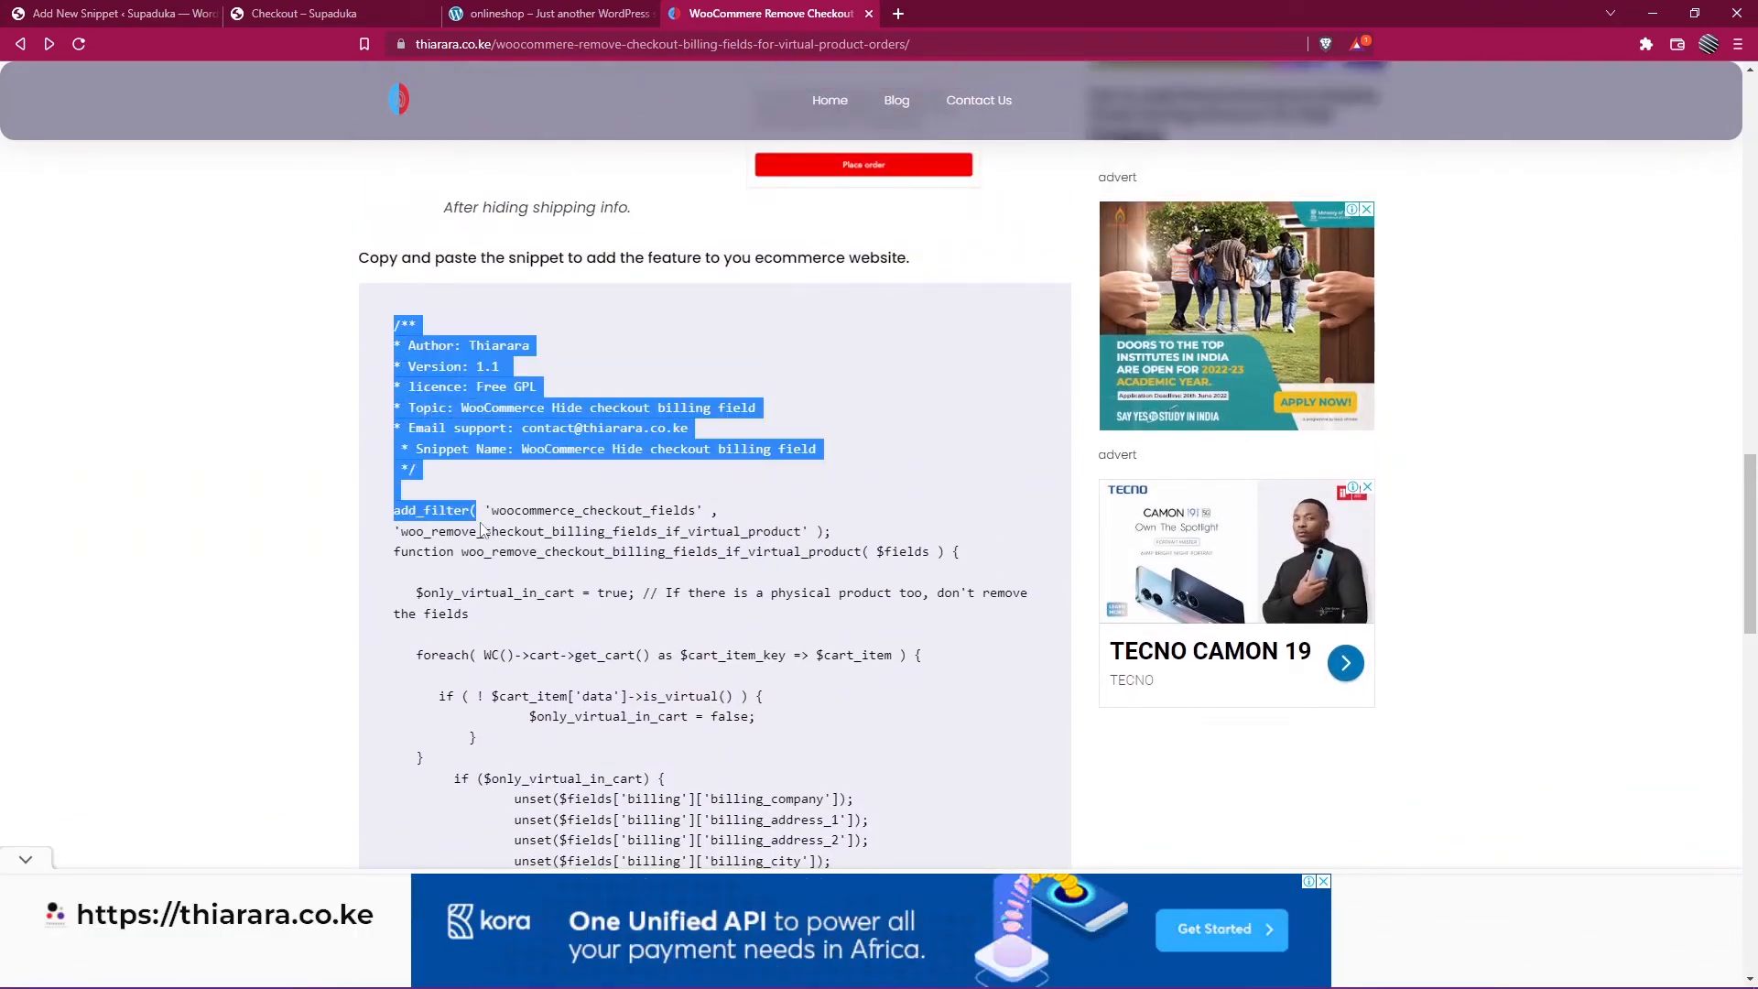
scroll("down", 3)
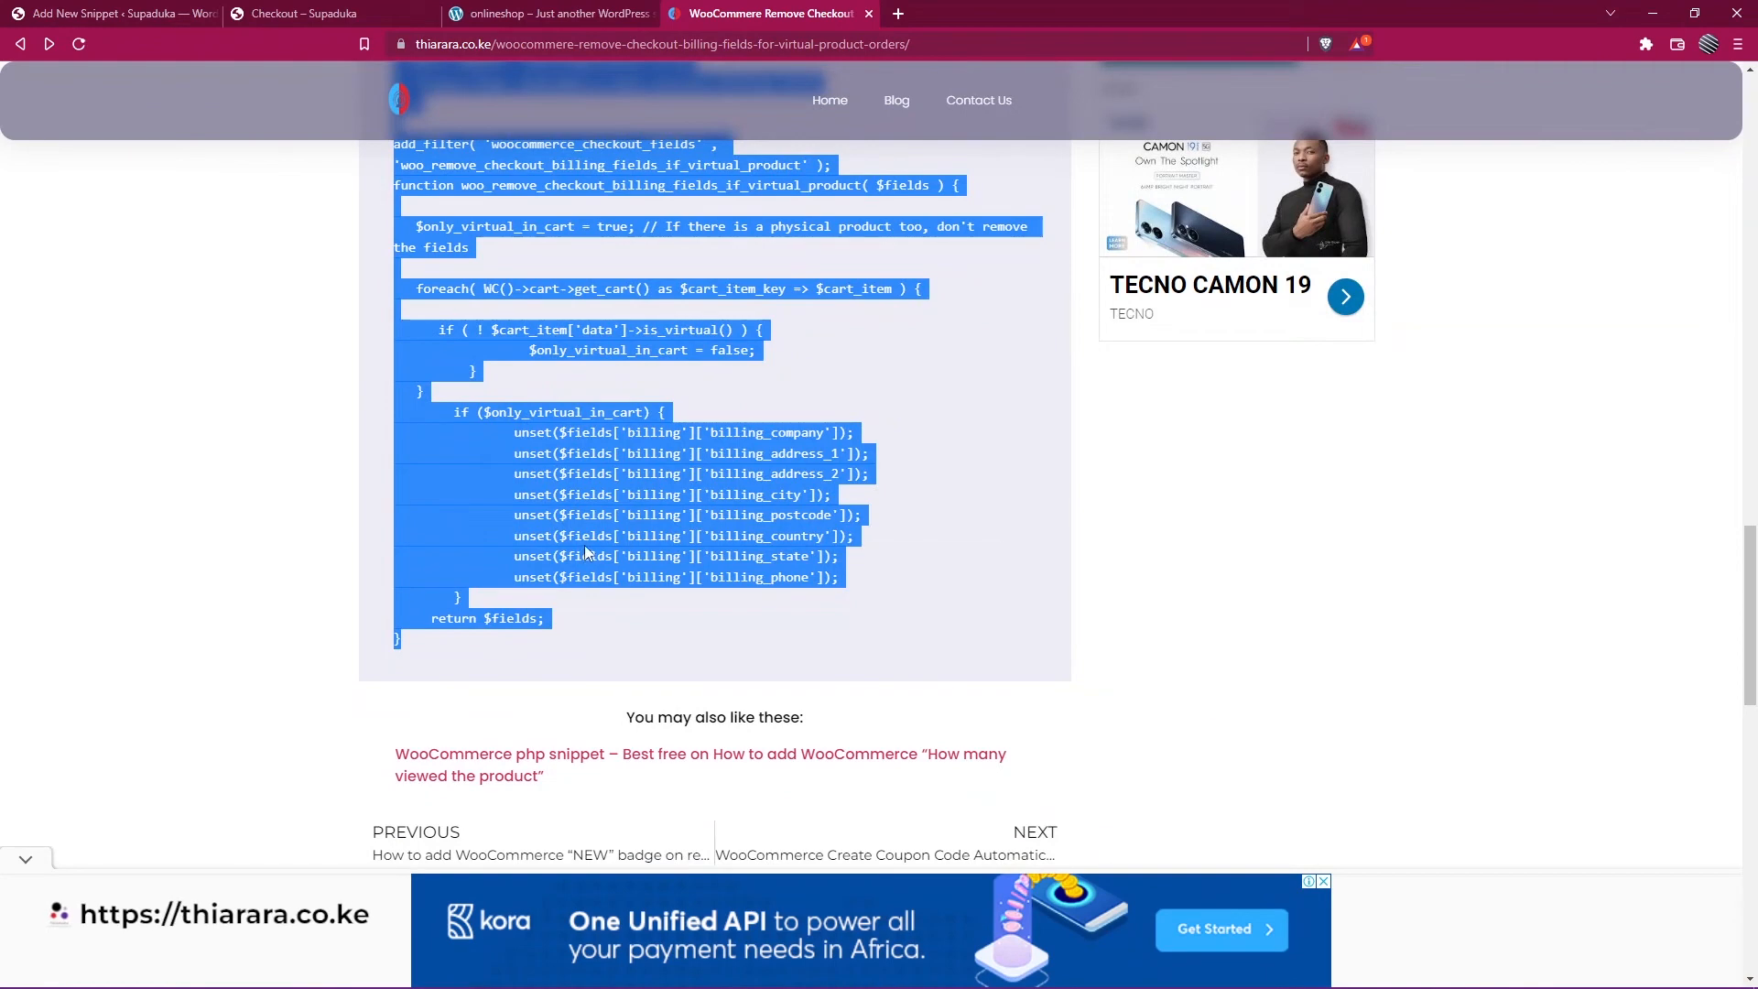
left_click(106, 14)
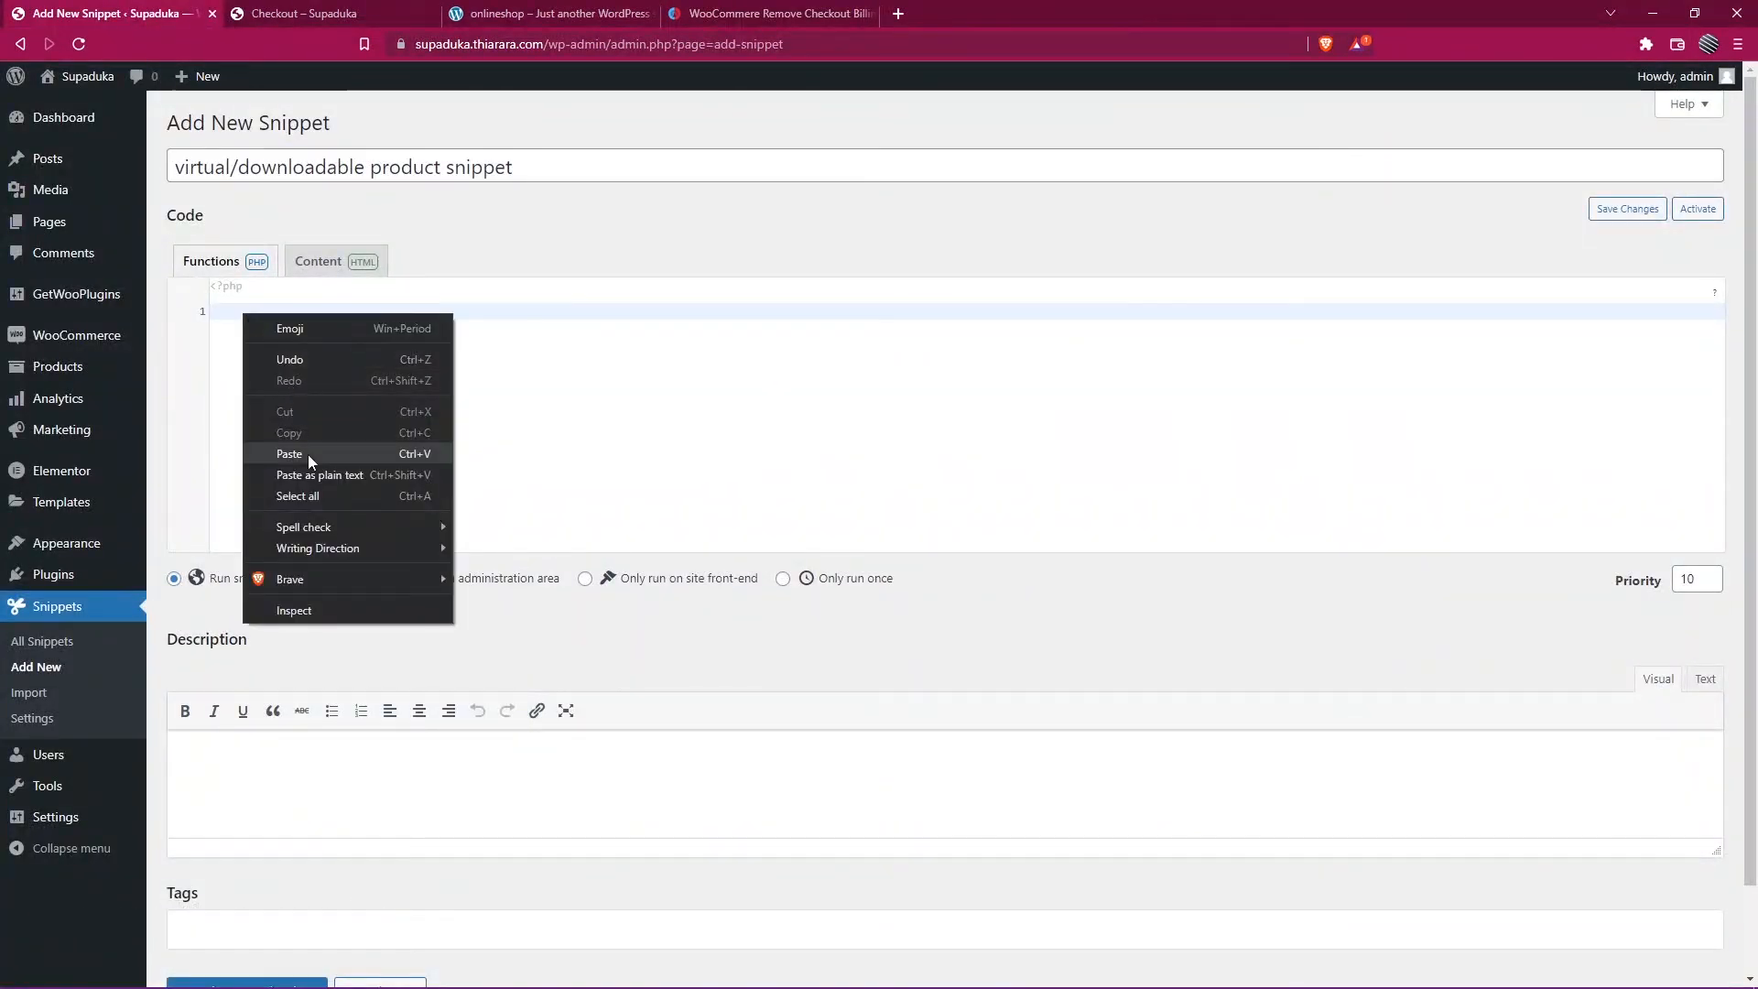
Paste the billing-field removal code into "virtual/downloadable product snippet" and save it activated
left_click(290, 453)
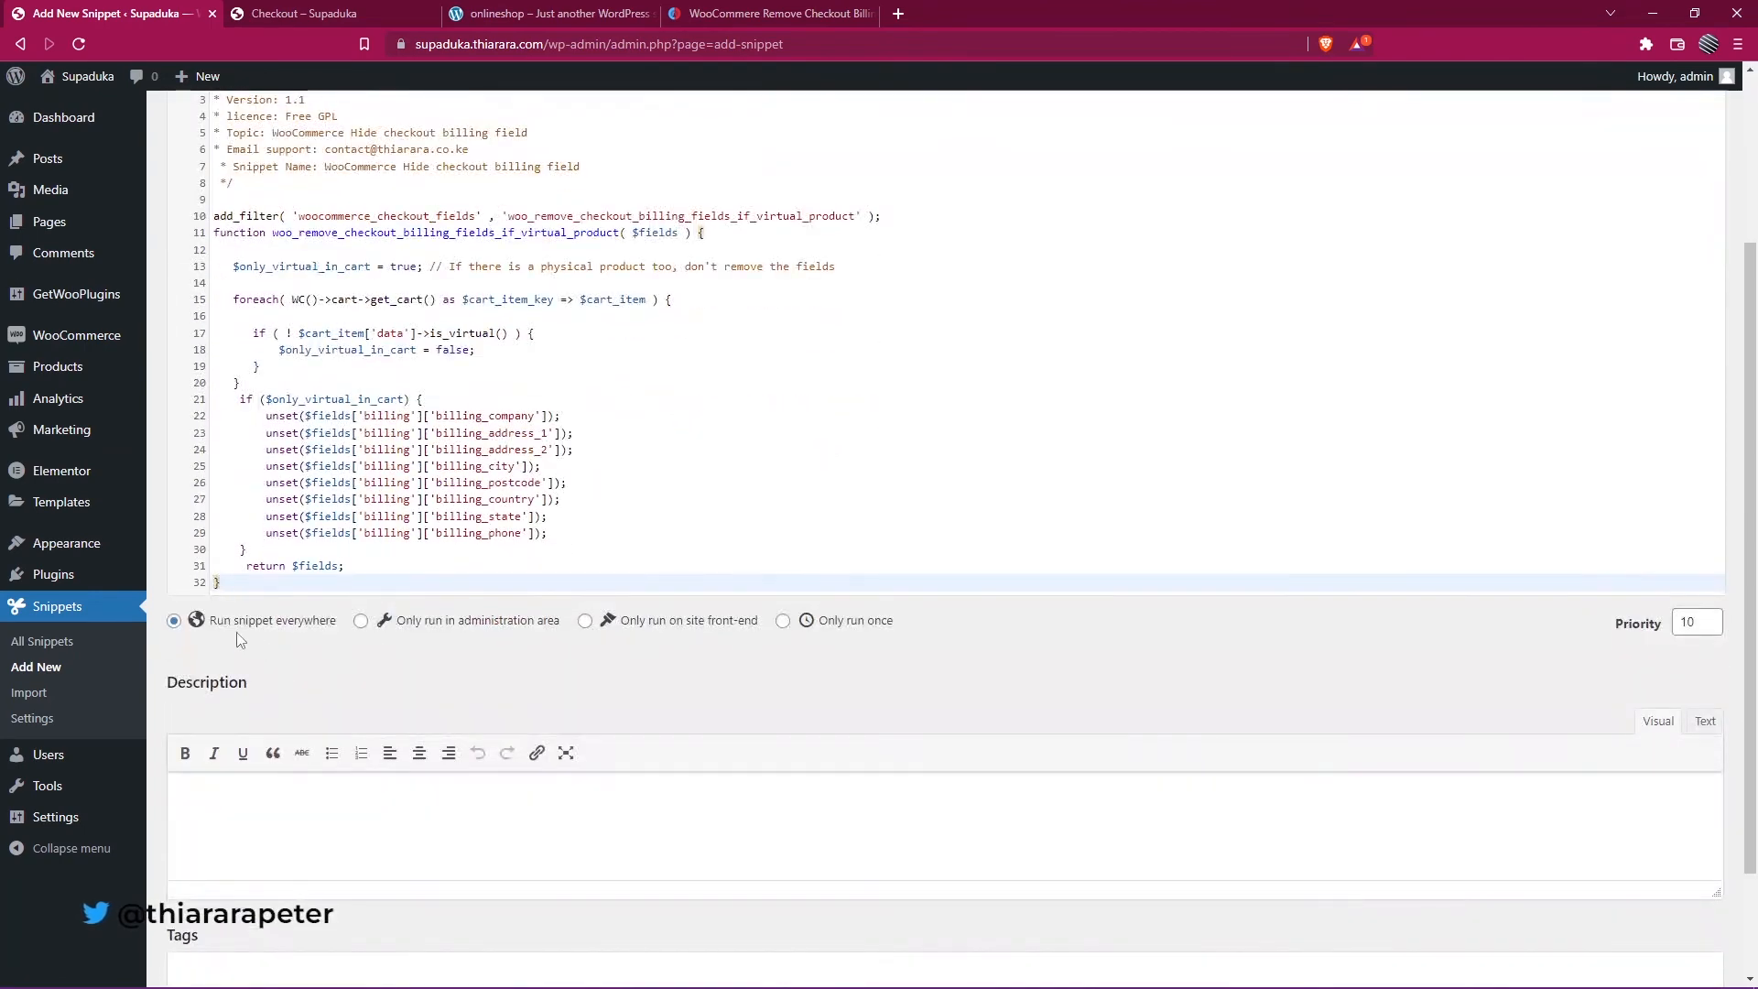
mouse_move(805, 626)
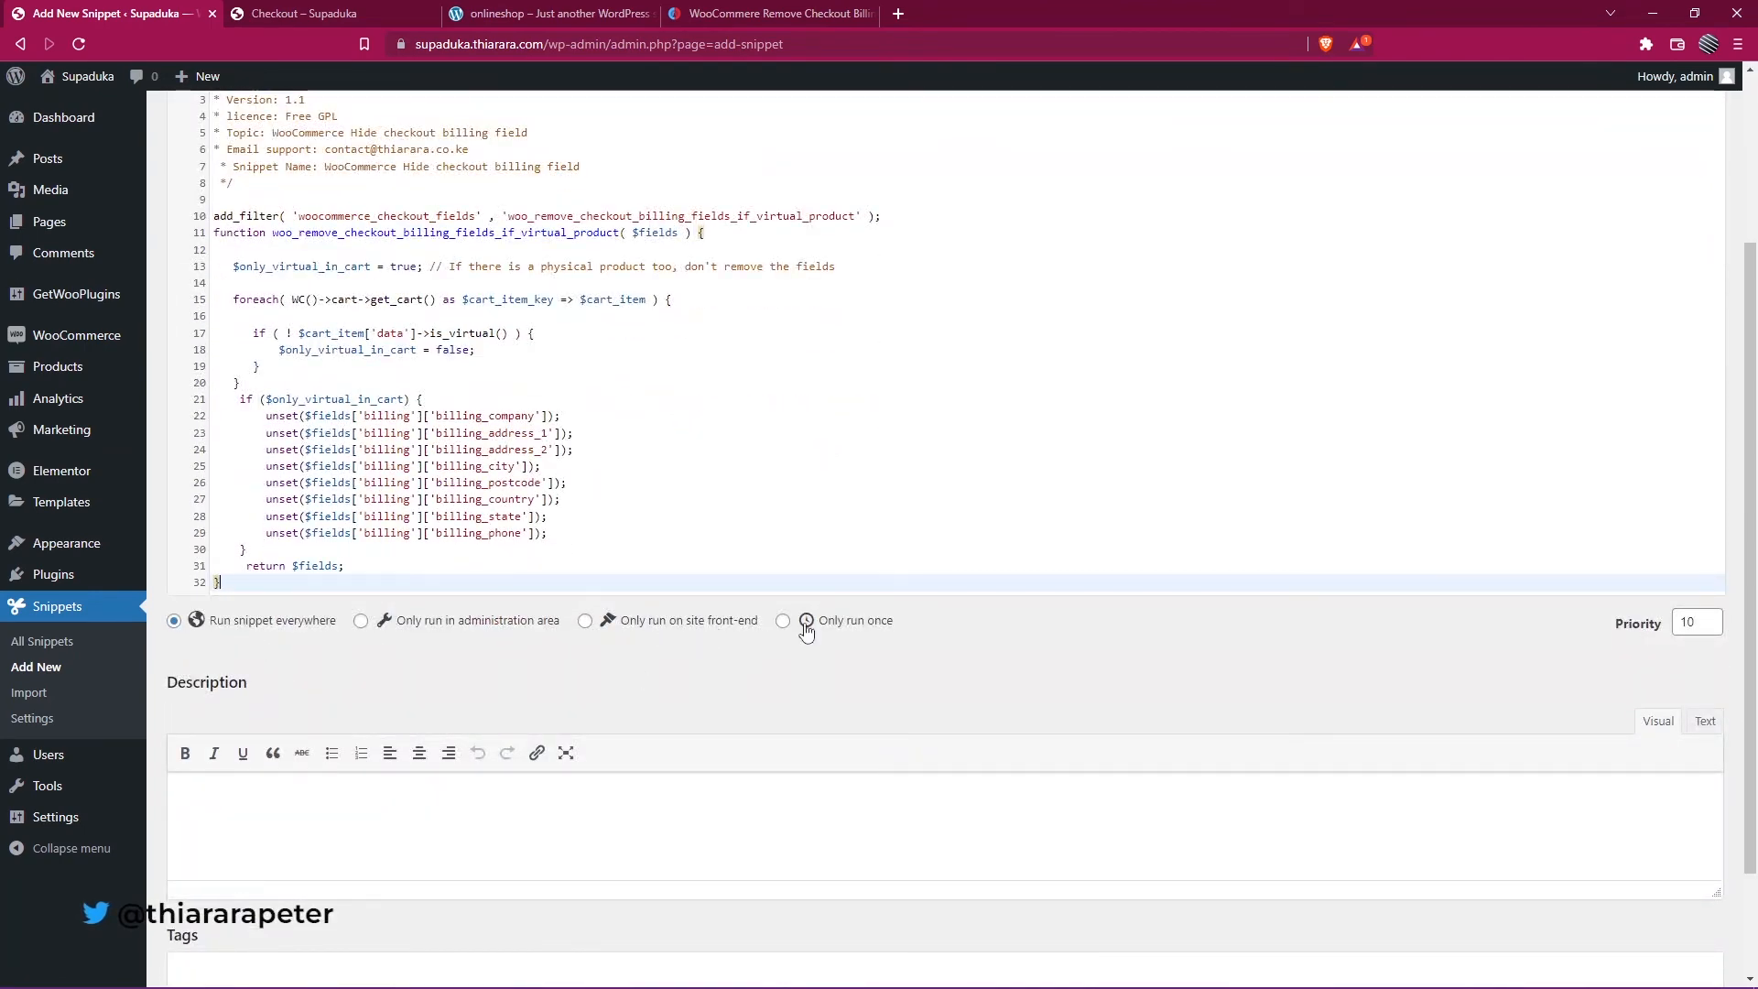
mouse_move(205, 659)
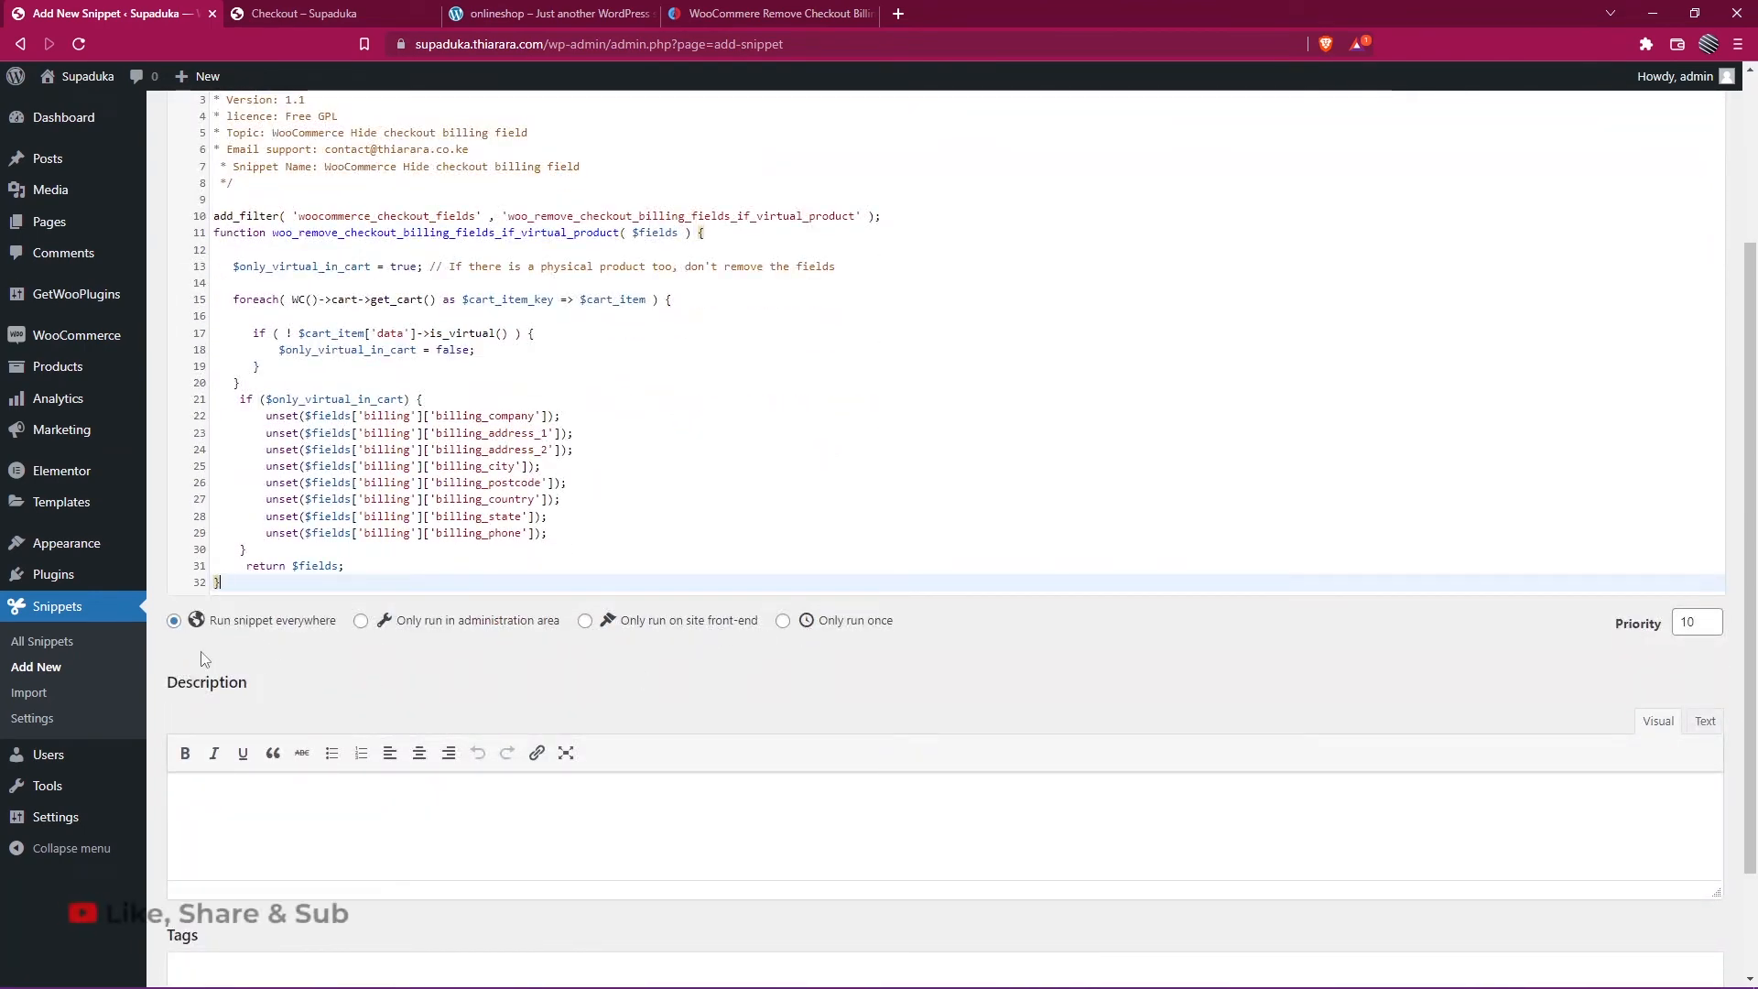
scroll("down", 3)
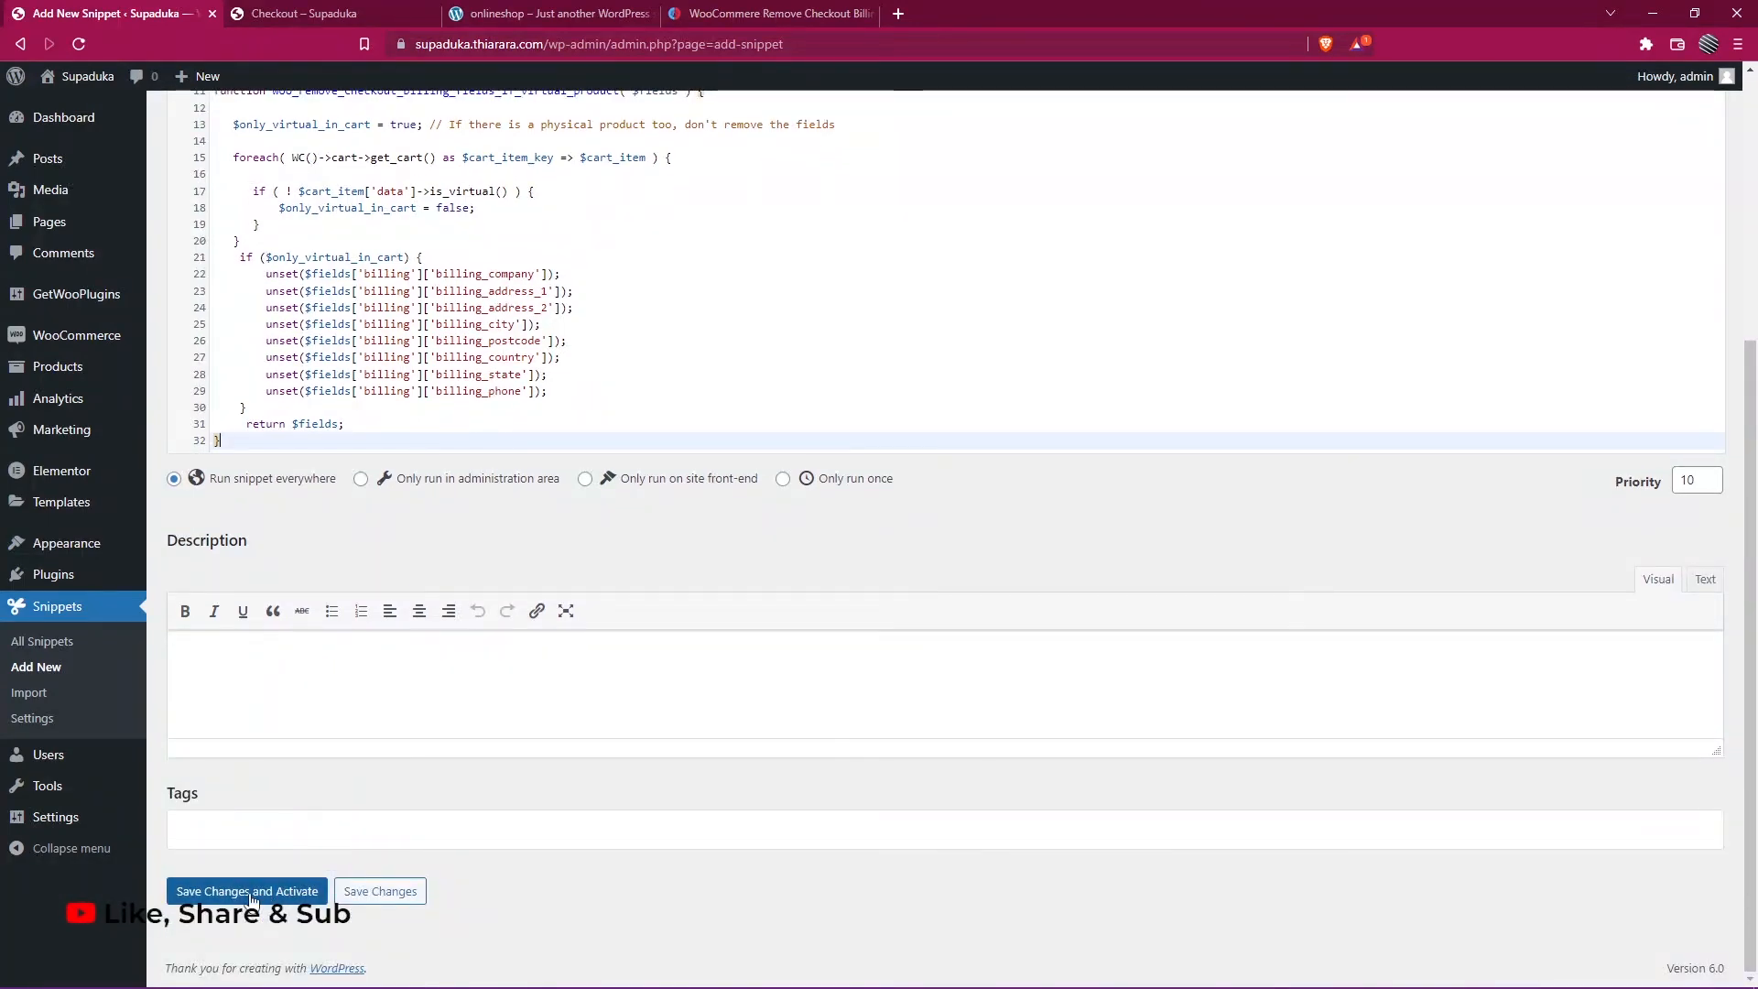
left_click(245, 891)
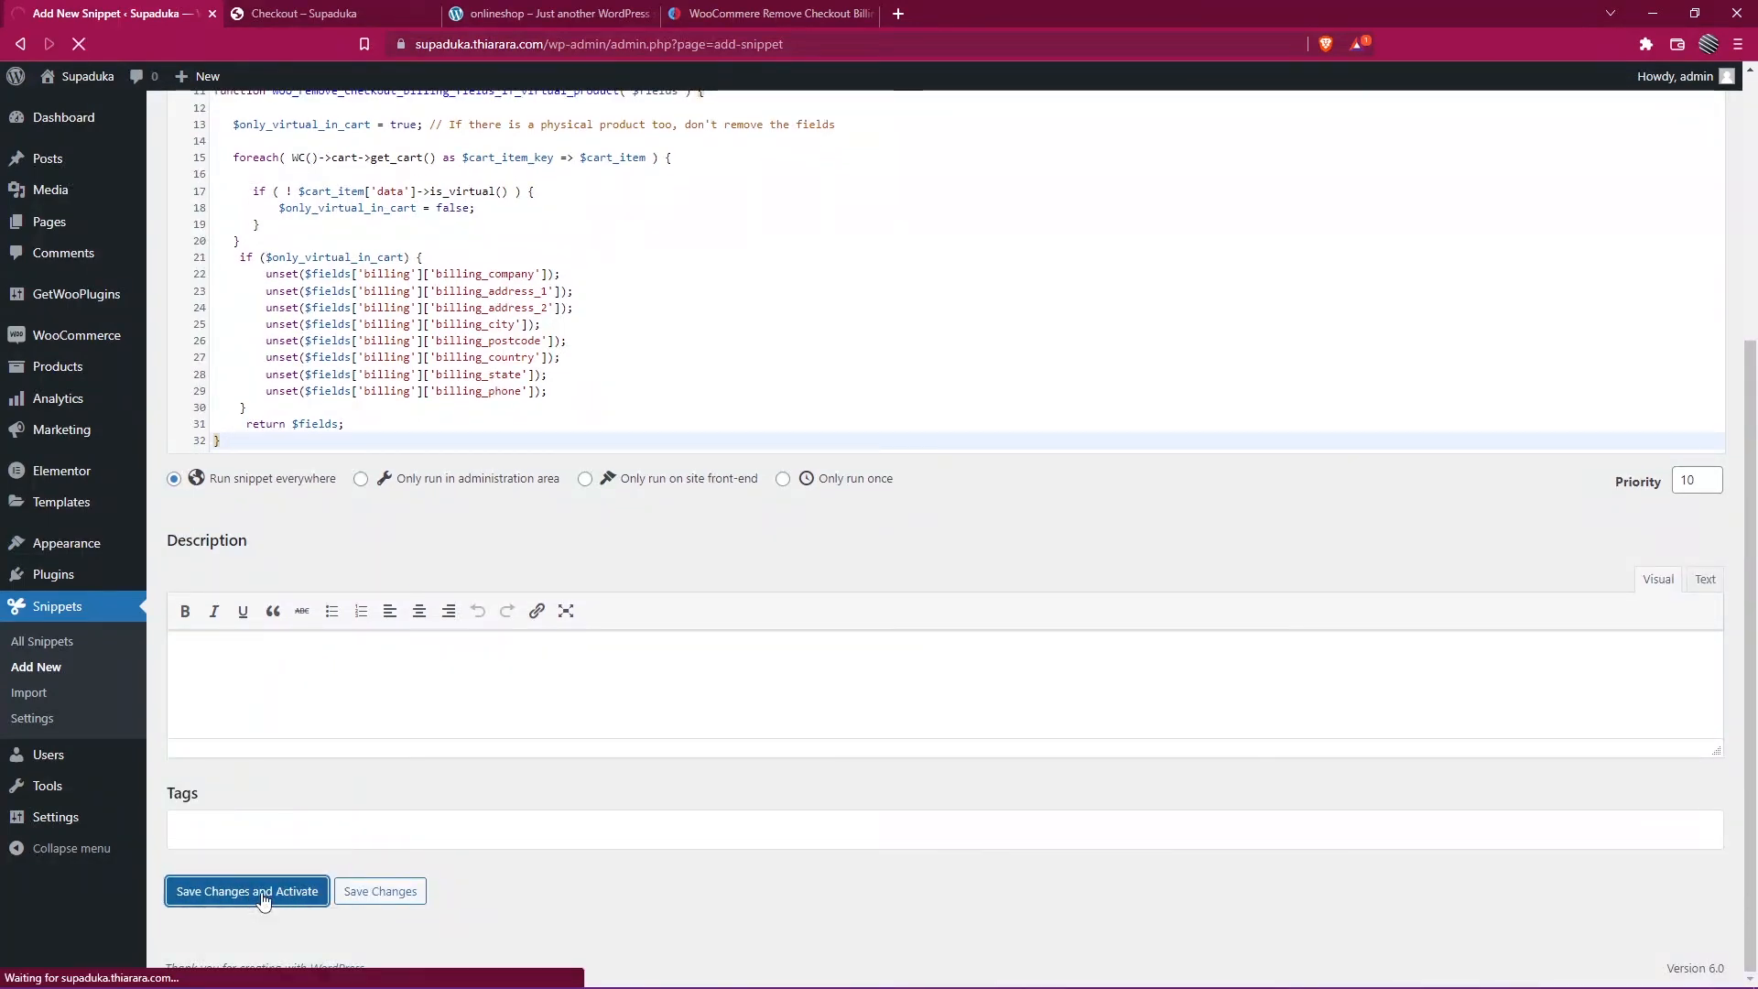
left_click(247, 890)
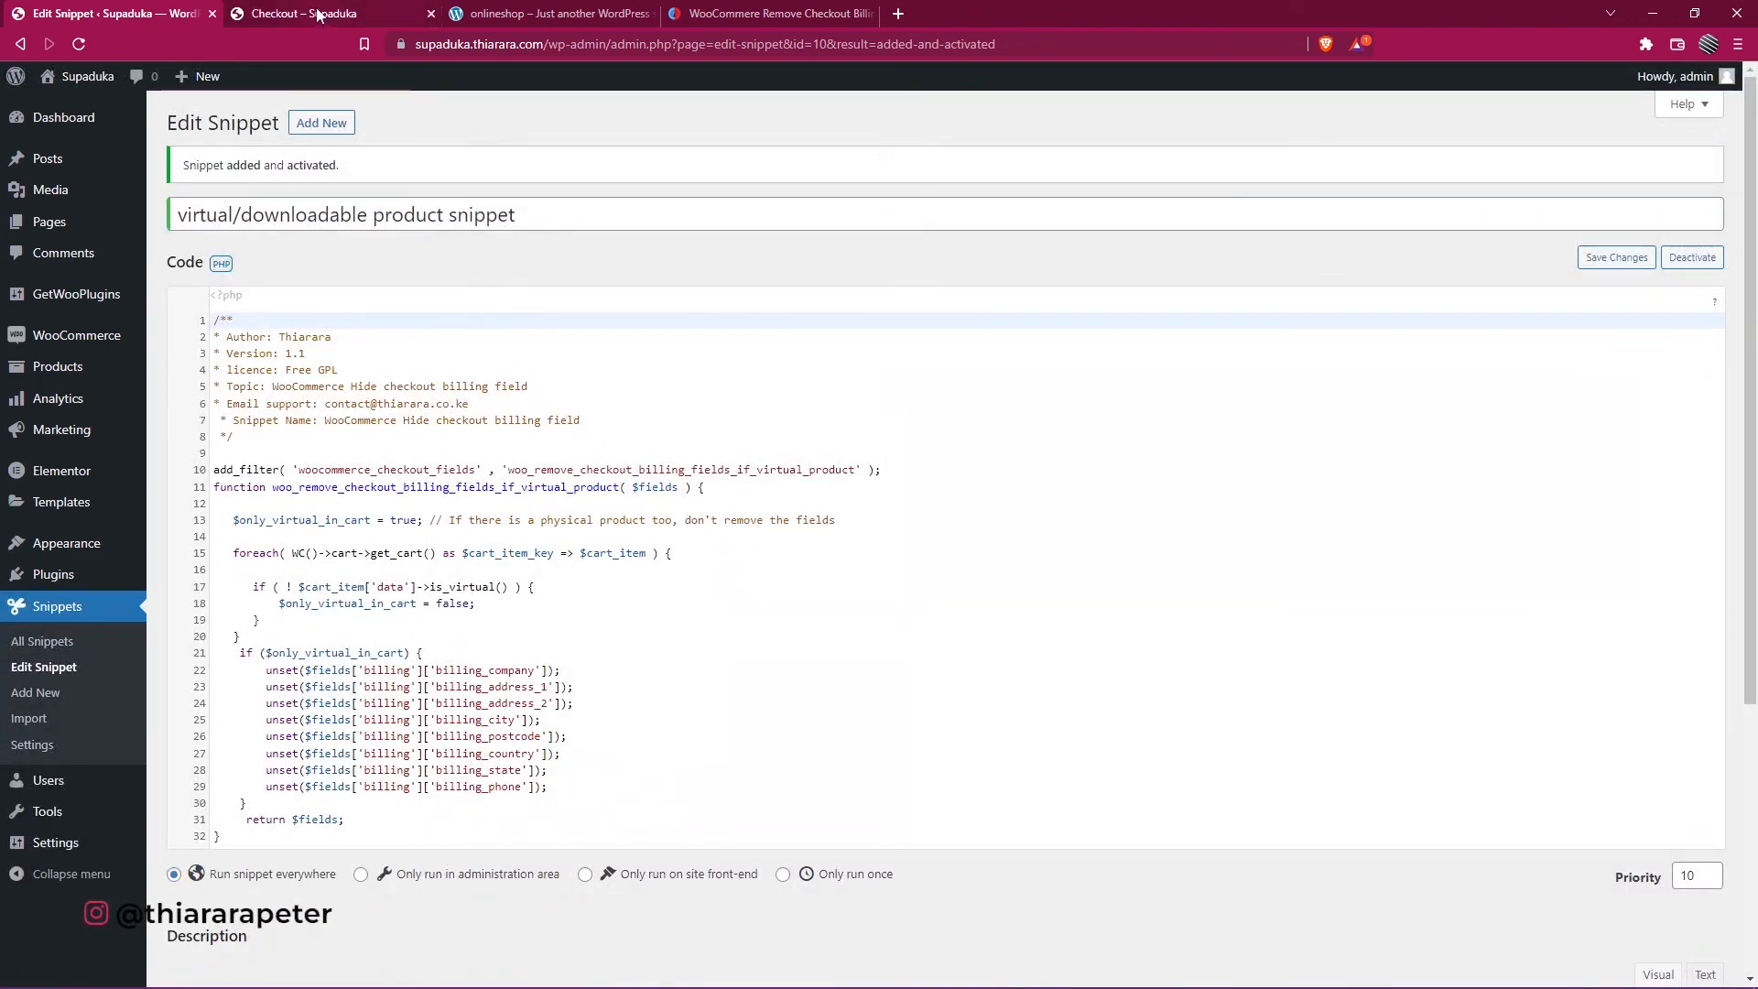
Duplicate and reload the checkout page to confirm billing asks only name and email
left_click(303, 13)
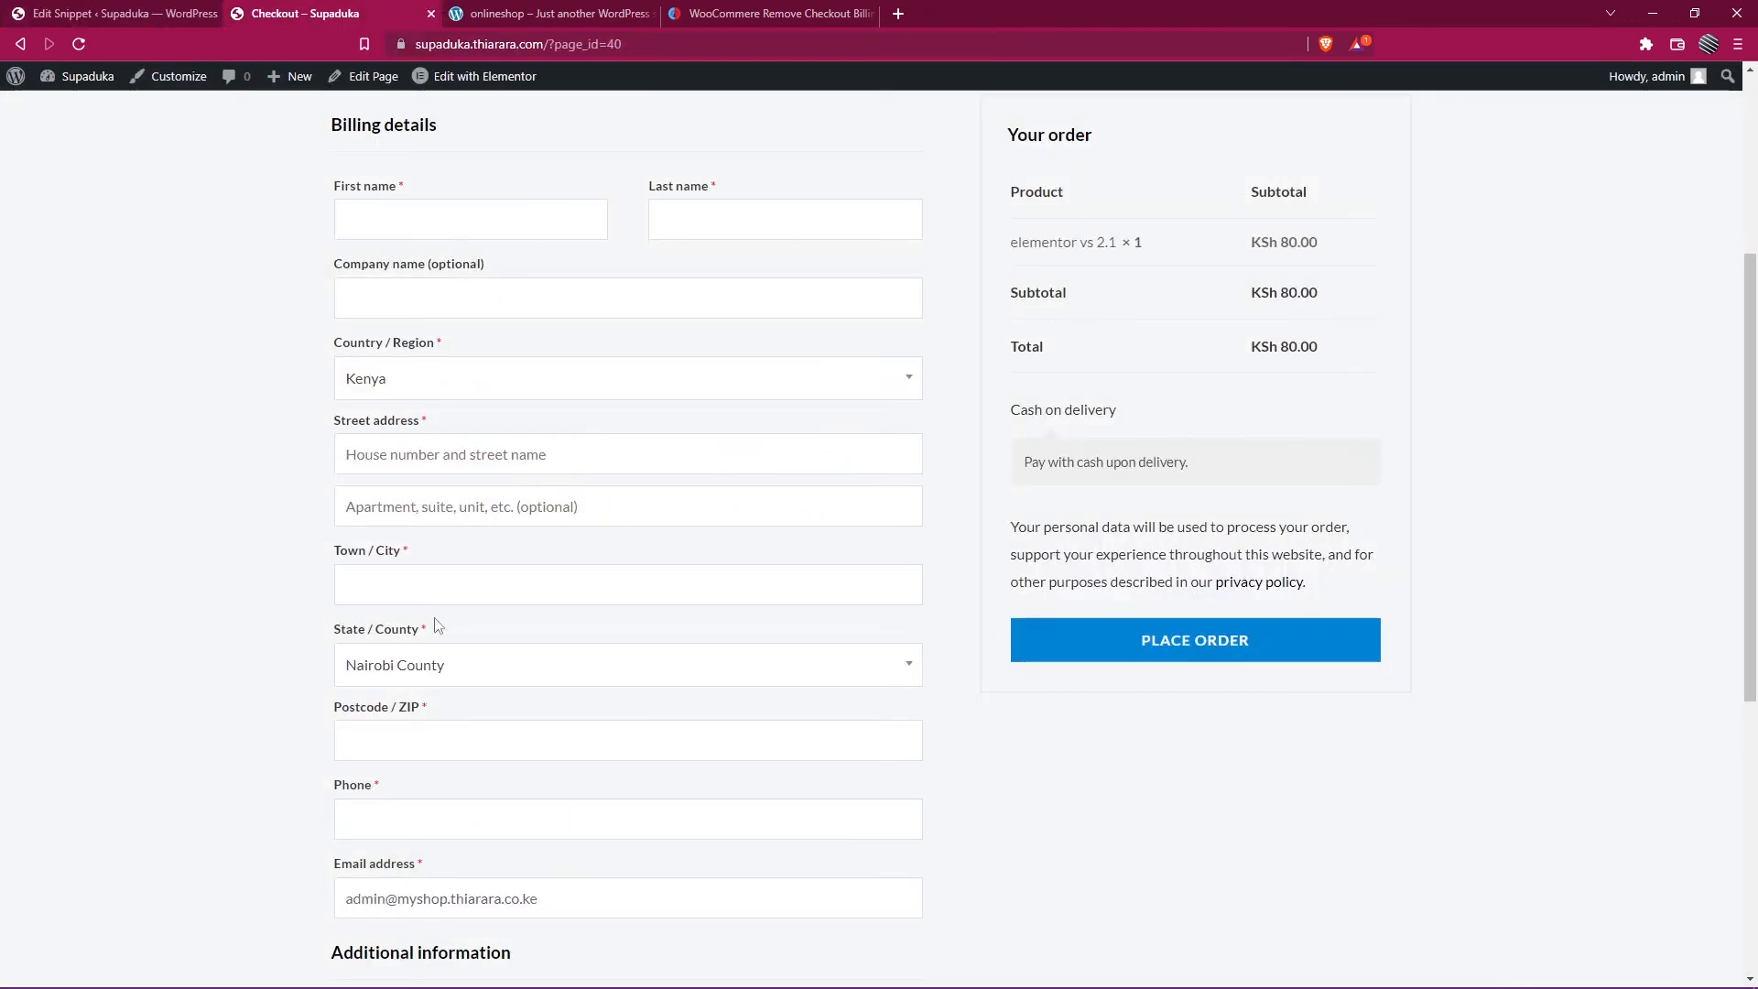
right_click(303, 14)
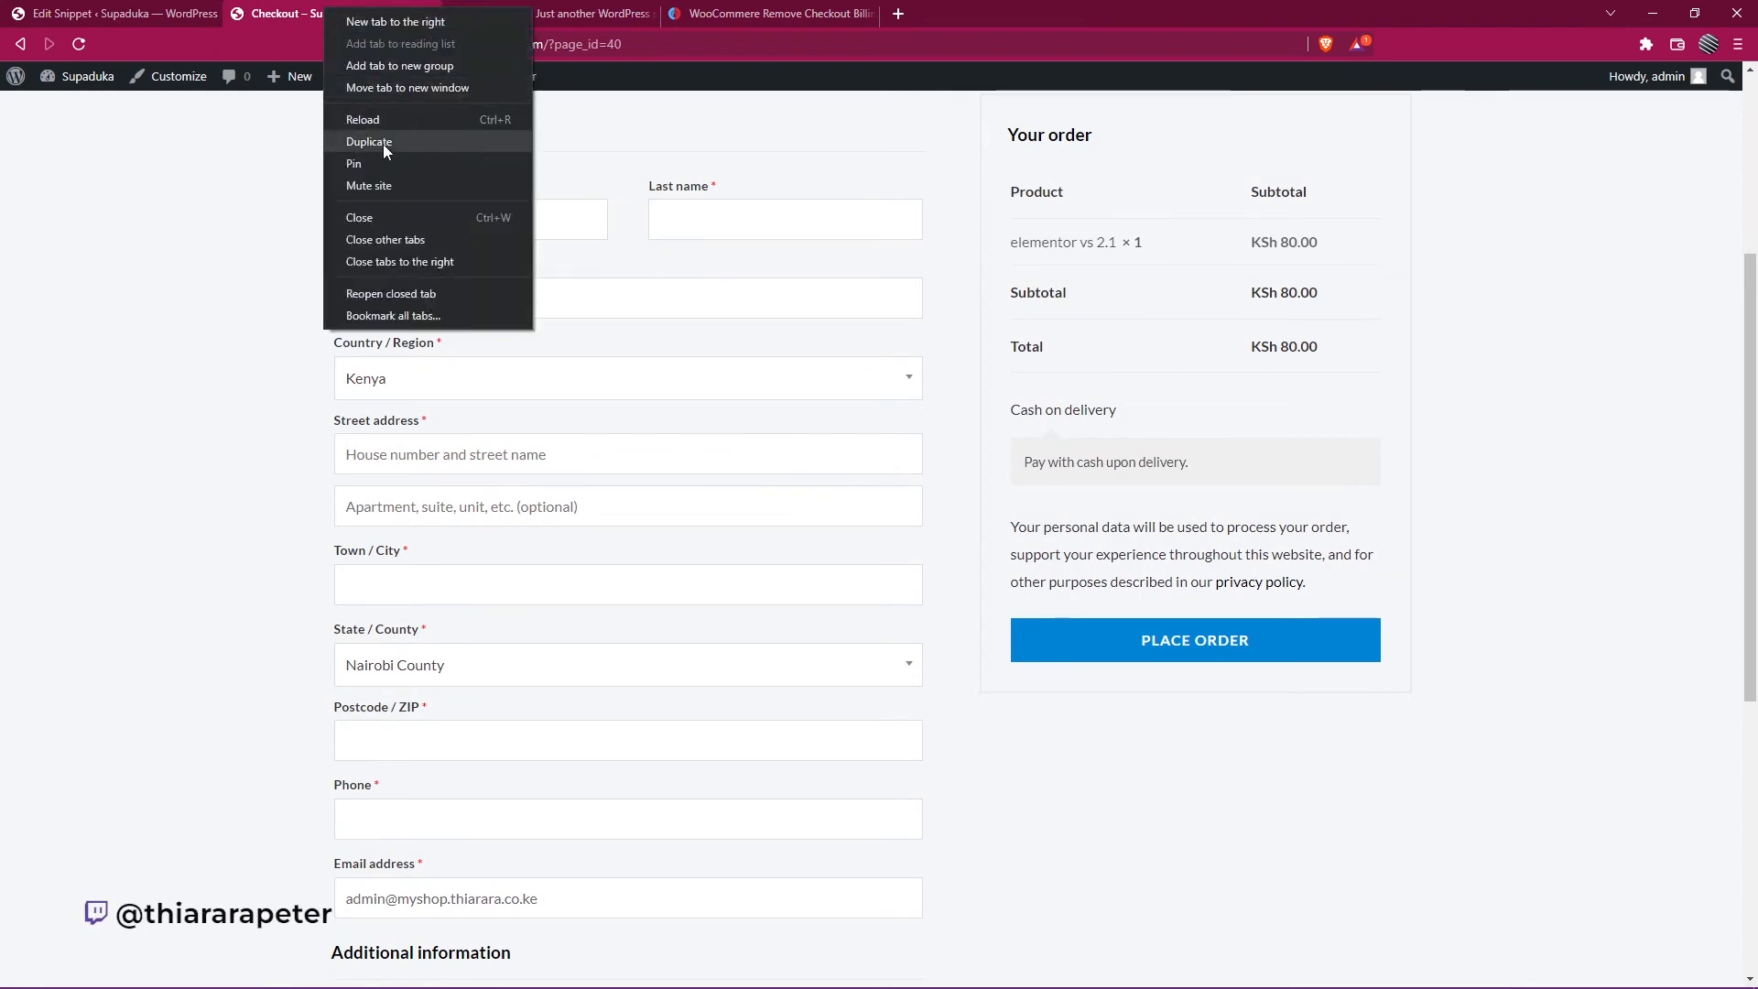
left_click(369, 141)
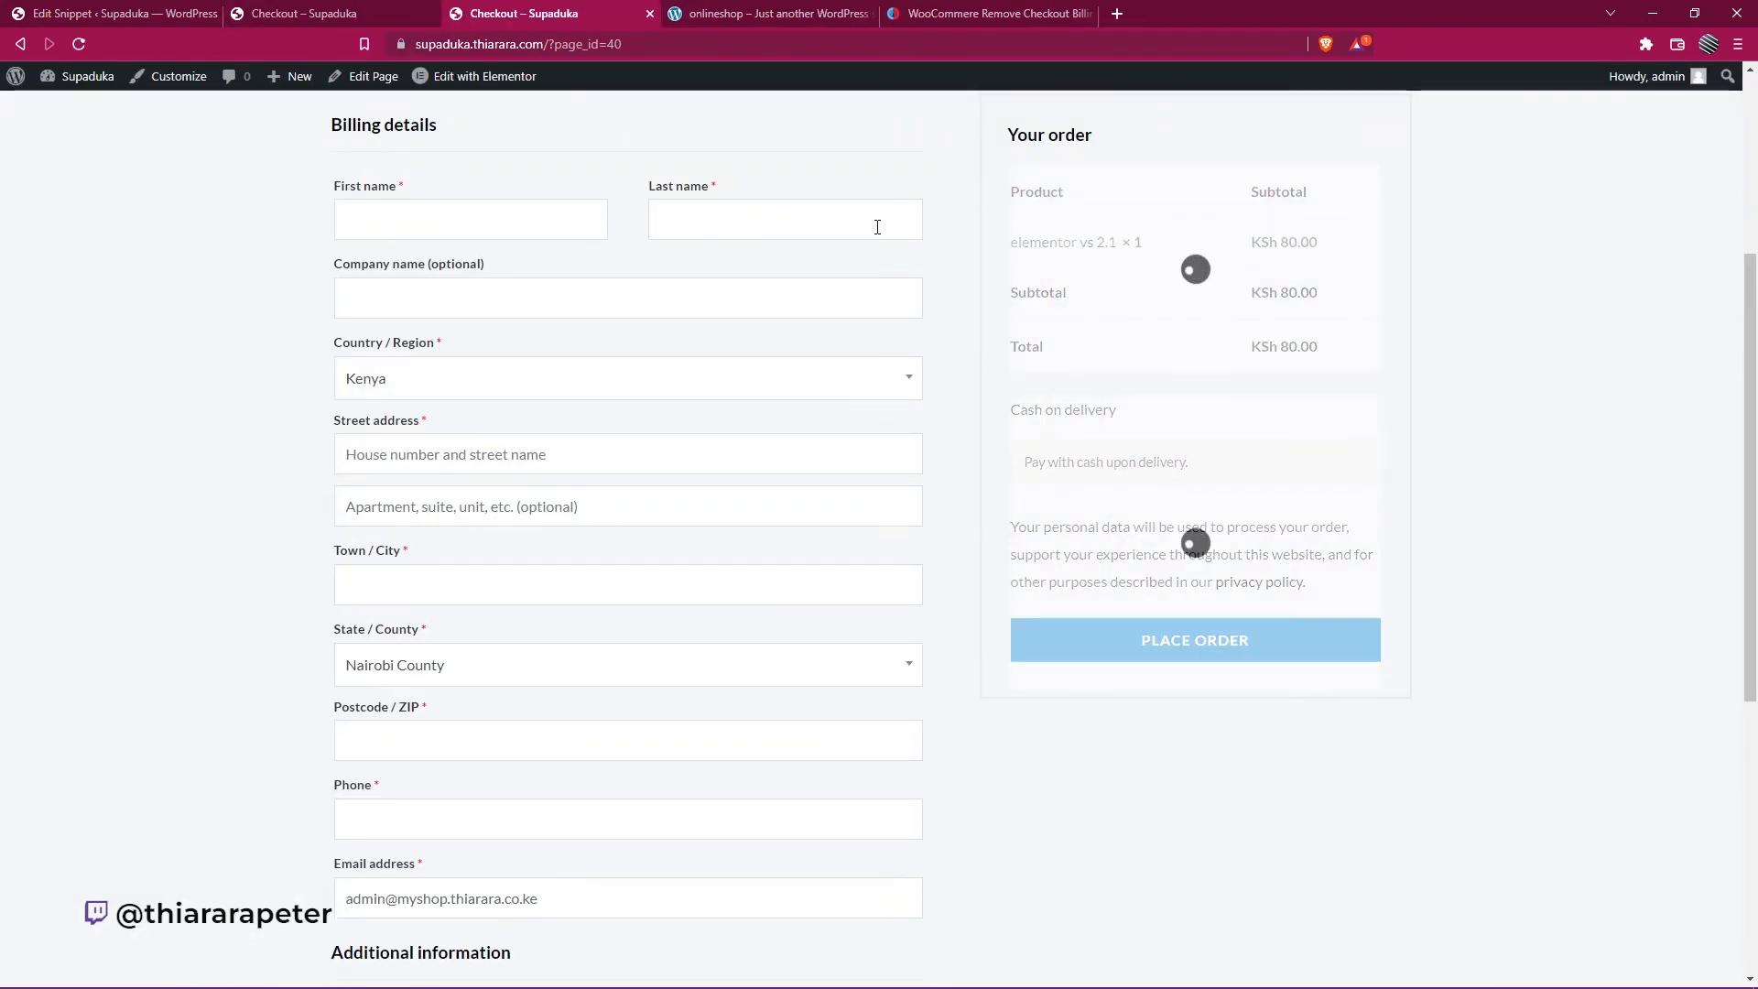
left_click(79, 44)
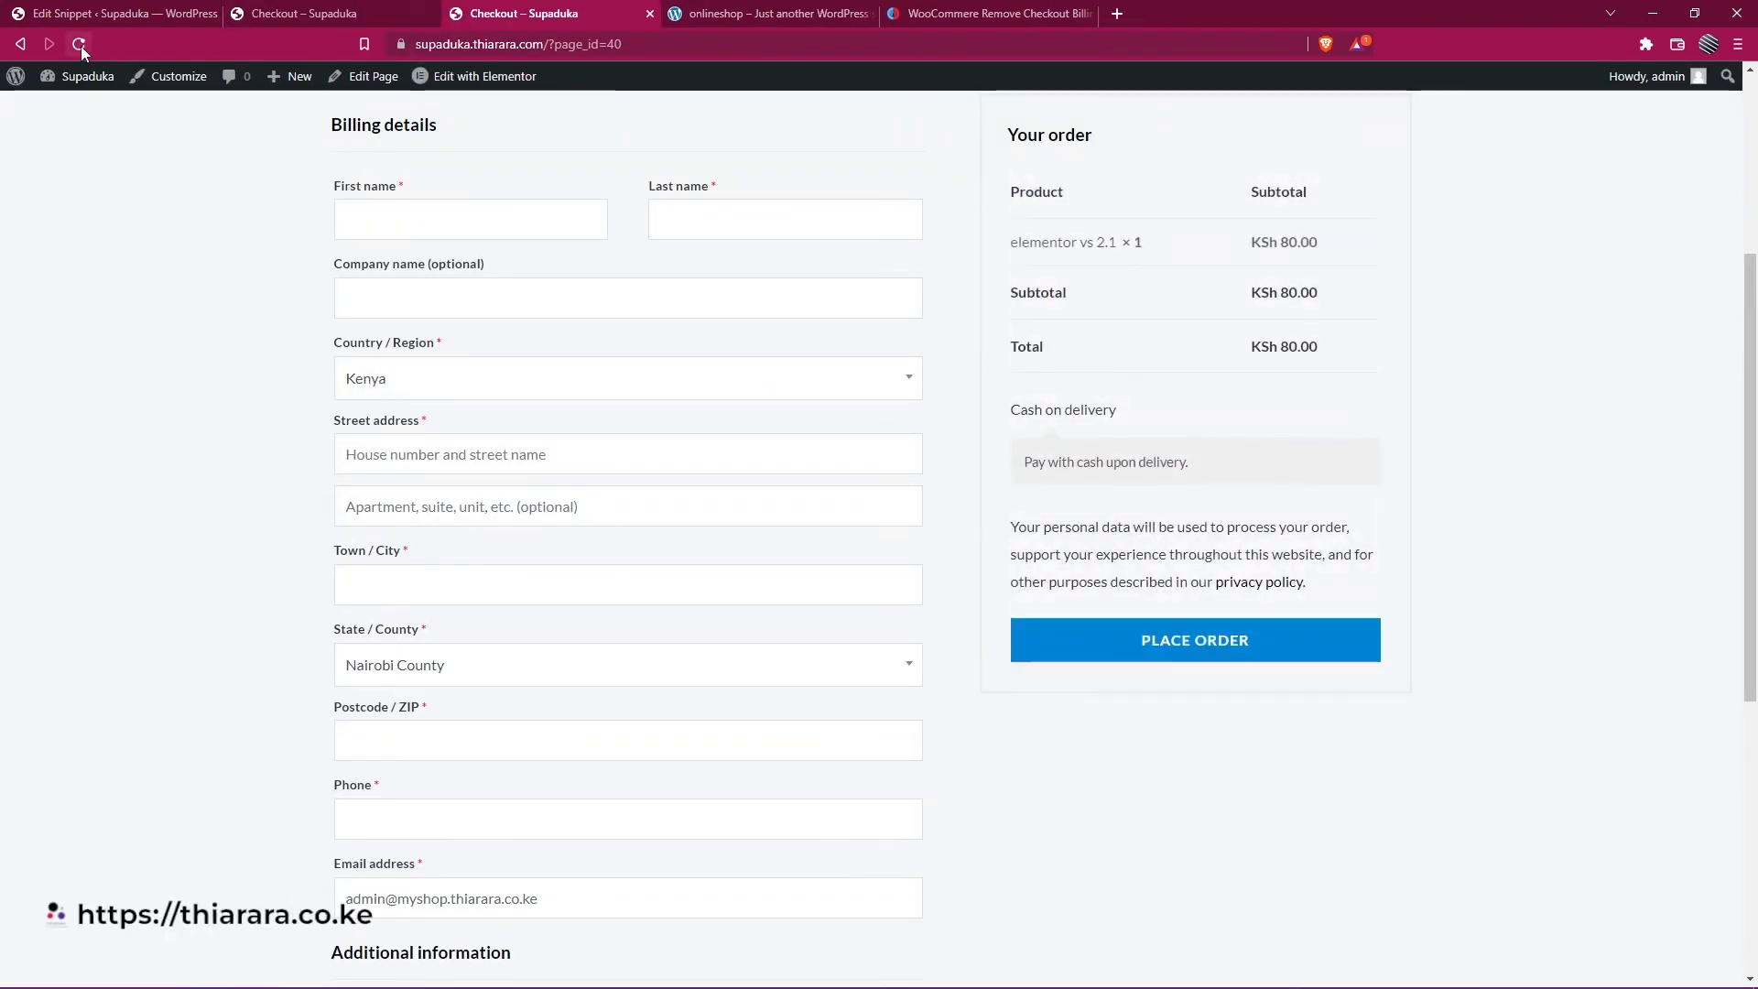
left_click(79, 44)
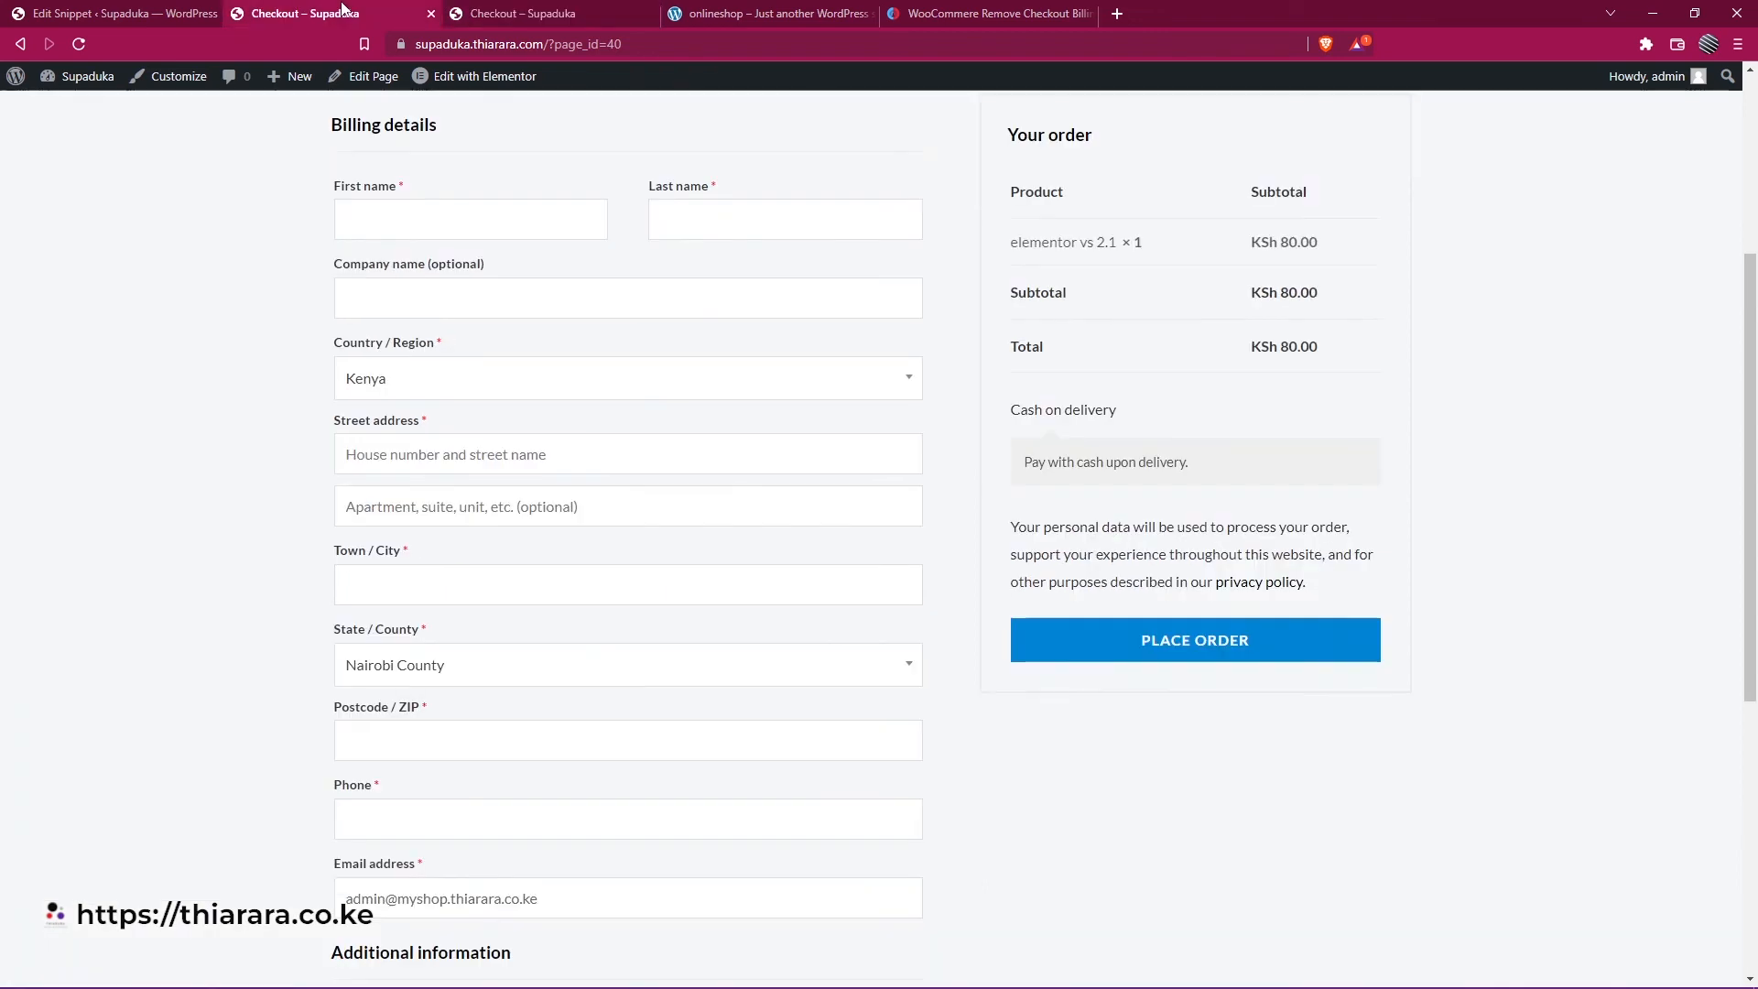
mouse_move(489, 488)
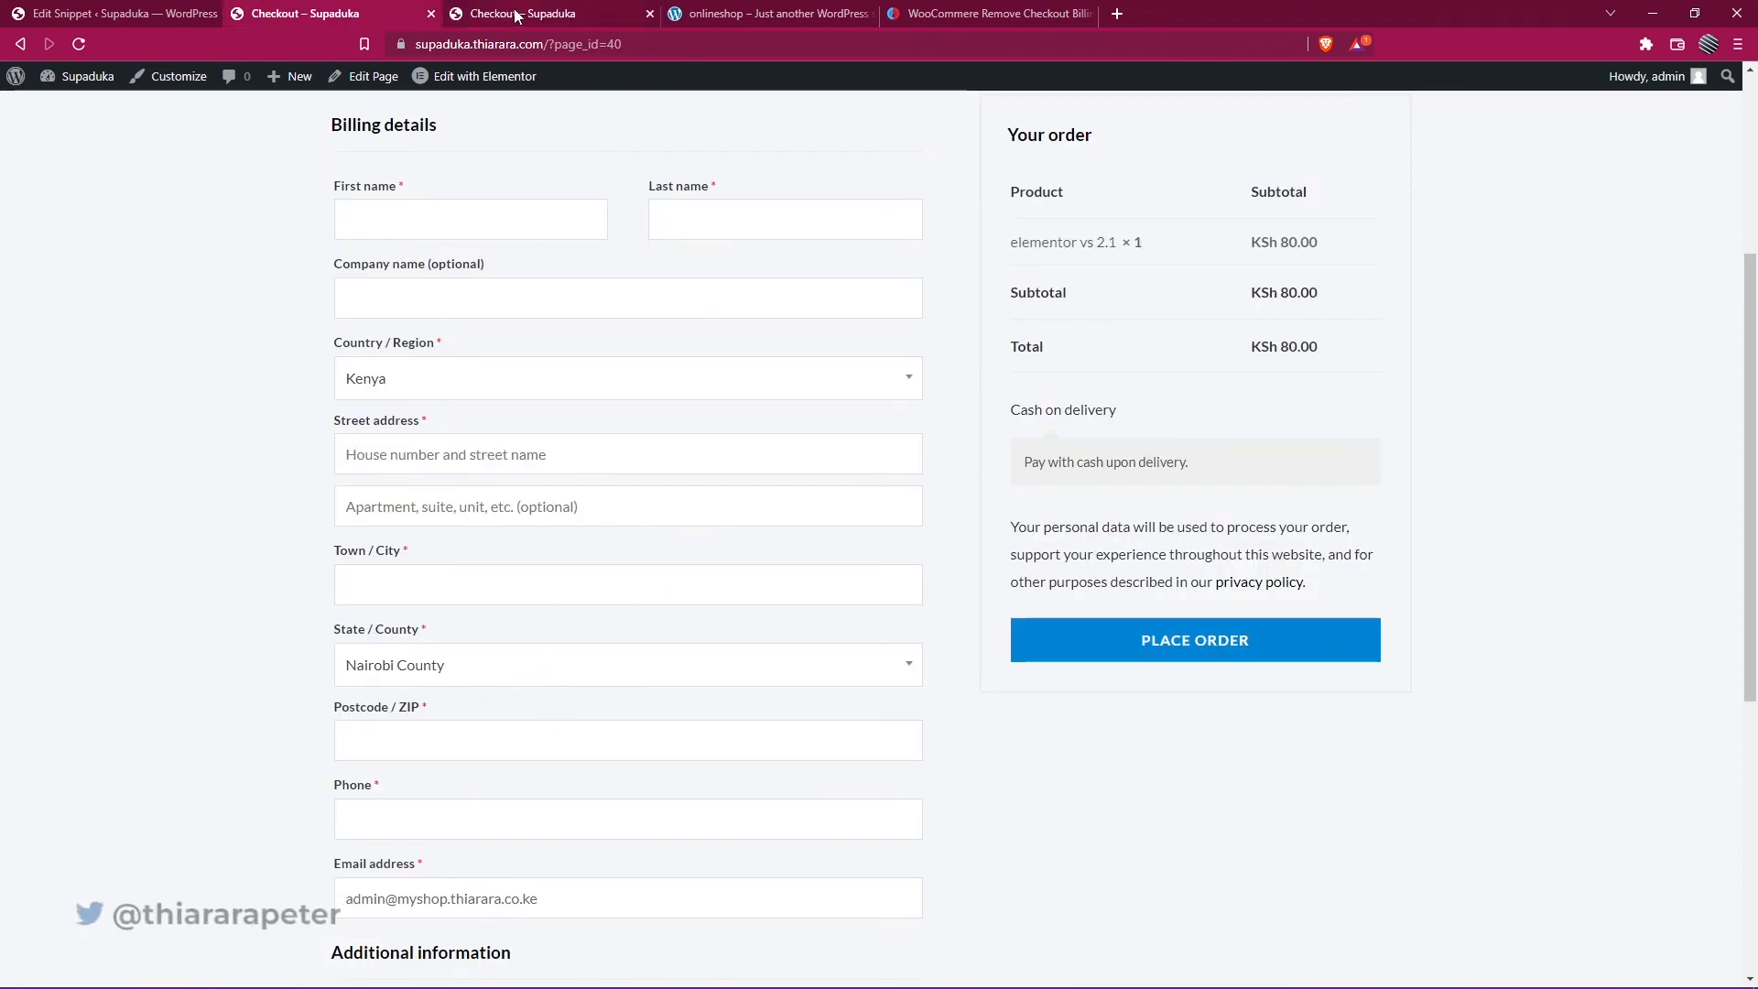
mouse_move(518, 13)
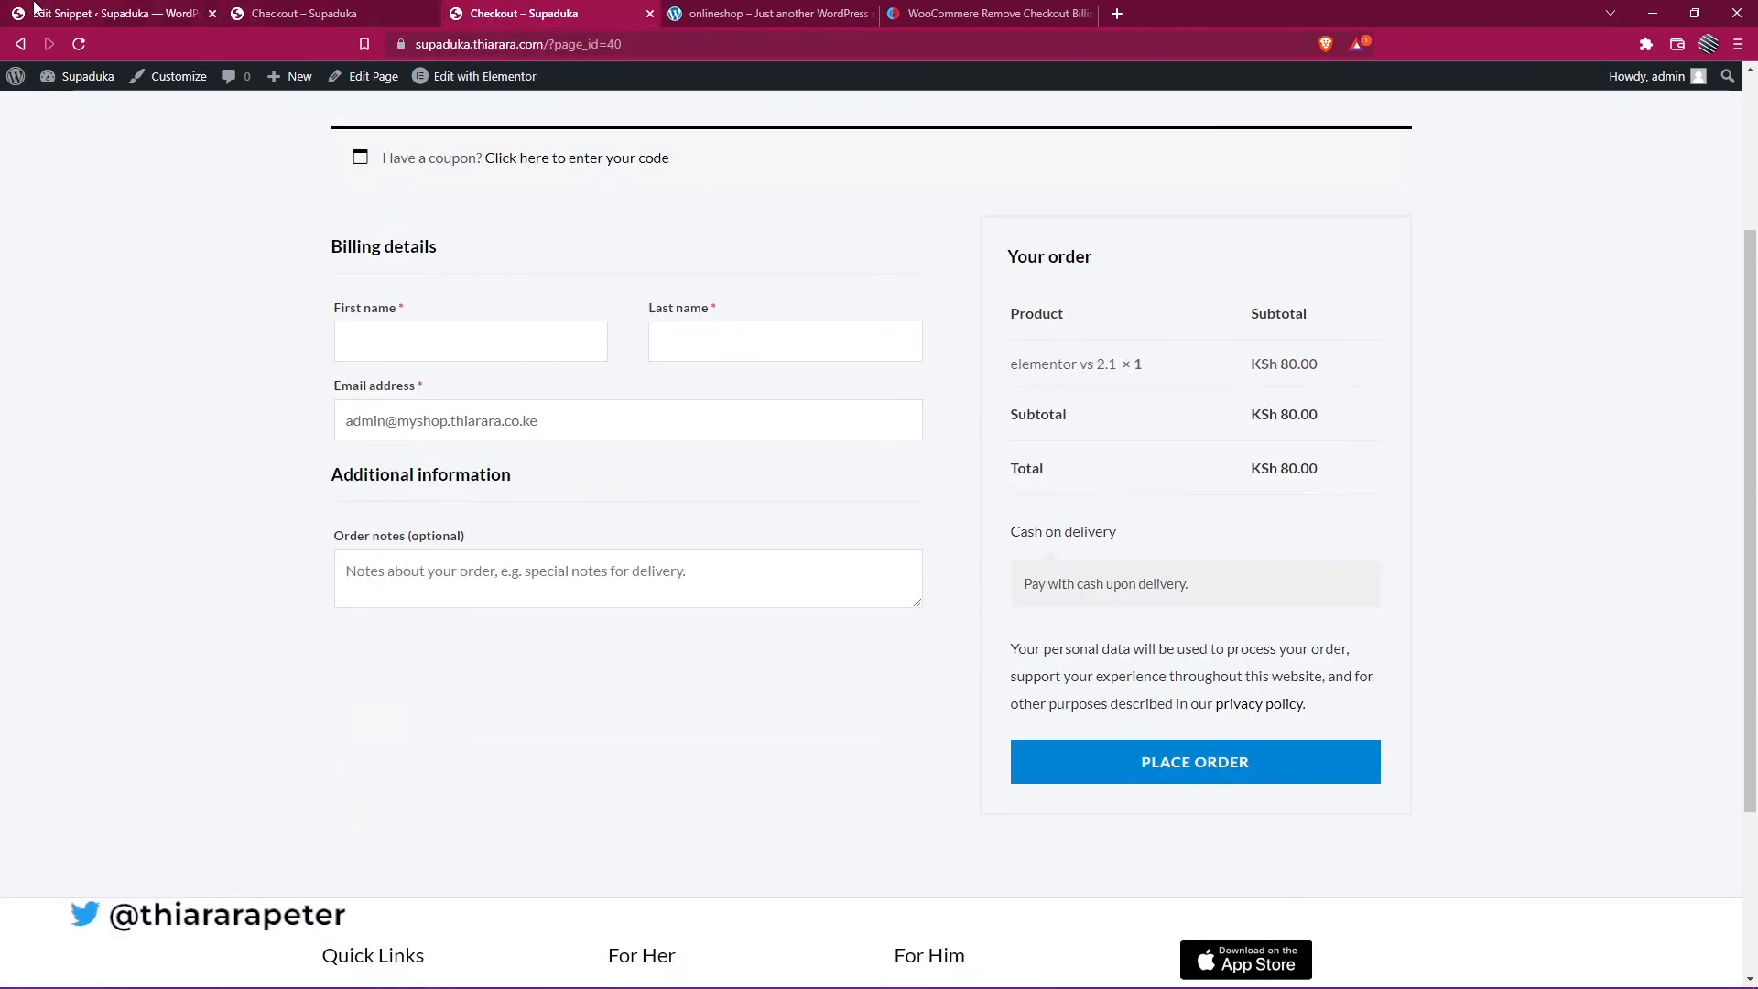
left_click(107, 14)
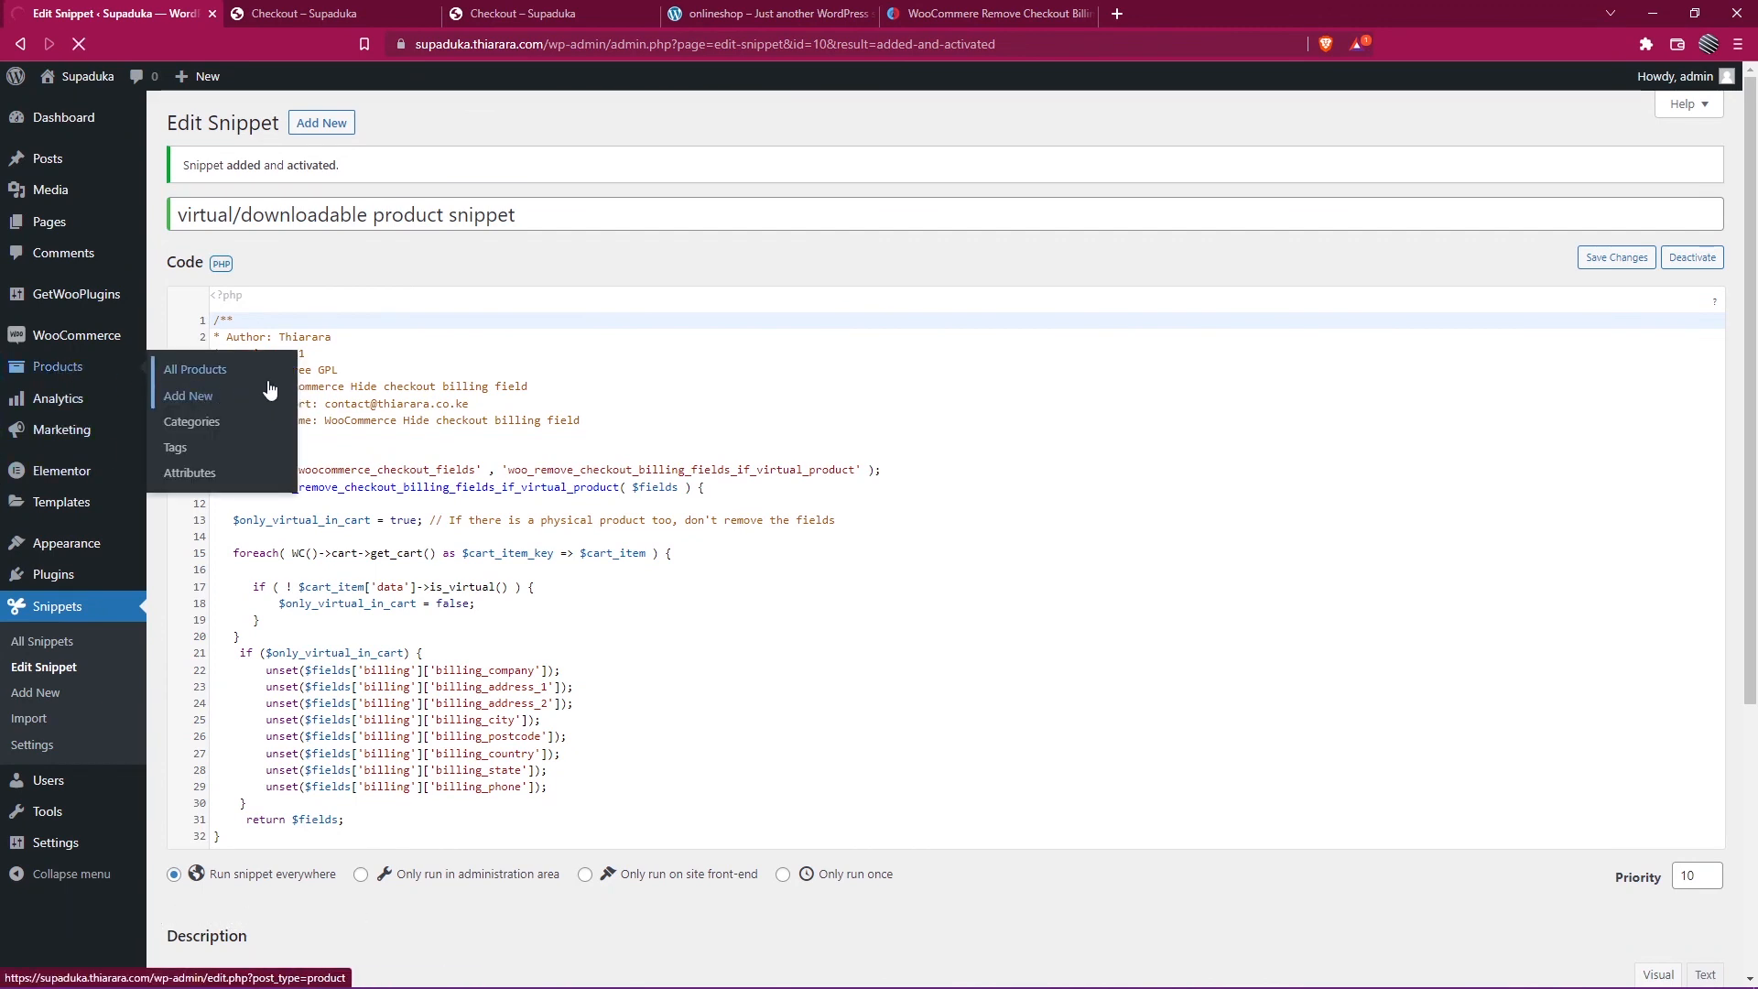
Start a new product via Products > Add New, toggling Virtual on and off
left_click(187, 396)
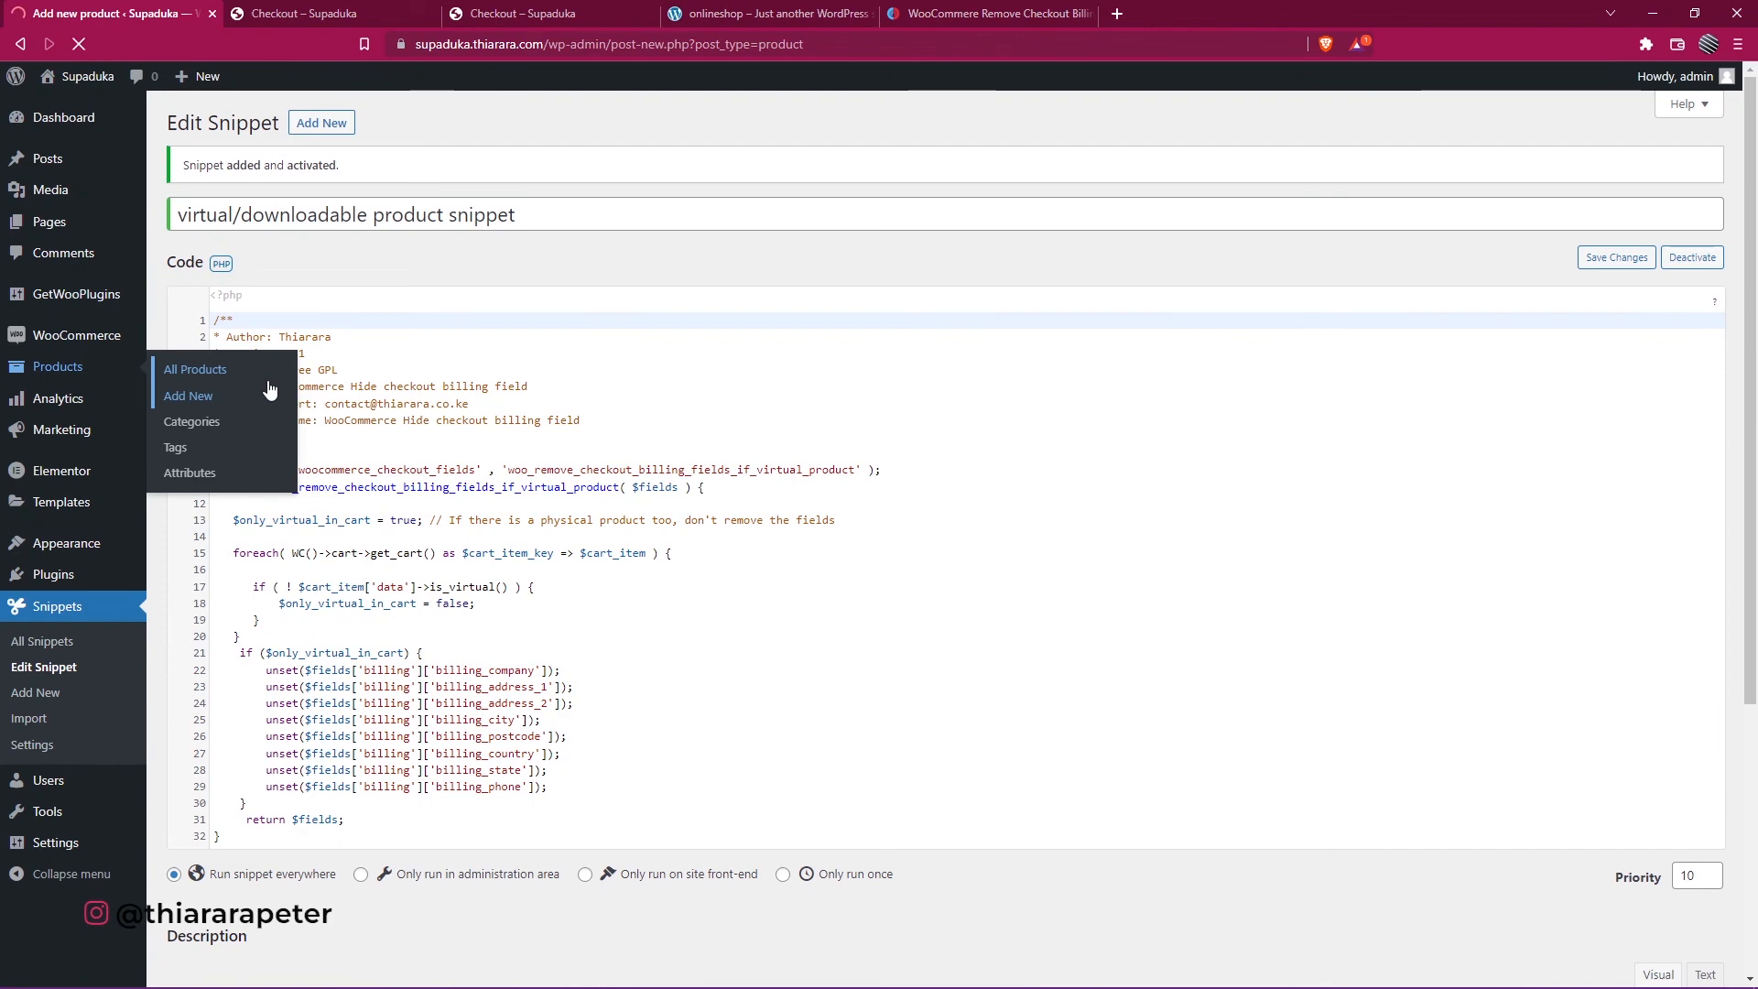
left_click(187, 396)
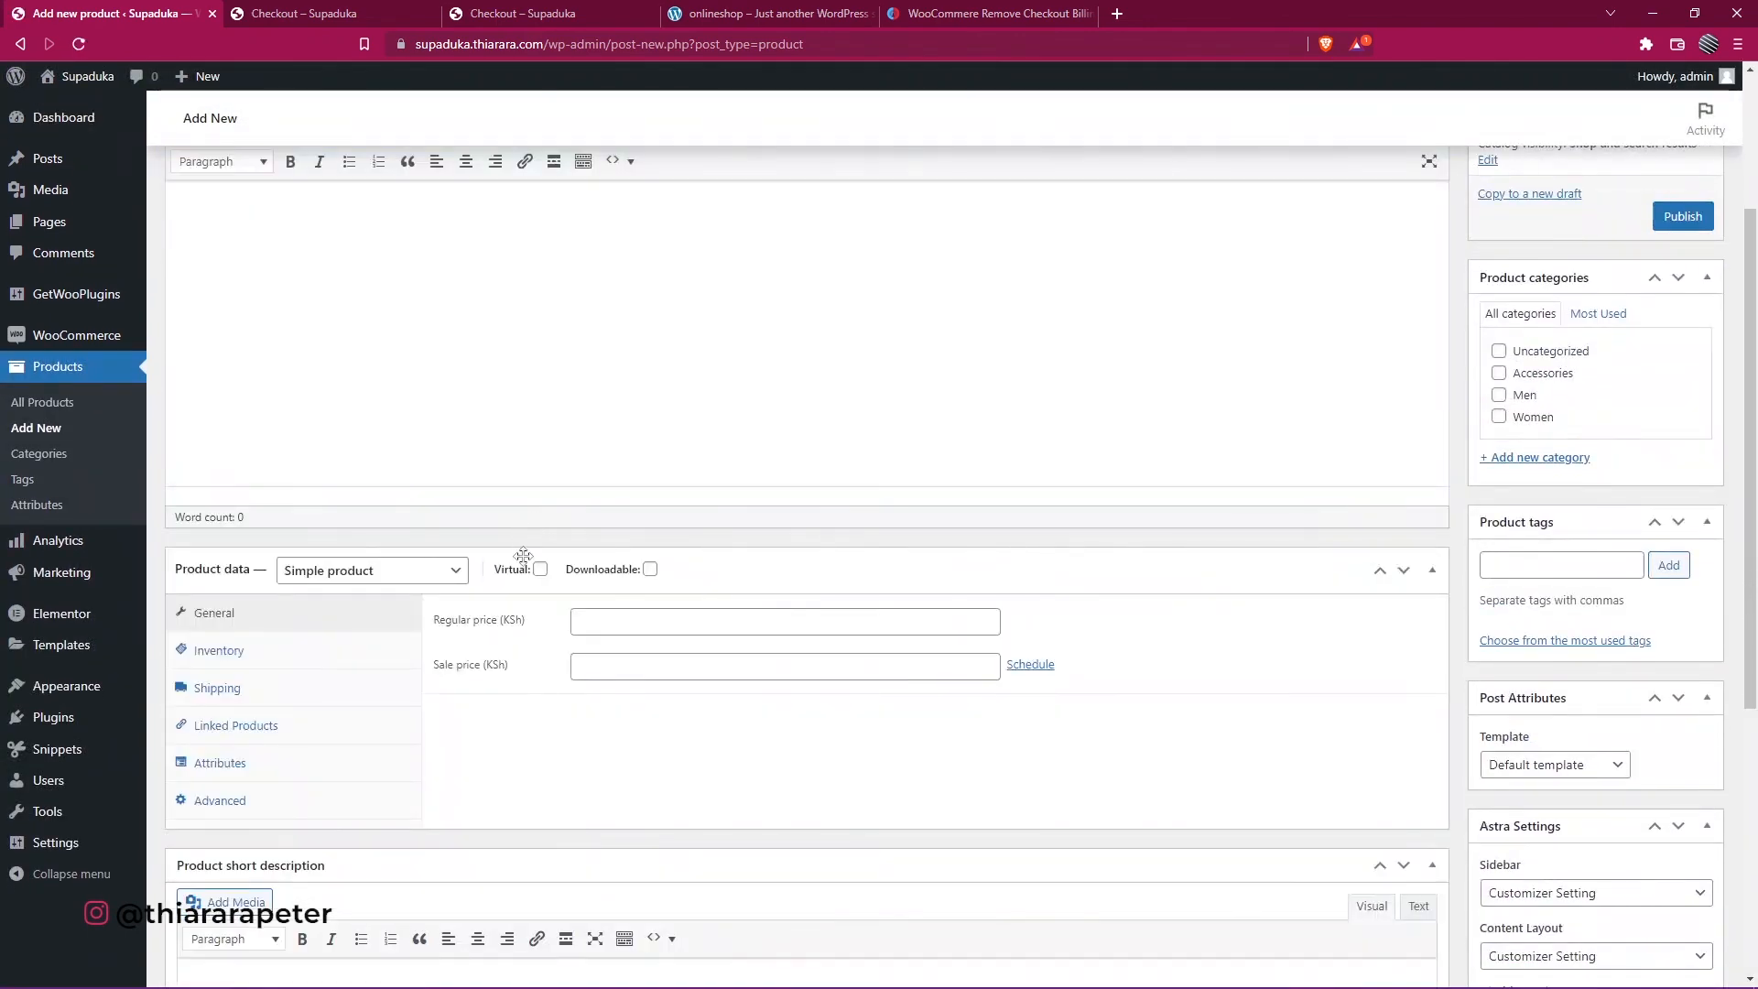
left_click(540, 569)
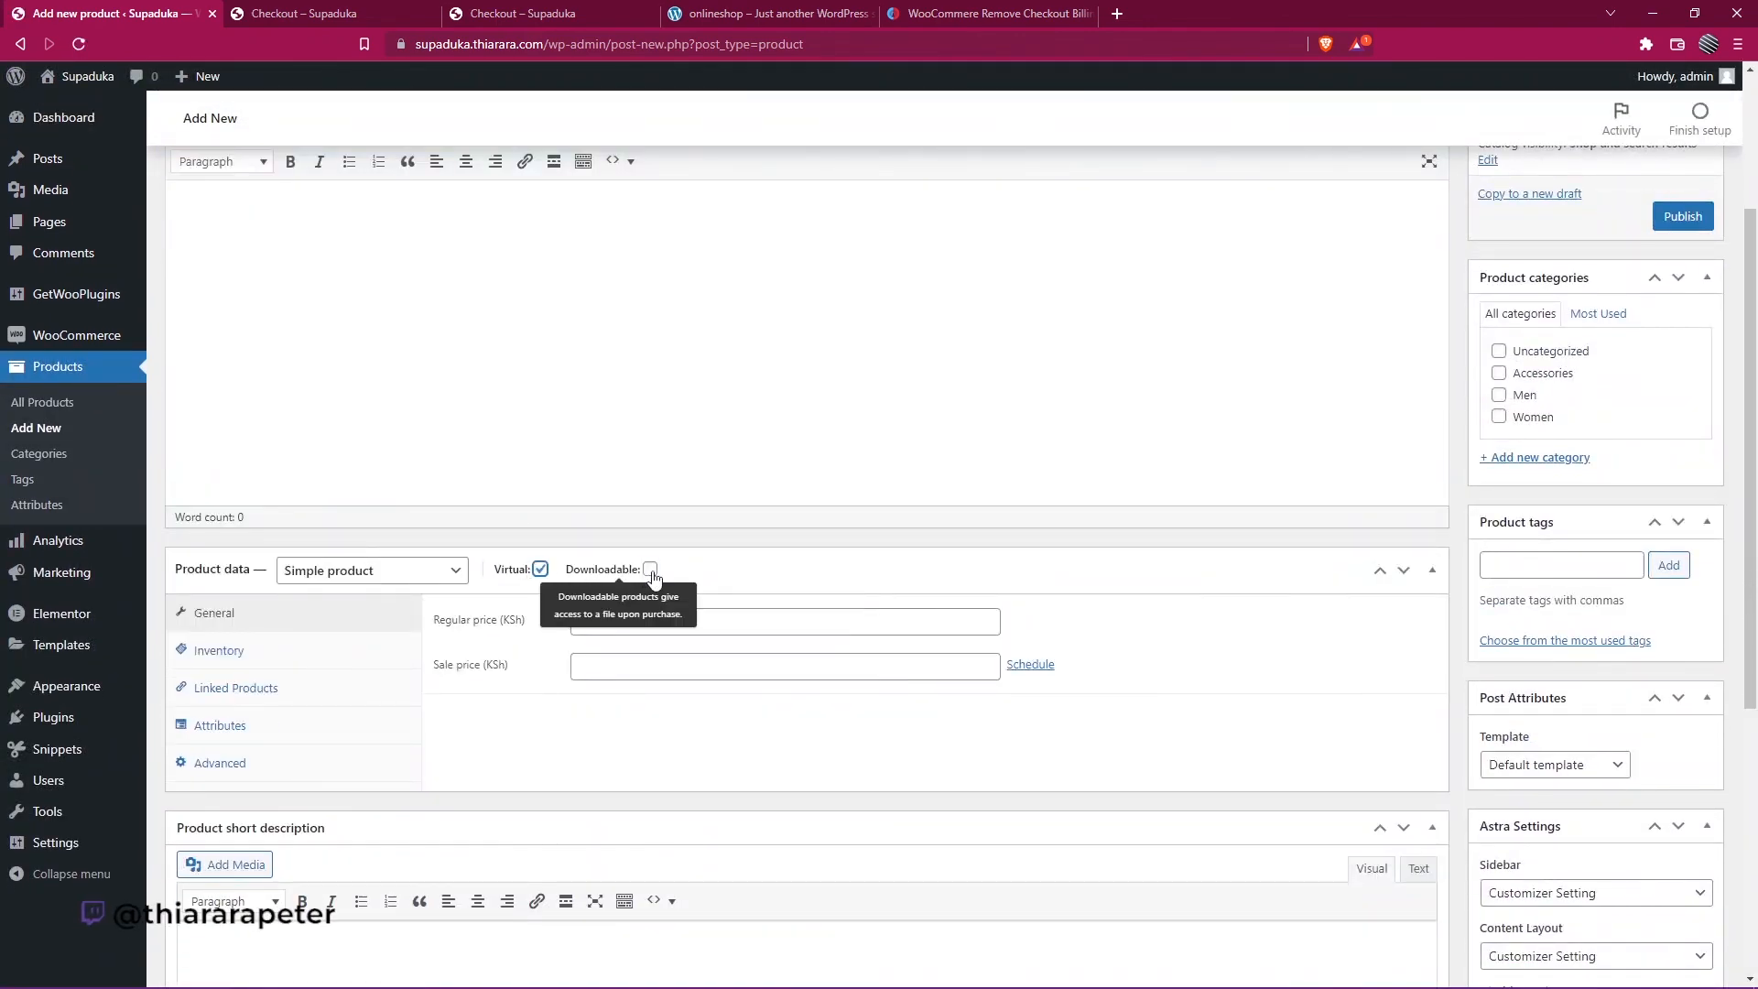
left_click(541, 568)
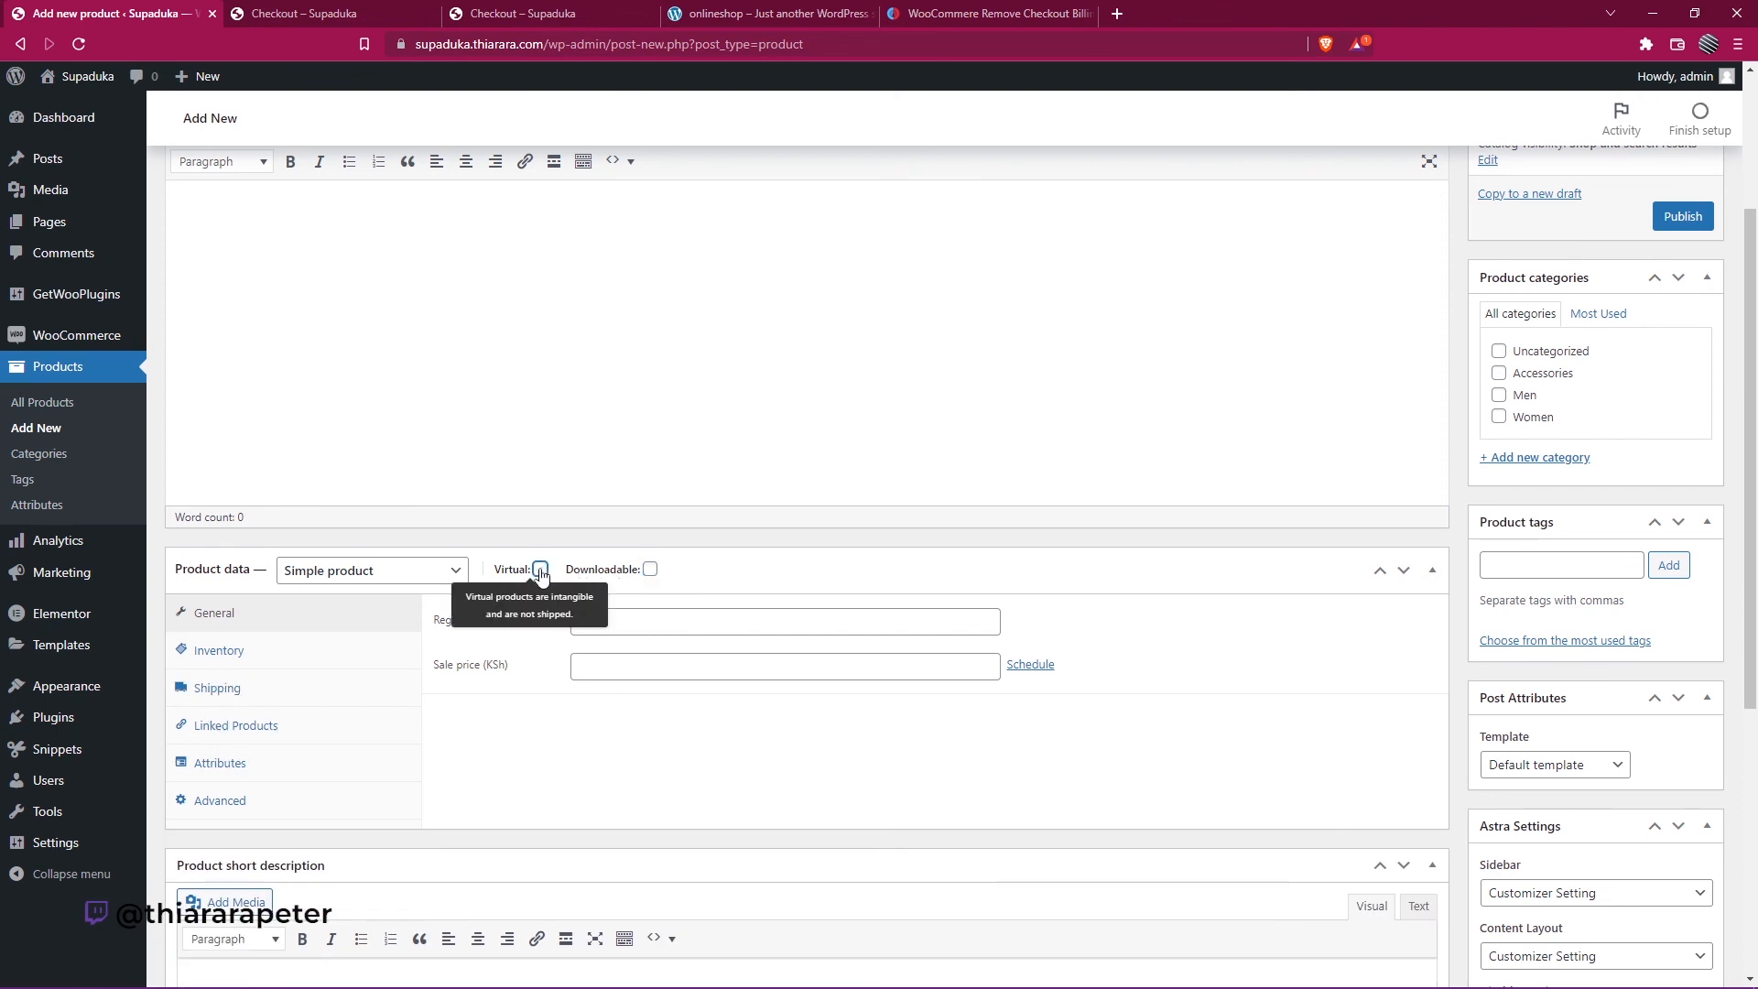